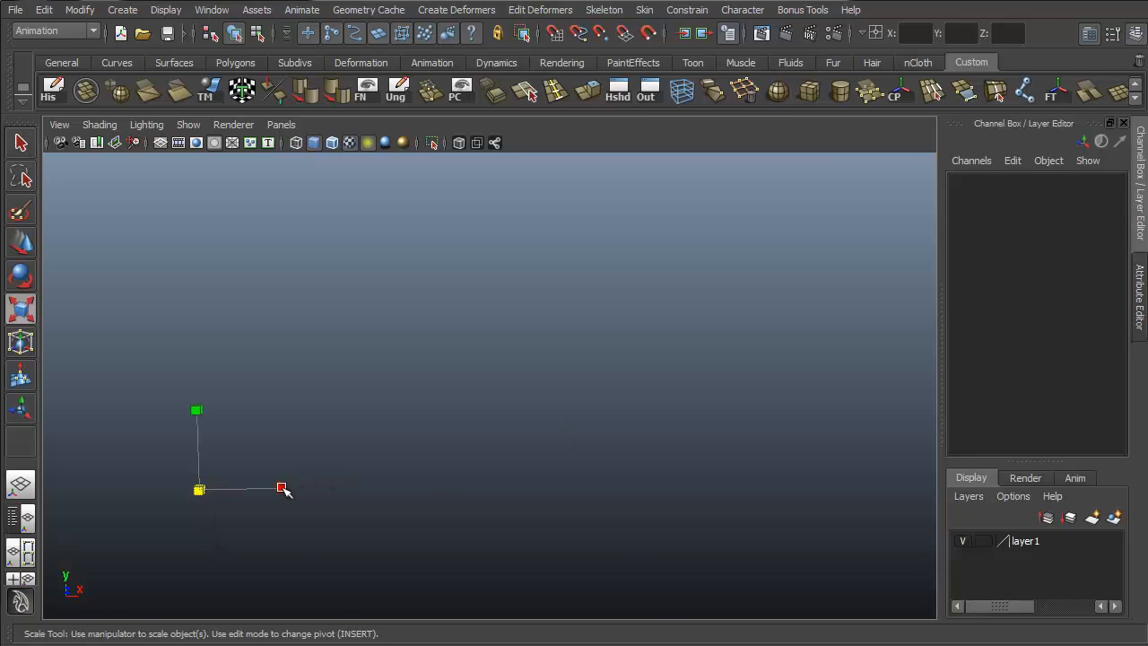
Open the Spring Constraint options from the Fields/Solvers menu over the empty scene.
left_click_drag(283, 489, 414, 521)
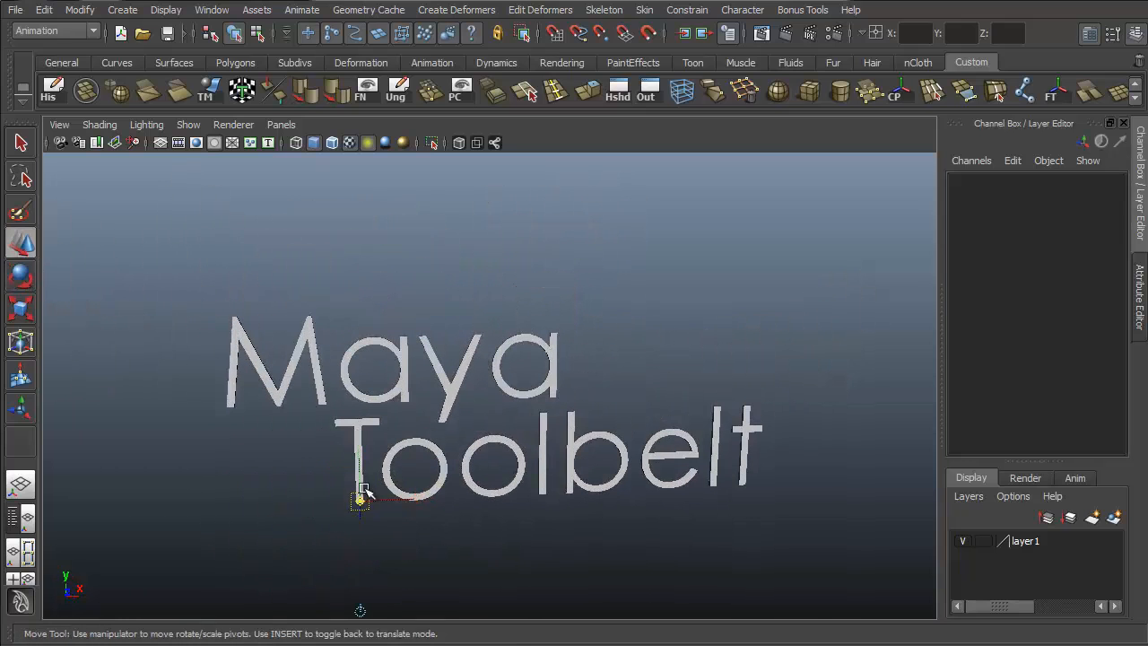
left_click_drag(363, 498, 683, 413)
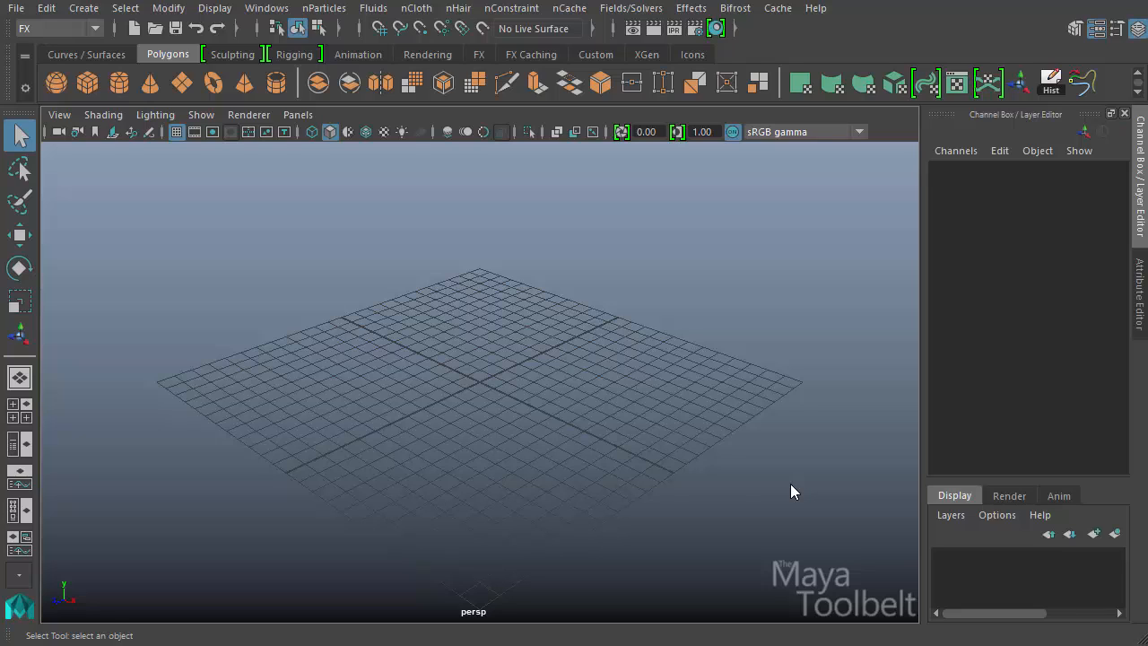
mouse_move(668, 453)
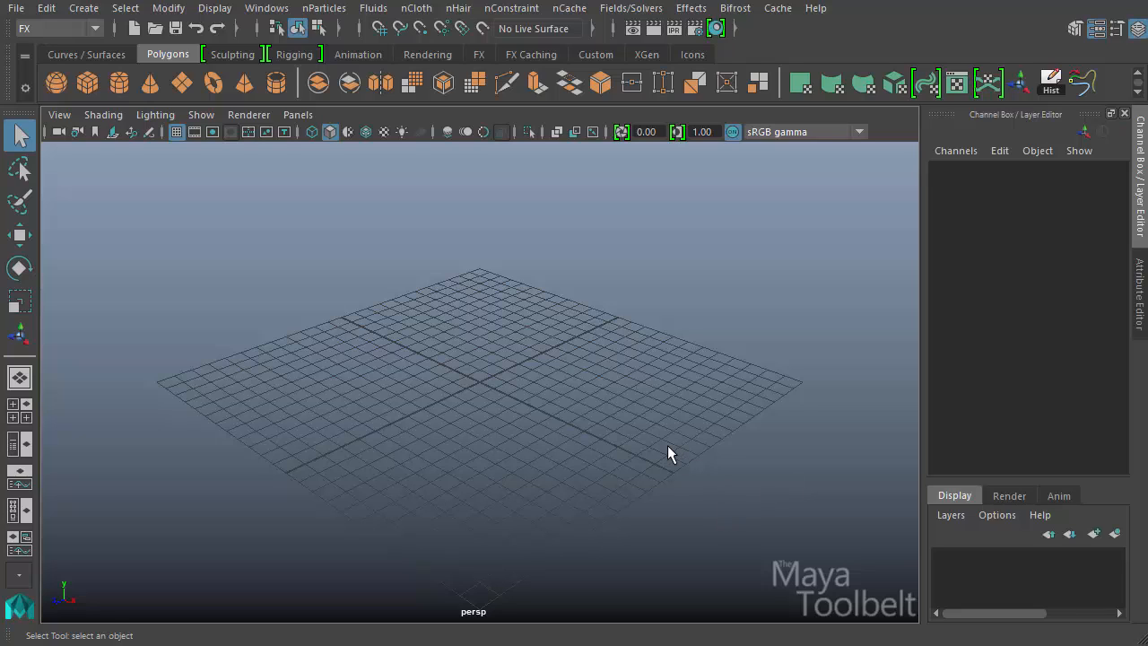
mouse_move(149, 83)
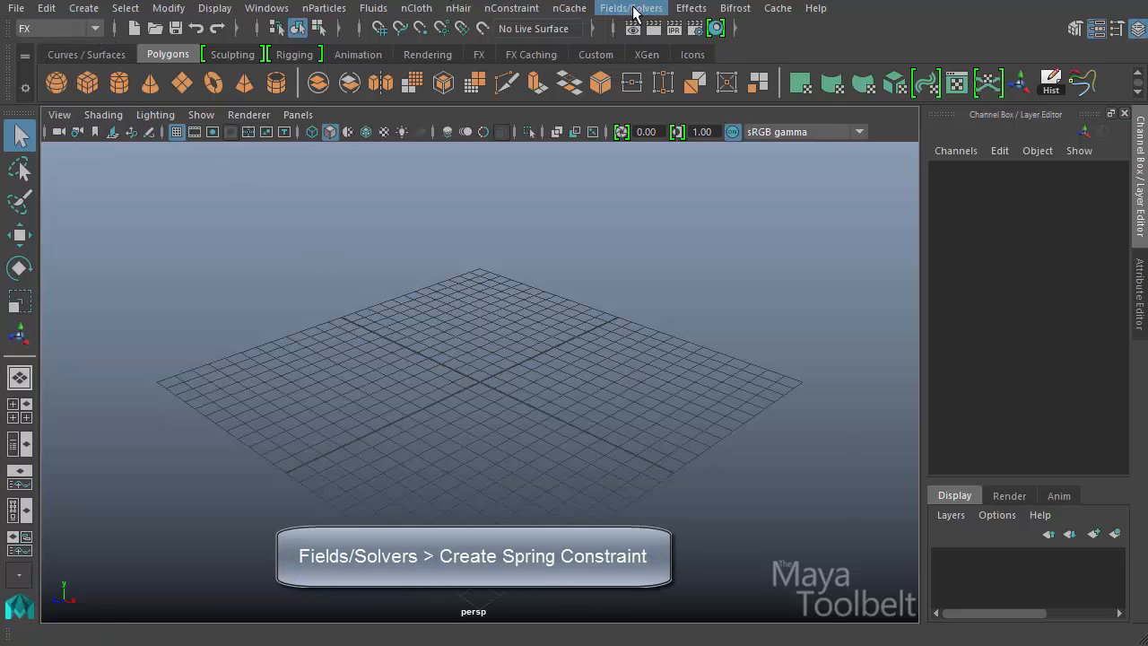
left_click(630, 8)
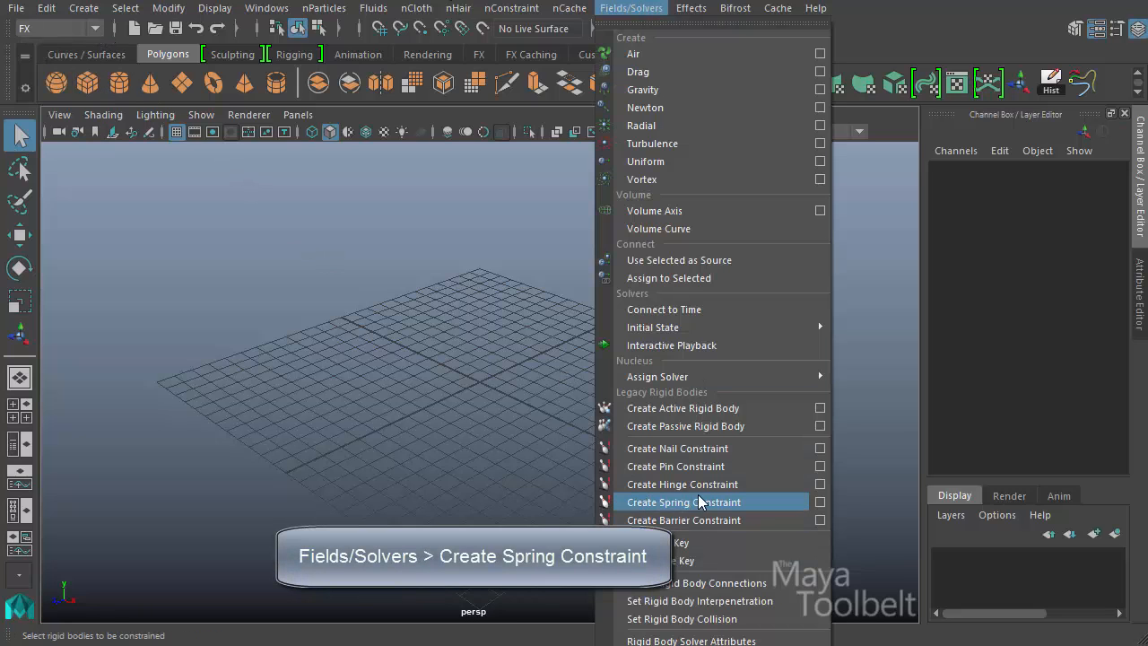
left_click(819, 501)
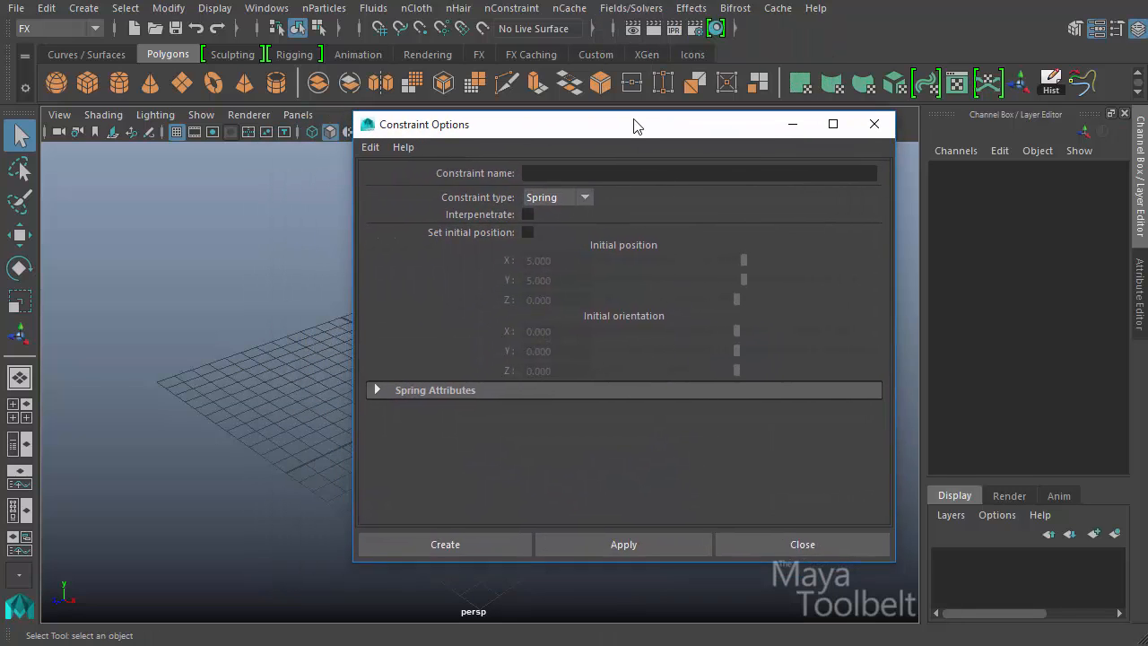
Reposition the Constraint Options window and switch the constraint type from Spring to Hinge.
left_click_drag(633, 124, 671, 112)
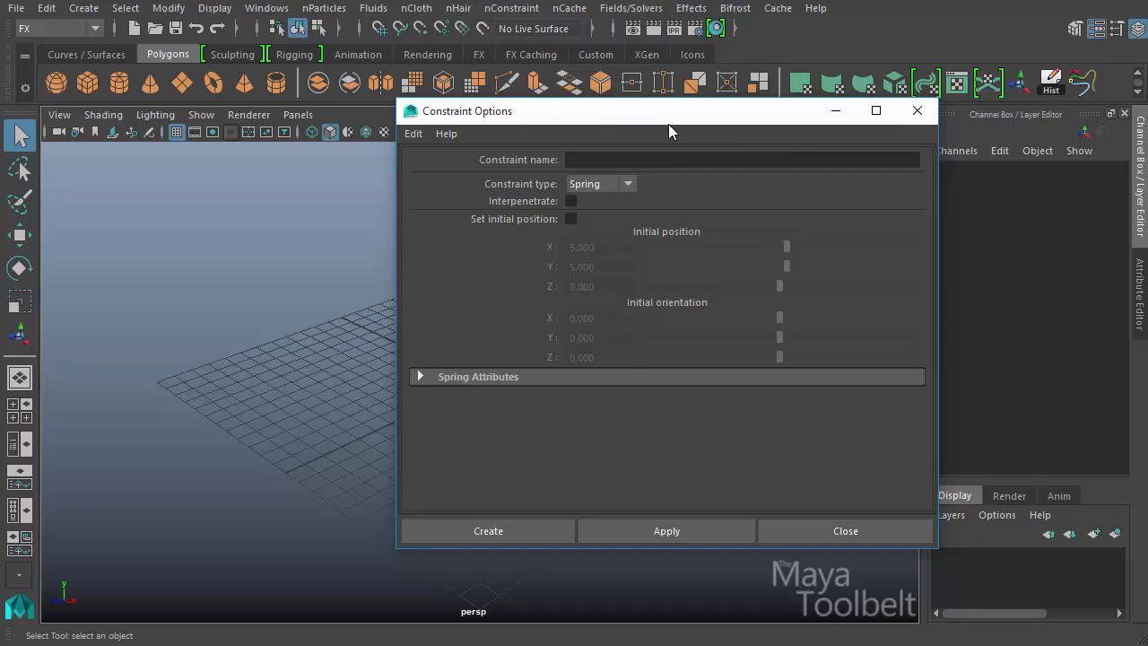
mouse_move(502, 224)
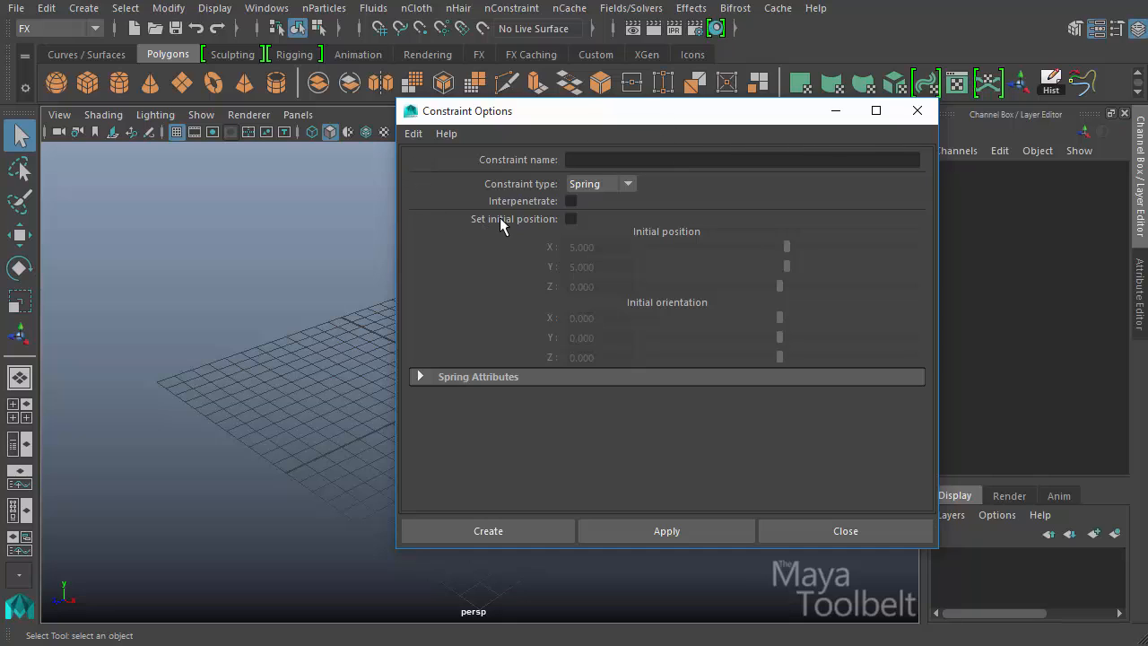
left_click(743, 160)
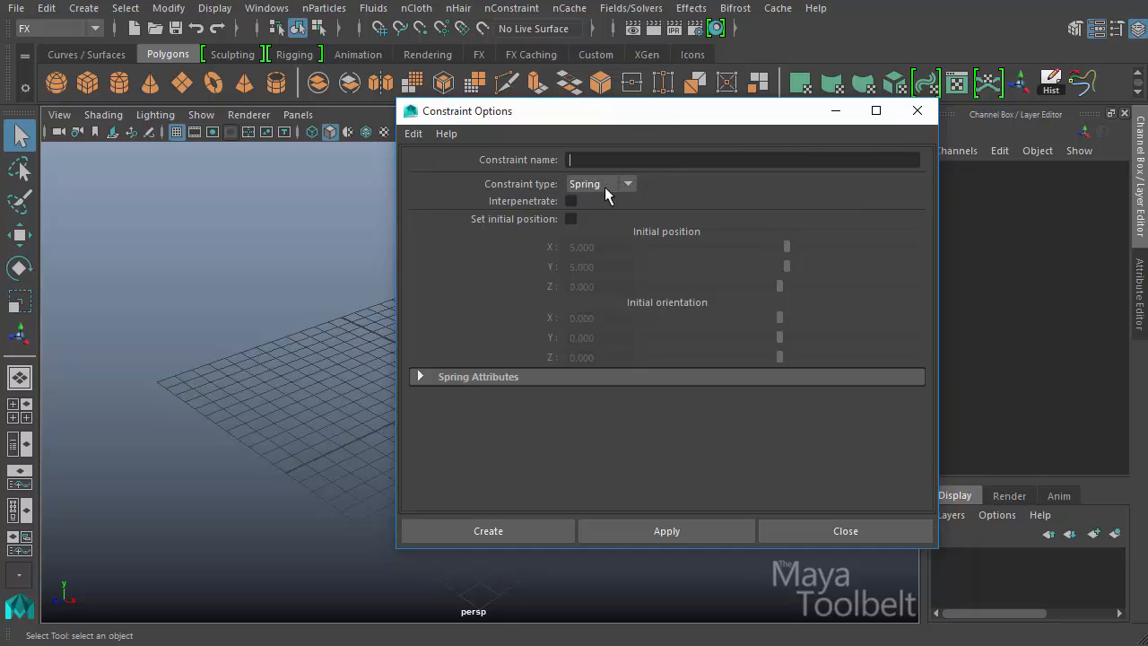
left_click(601, 184)
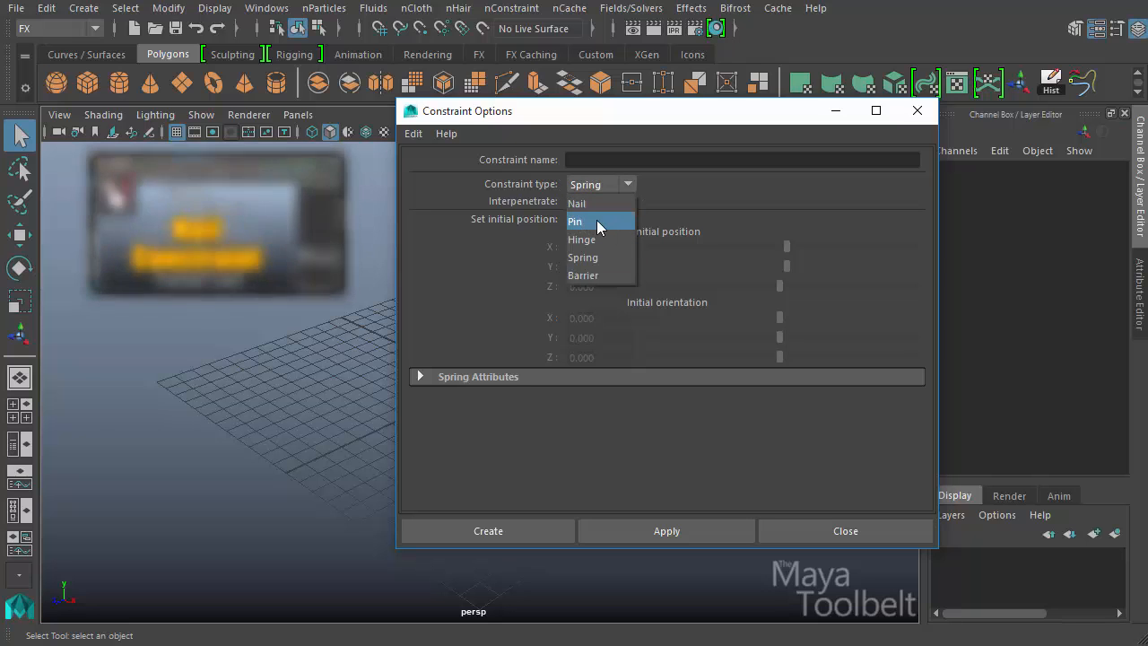
mouse_move(582, 257)
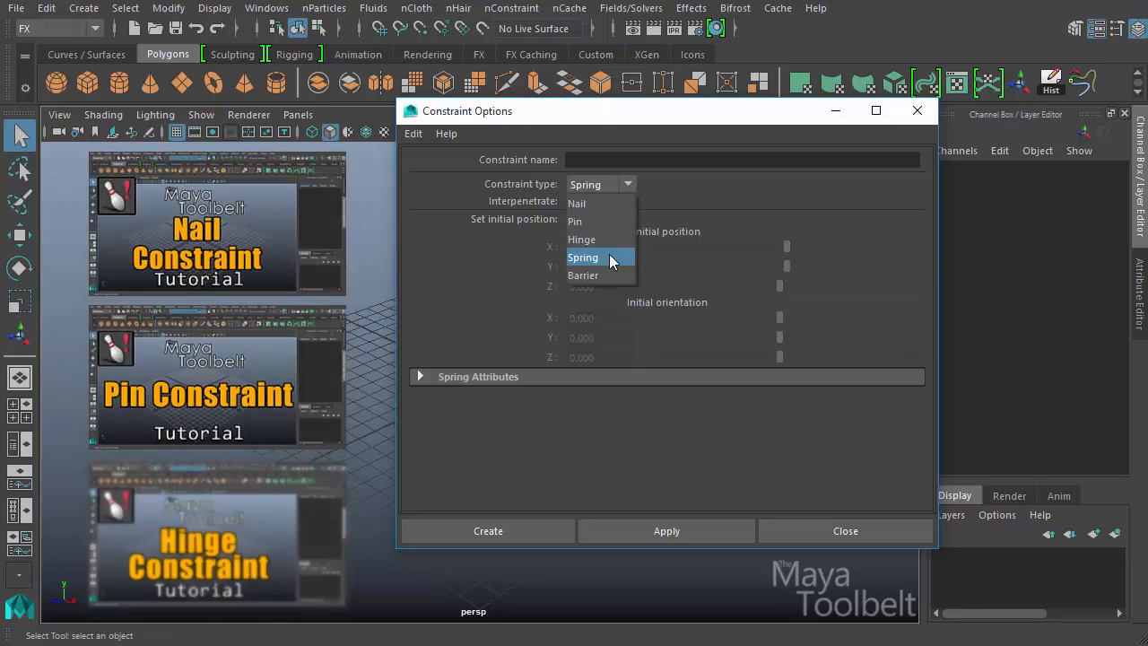
mouse_move(601, 204)
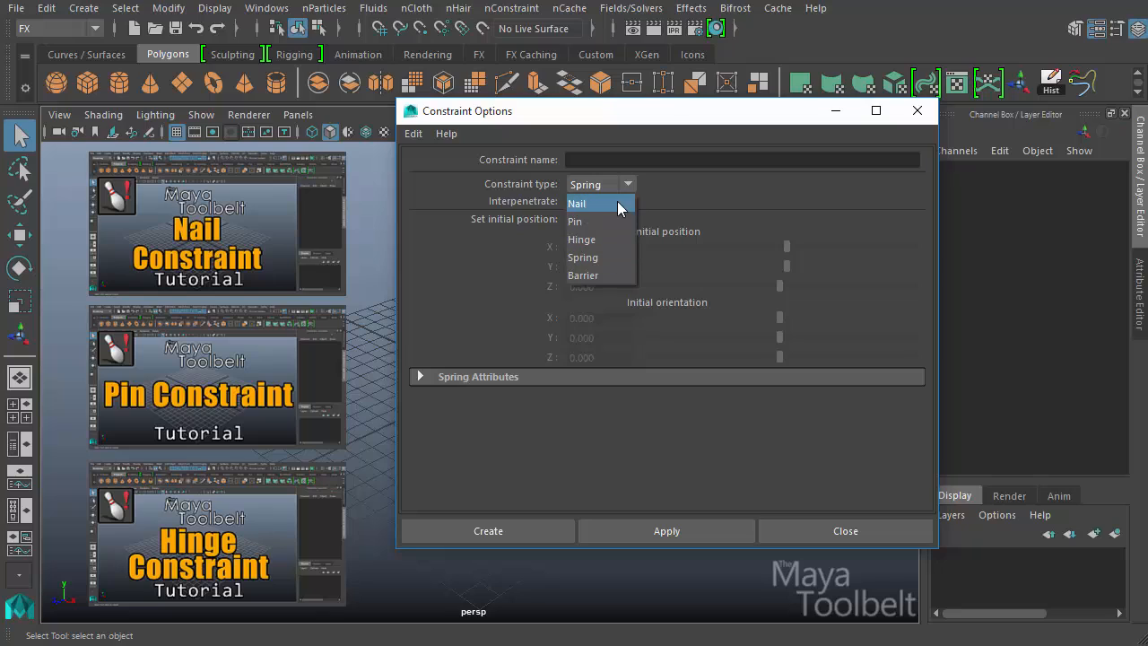
mouse_move(610, 239)
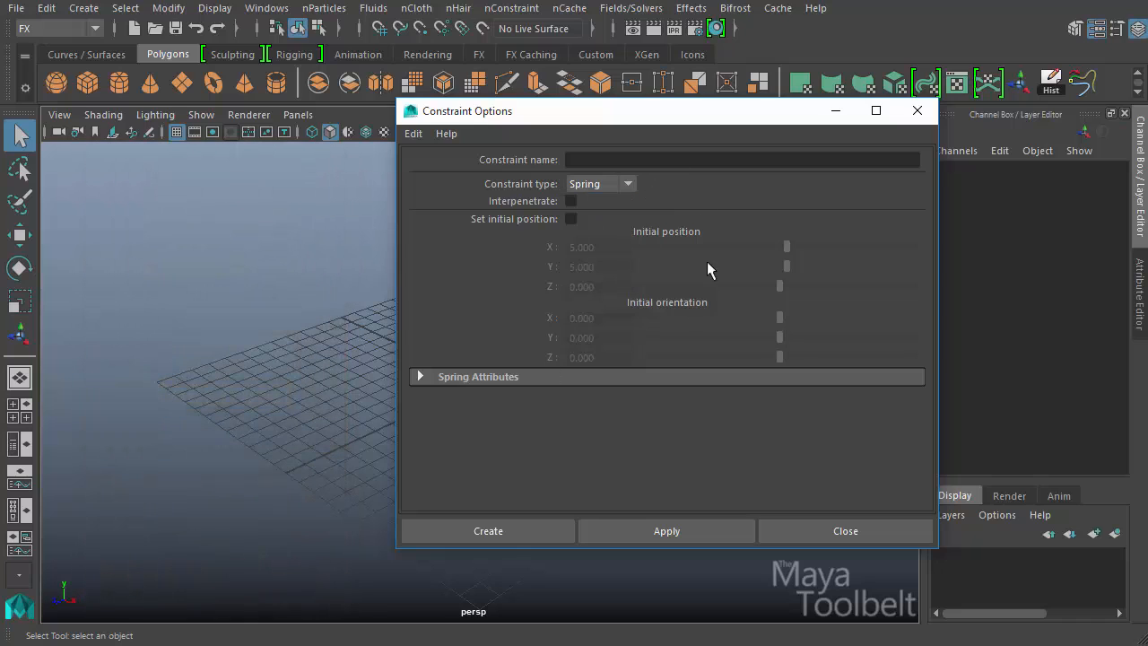
left_click_drag(466, 111, 435, 117)
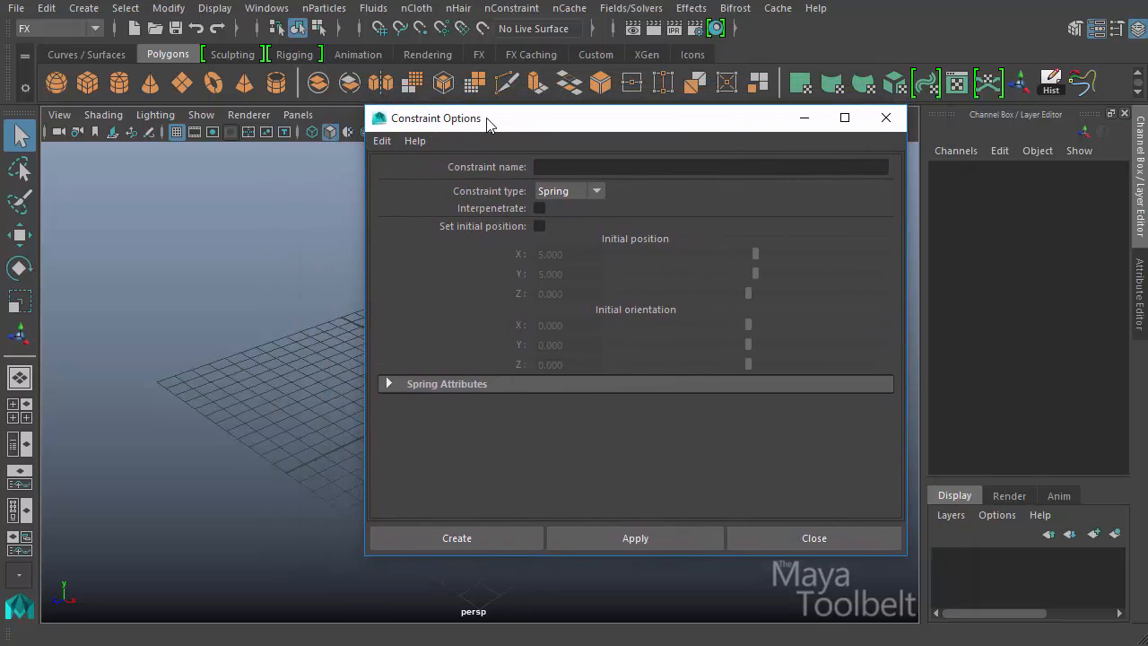
left_click_drag(435, 118, 435, 125)
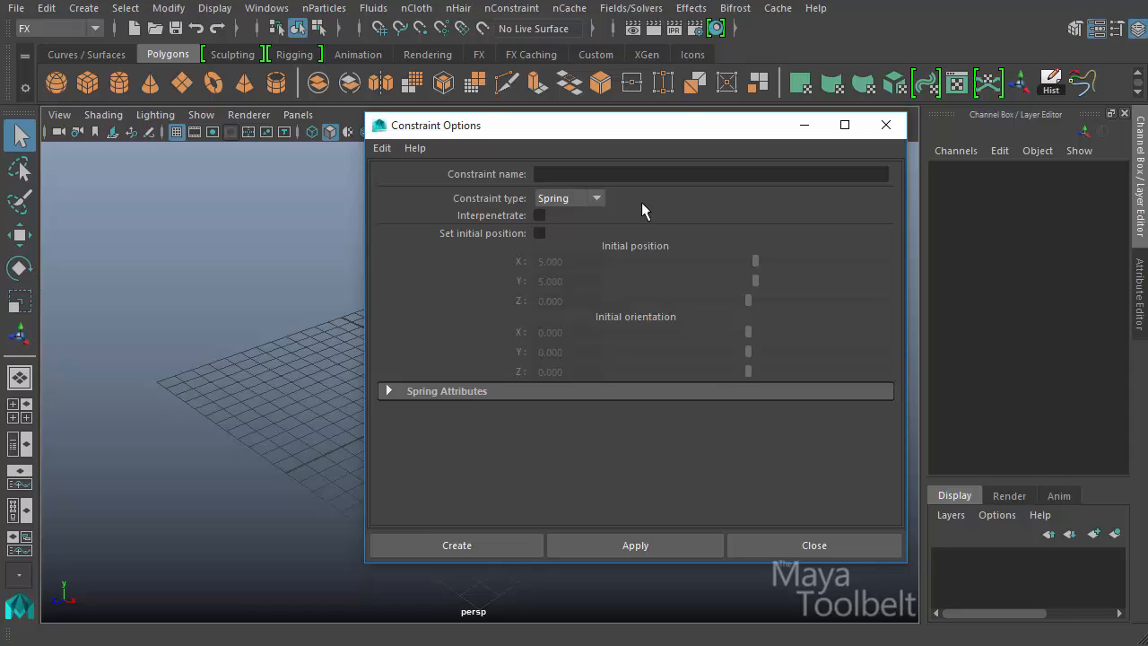
mouse_move(599, 204)
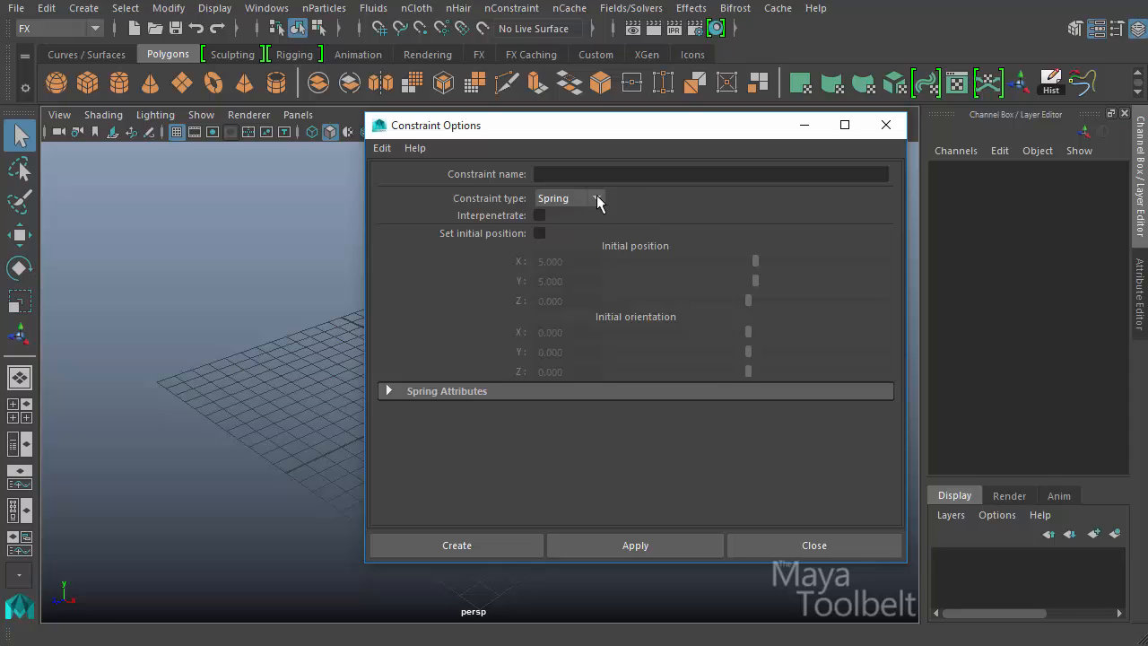
left_click(570, 197)
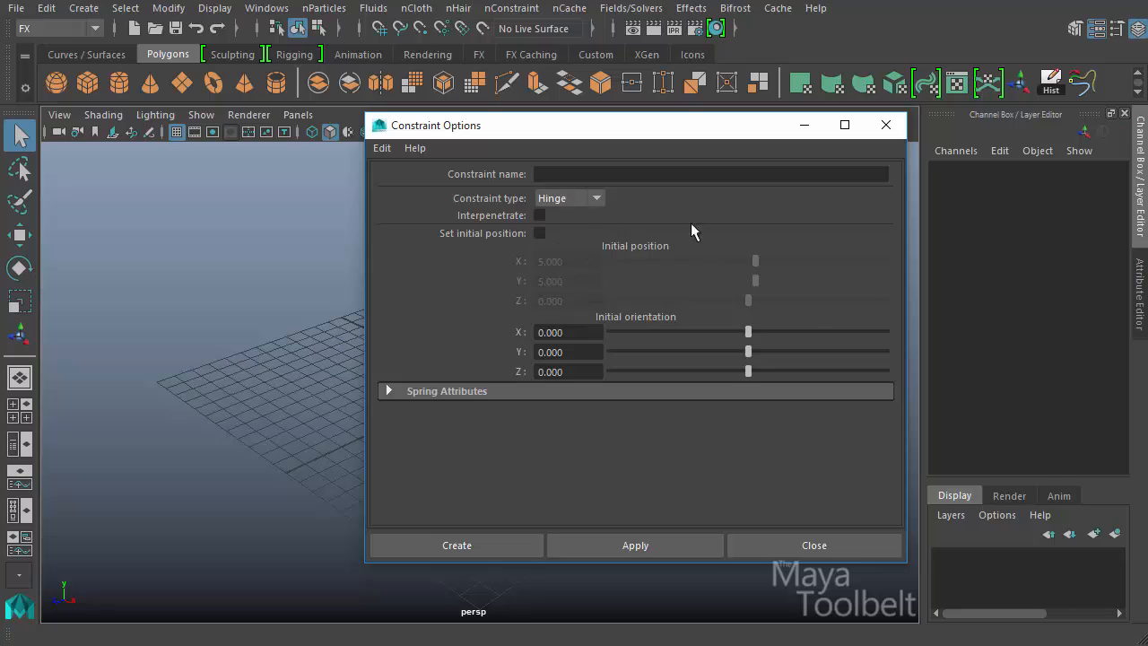
mouse_move(782, 294)
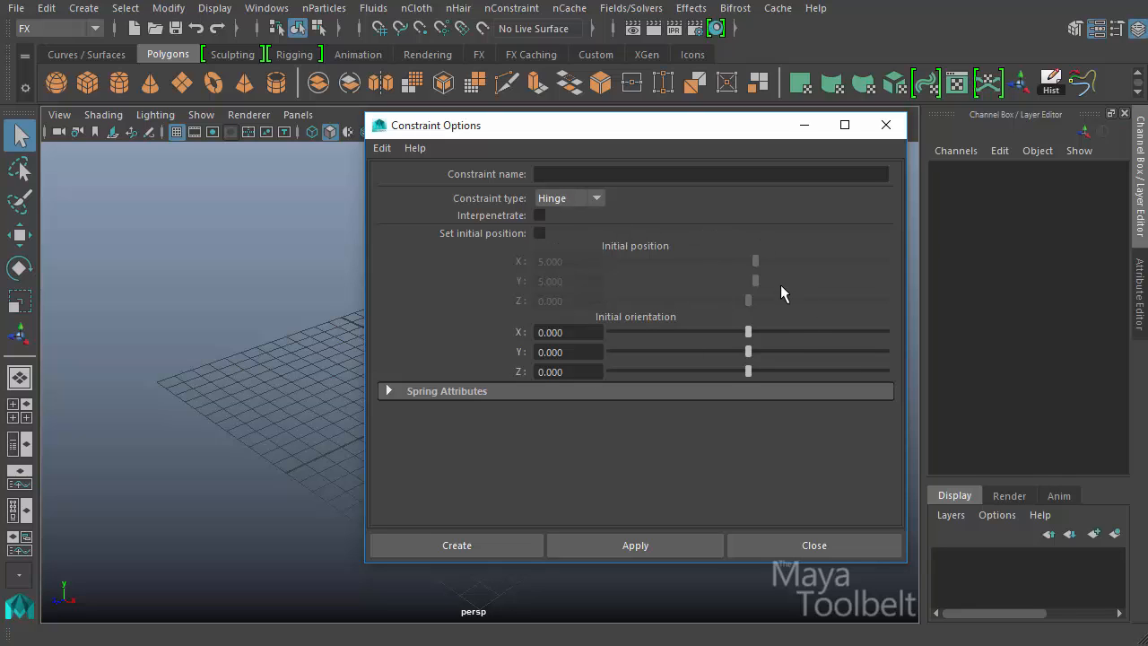
mouse_move(622, 356)
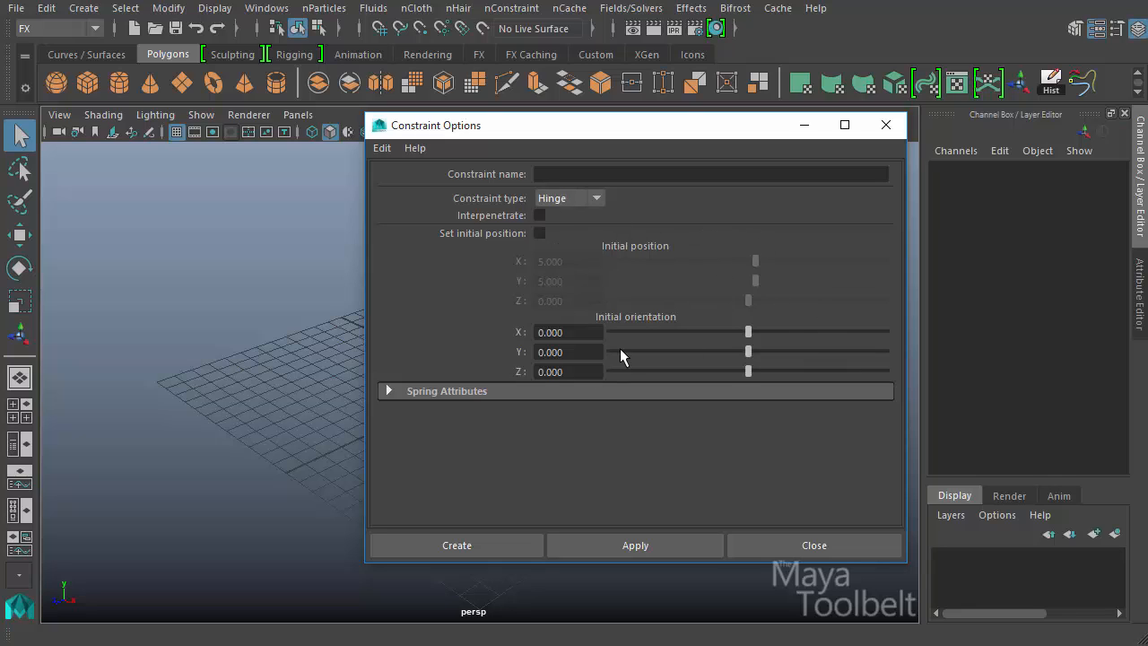
Reset constraint options to defaults, set type to Spring, and leave Interpenetrate off.
left_click(382, 148)
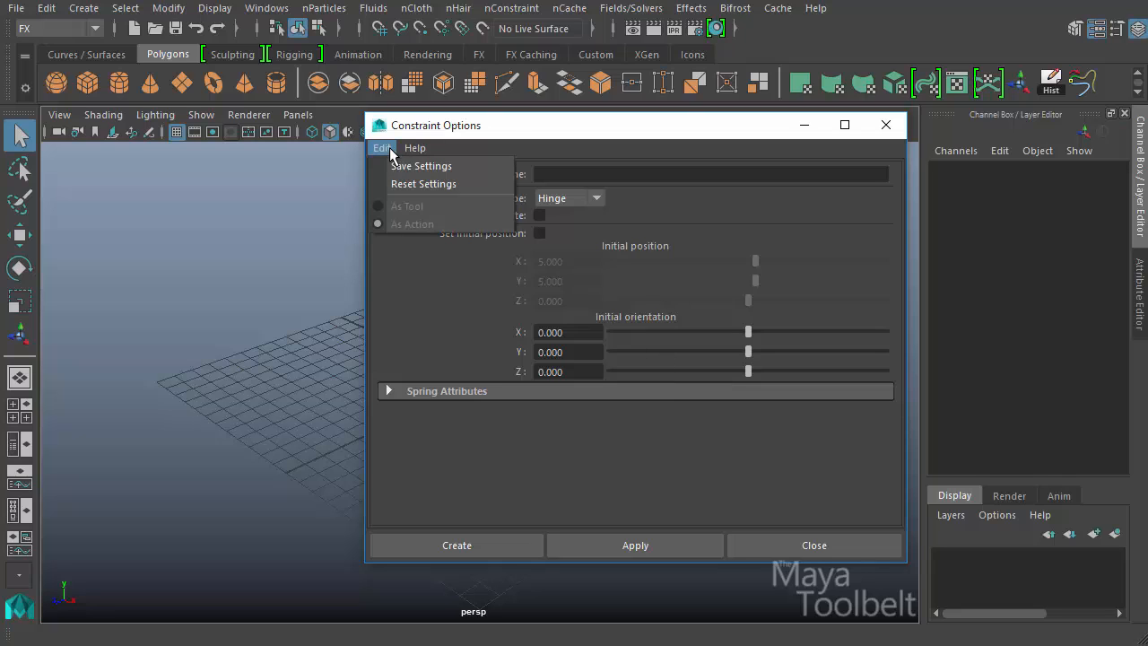
left_click(423, 184)
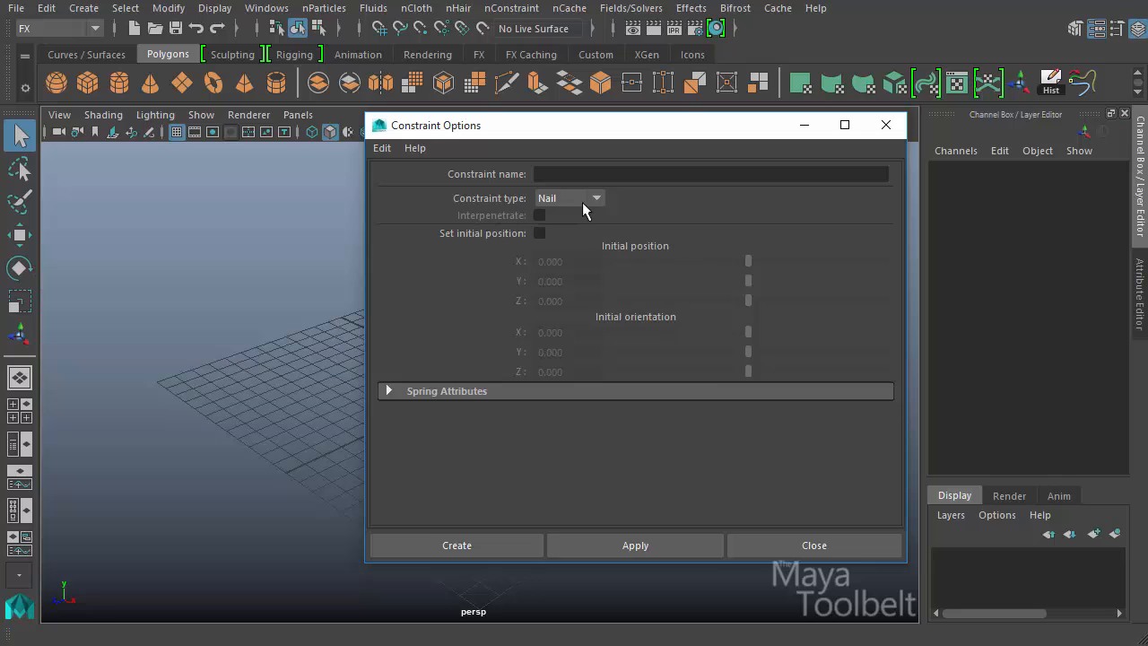
mouse_move(588, 194)
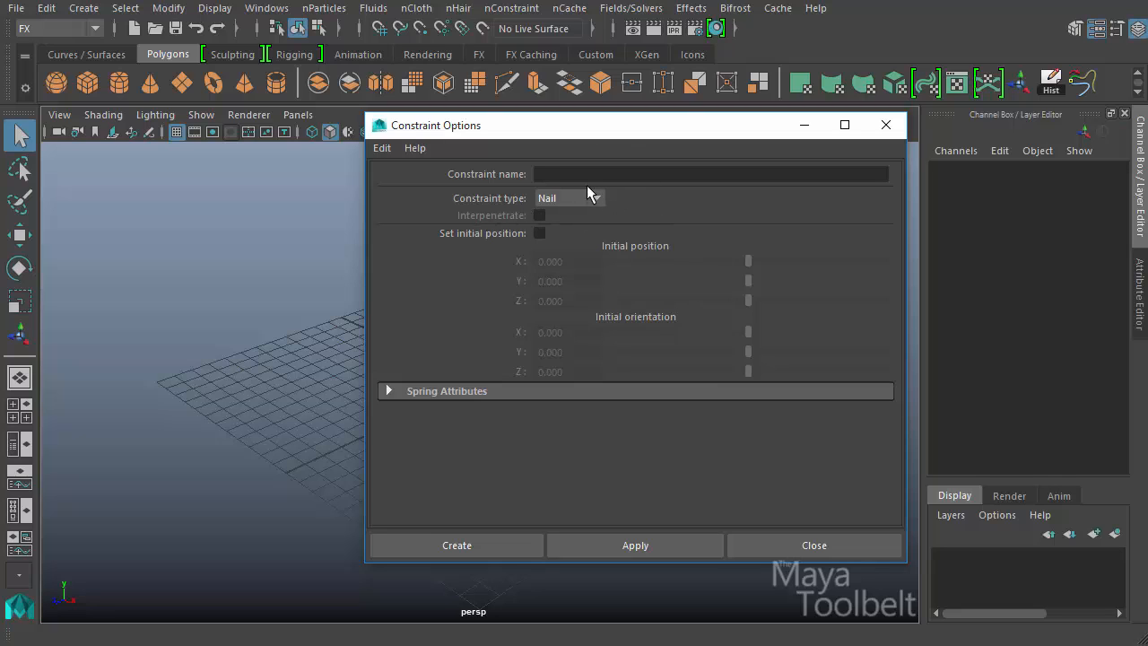
left_click(569, 198)
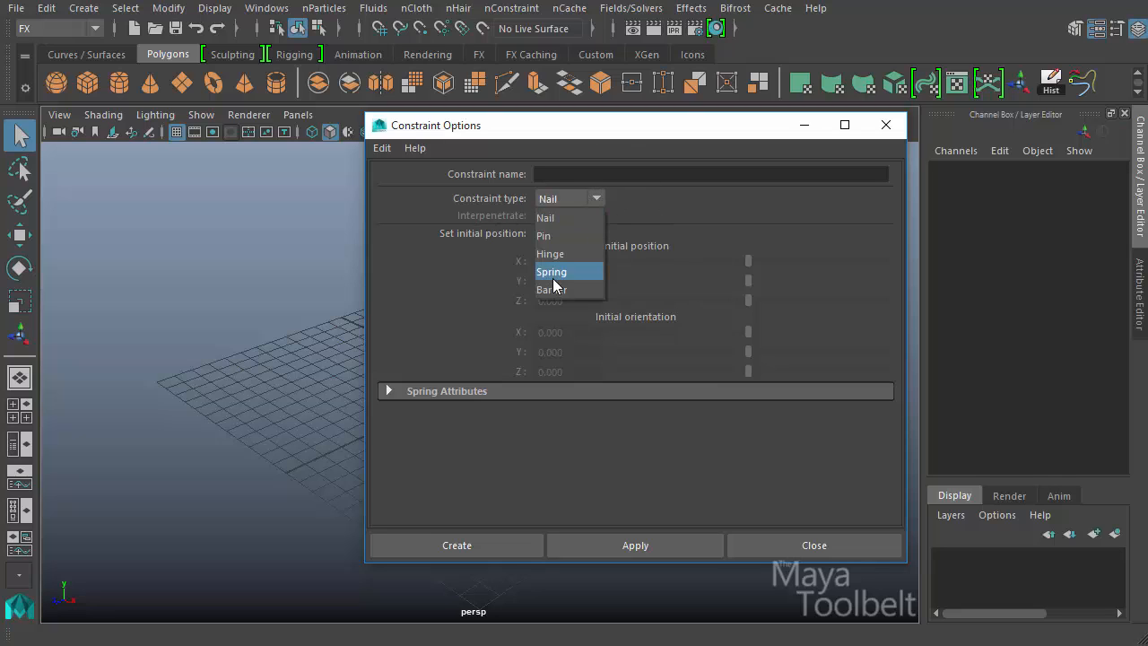
left_click(551, 271)
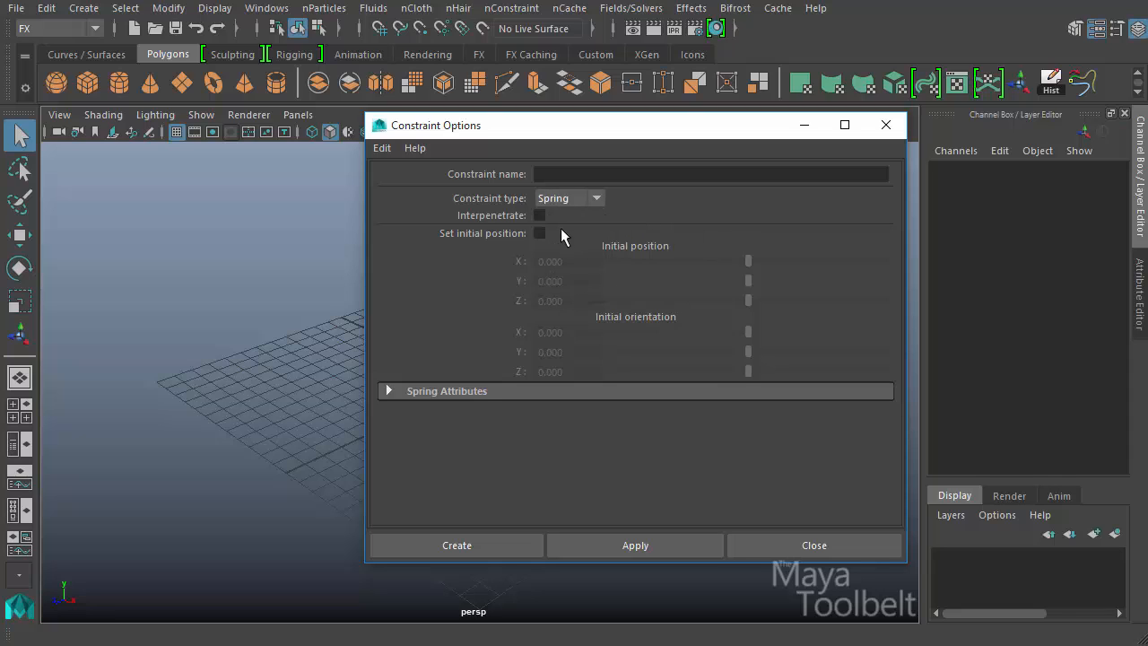
mouse_move(641, 247)
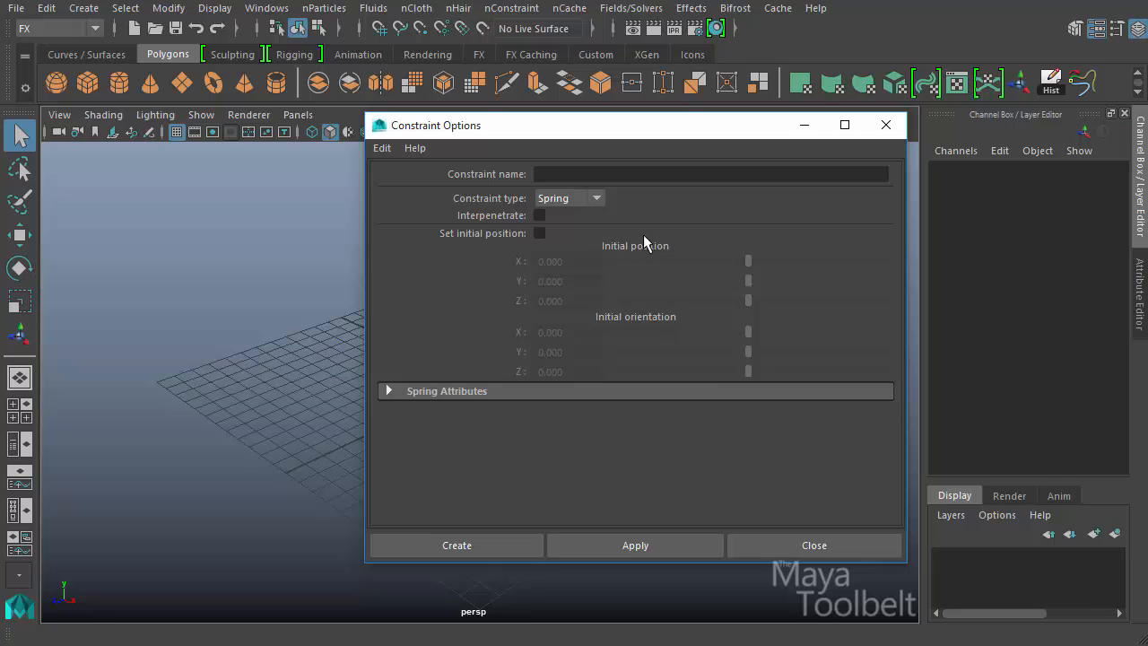
mouse_move(684, 232)
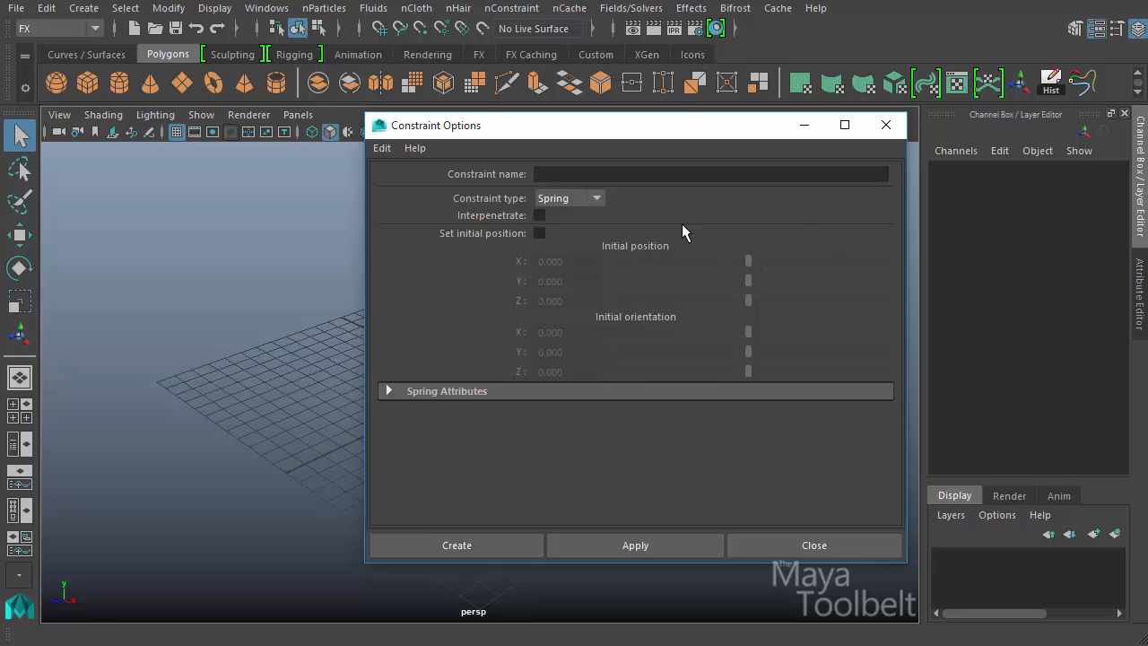
mouse_move(548, 242)
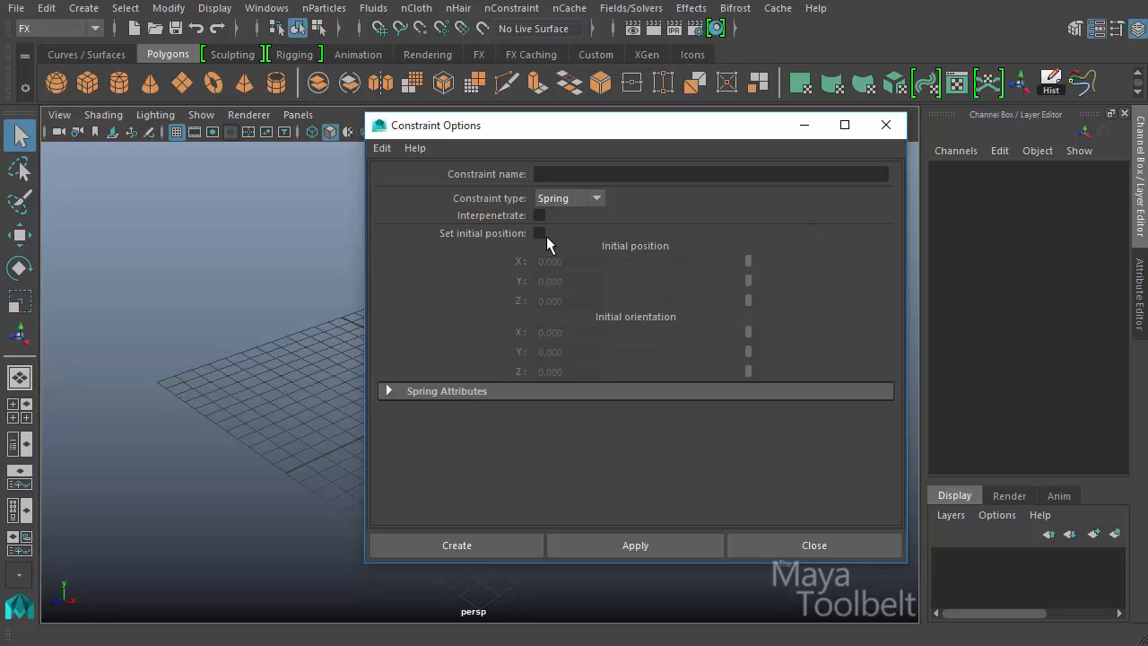
left_click(539, 215)
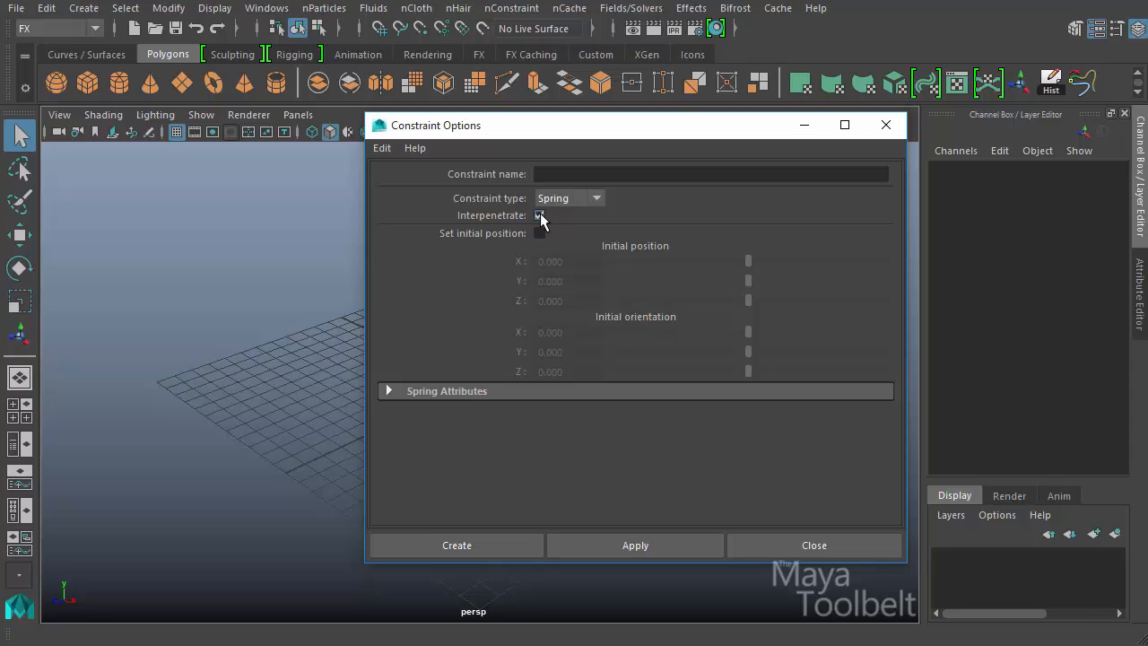
left_click(539, 215)
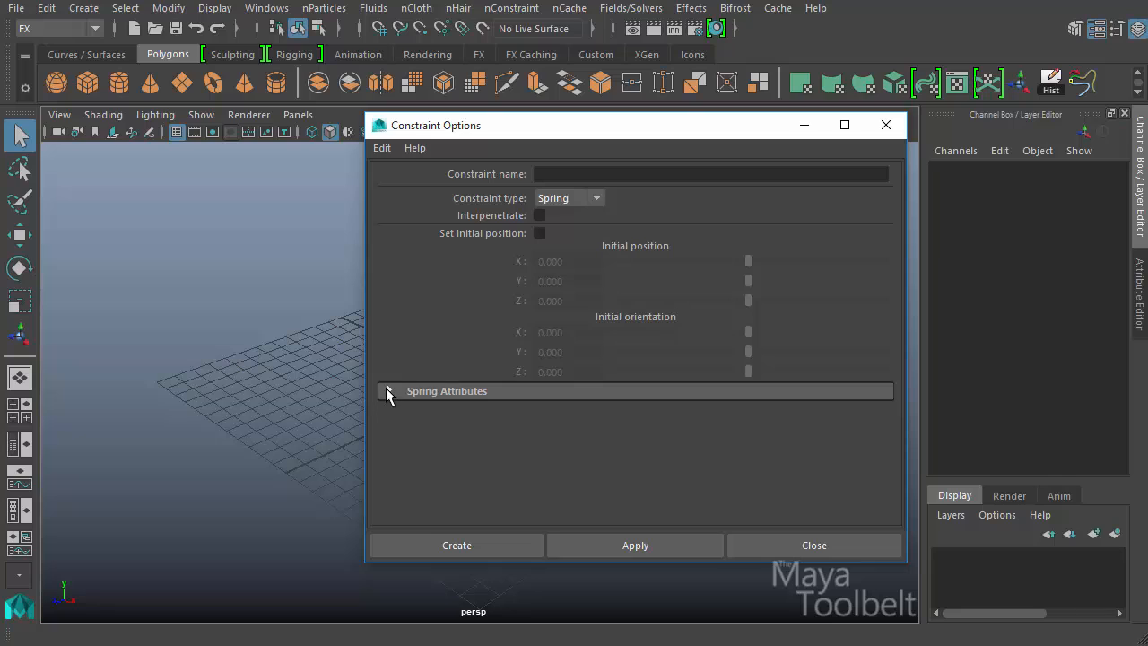
Review Spring Attributes (stiffness 5, damping 0.1), leaving spring rest length unset, then collapse them.
left_click(389, 390)
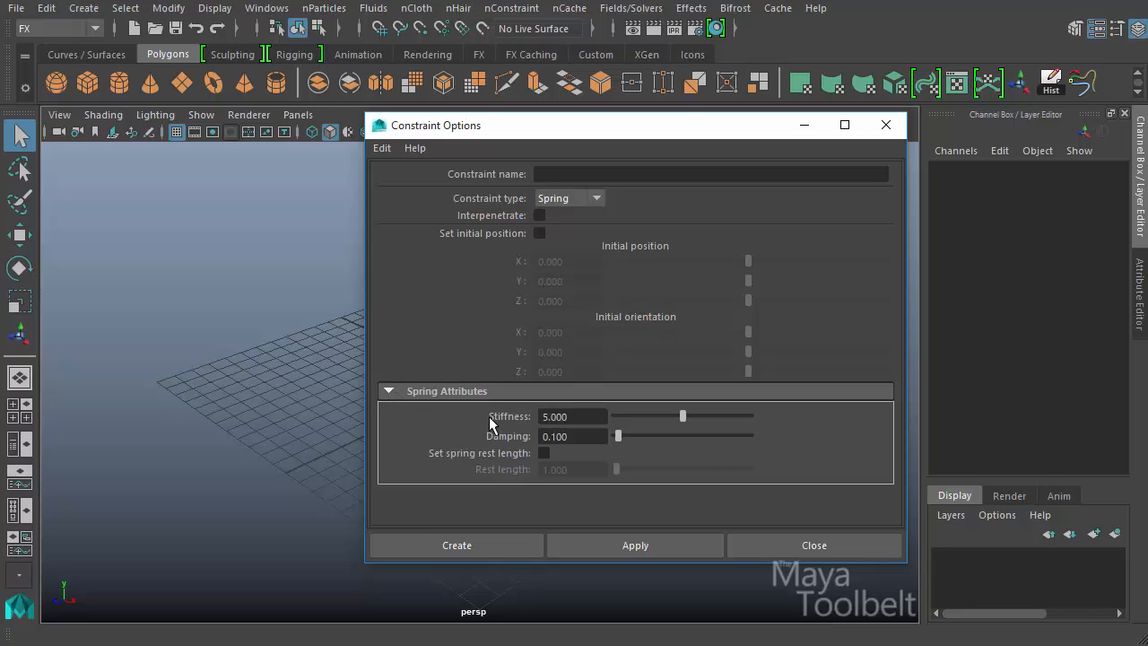
mouse_move(523, 440)
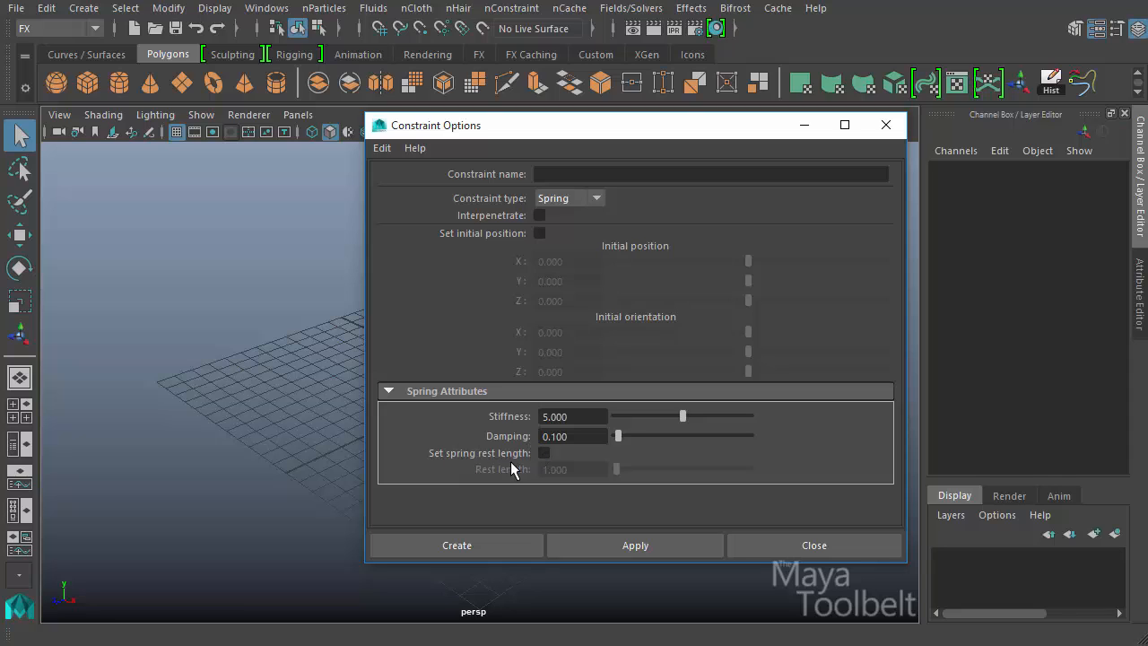
left_click(544, 452)
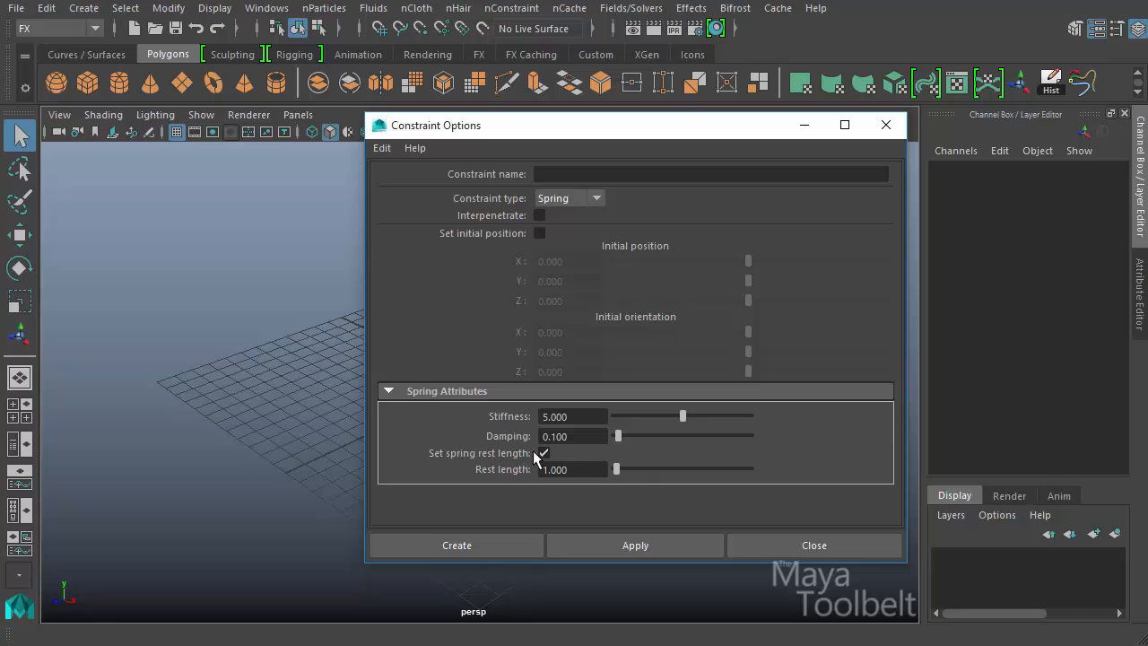
left_click(543, 453)
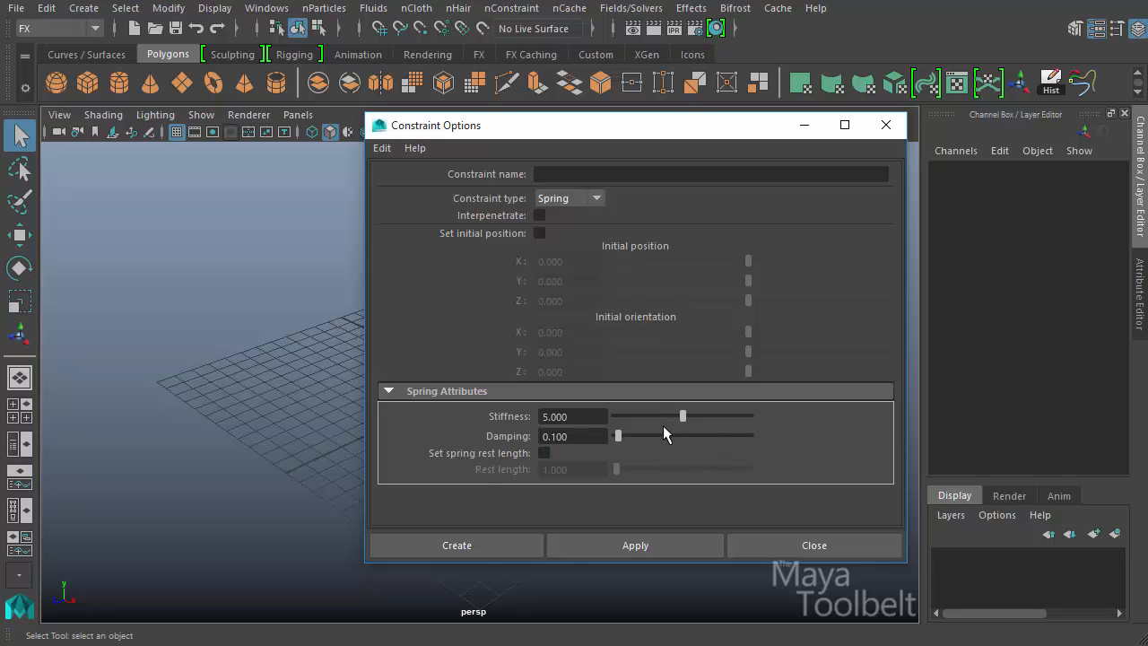
left_click(389, 390)
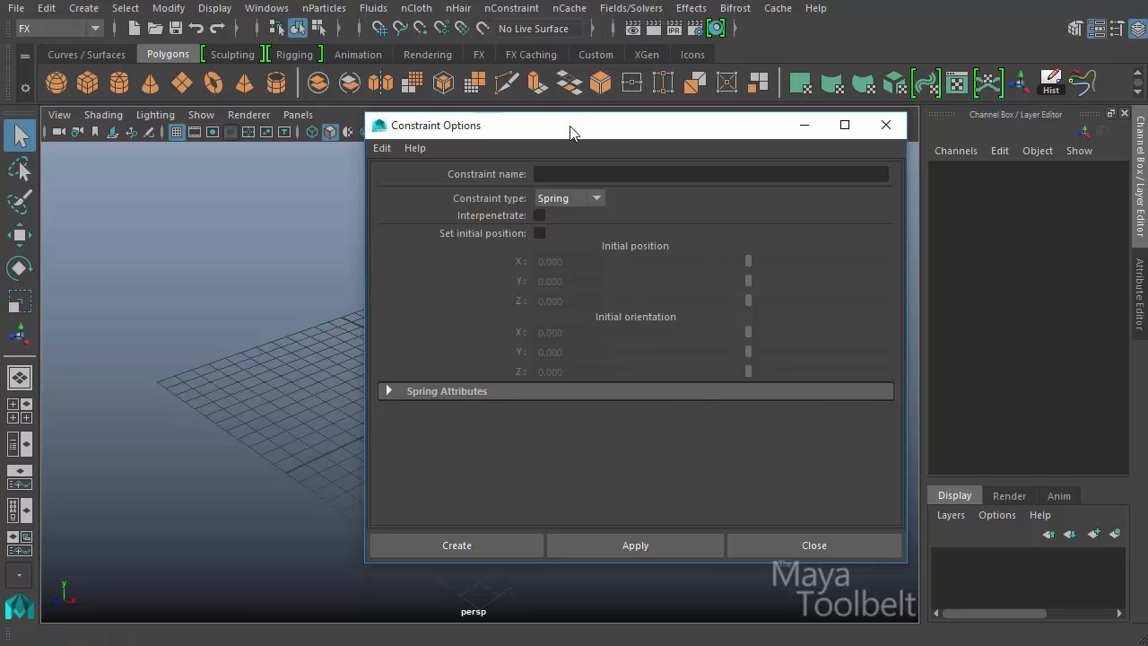
mouse_move(475, 132)
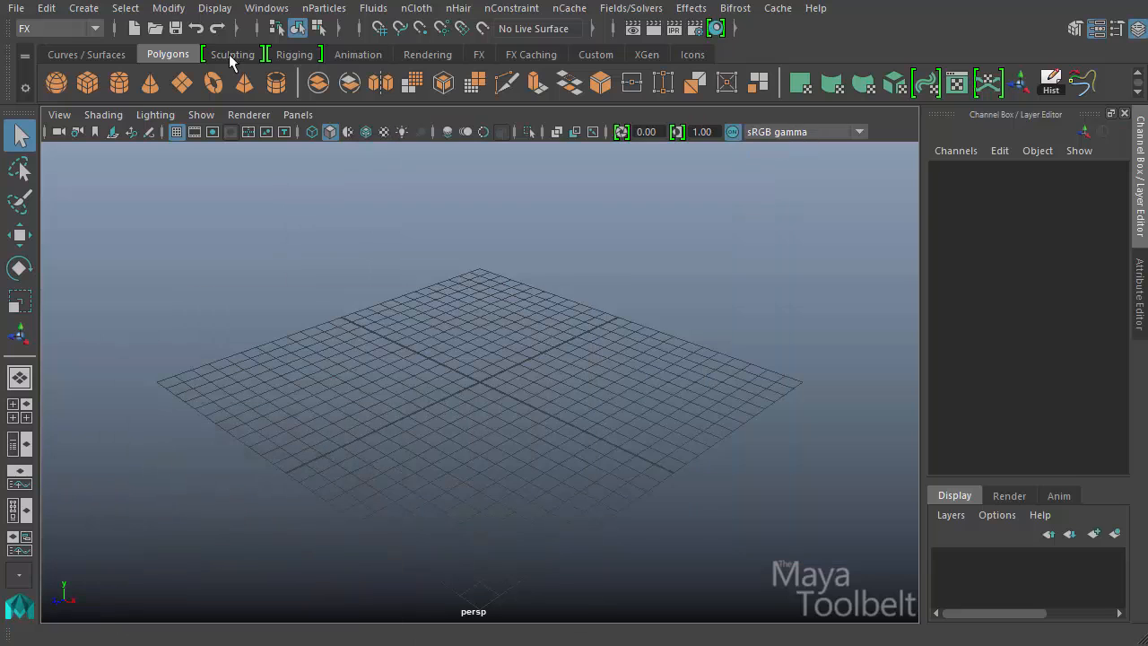
Add a polygon cylinder, stretch it taller, and set its cap subdivisions to 0.
left_click(83, 8)
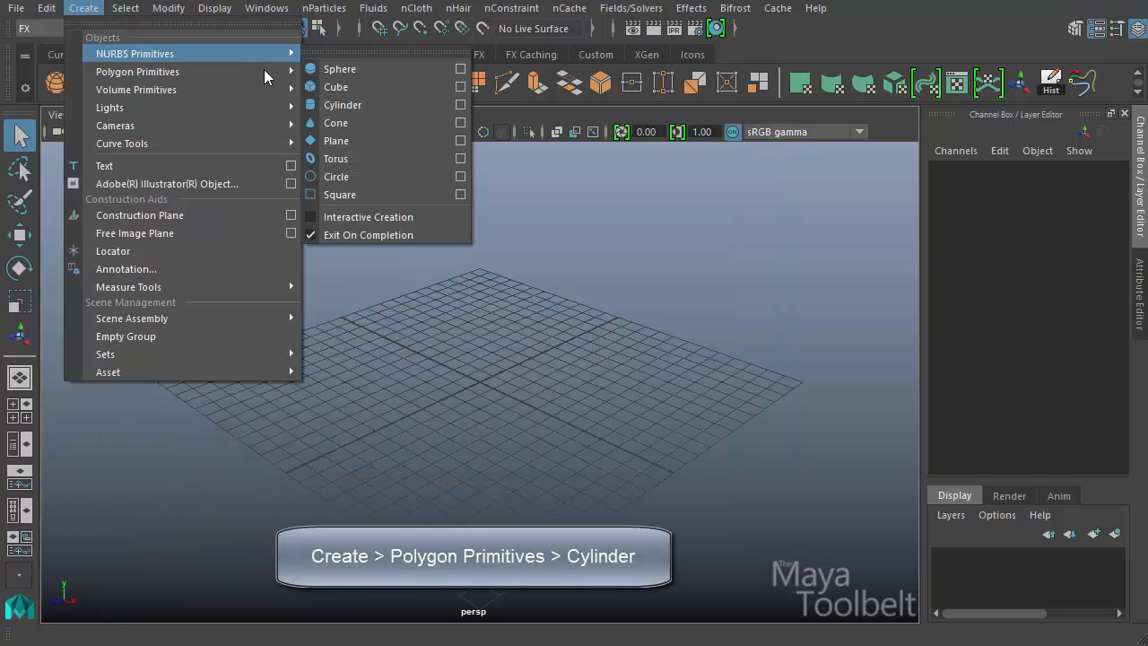
left_click(341, 105)
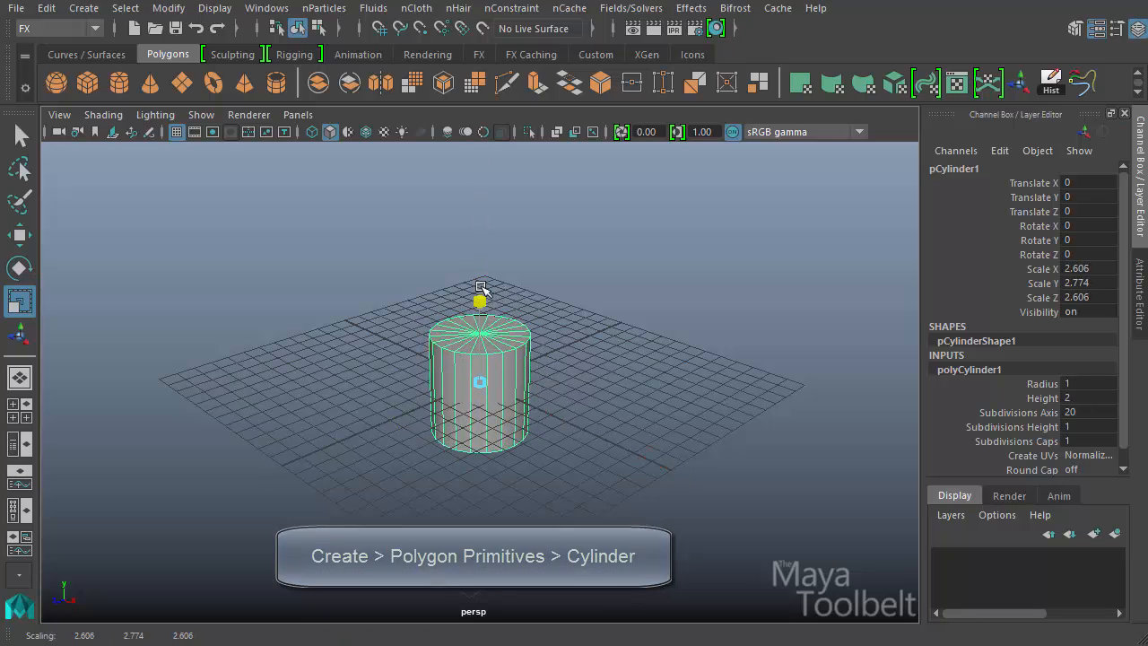
left_click_drag(479, 301, 480, 269)
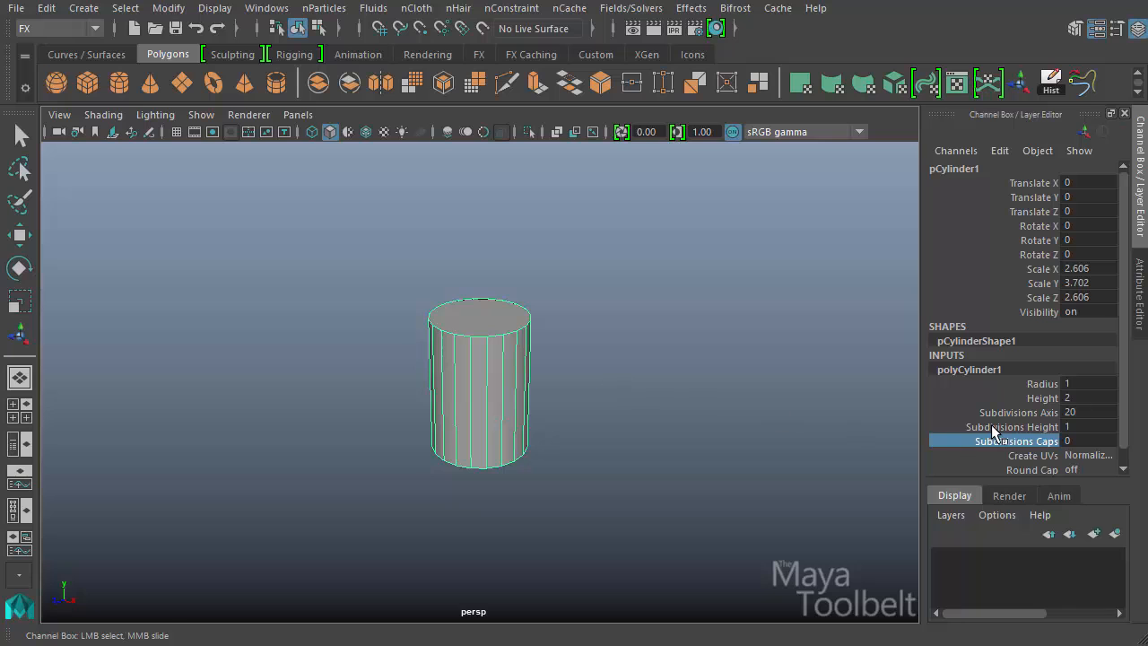
left_click(20, 235)
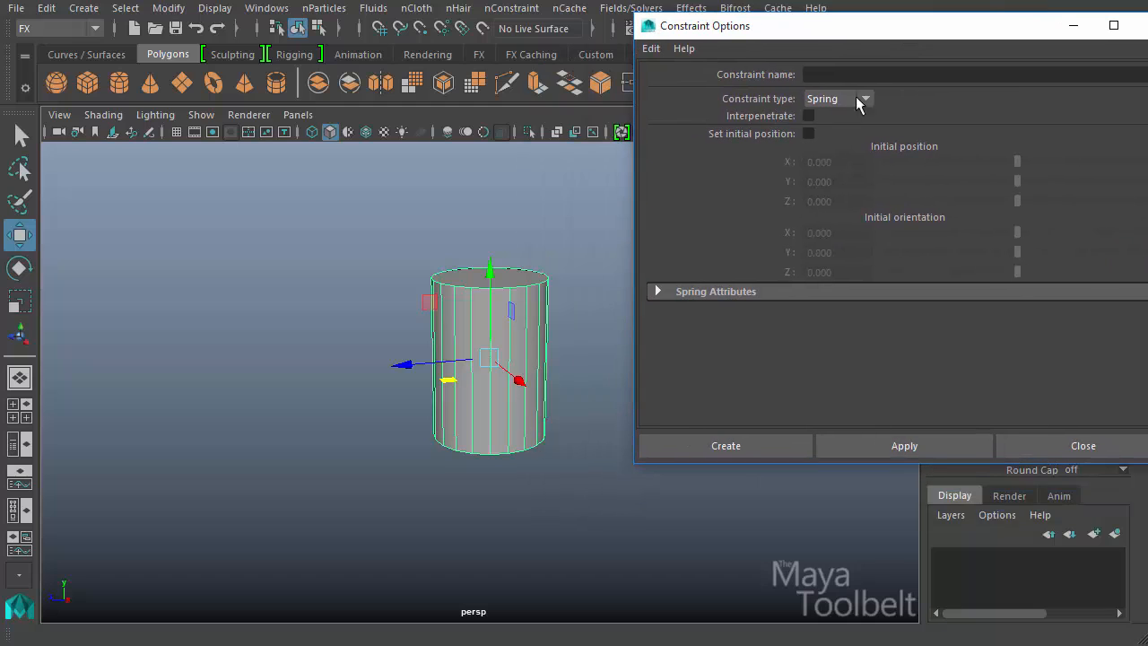
mouse_move(803, 220)
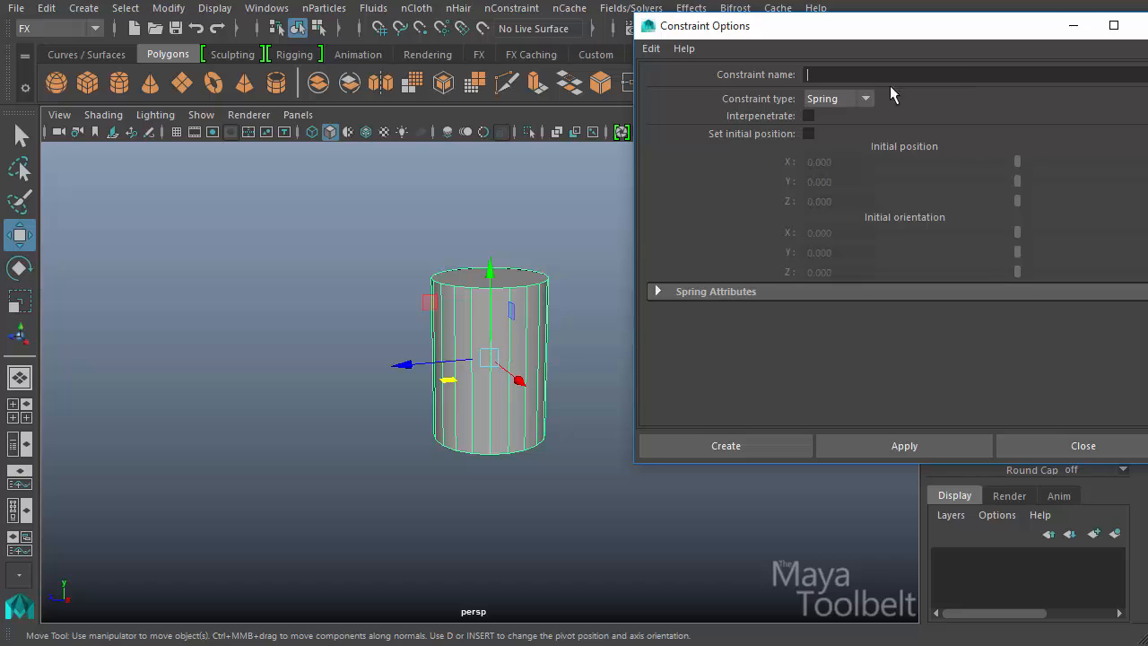
mouse_move(976, 92)
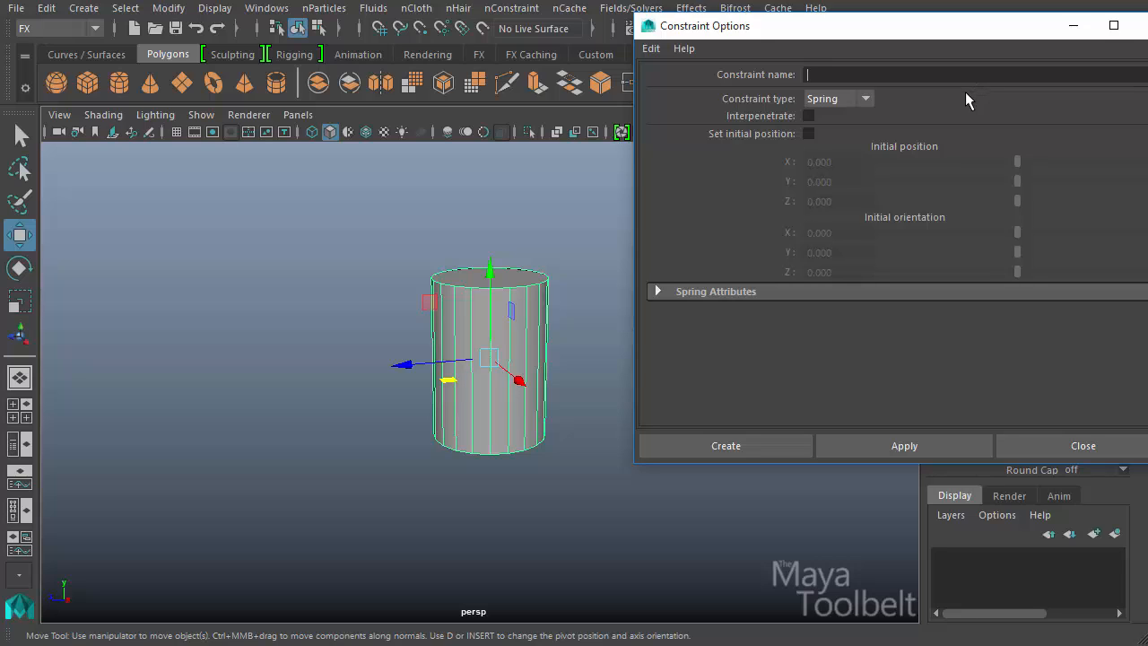
mouse_move(718, 299)
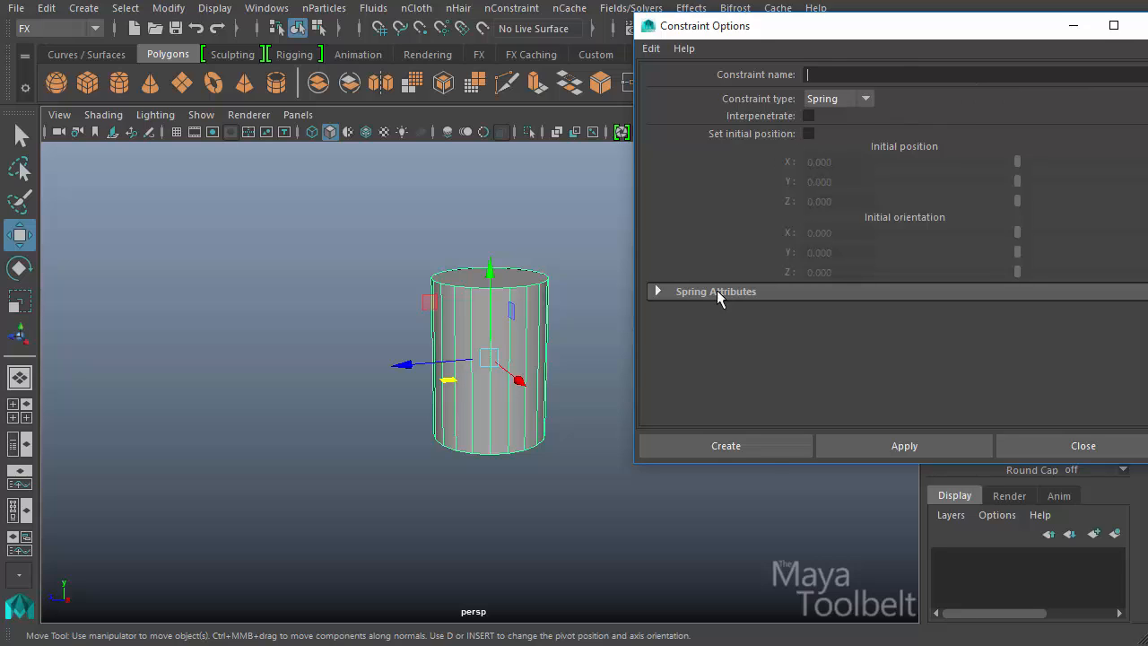
Create a Spring-type constraint on the selected cylinder with stiffness 5 and damping 0.1.
left_click(725, 446)
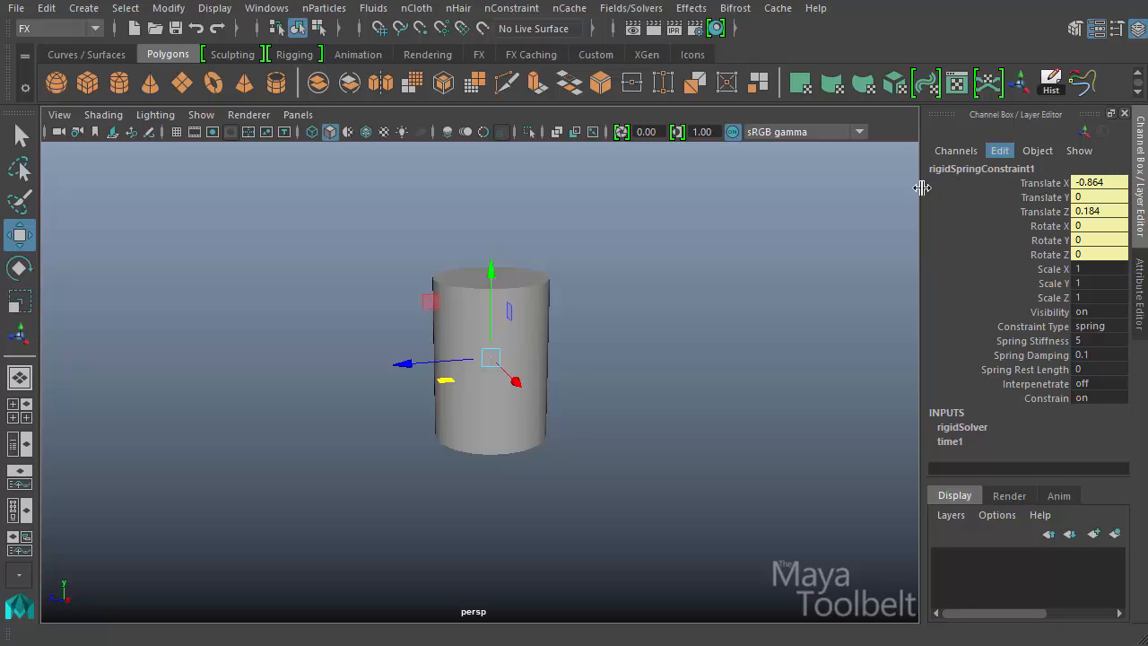
Switch to wireframe display, drag rigidSpringConstraint1 aside to reveal its link, and orbit the view.
key("4")
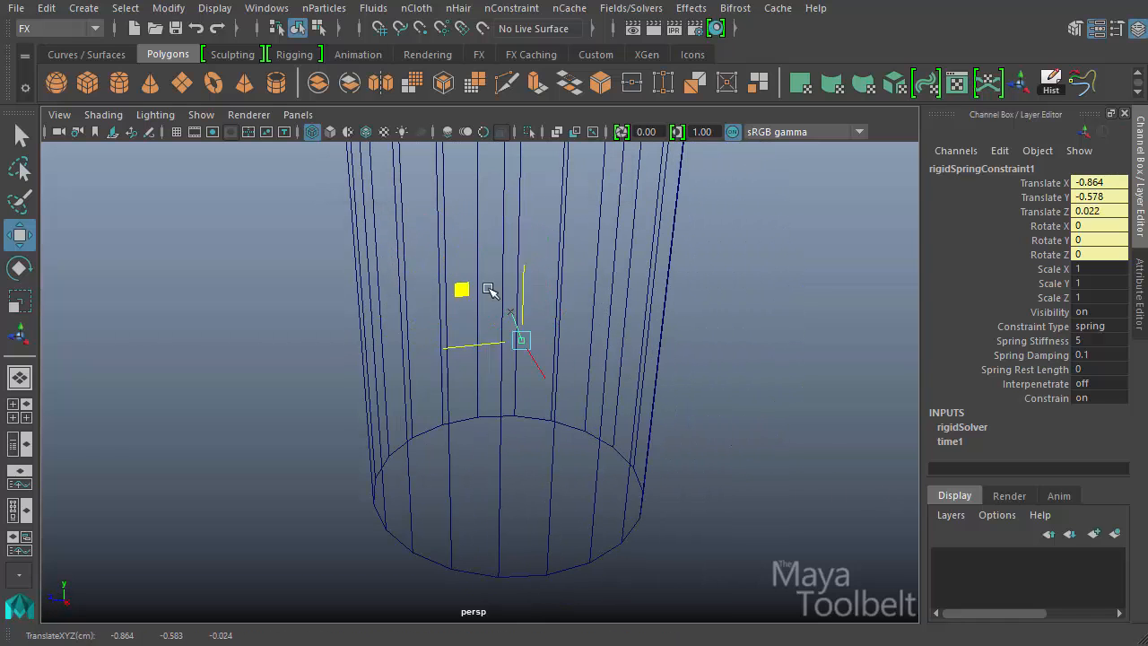
left_click_drag(521, 339, 811, 226)
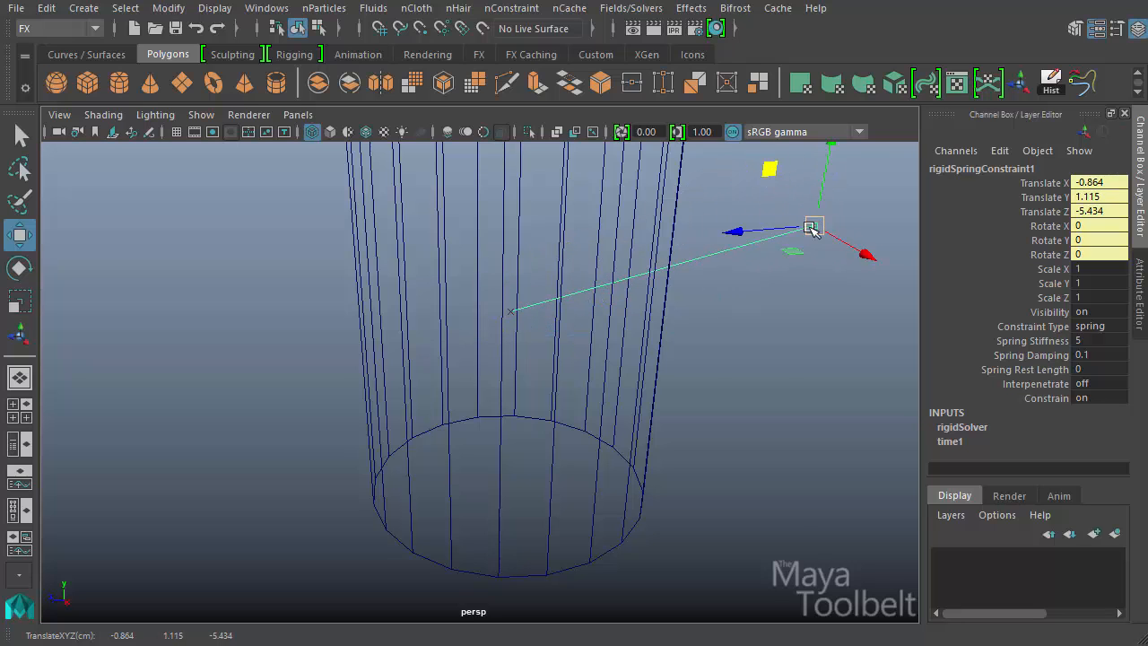
mouse_move(647, 341)
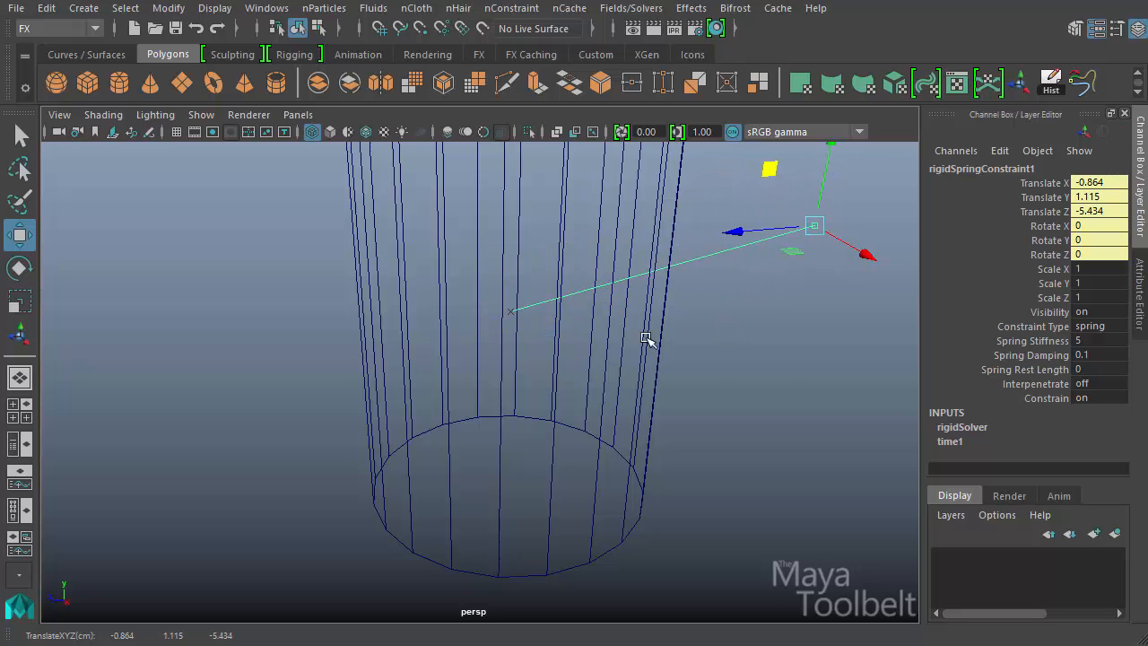
left_click_drag(646, 359, 553, 374)
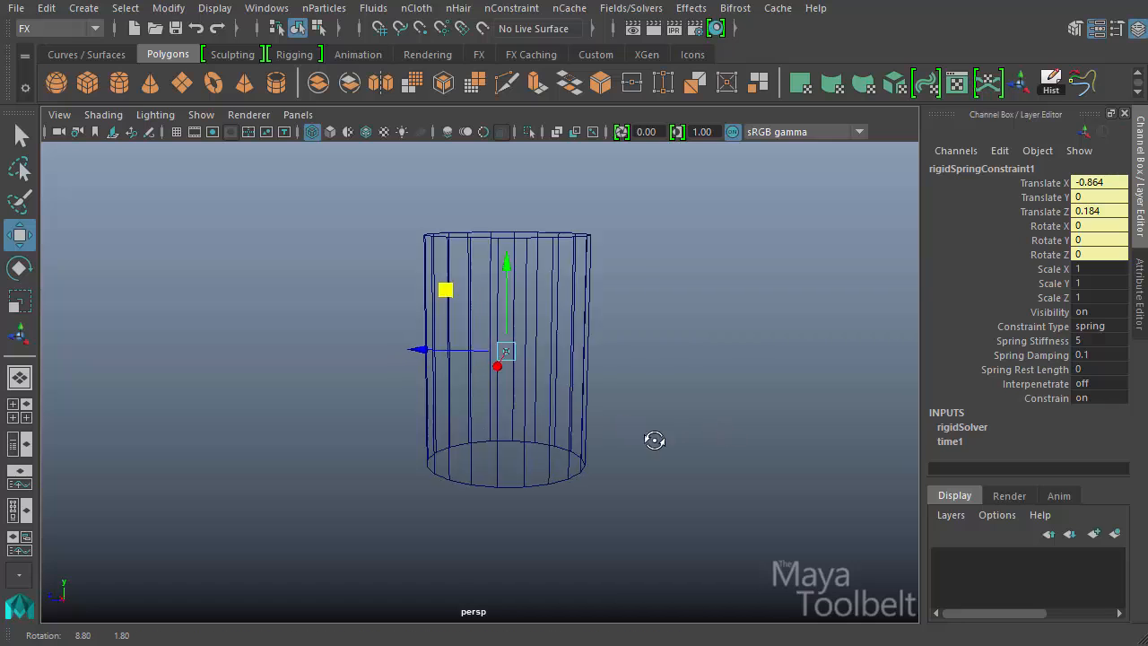
left_click_drag(655, 439, 728, 454)
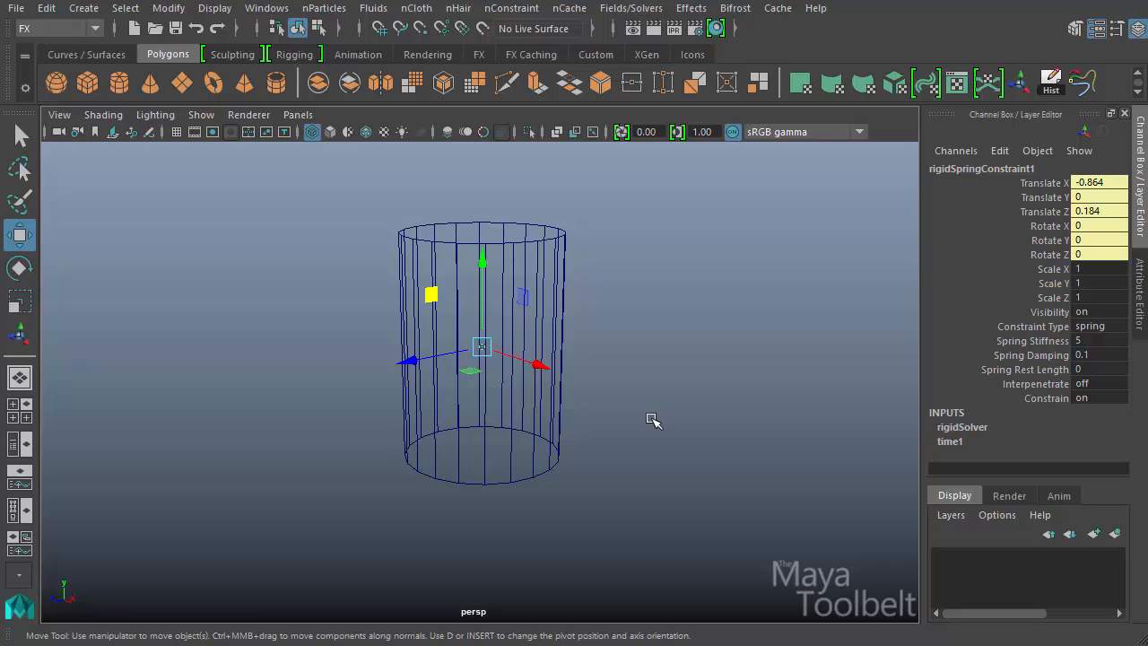
mouse_move(604, 293)
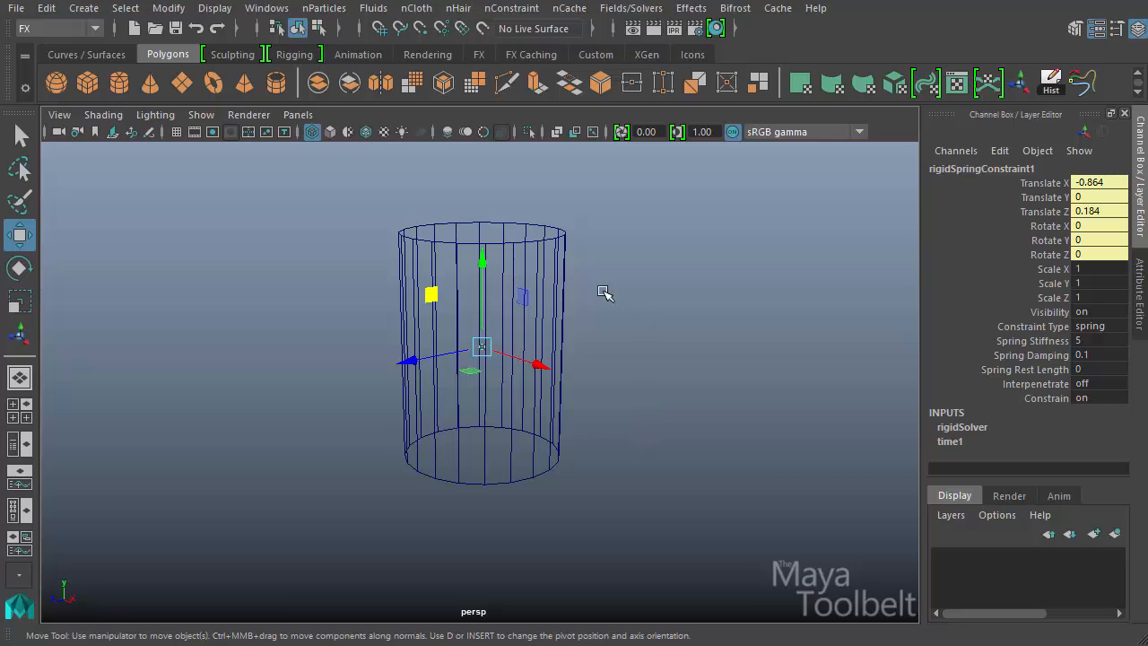
Show the Time Slider and Range Slider and edit the playback end frame to 500.
left_click(214, 8)
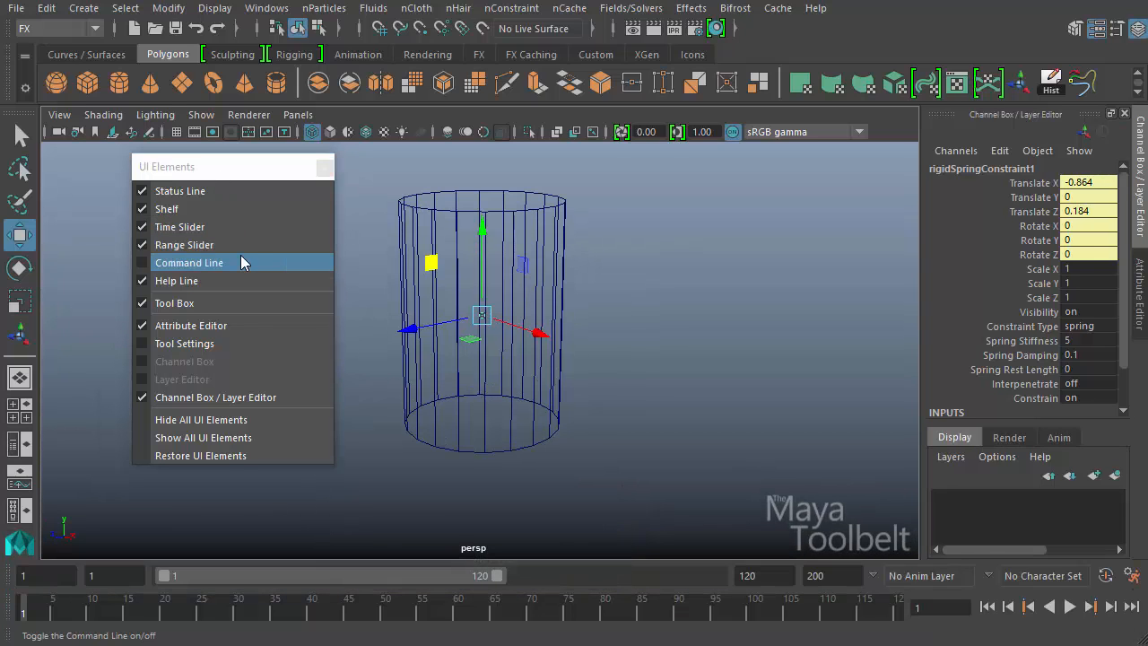
left_click(189, 262)
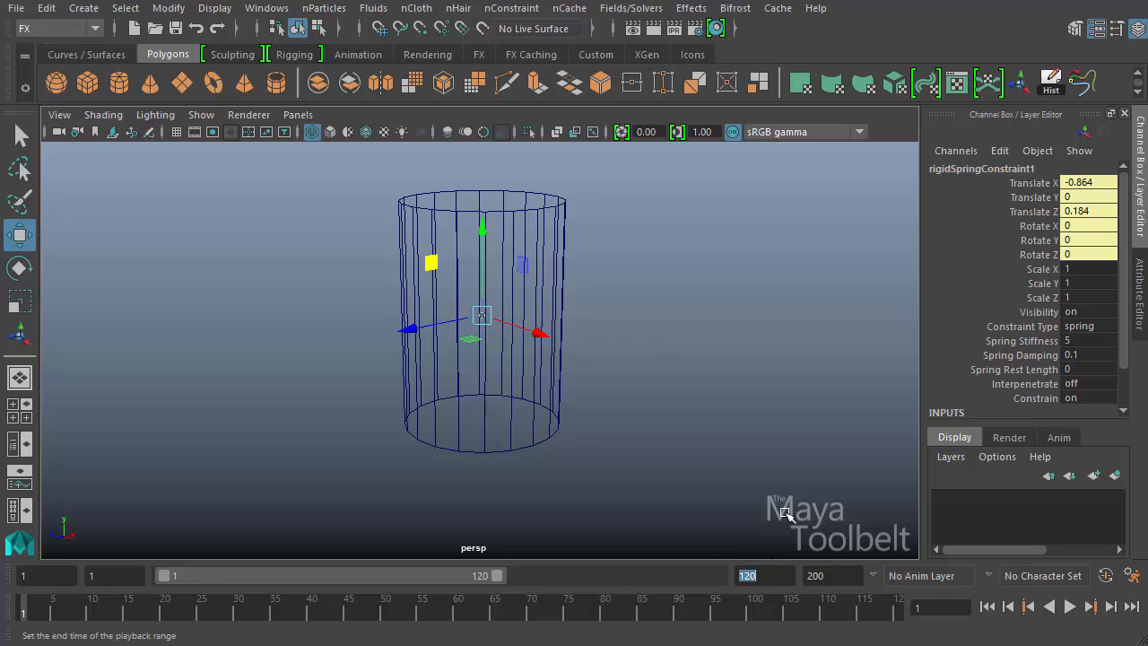
mouse_move(781, 414)
type("500")
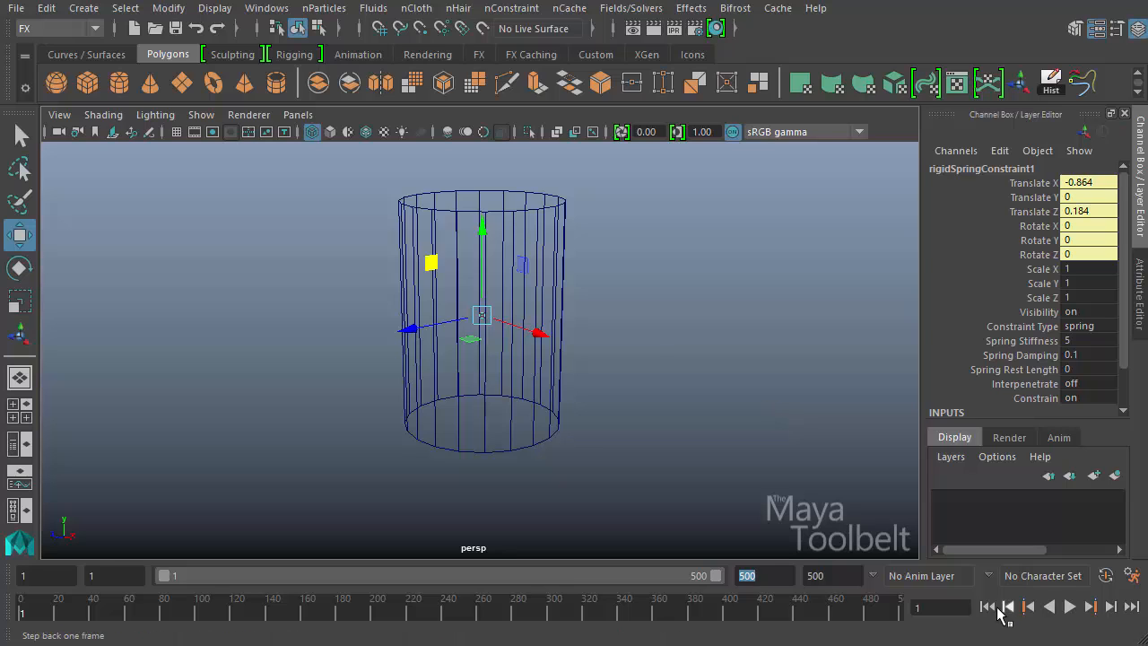
left_click(1070, 606)
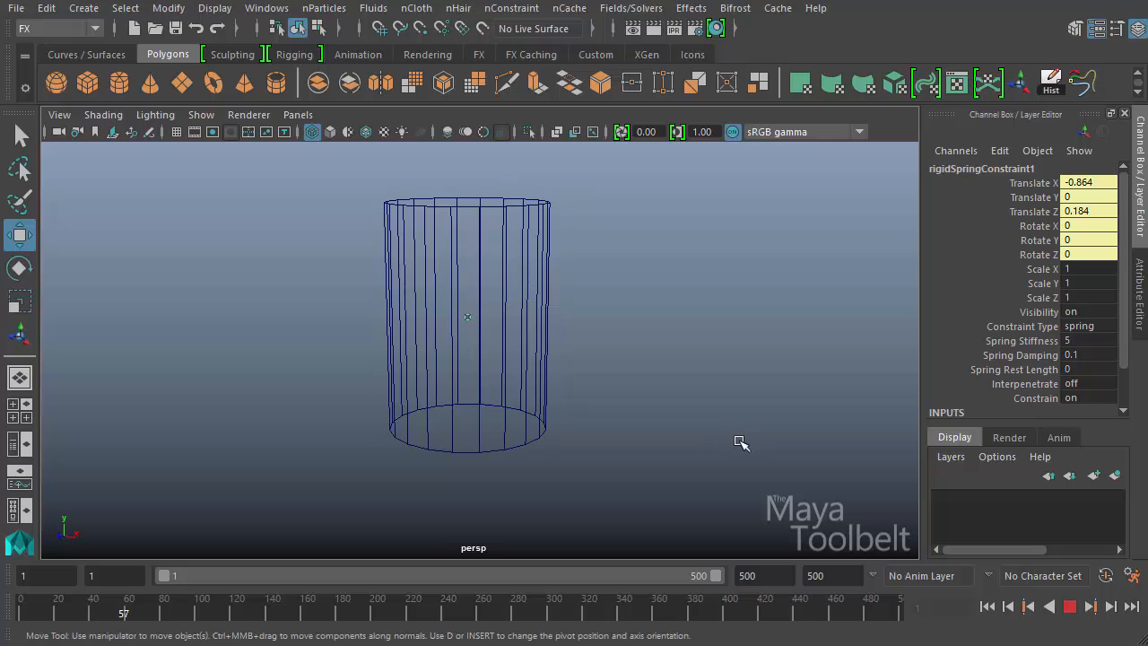
left_click(1070, 605)
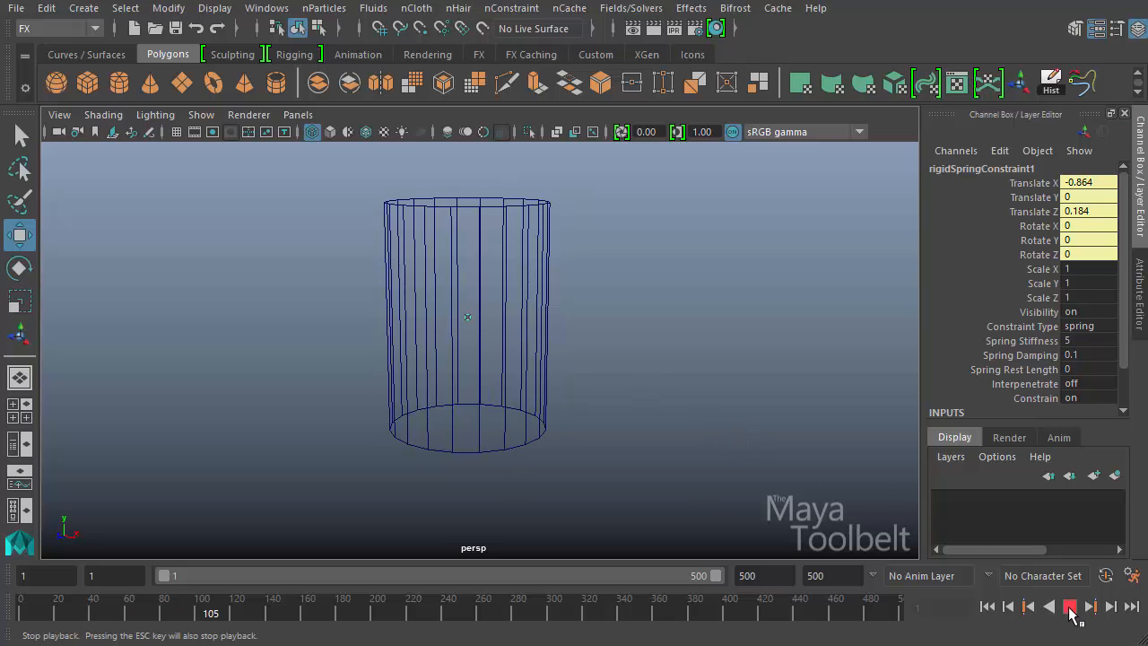
left_click(1070, 606)
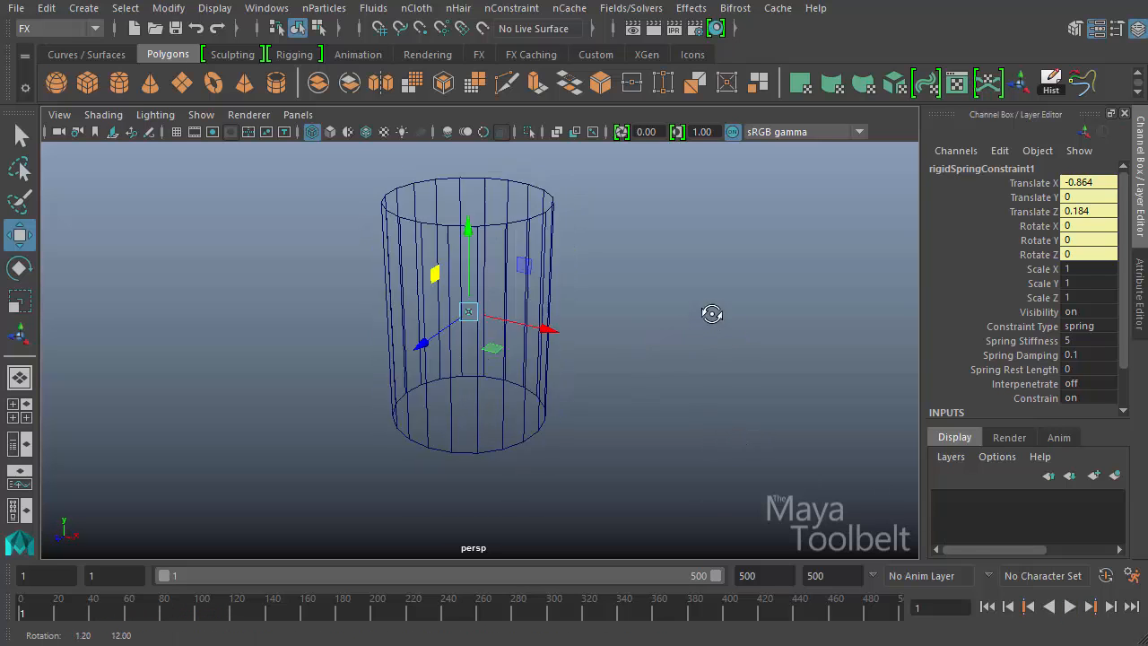
left_click_drag(711, 313, 655, 364)
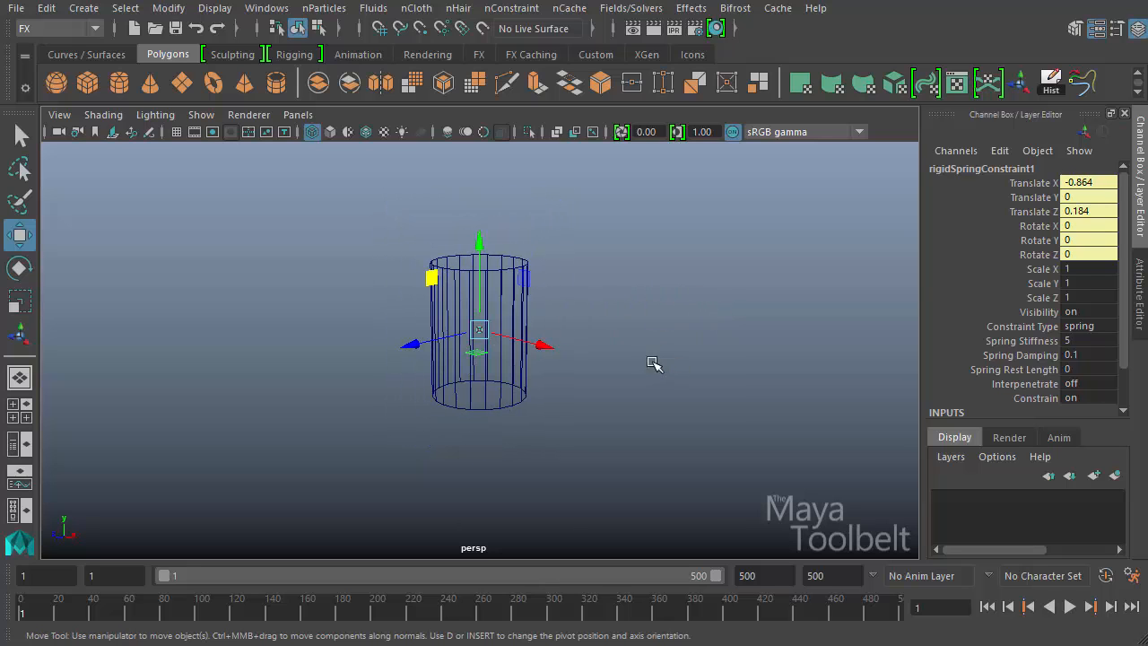
mouse_move(655, 354)
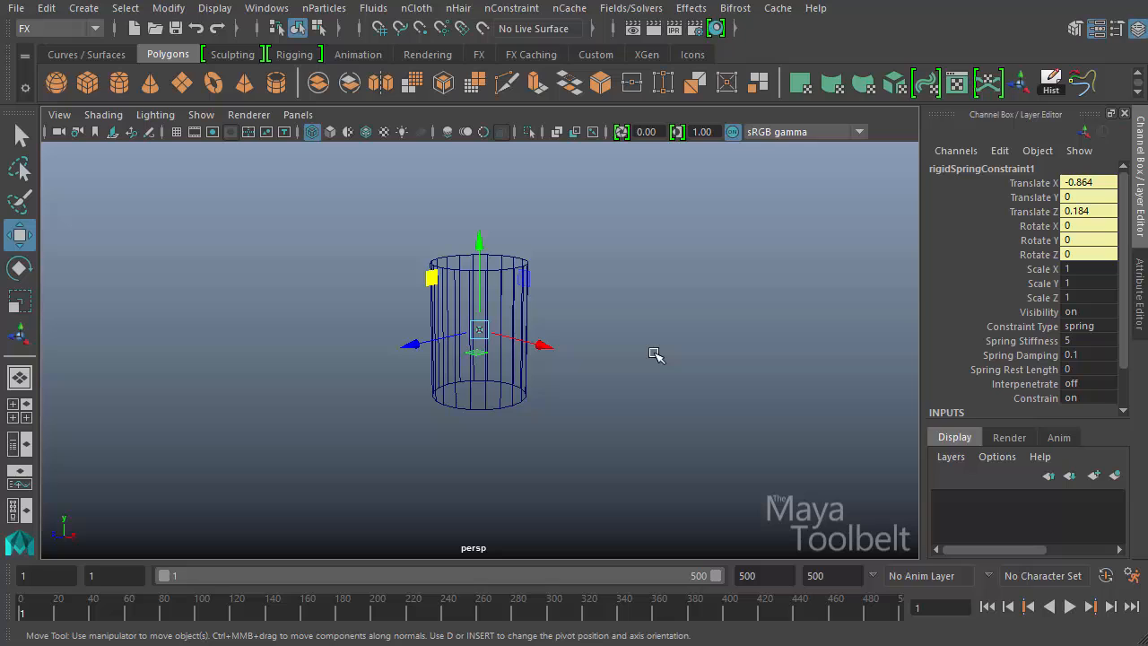
mouse_move(649, 315)
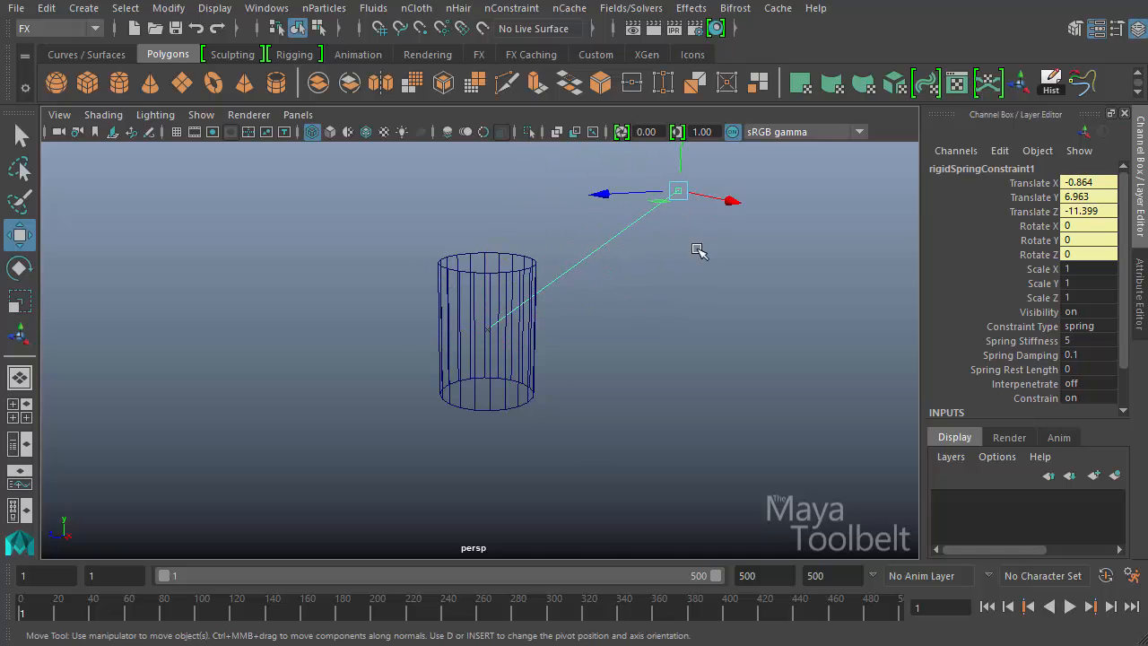
key("5")
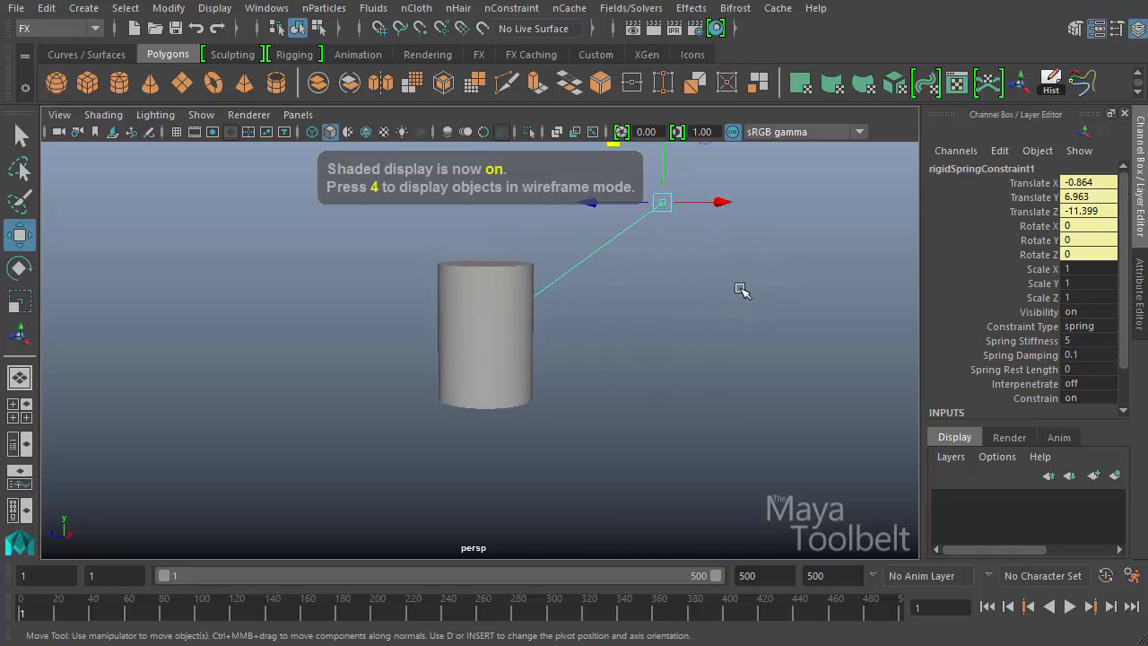
left_click_drag(662, 202, 578, 295)
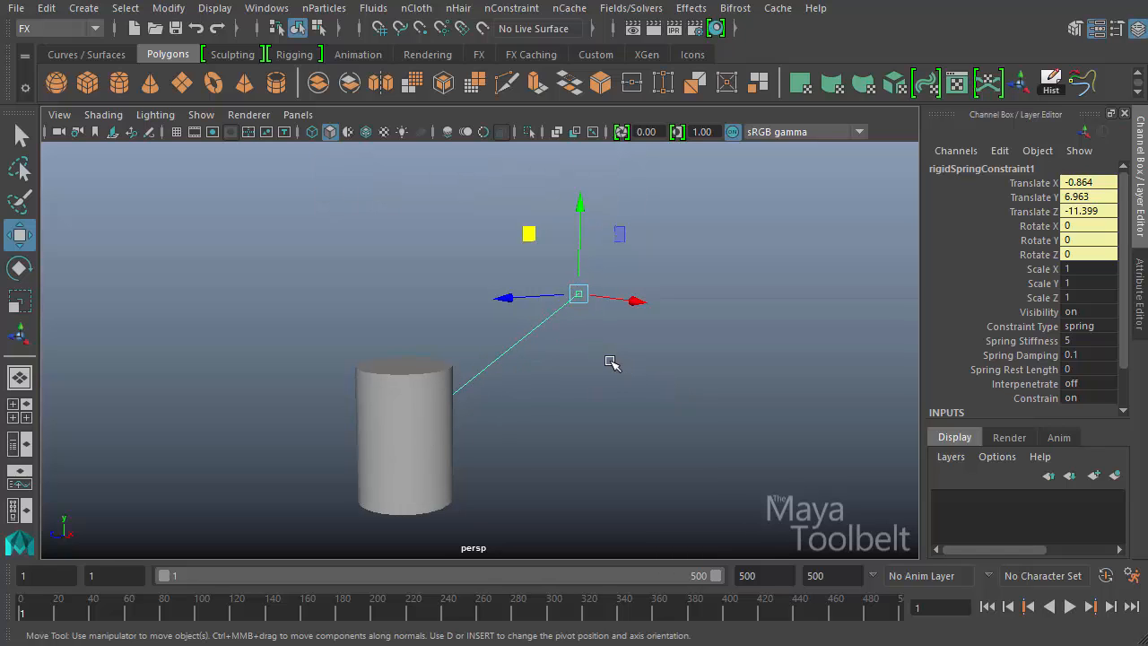
mouse_move(628, 357)
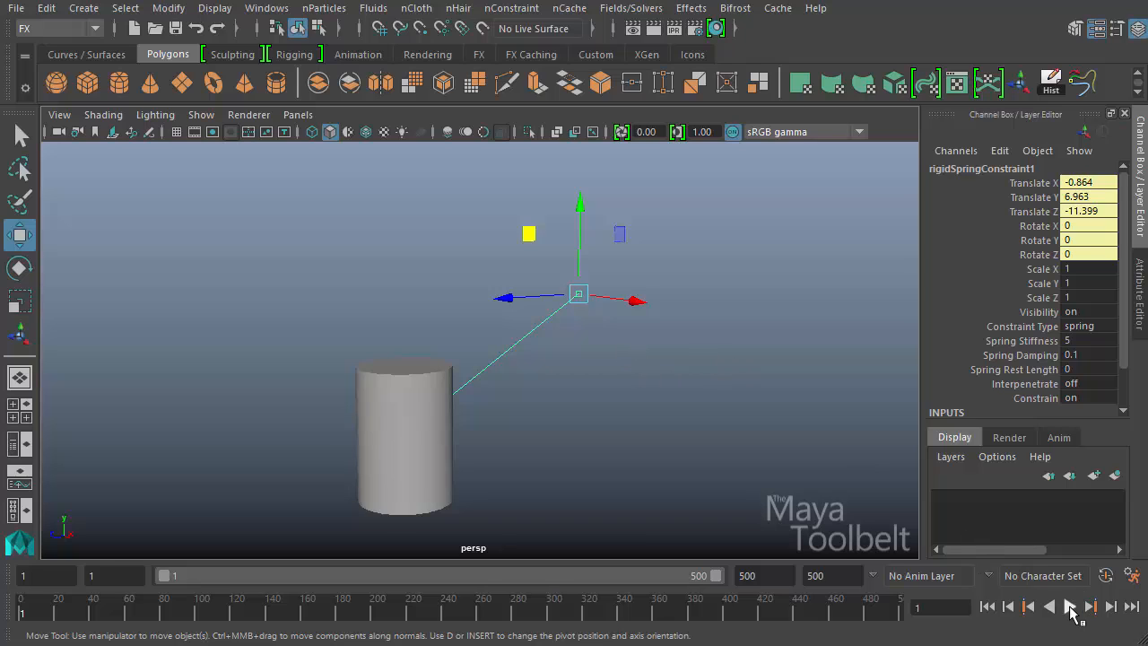
left_click(1070, 606)
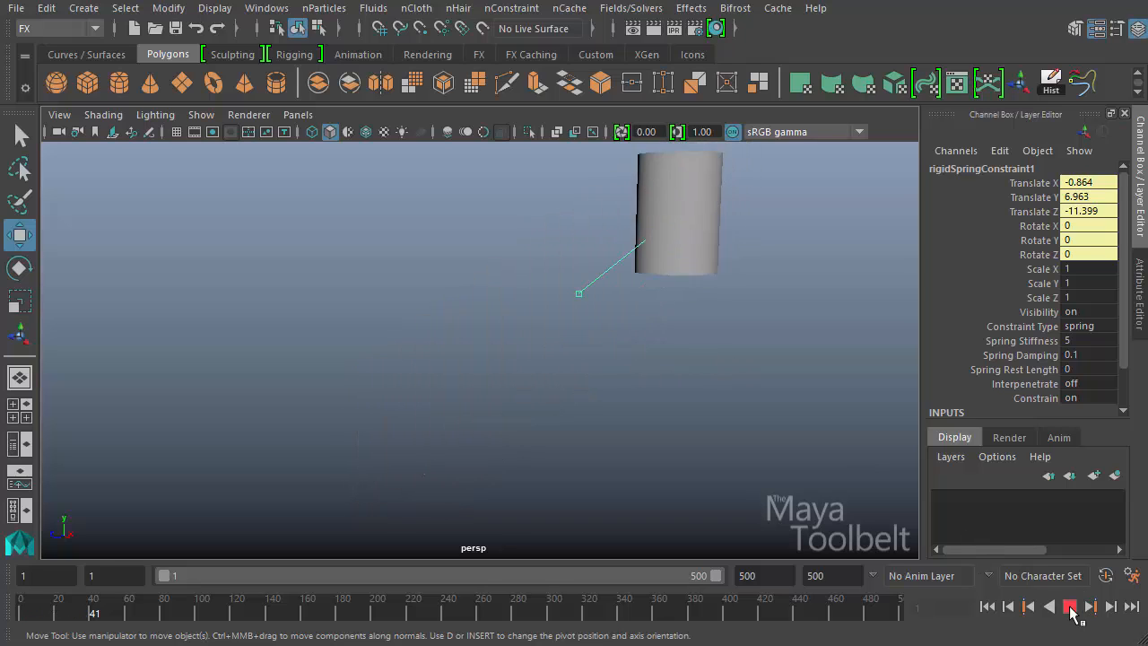
left_click(1070, 606)
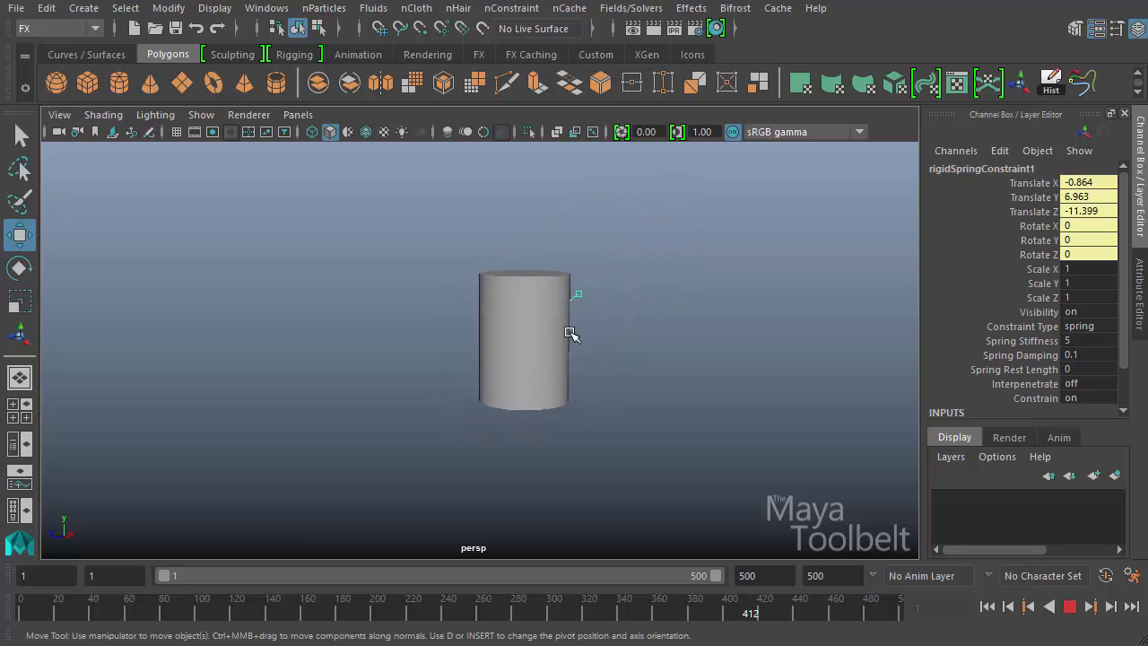
left_click_drag(572, 334, 601, 343)
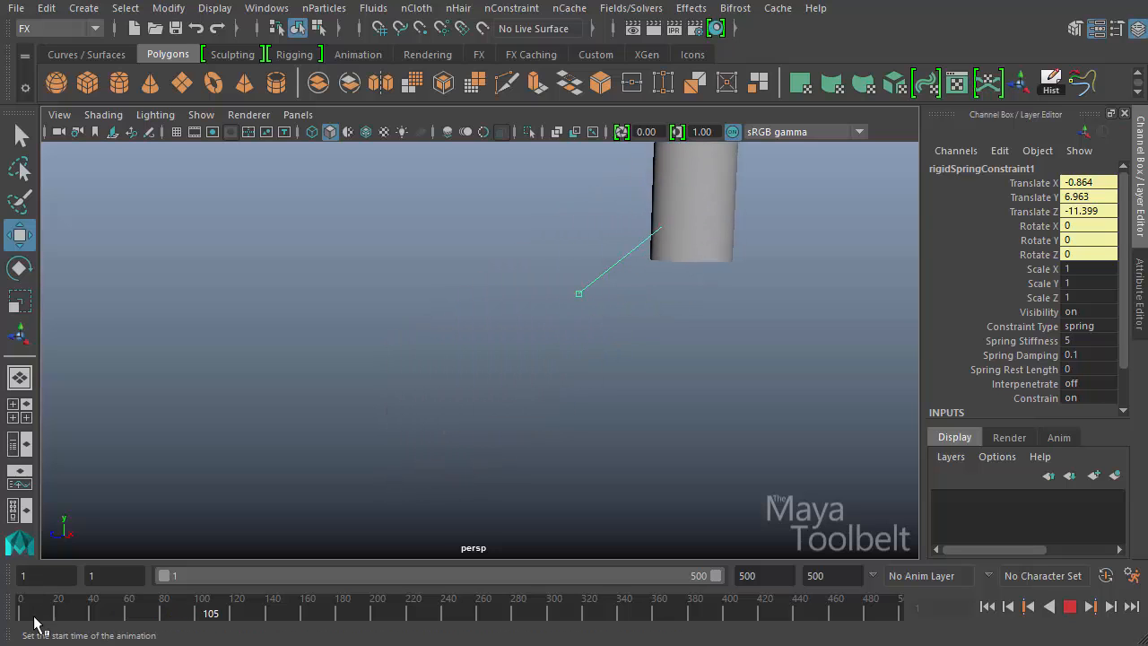
left_click(713, 612)
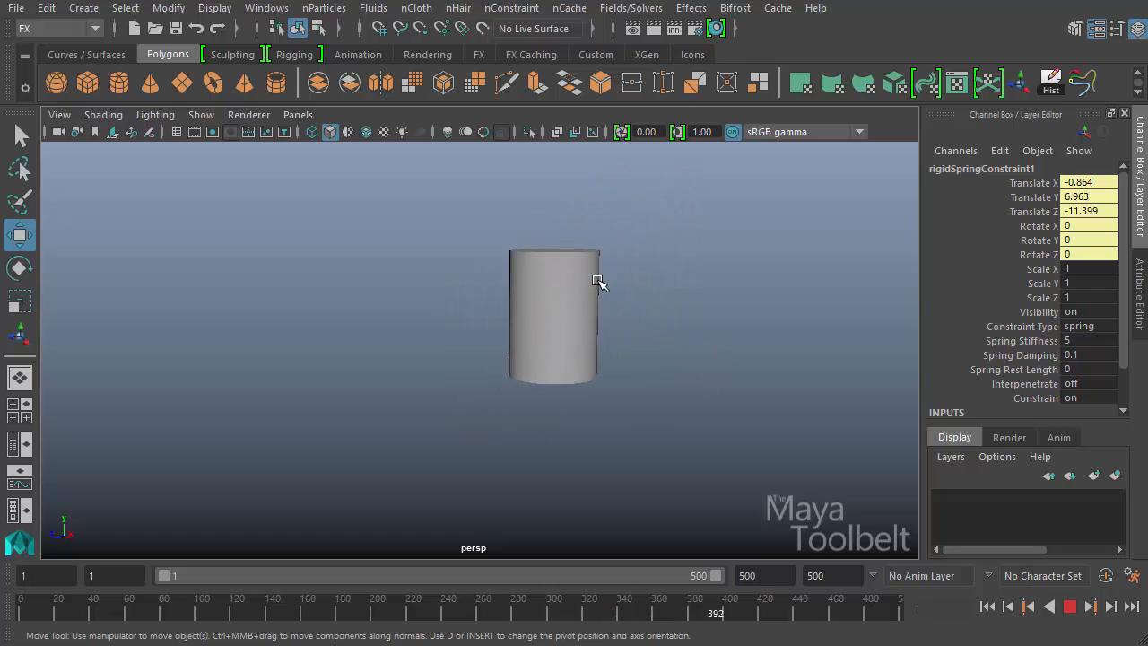
left_click(1069, 607)
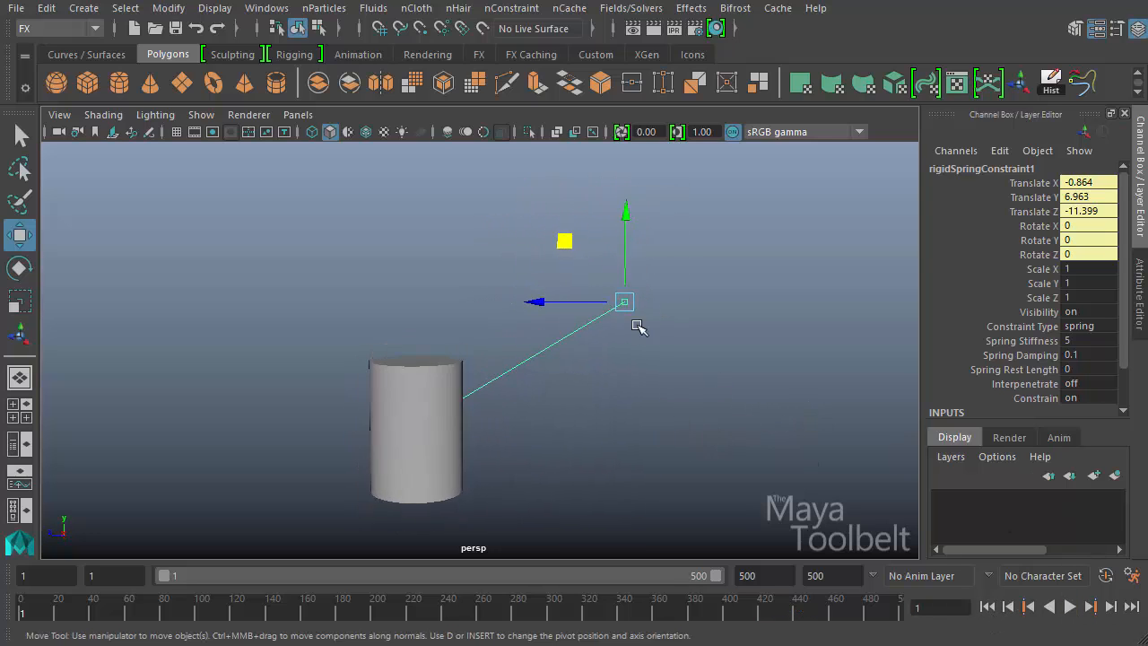
Lower the constraint anchor to Translate Y 5.394, Z -11.515, and inspect its Constraint Type.
left_click_drag(625, 301, 629, 334)
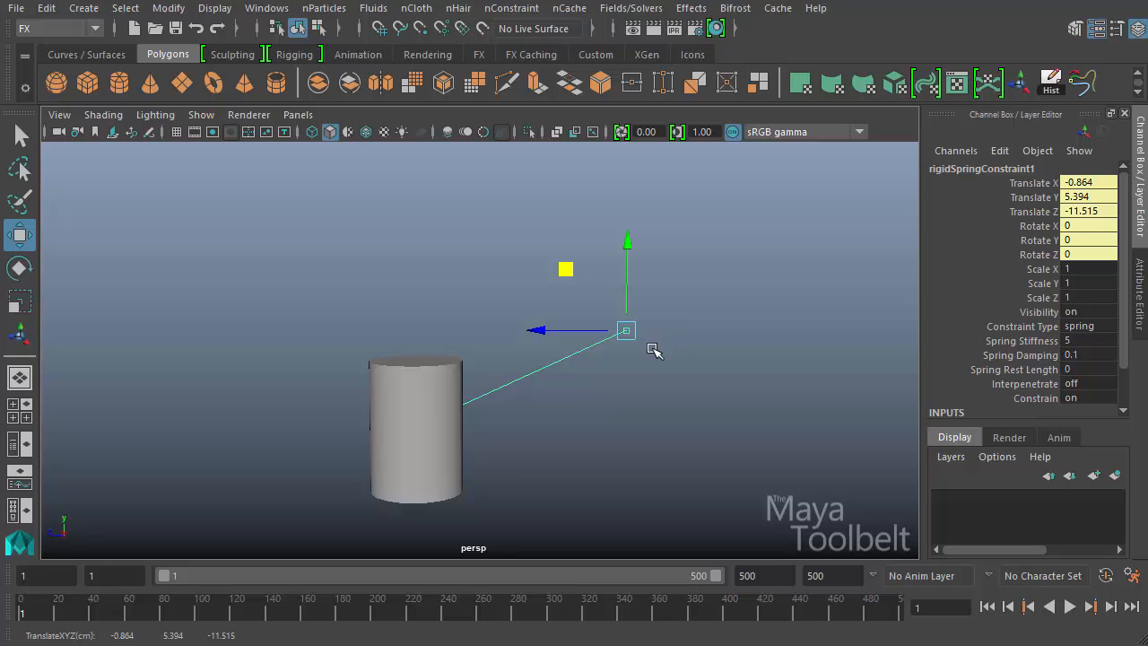
mouse_move(731, 283)
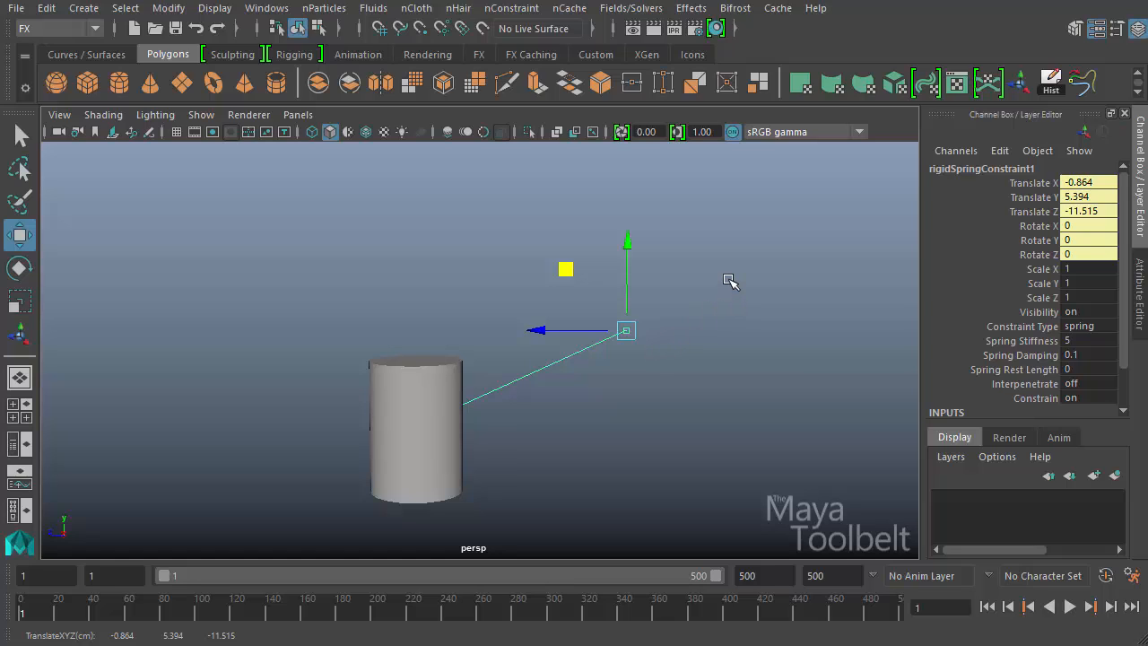
mouse_move(1032, 460)
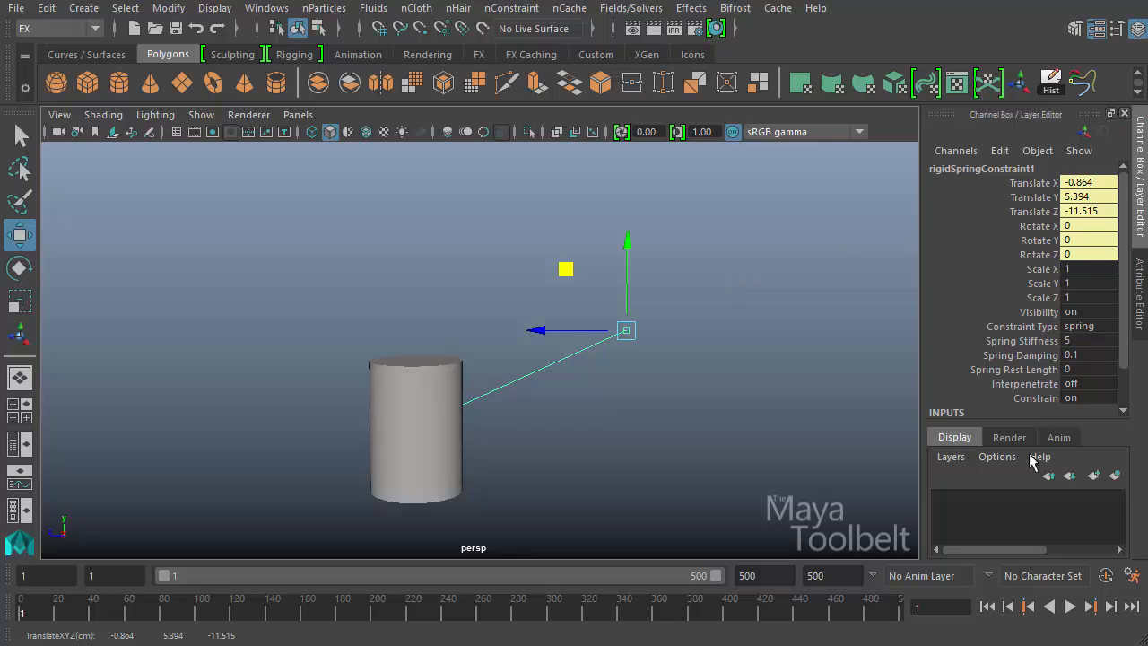
mouse_move(977, 178)
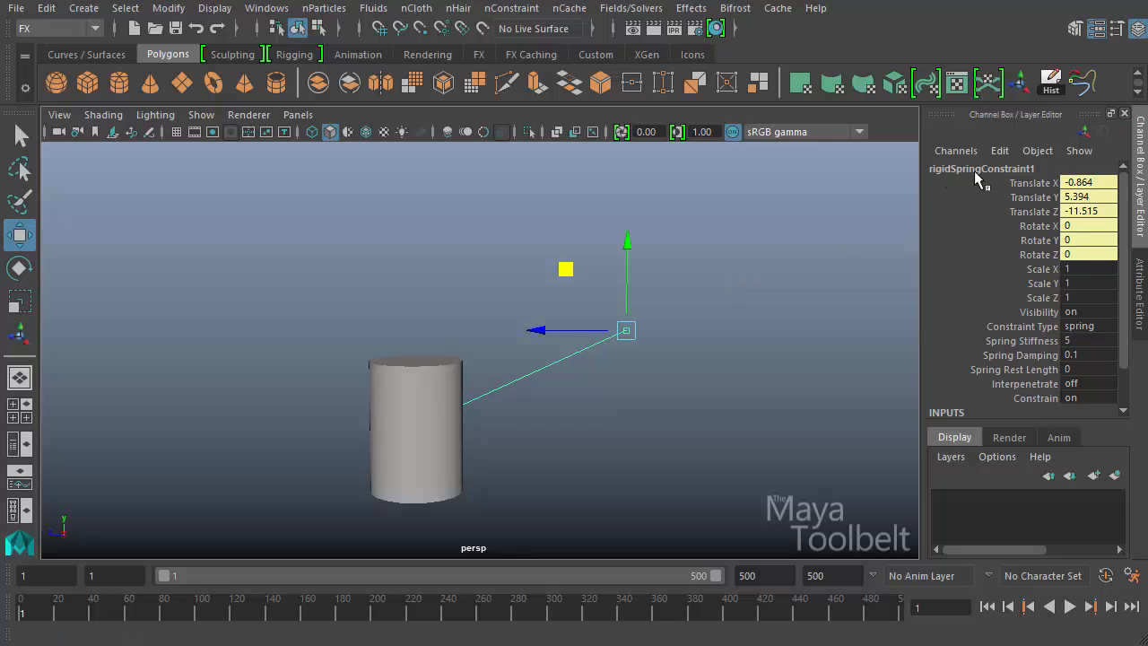
mouse_move(1094, 222)
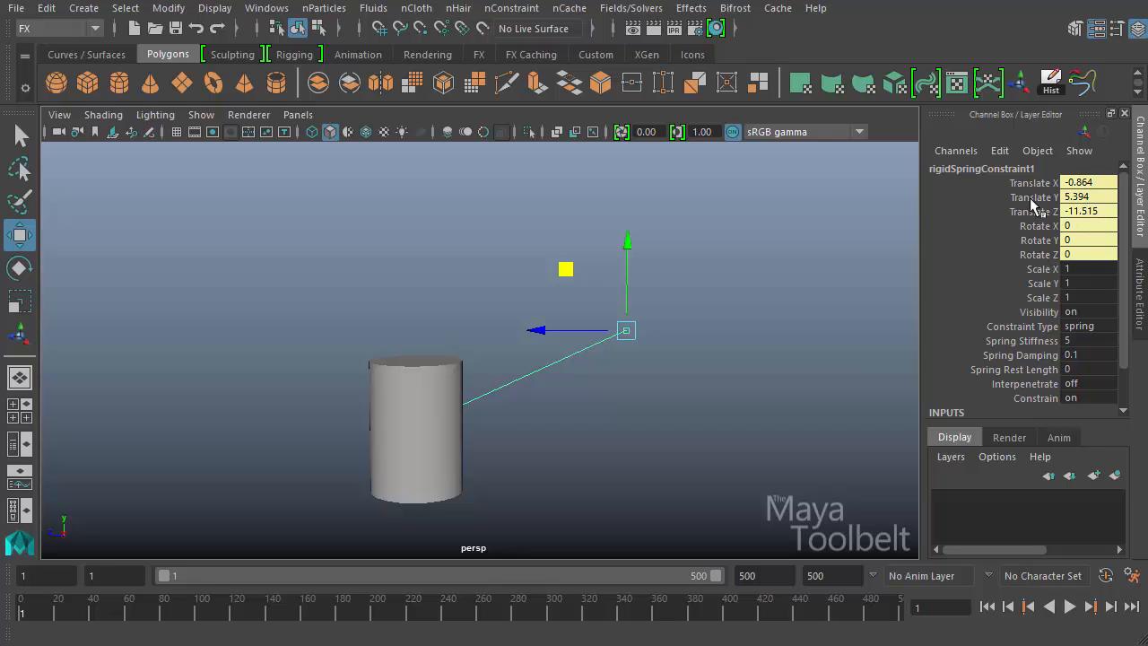
mouse_move(1088, 239)
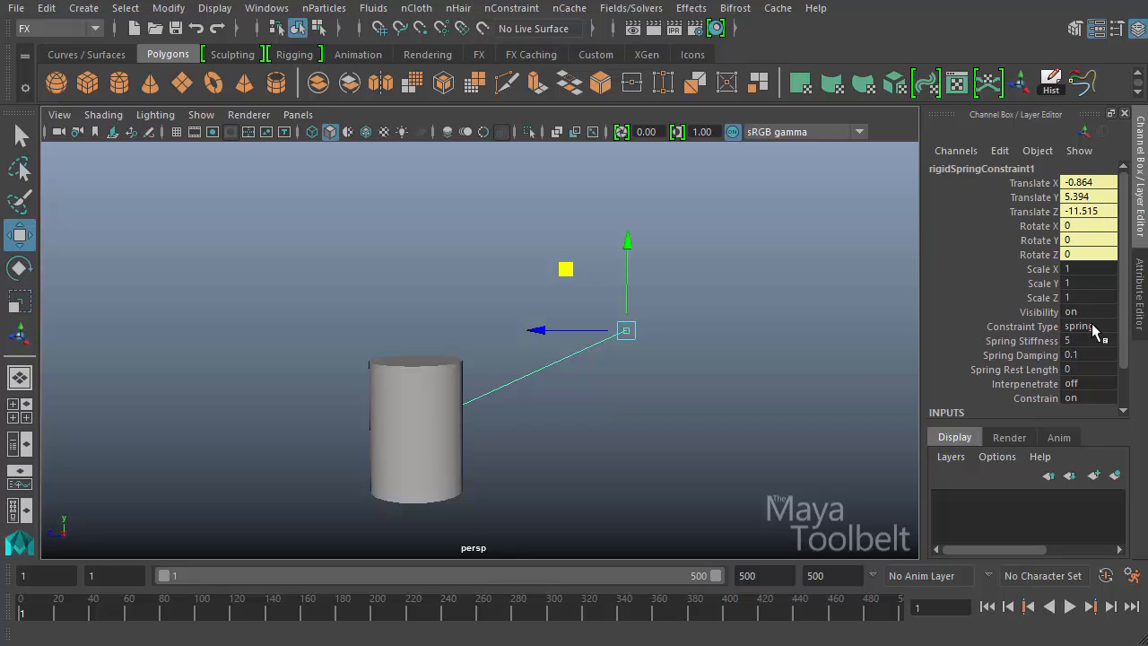
left_click(1088, 326)
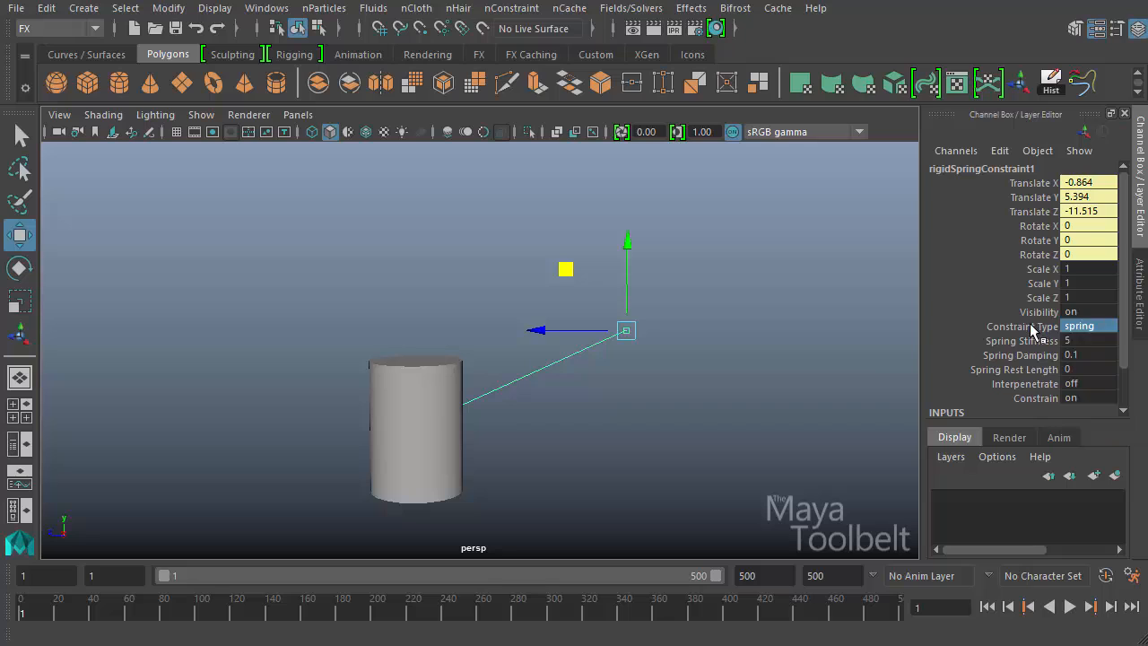
left_click(1022, 326)
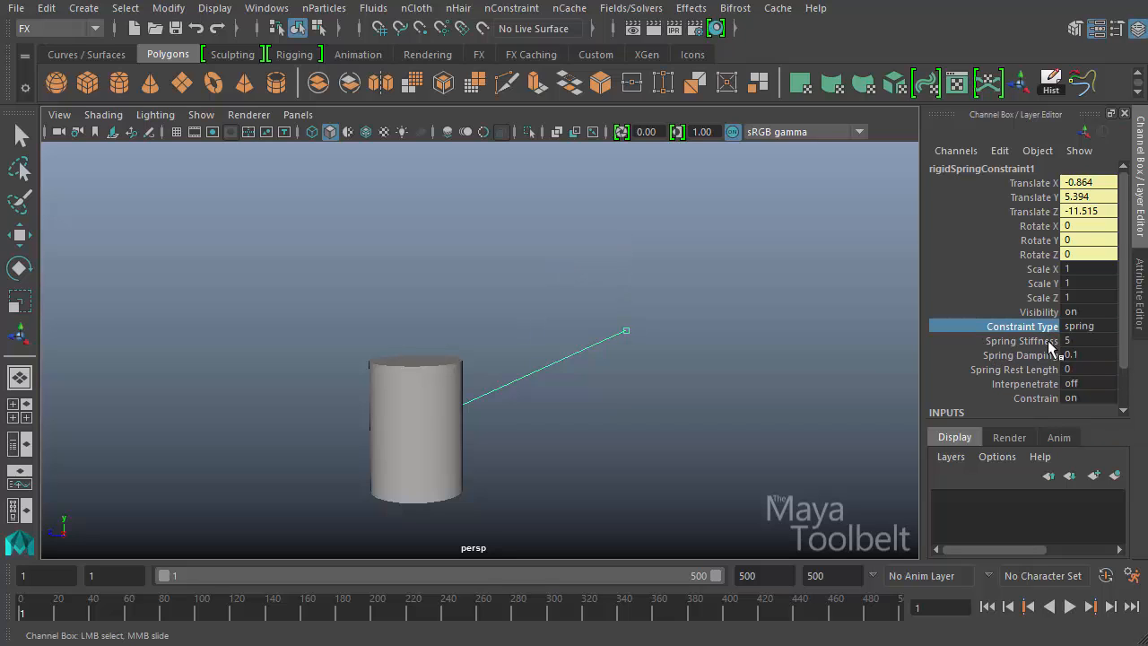
mouse_move(1005, 375)
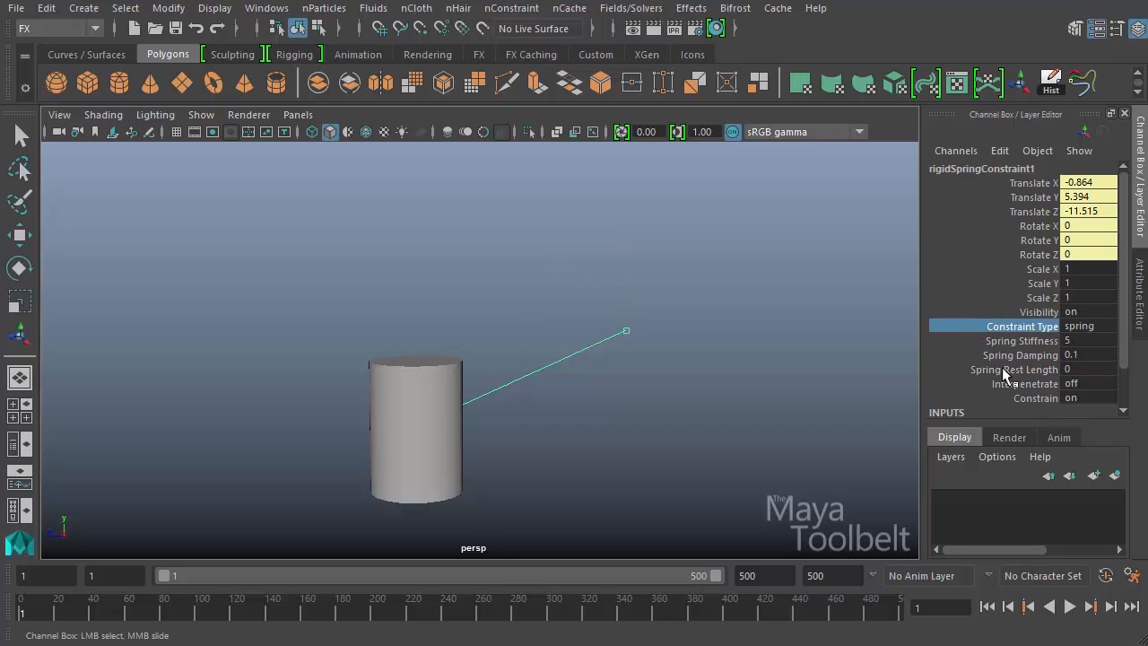
mouse_move(1031, 348)
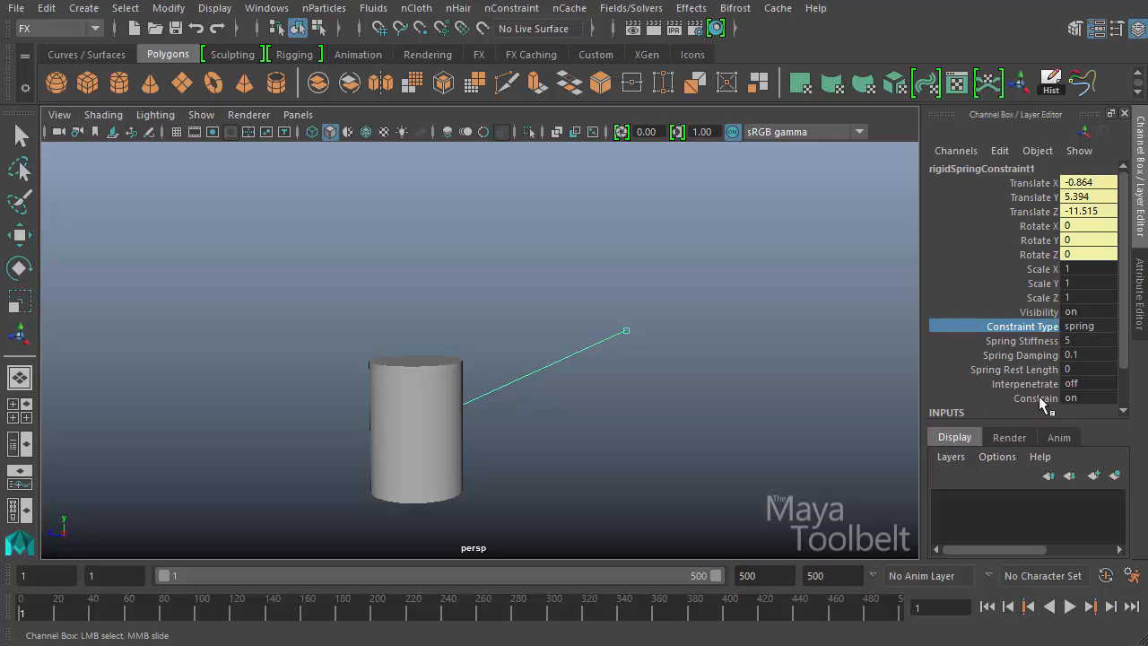
mouse_move(1014, 354)
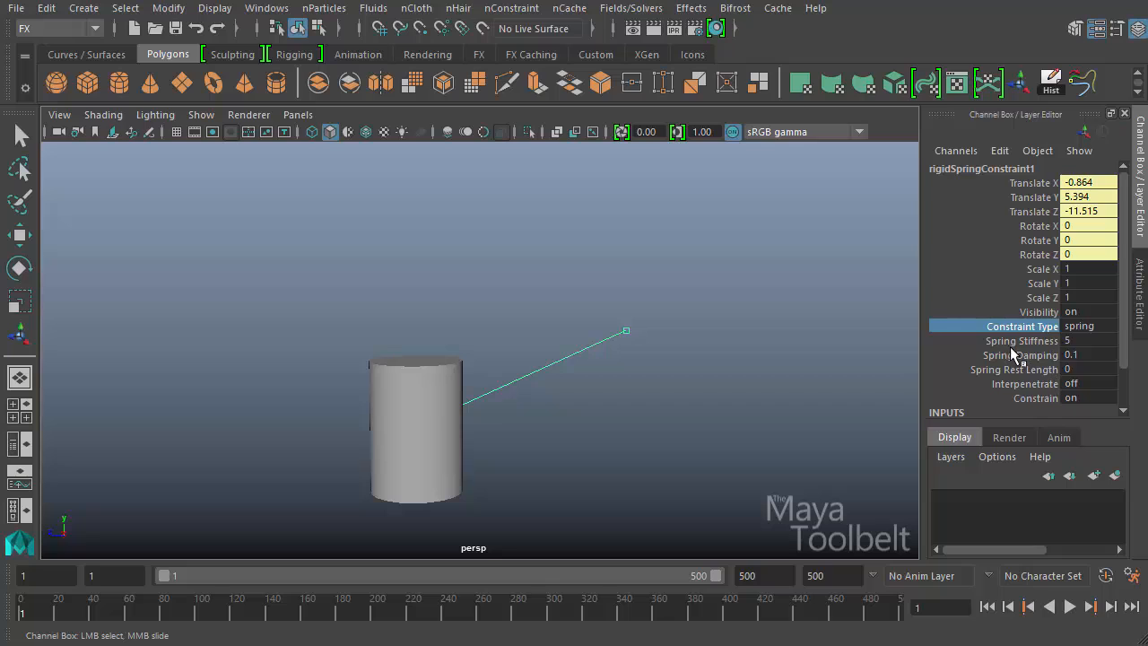
mouse_move(978, 397)
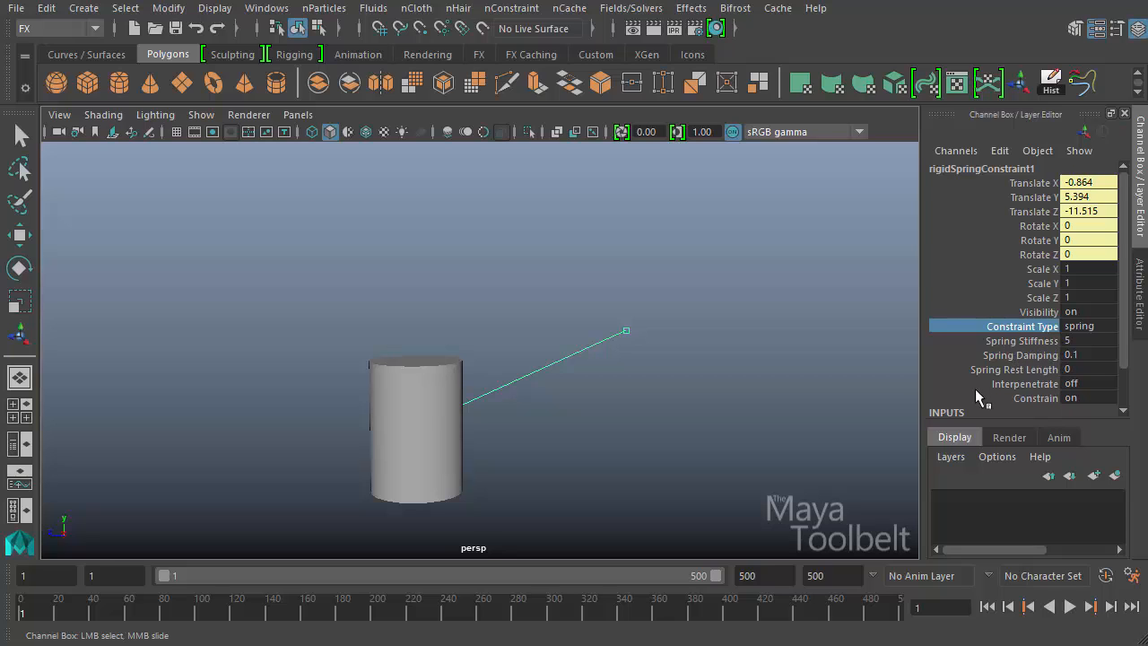
mouse_move(682, 215)
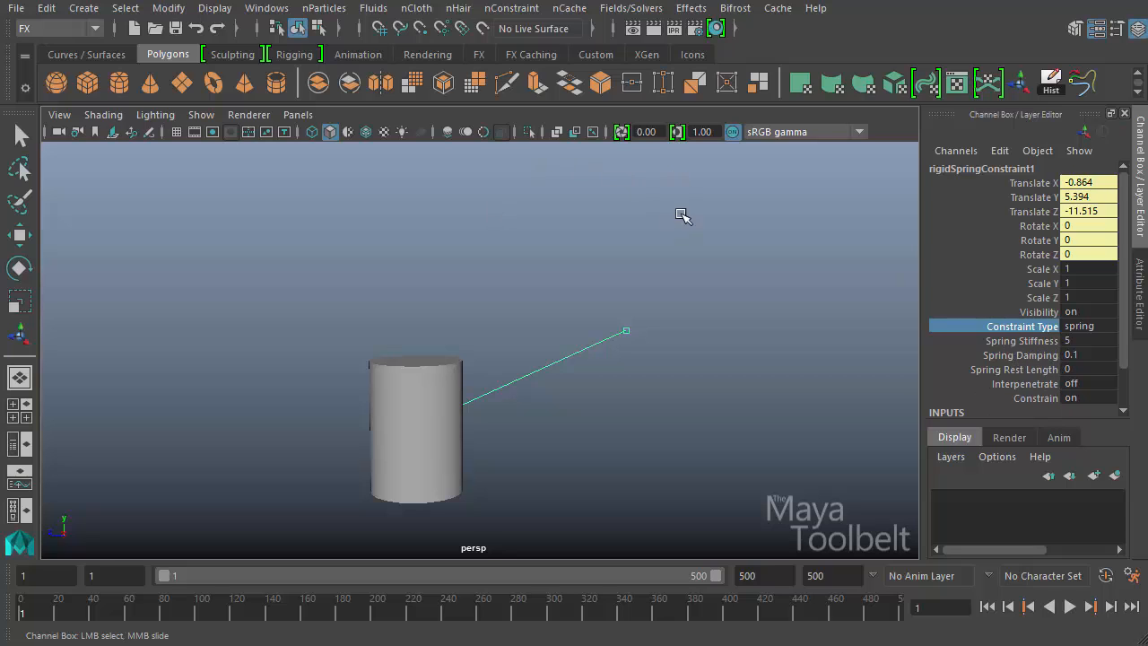
Reopen Rigid Body Constraint options showing stiffness 5, damping 0.1, with rest length left off.
left_click(631, 8)
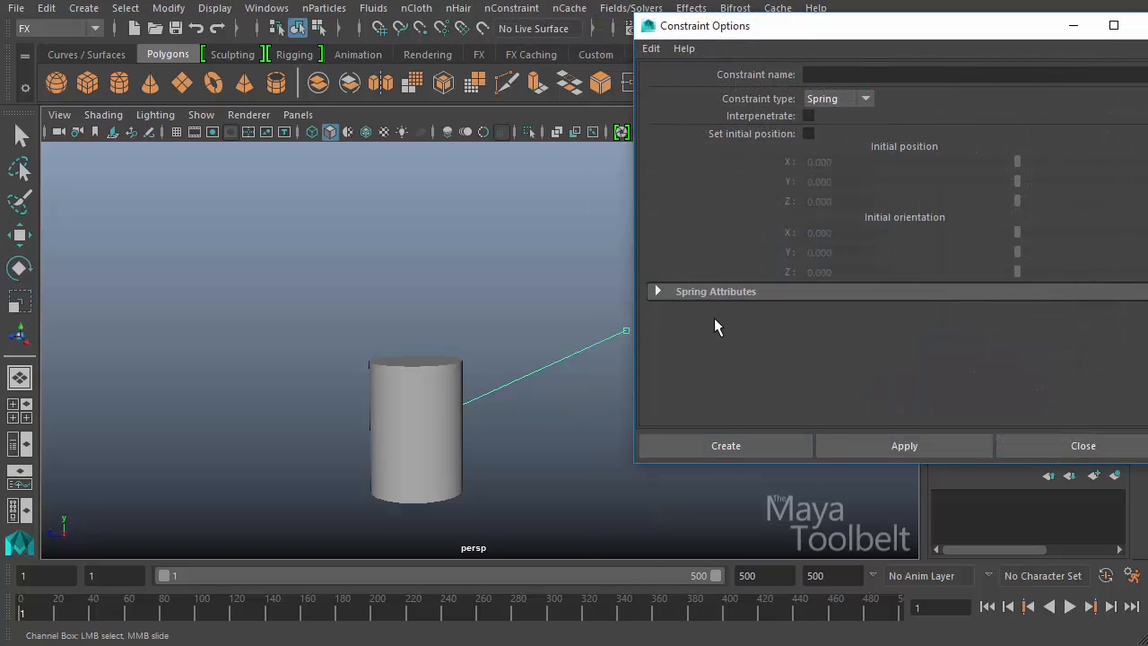
left_click(657, 291)
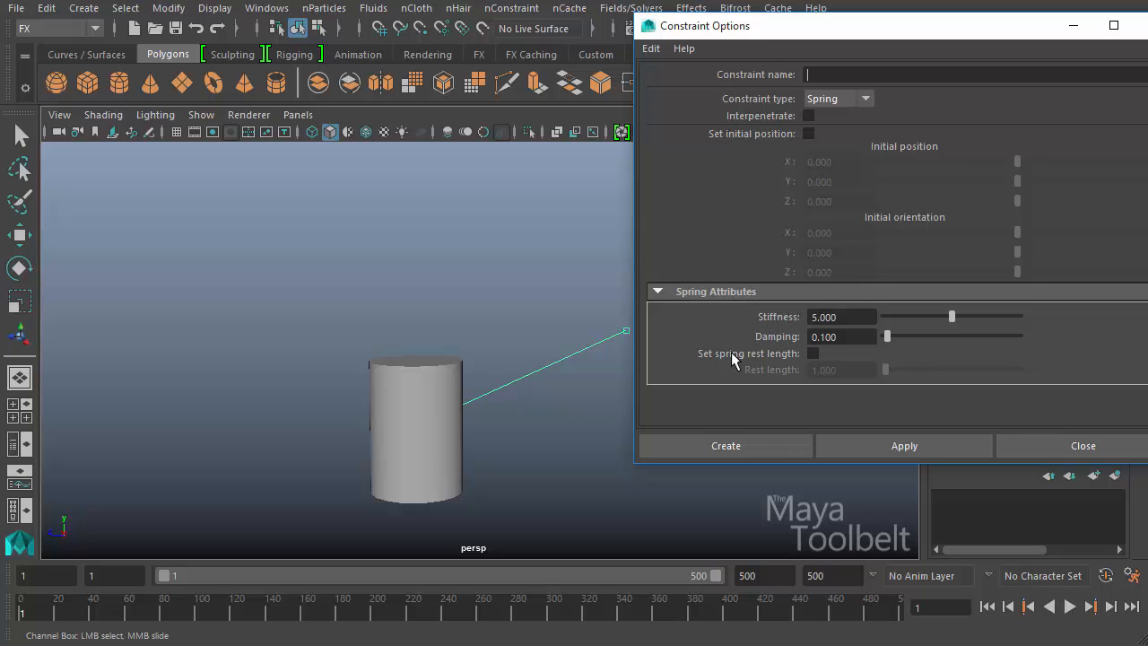
left_click(813, 353)
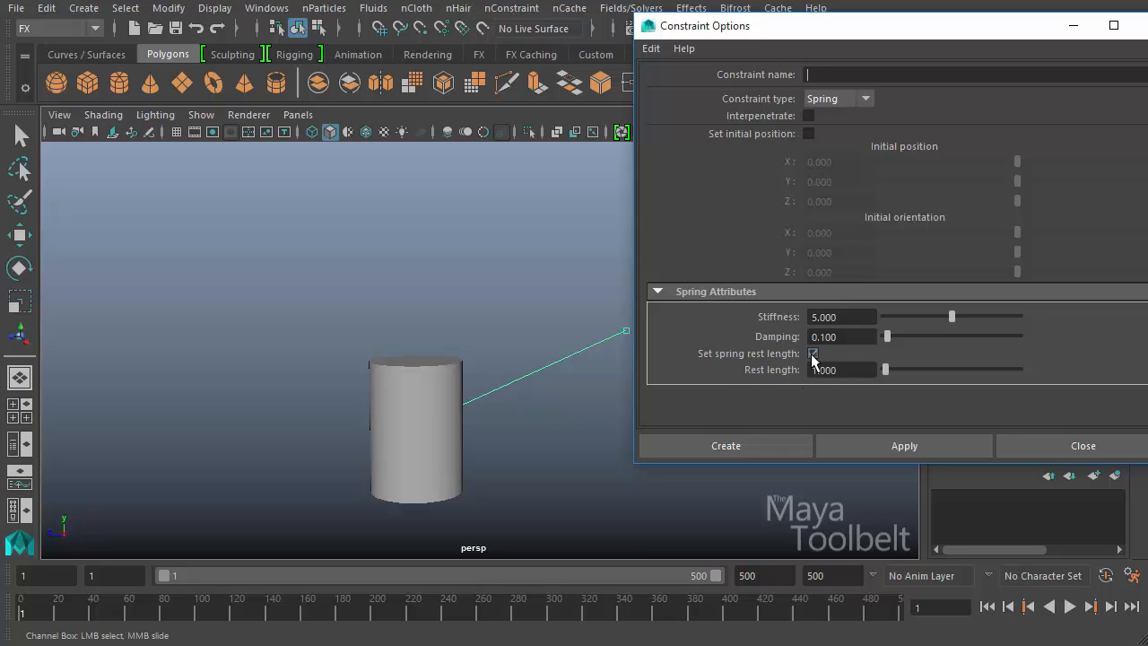
left_click(813, 352)
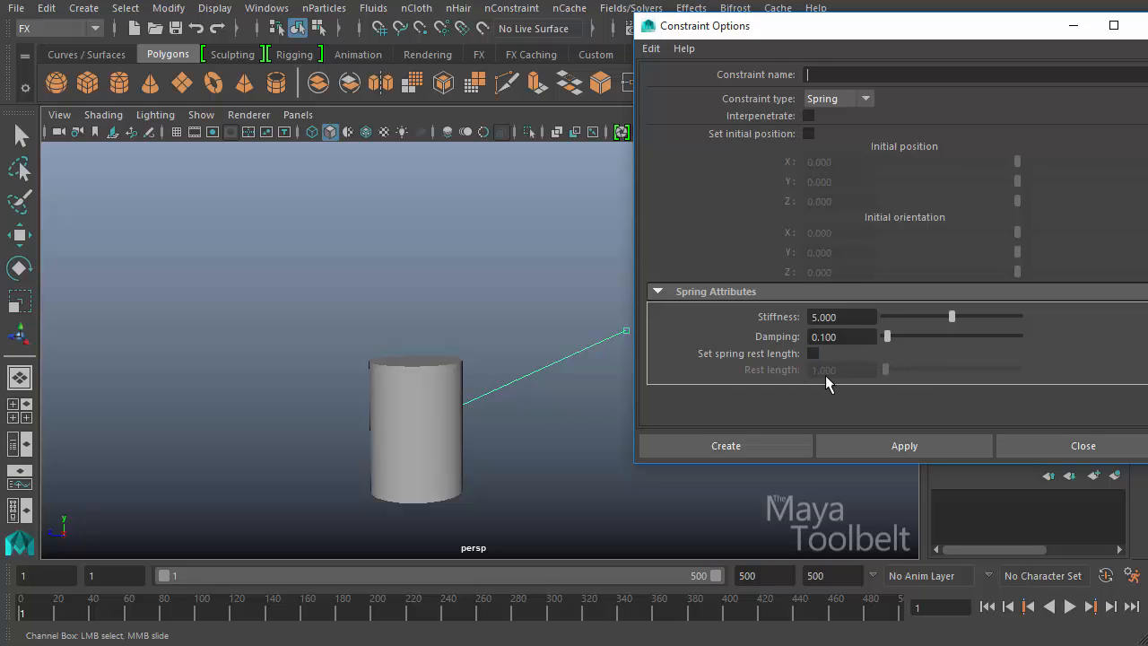
Close the constraint options and play the stiffness-20 simulation, stopping and stepping back to frame 168.
left_click(726, 446)
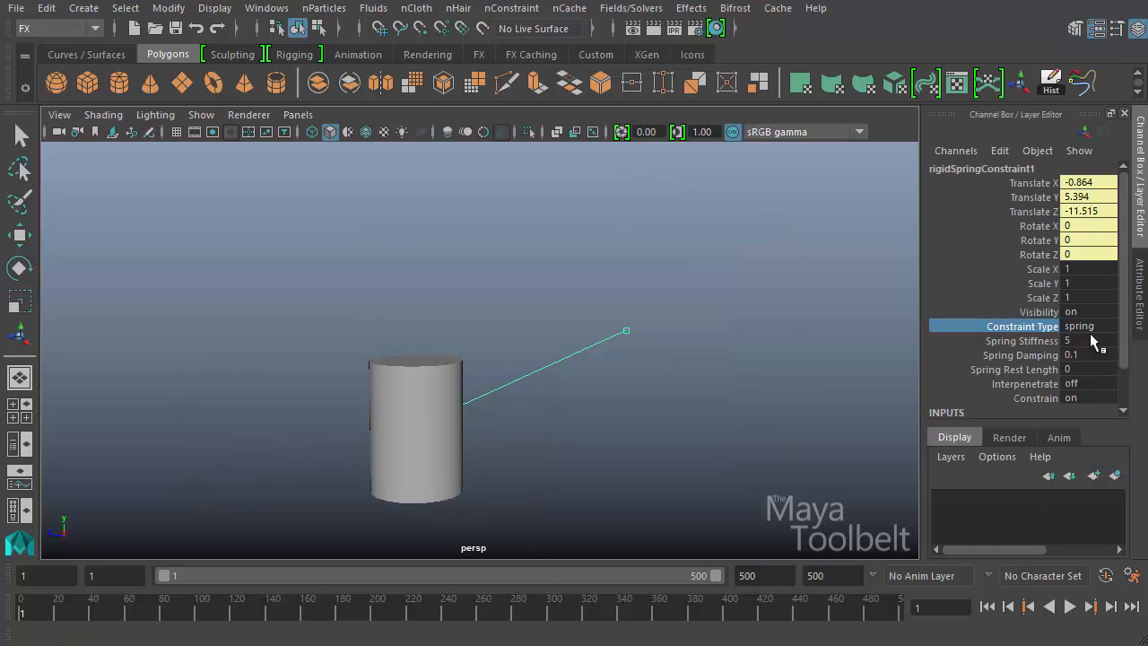
mouse_move(1059, 354)
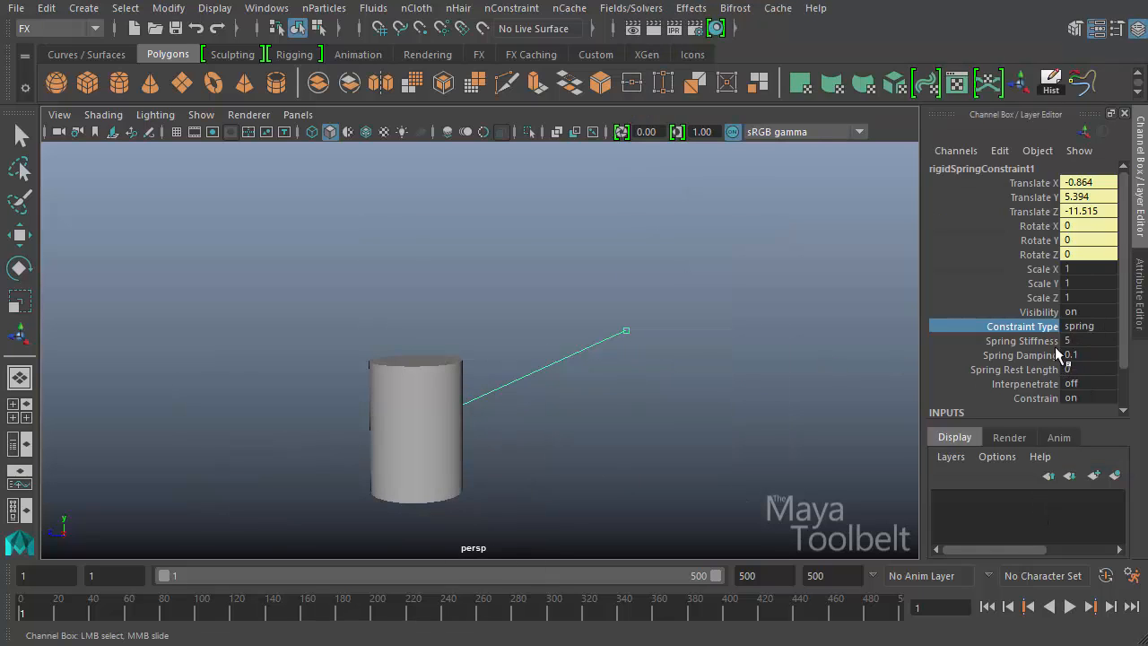
mouse_move(684, 386)
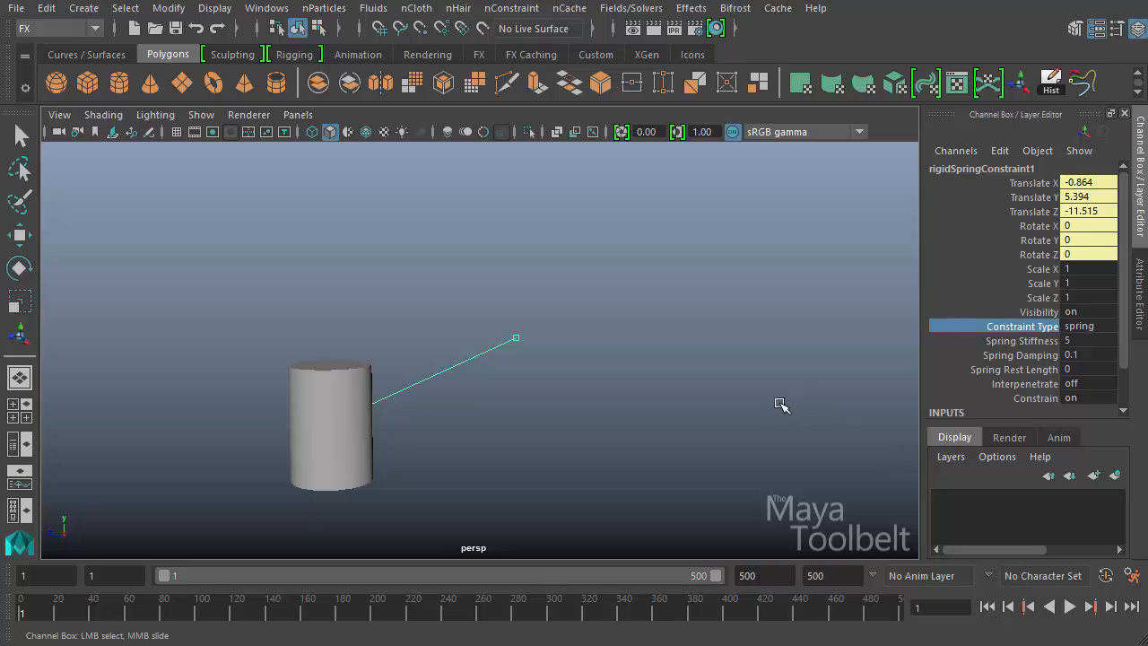
mouse_move(1073, 371)
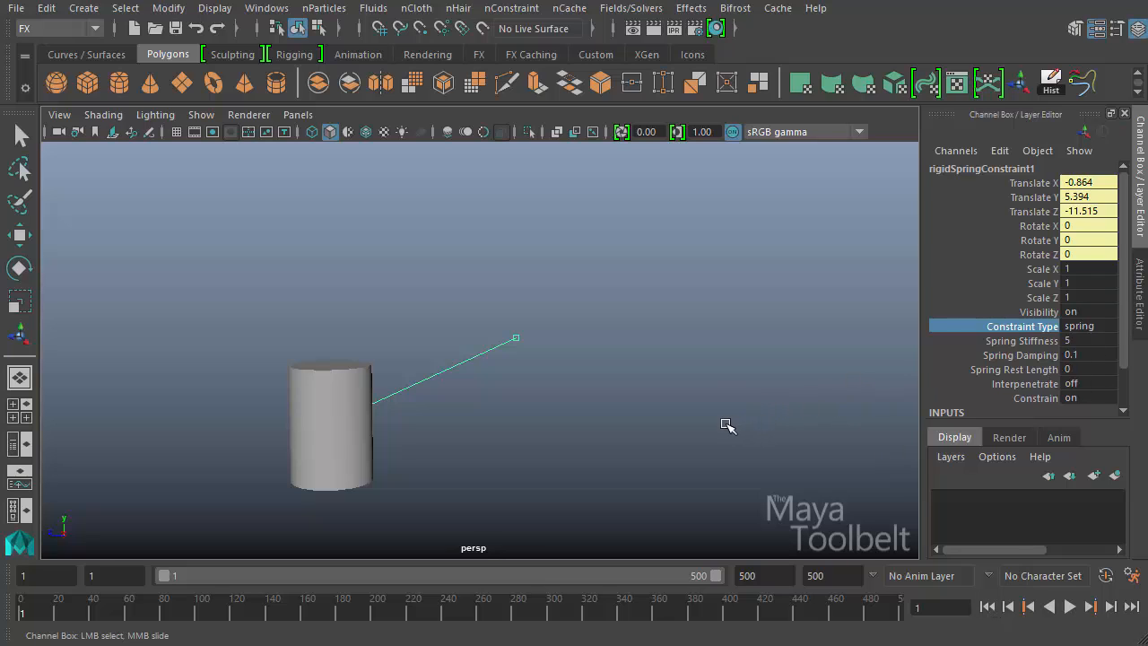
mouse_move(725, 431)
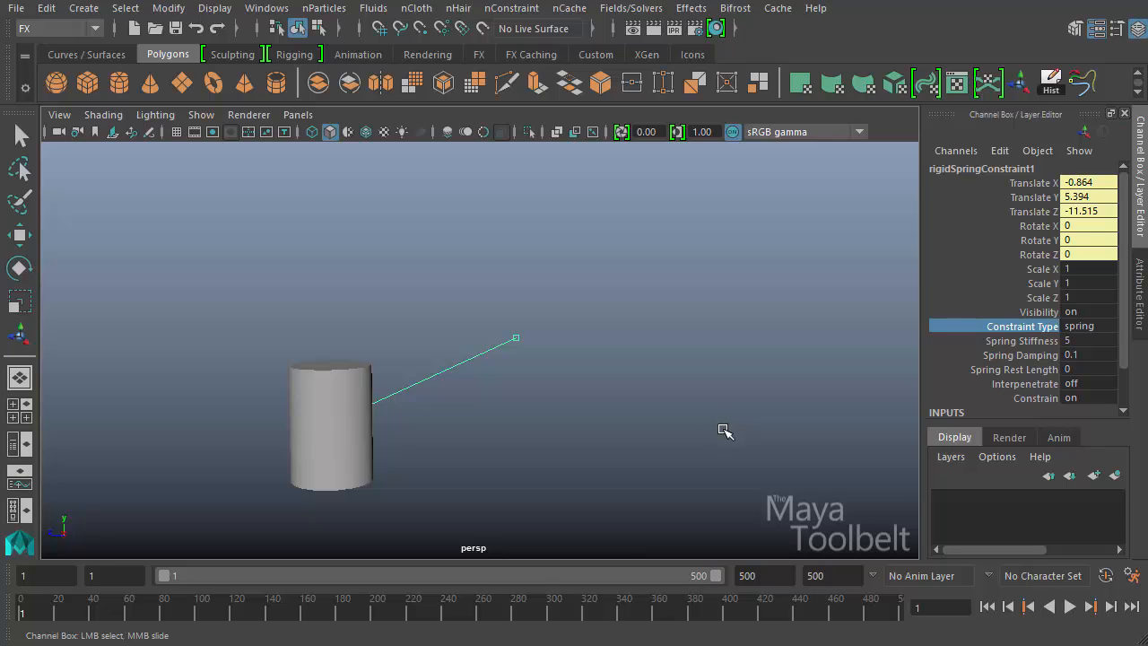
left_click(1069, 606)
type("20")
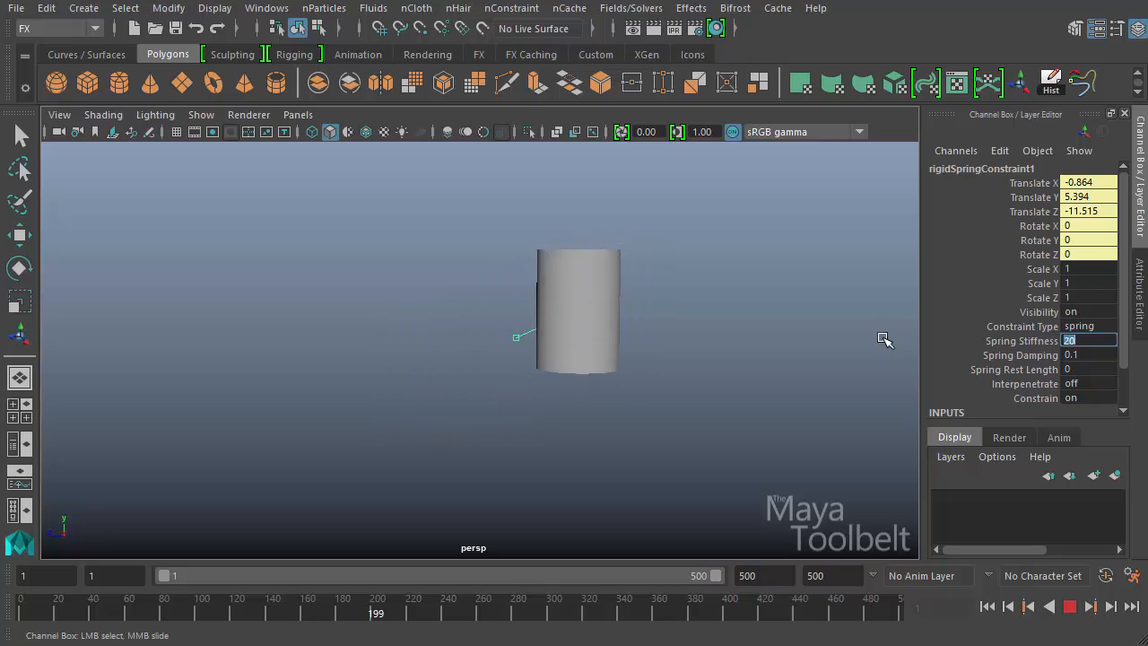
left_click(1071, 606)
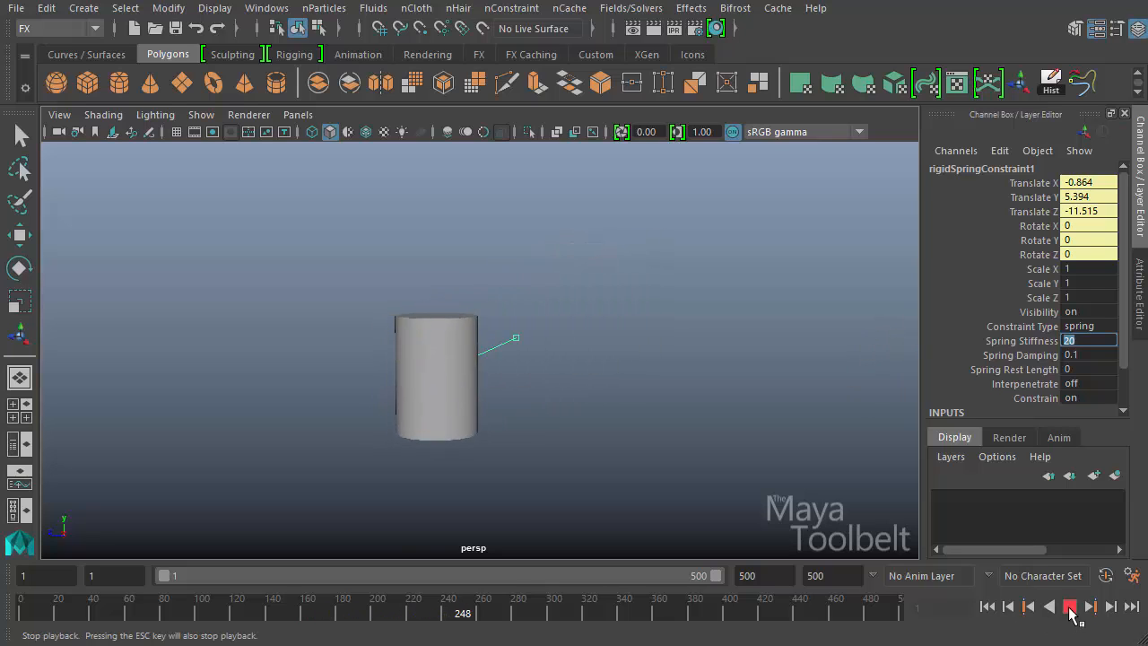
left_click(1070, 607)
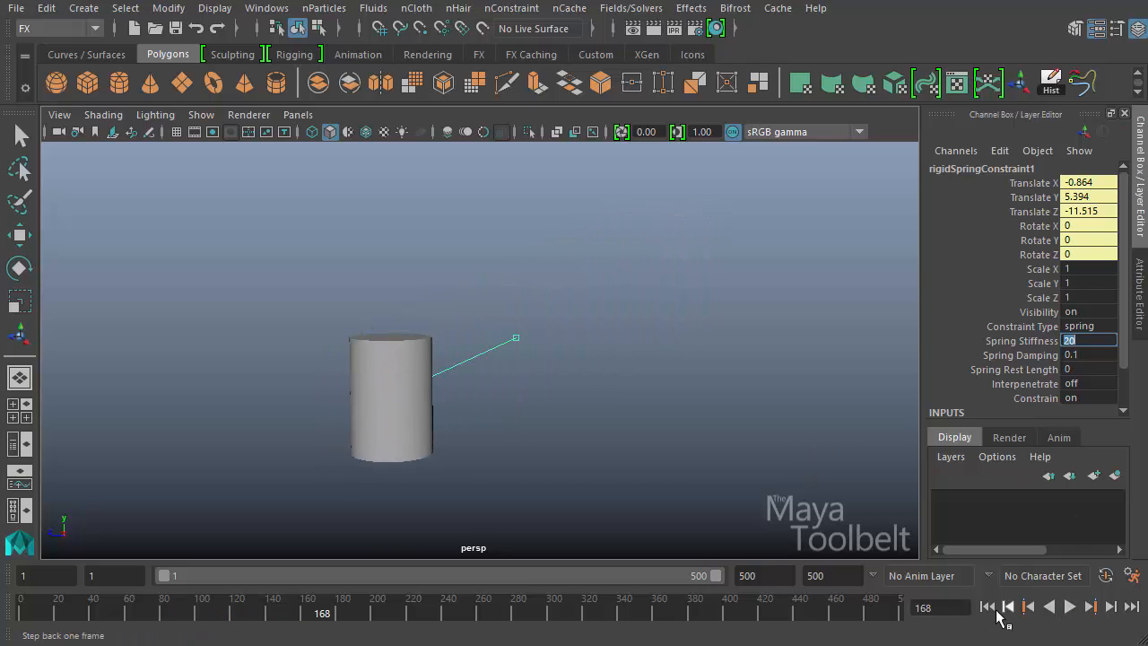
Rewind to frame 1 and replay the simulation to test the spring.
left_click(1009, 607)
type("1")
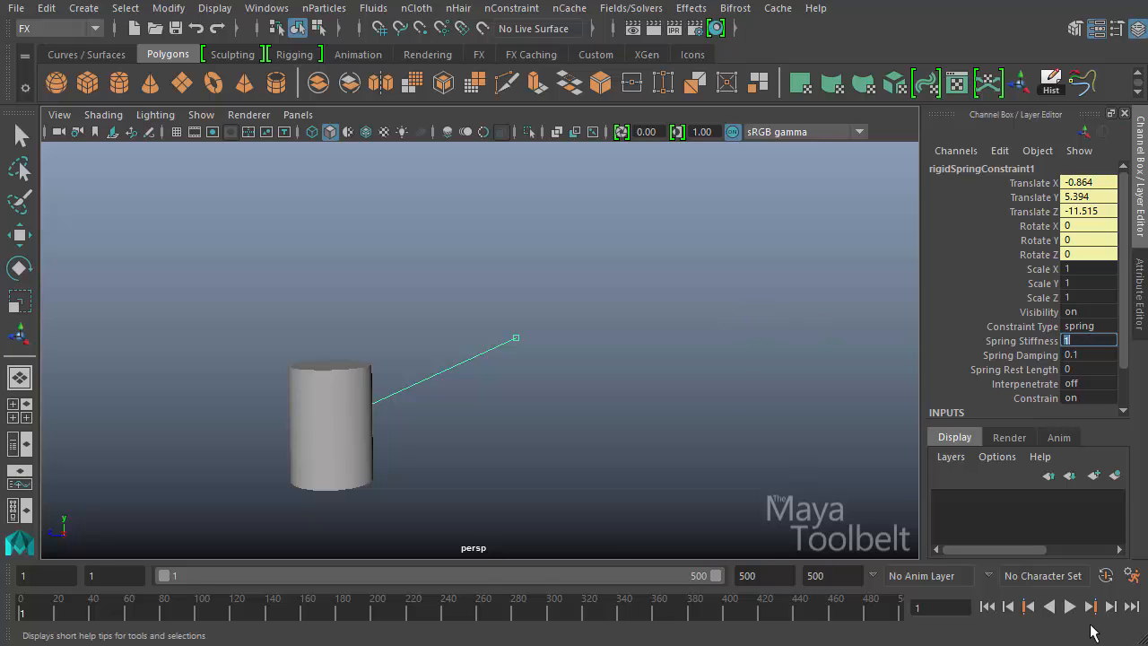
left_click(1069, 606)
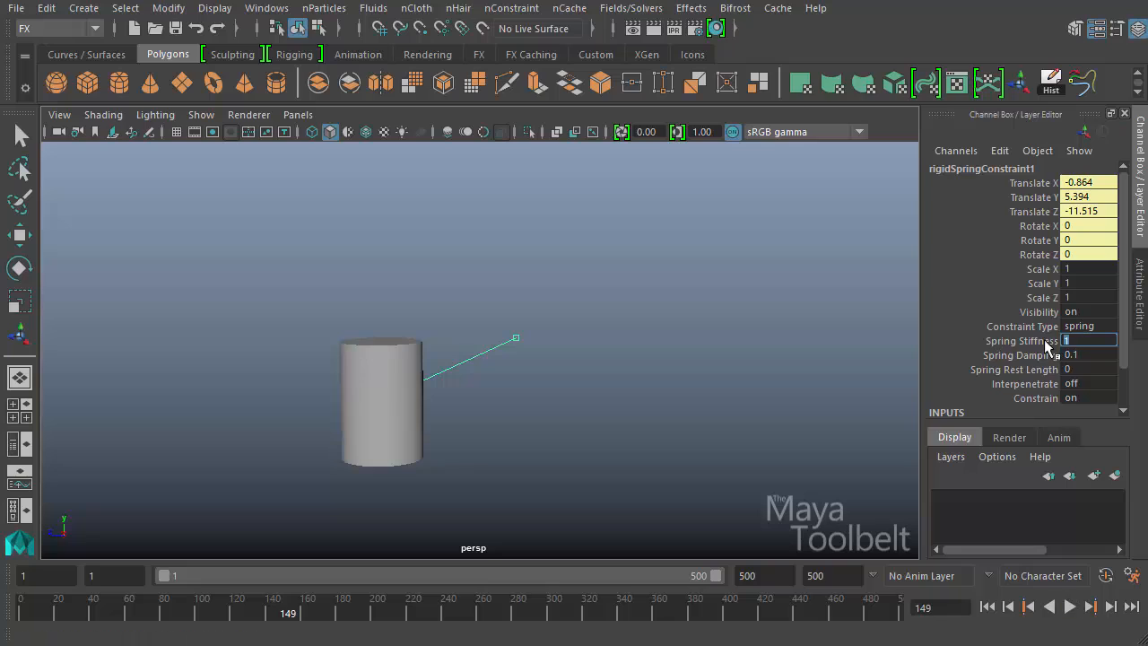
mouse_move(774, 383)
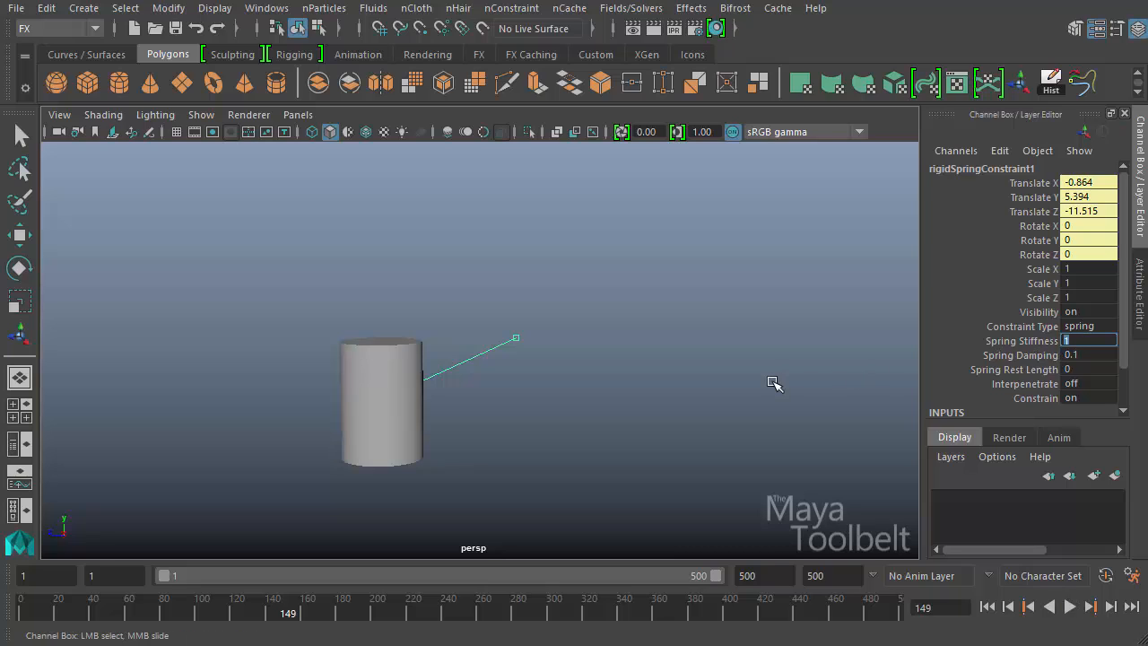
mouse_move(838, 387)
type("5")
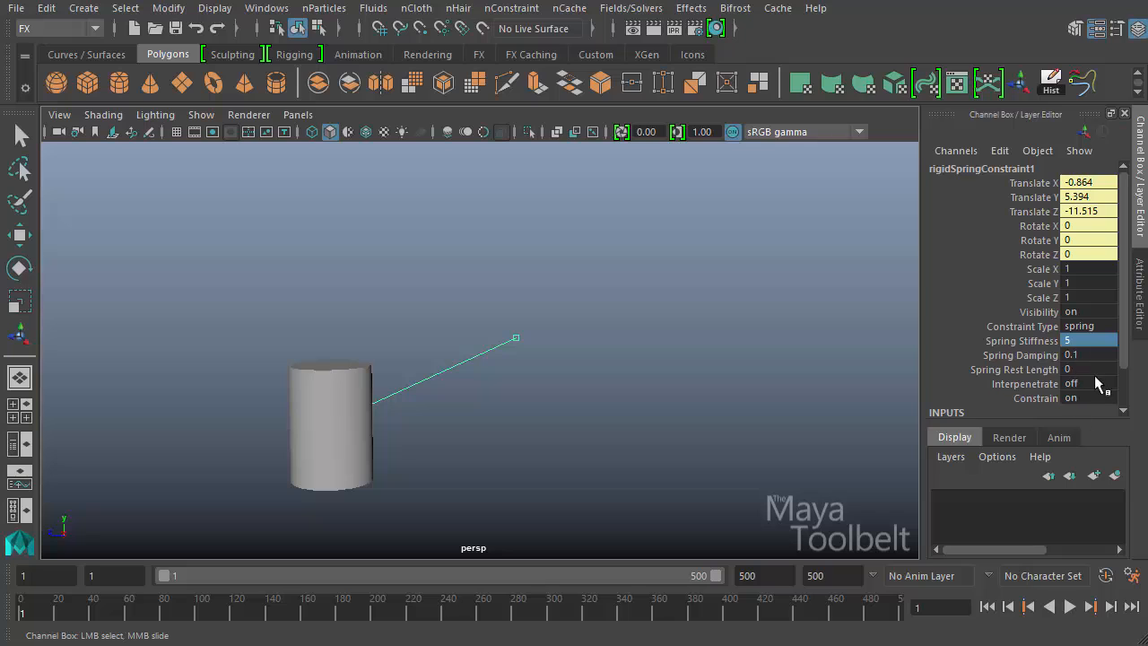
left_click(1091, 606)
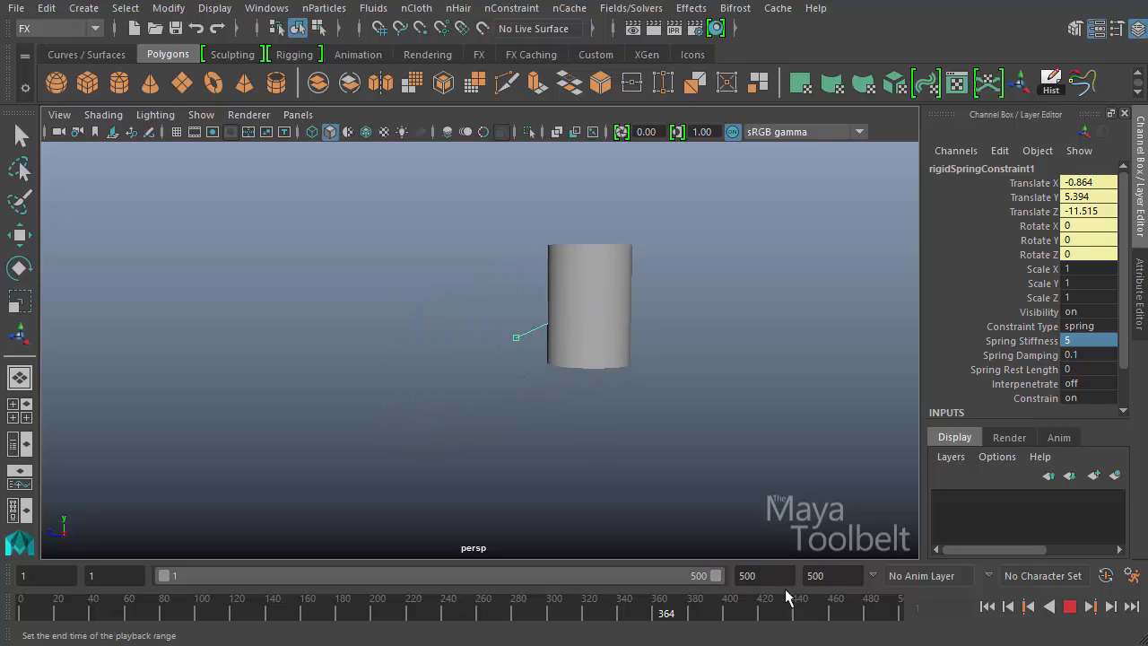
left_click(1070, 606)
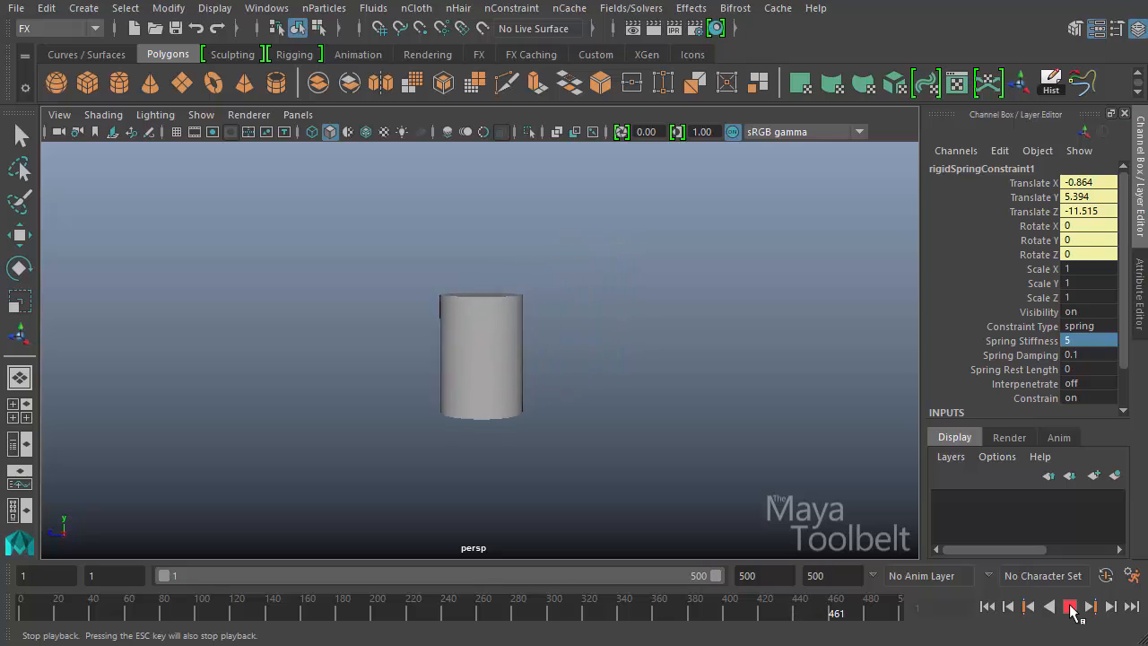
left_click(1069, 606)
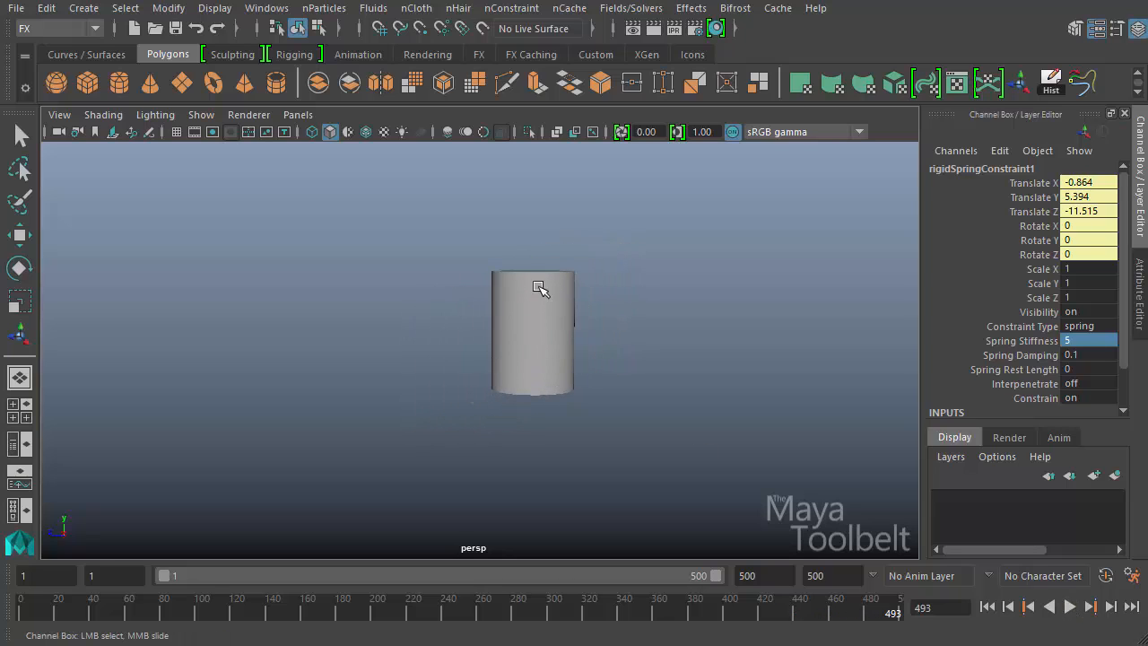
mouse_move(537, 323)
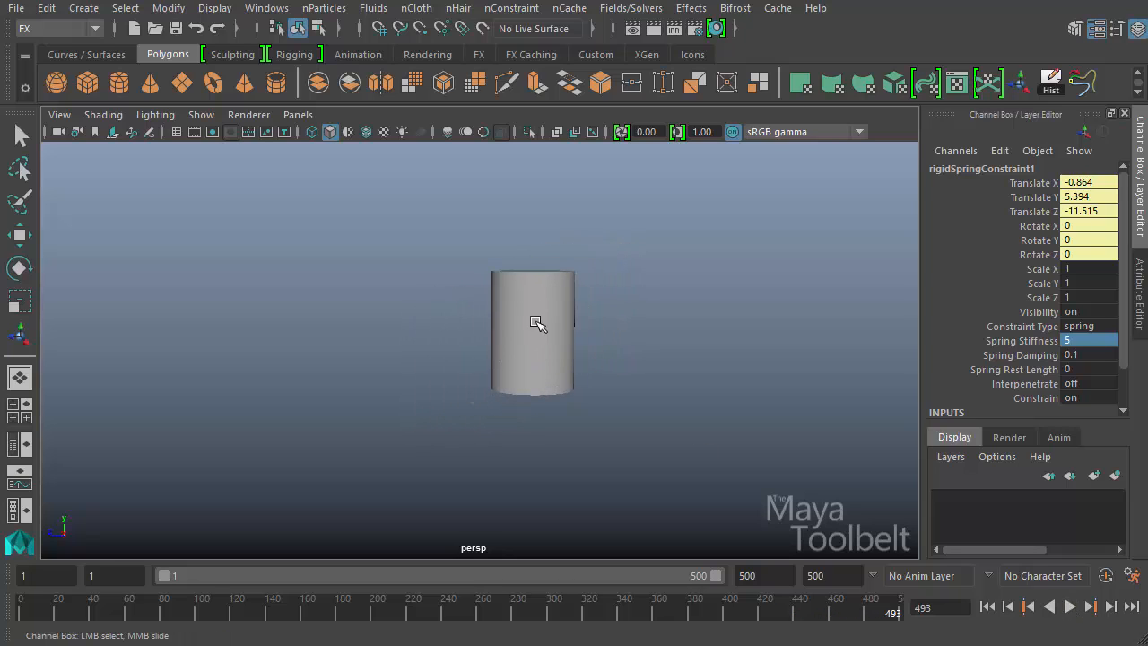
left_click(1049, 606)
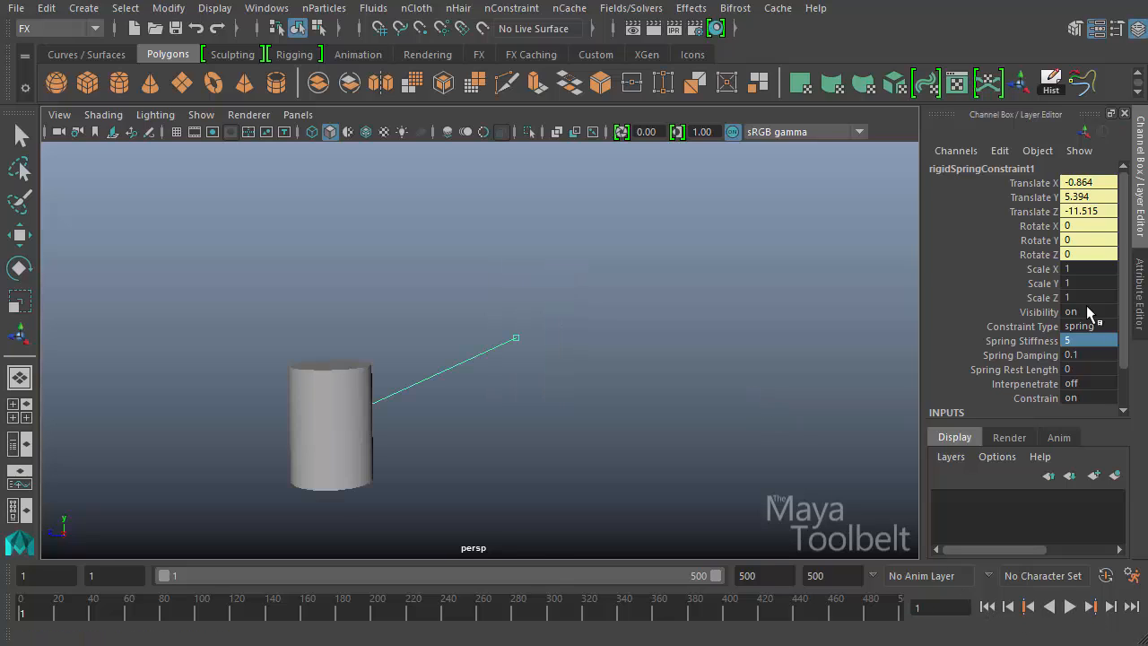
mouse_move(1076, 366)
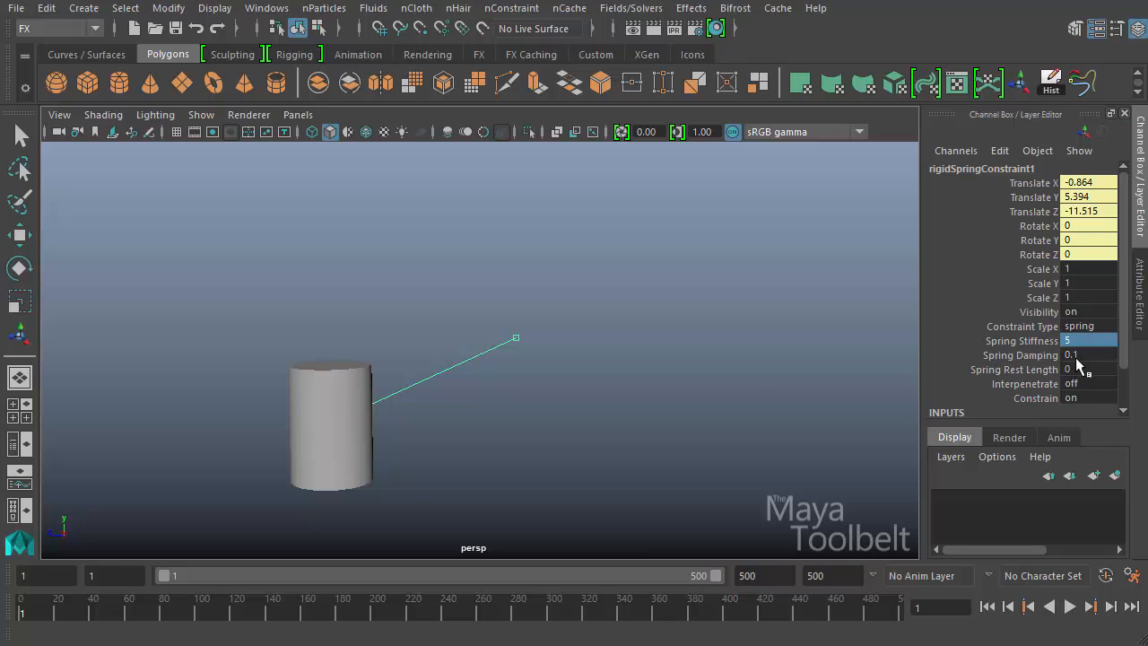
left_click(1089, 355)
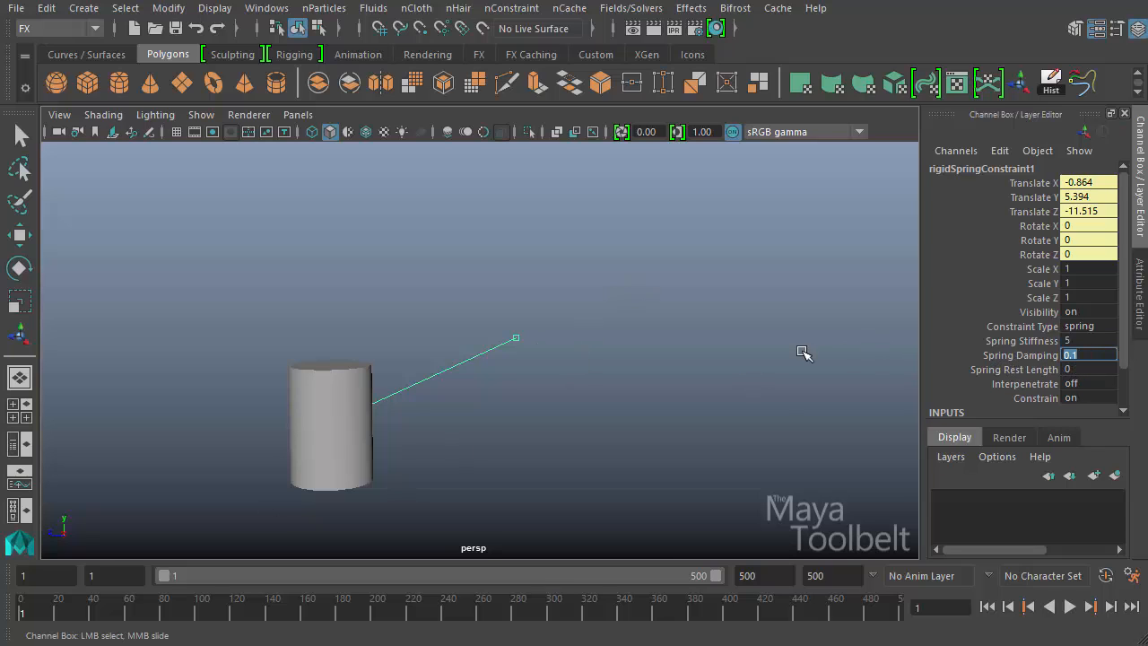
type("0.5")
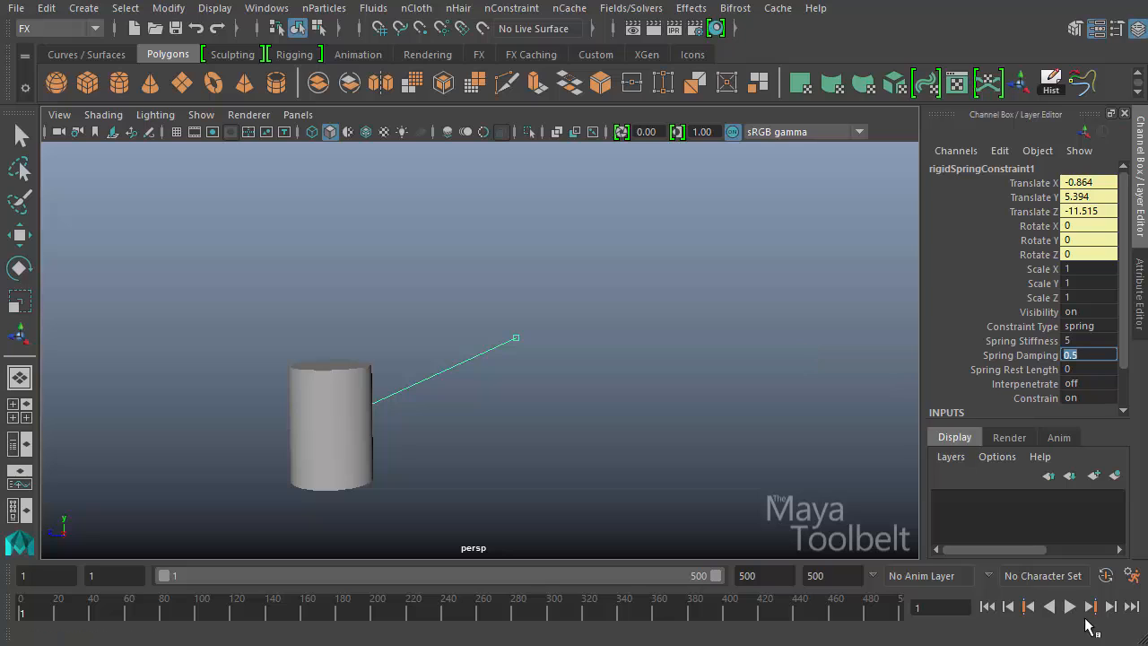
left_click(1069, 606)
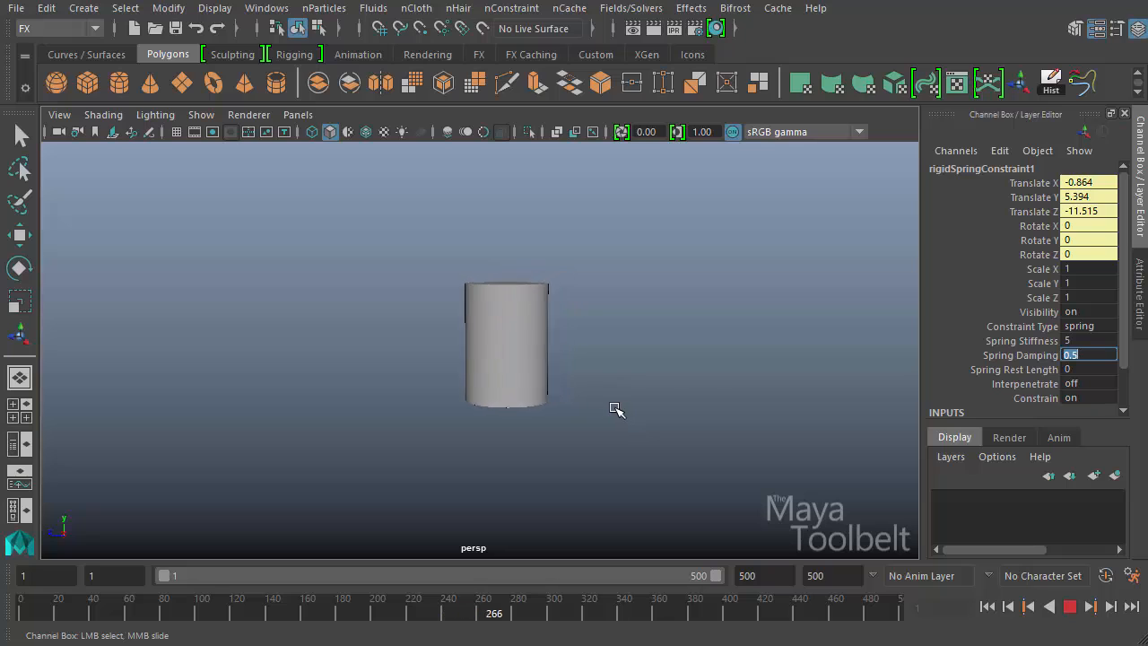
left_click(987, 606)
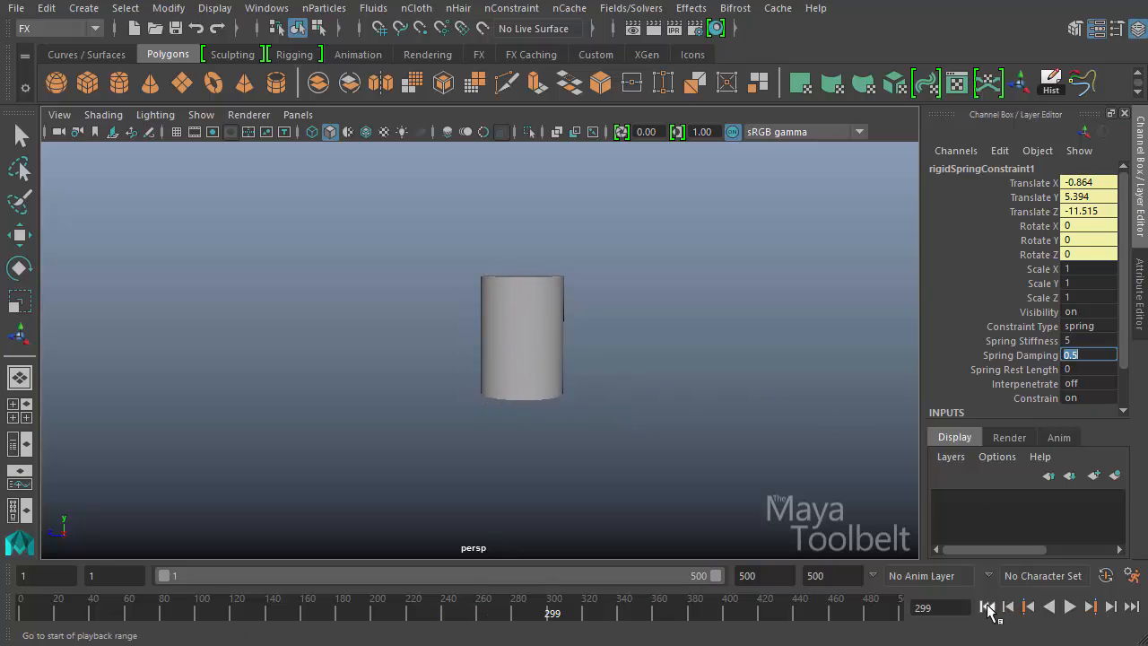
left_click(987, 606)
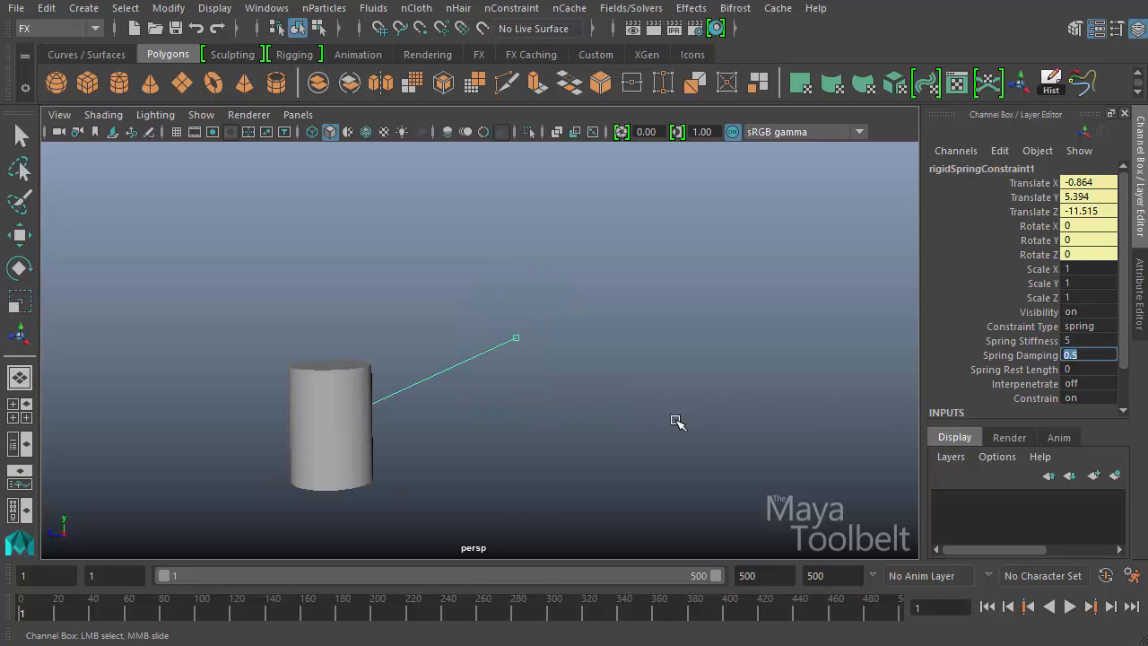
mouse_move(686, 423)
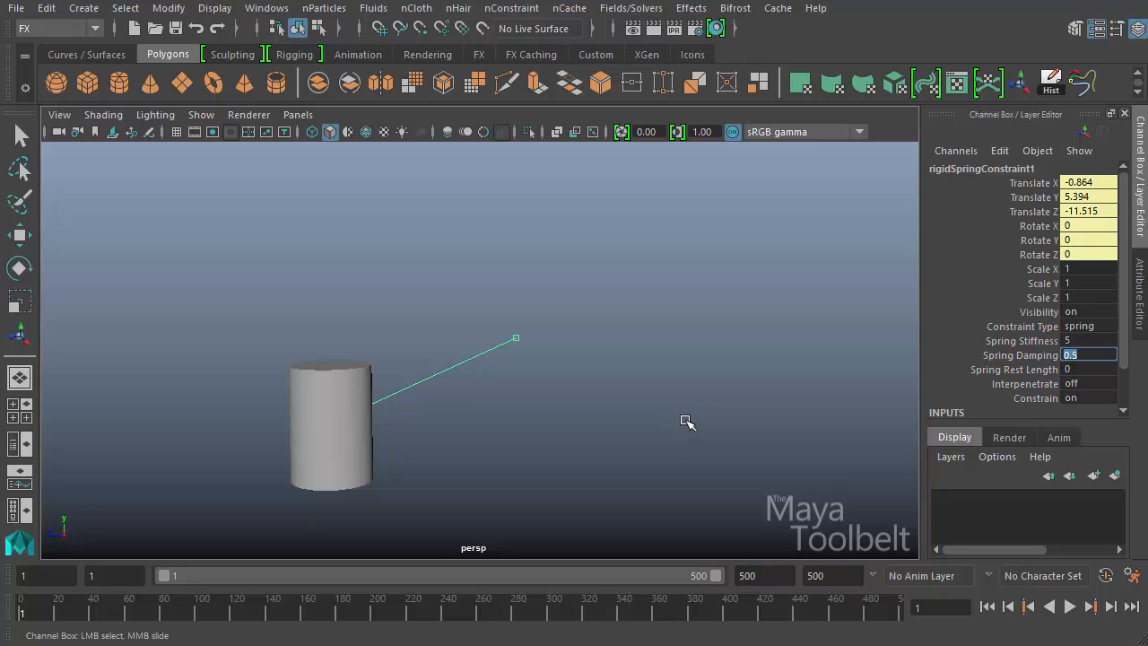
mouse_move(649, 418)
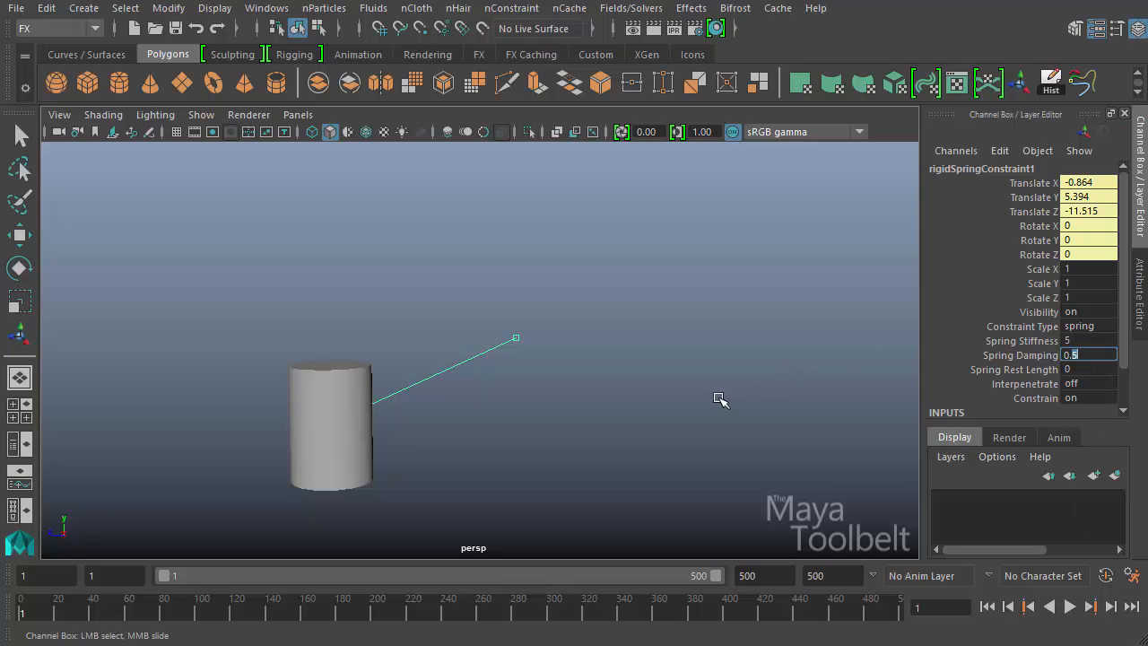
mouse_move(703, 385)
type("0.1")
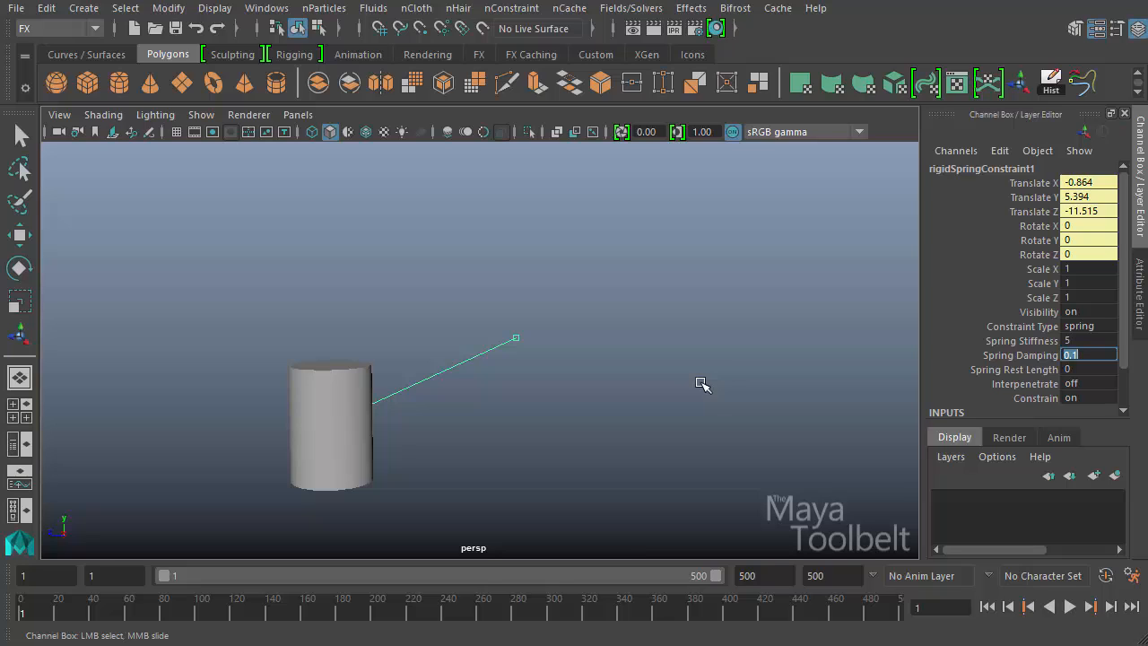
mouse_move(1036, 372)
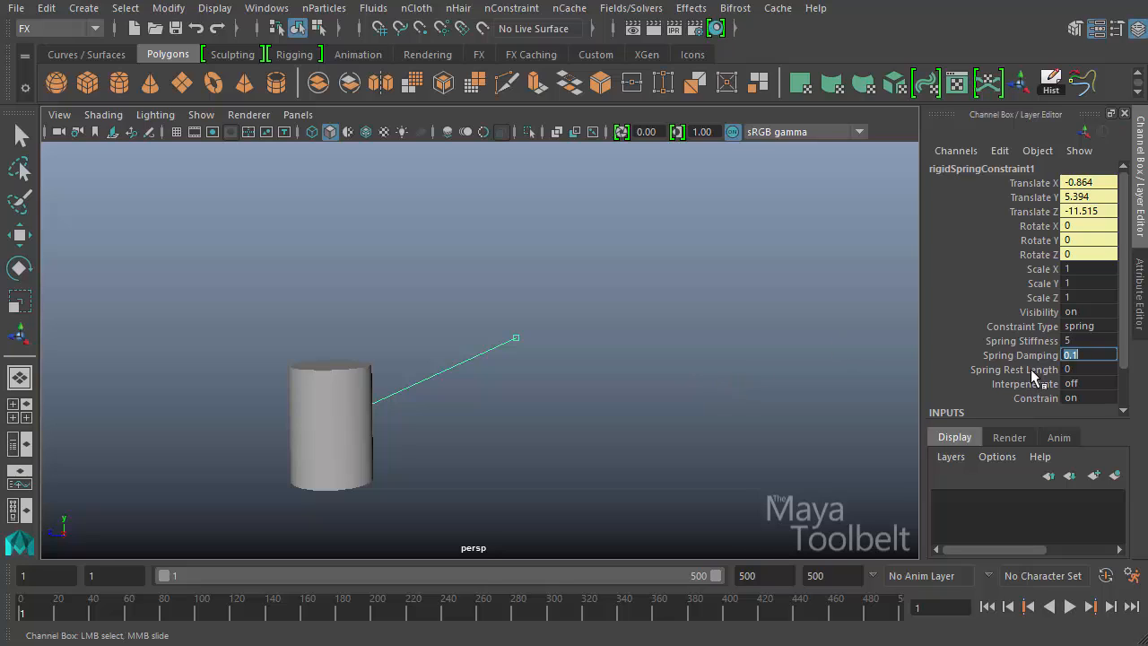
Enter 10 as Spring Rest Length, then move to the Spring Damping field.
left_click(1089, 369)
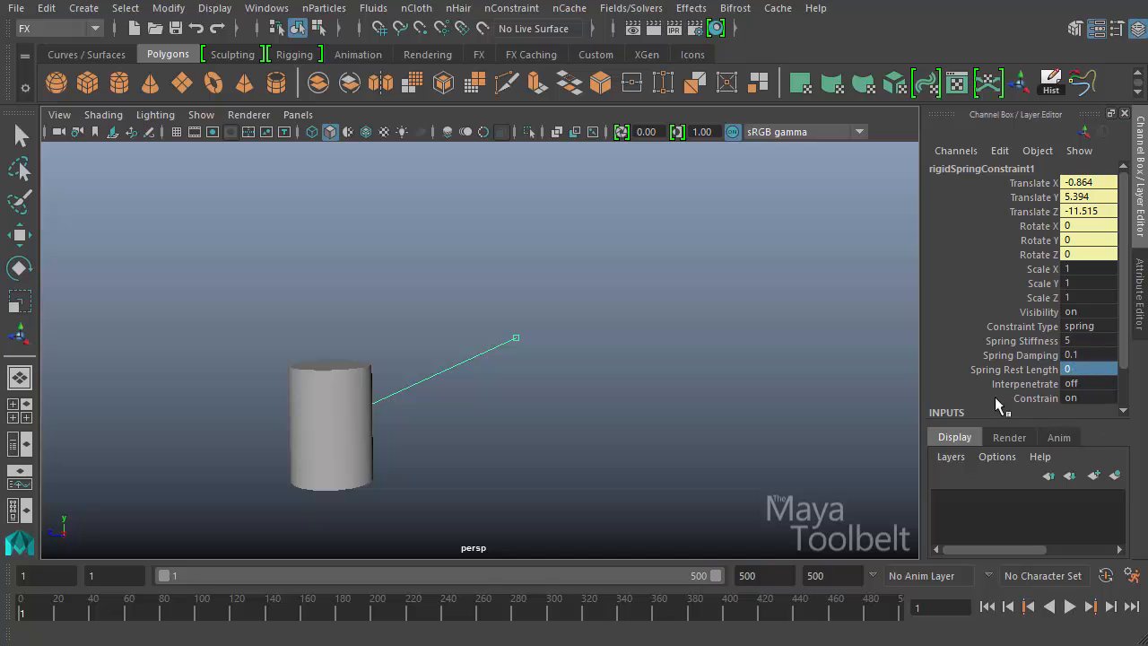
mouse_move(1074, 379)
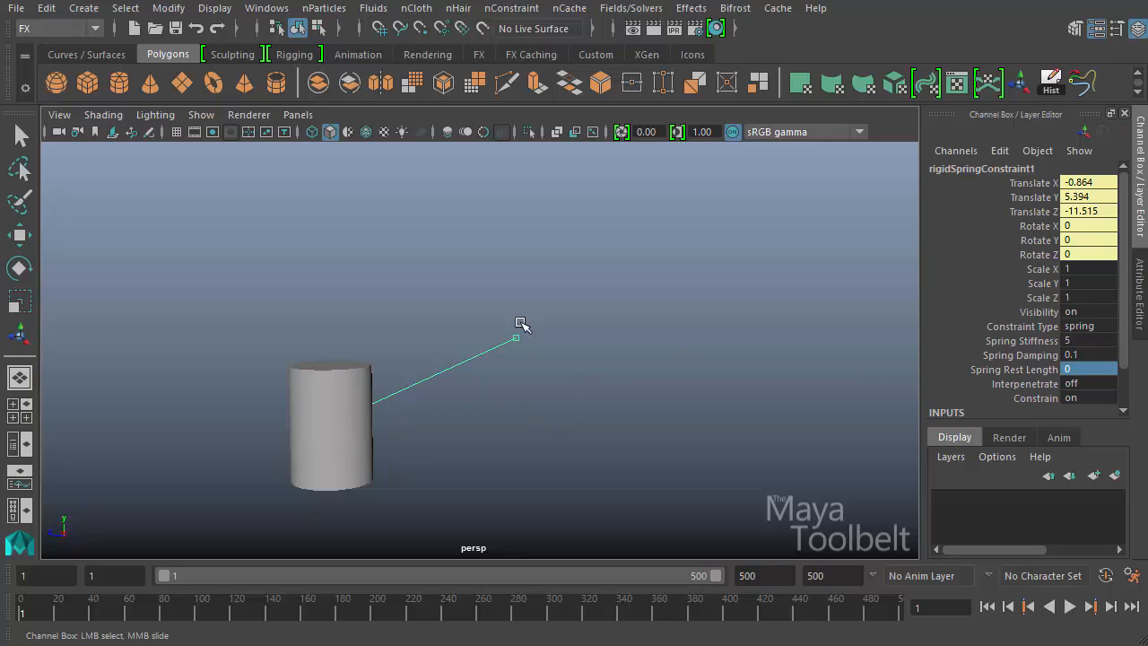
mouse_move(514, 339)
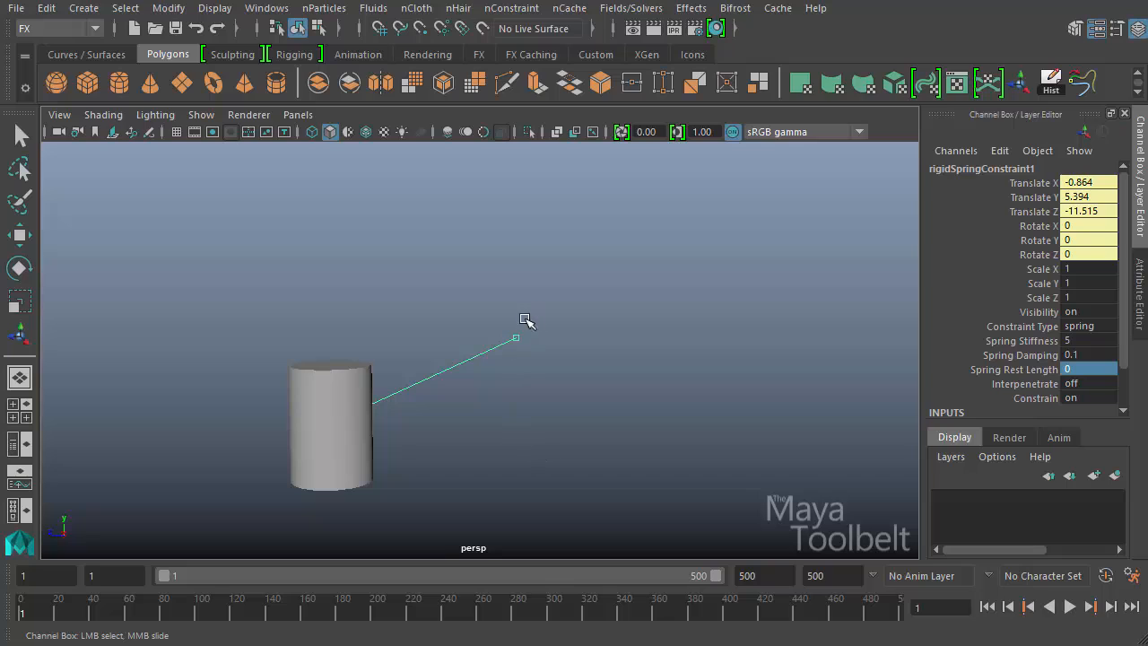
mouse_move(1086, 381)
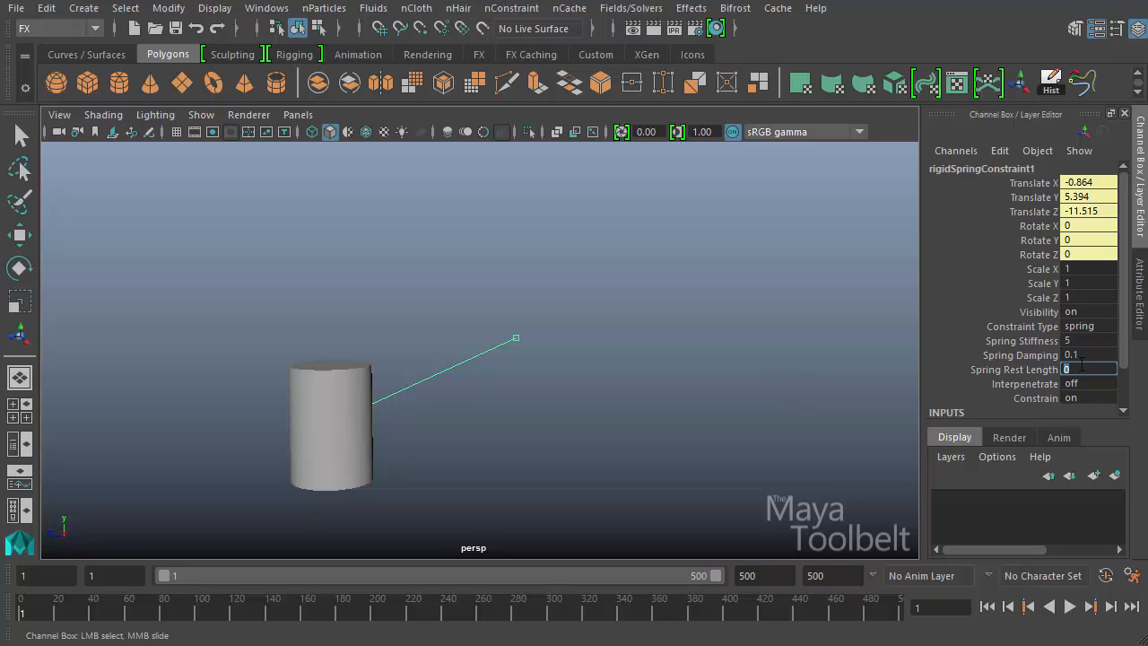
type("10")
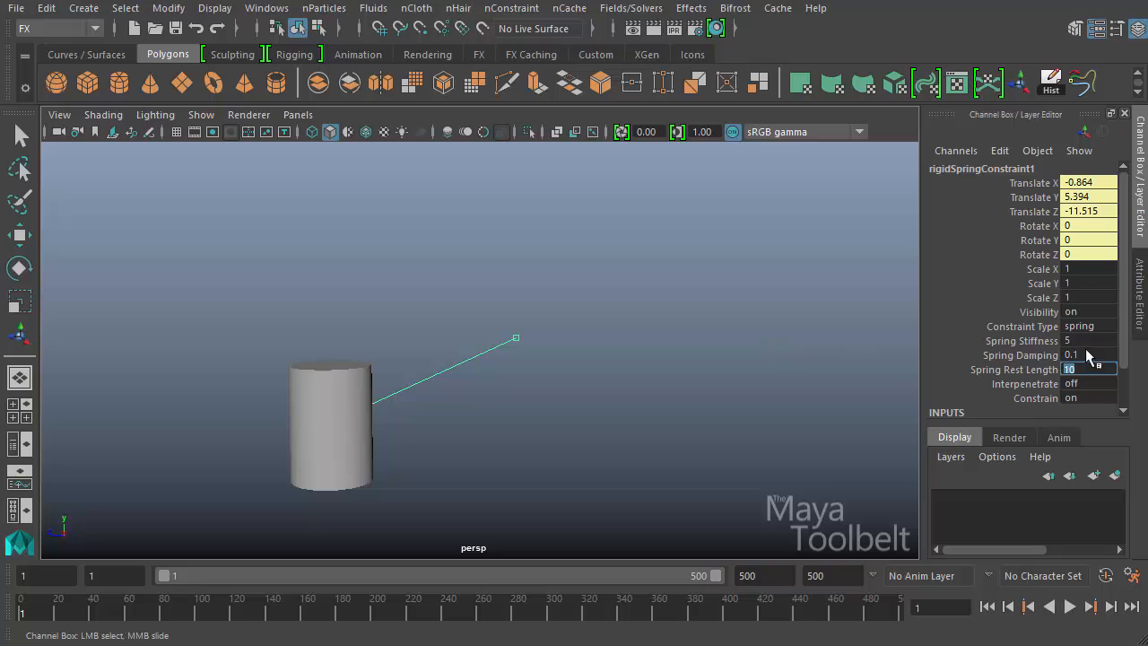
left_click(1090, 355)
type("1")
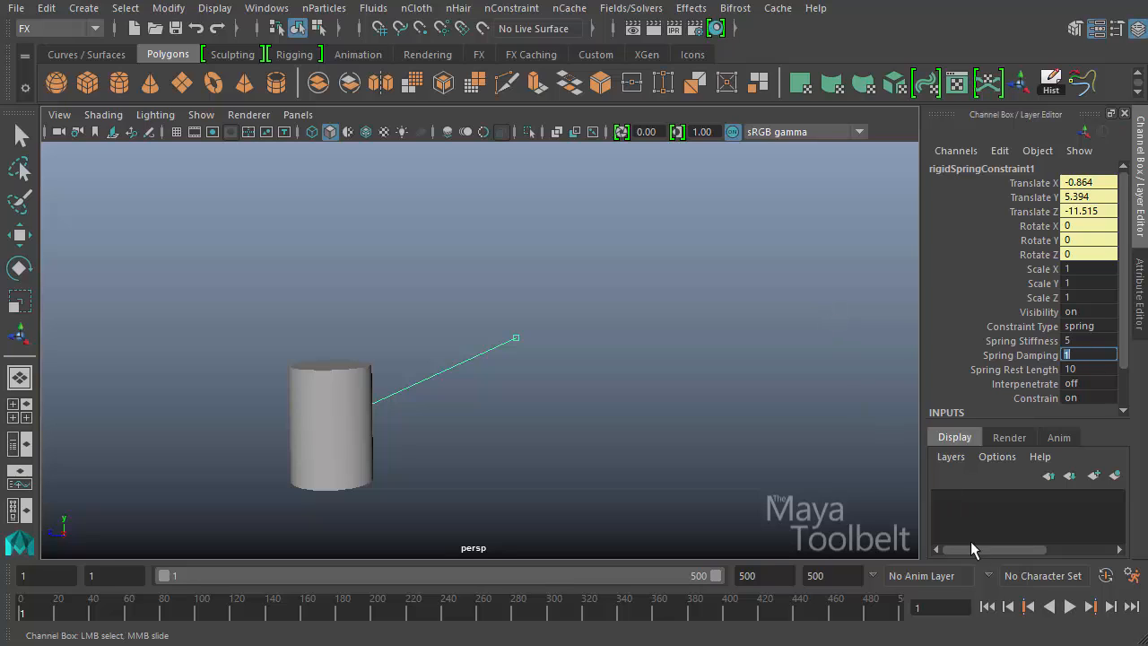
Commit damping 0.5 and play the simulation with rest length 7.
left_click(1070, 607)
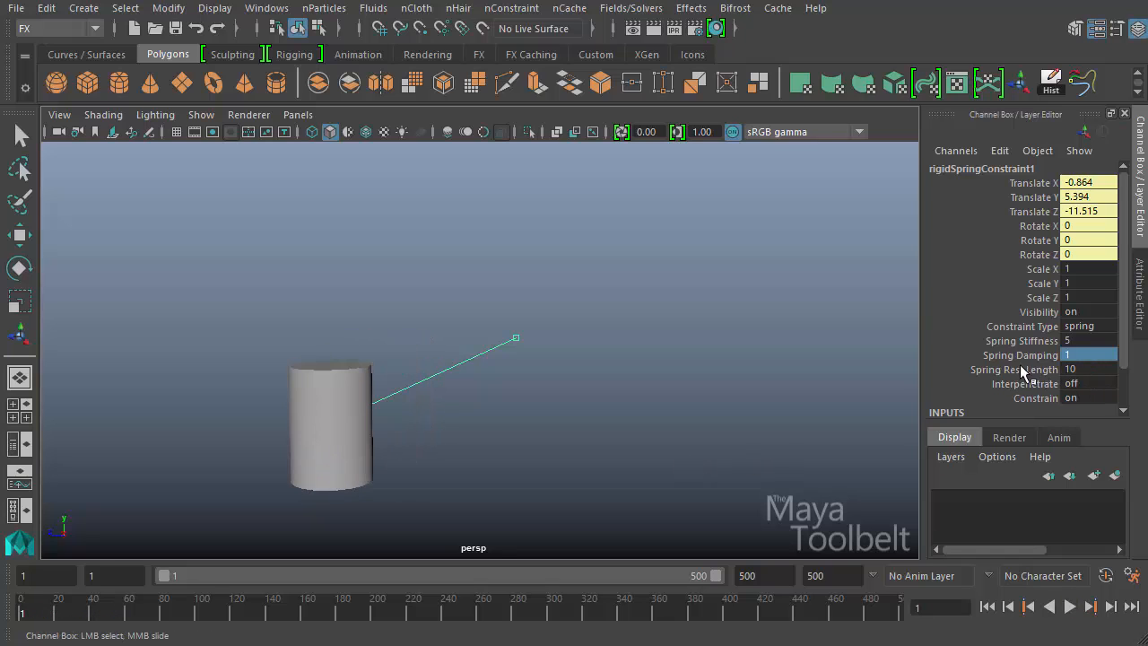
mouse_move(1058, 355)
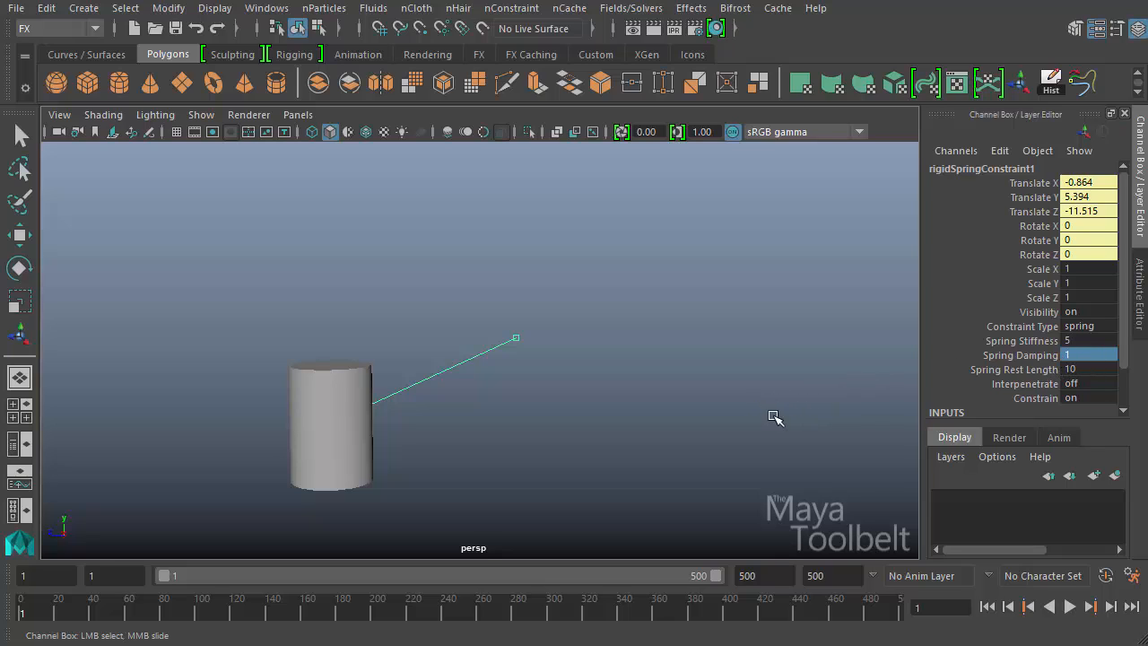
mouse_move(1090, 626)
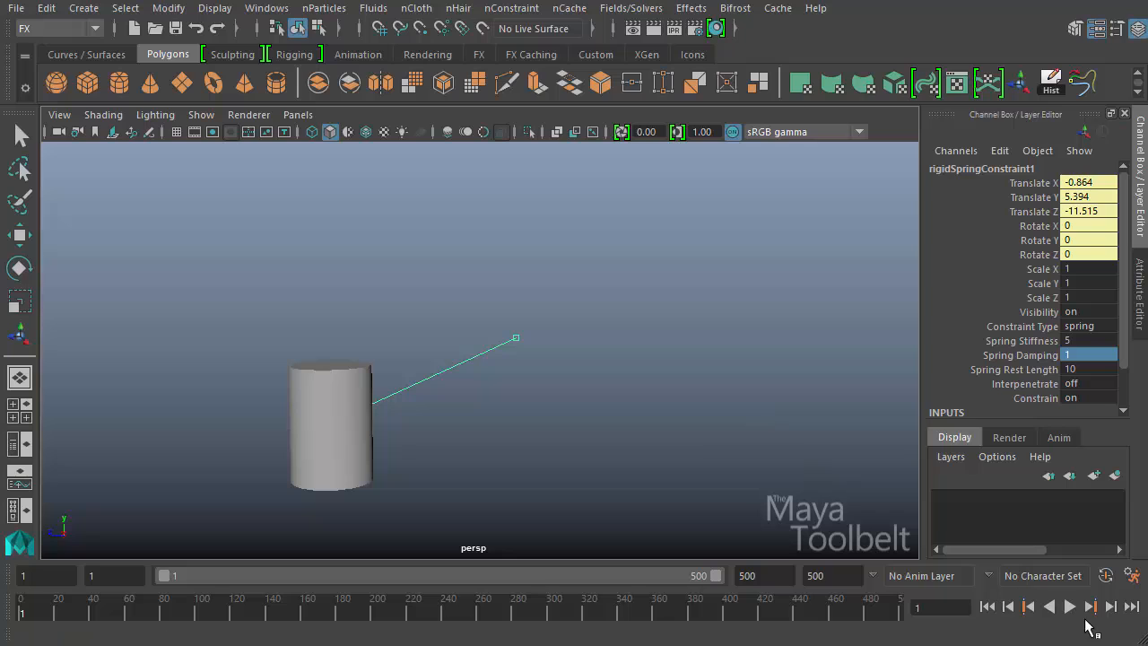
left_click(1069, 606)
type("7")
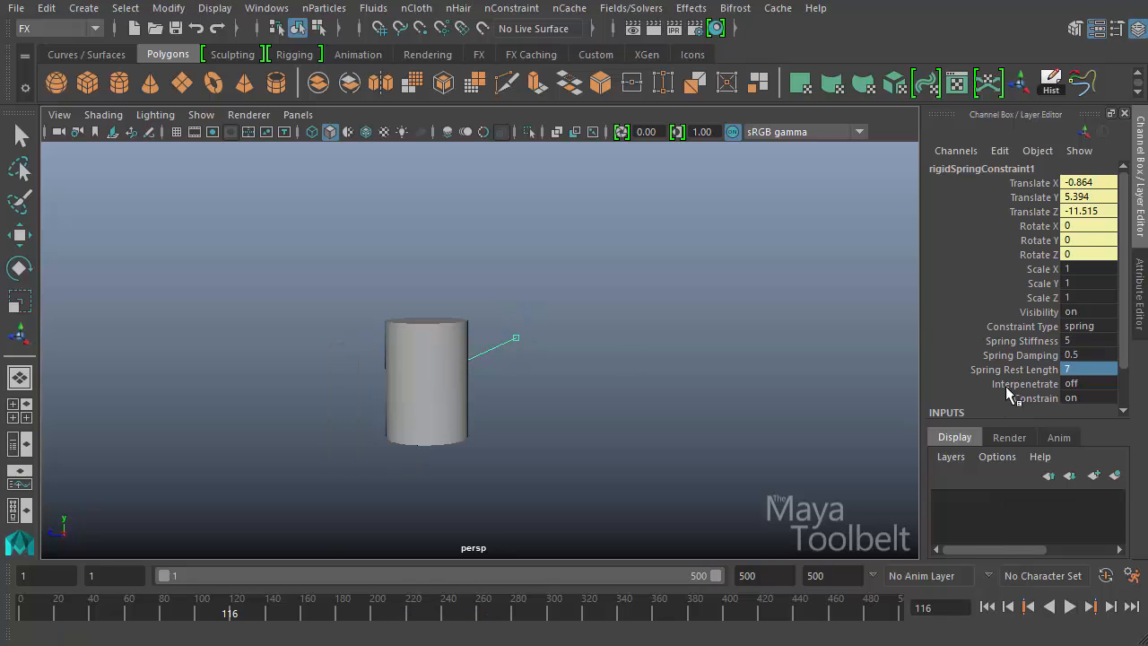
mouse_move(1085, 393)
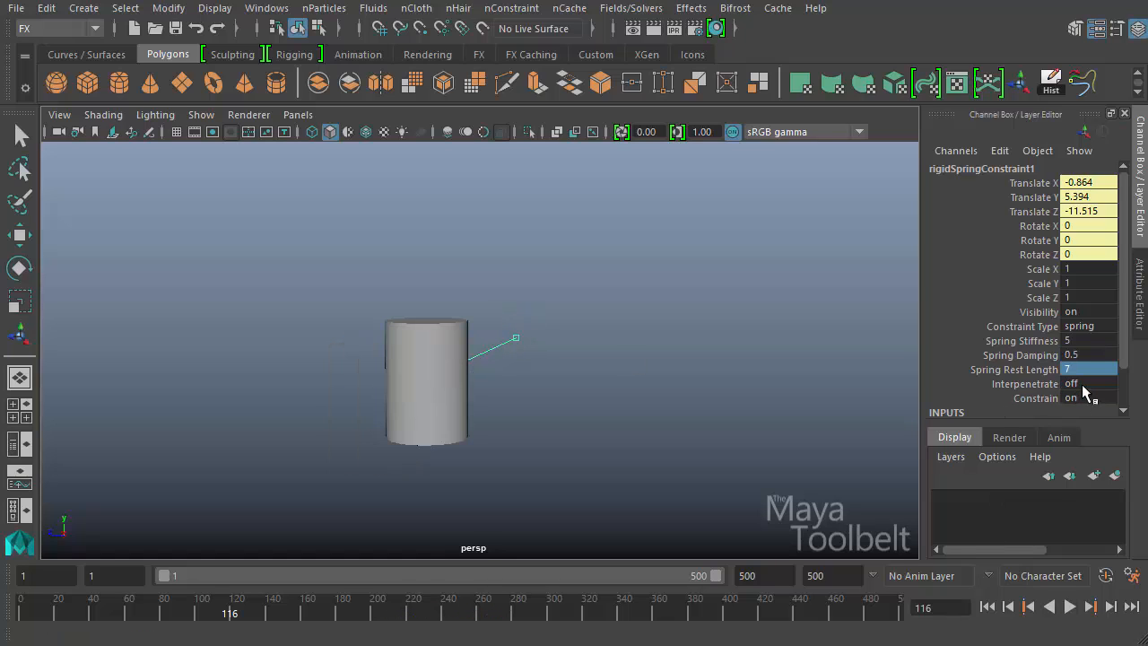
mouse_move(758, 411)
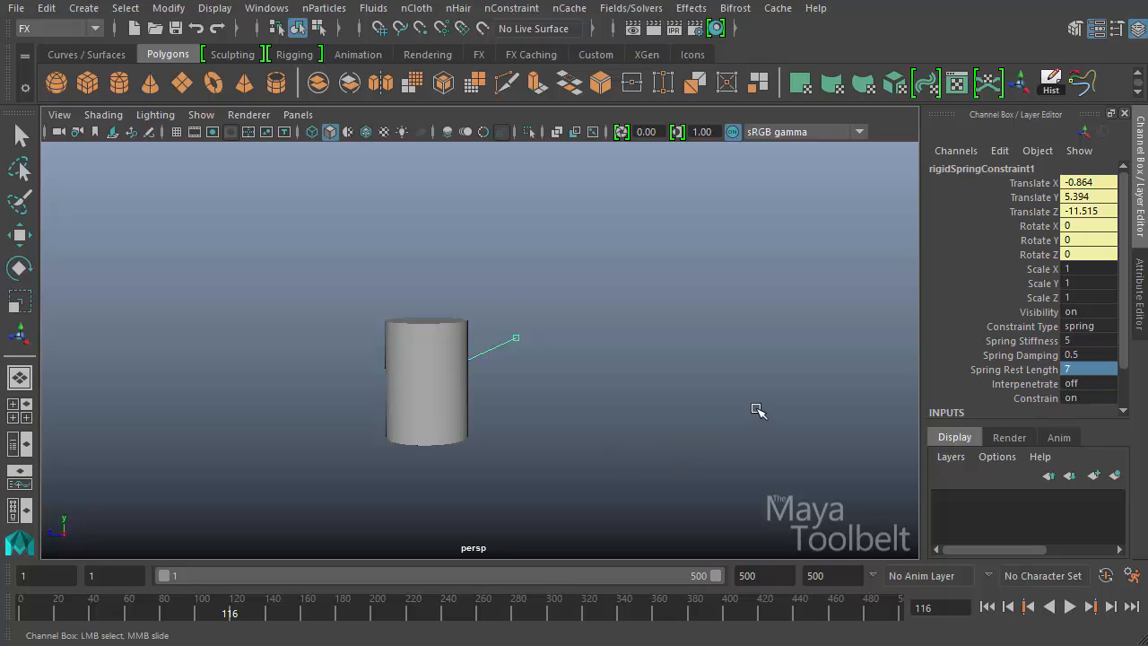
mouse_move(622, 409)
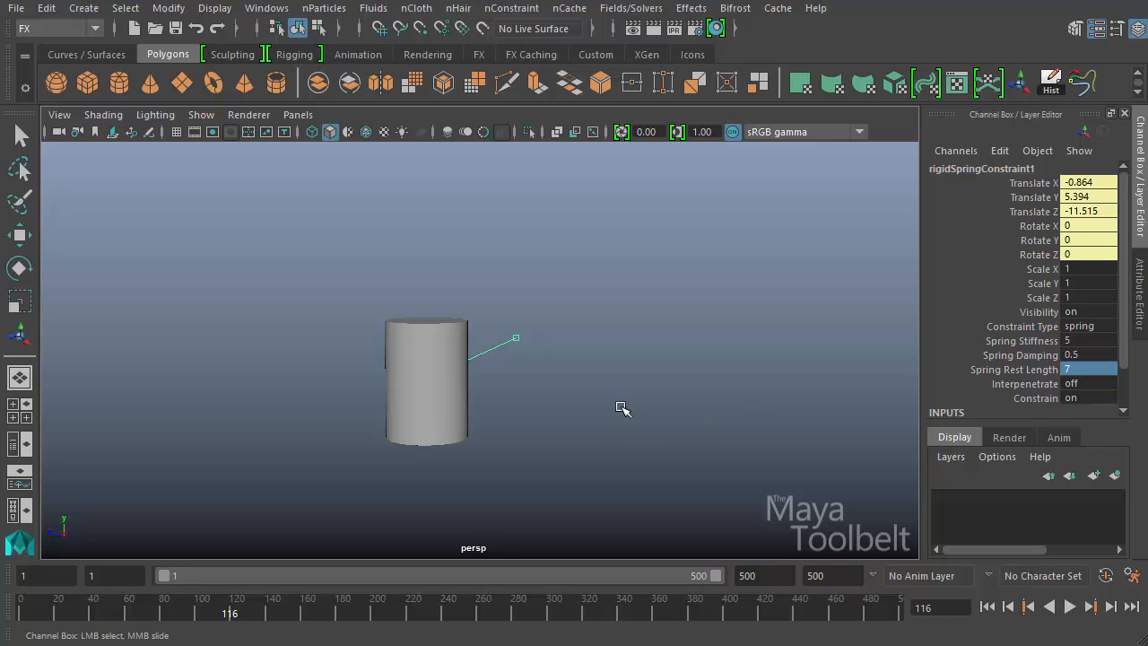
mouse_move(885, 368)
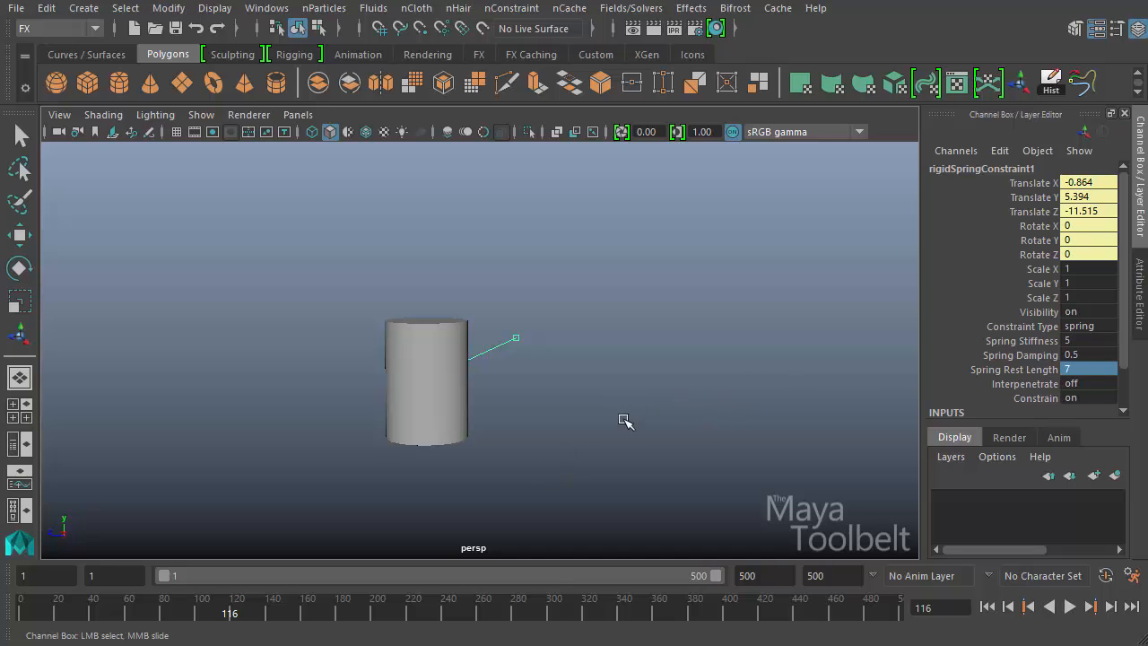
mouse_move(975, 386)
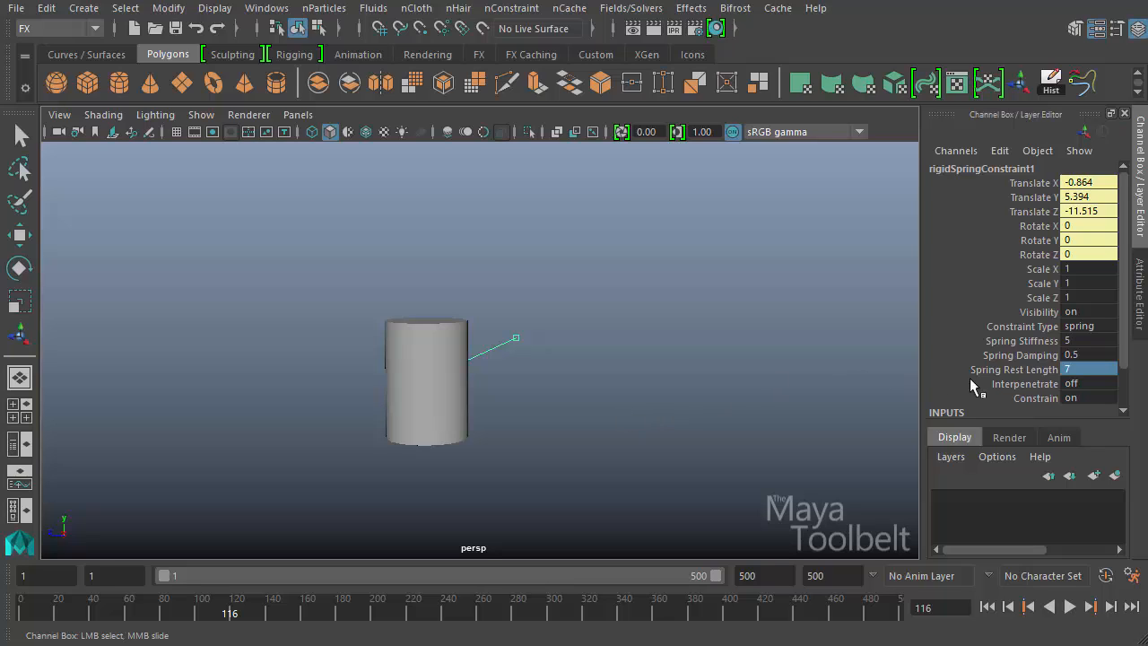
mouse_move(562, 469)
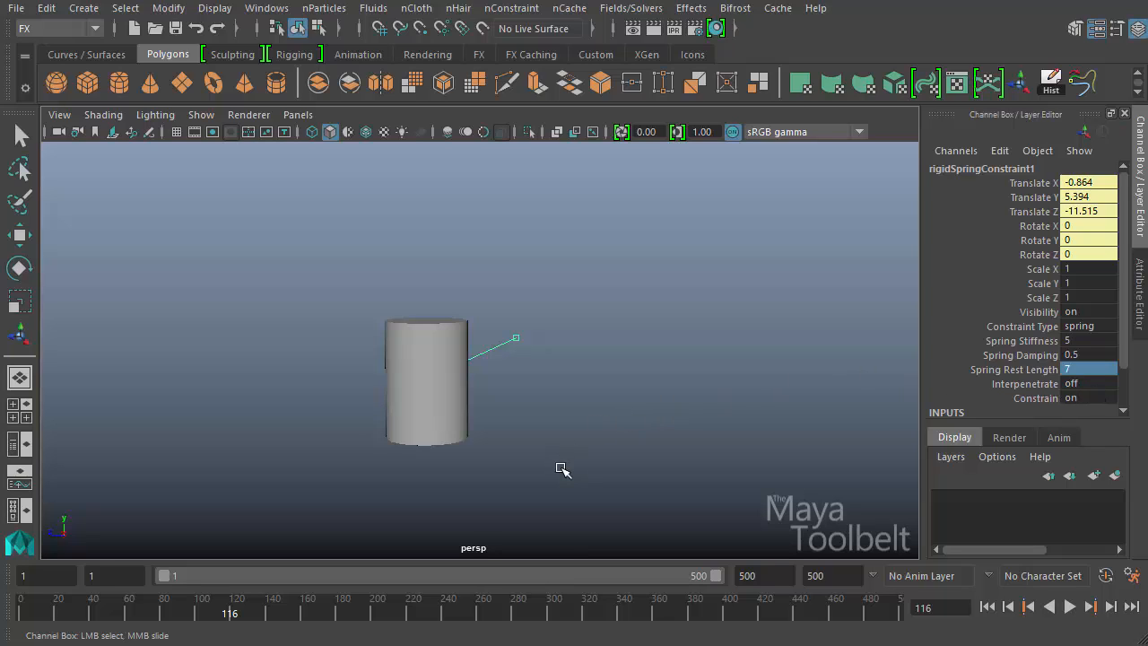
mouse_move(512, 420)
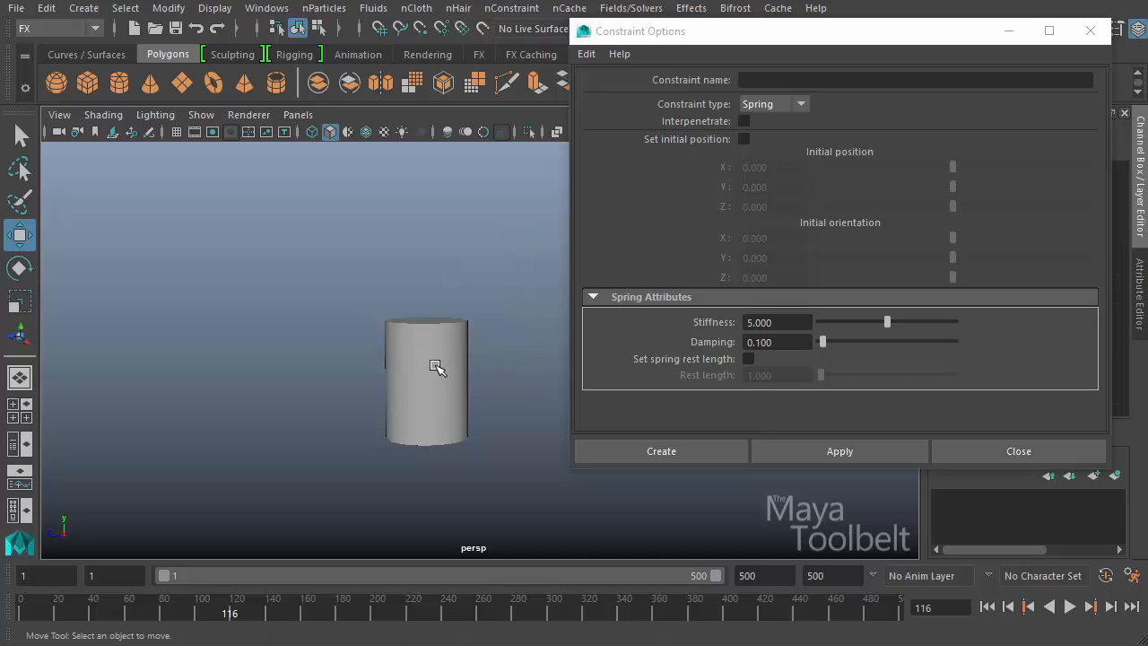
Select the cylinder and create a spring constraint with initial position Y 5, Z 10.
left_click(426, 377)
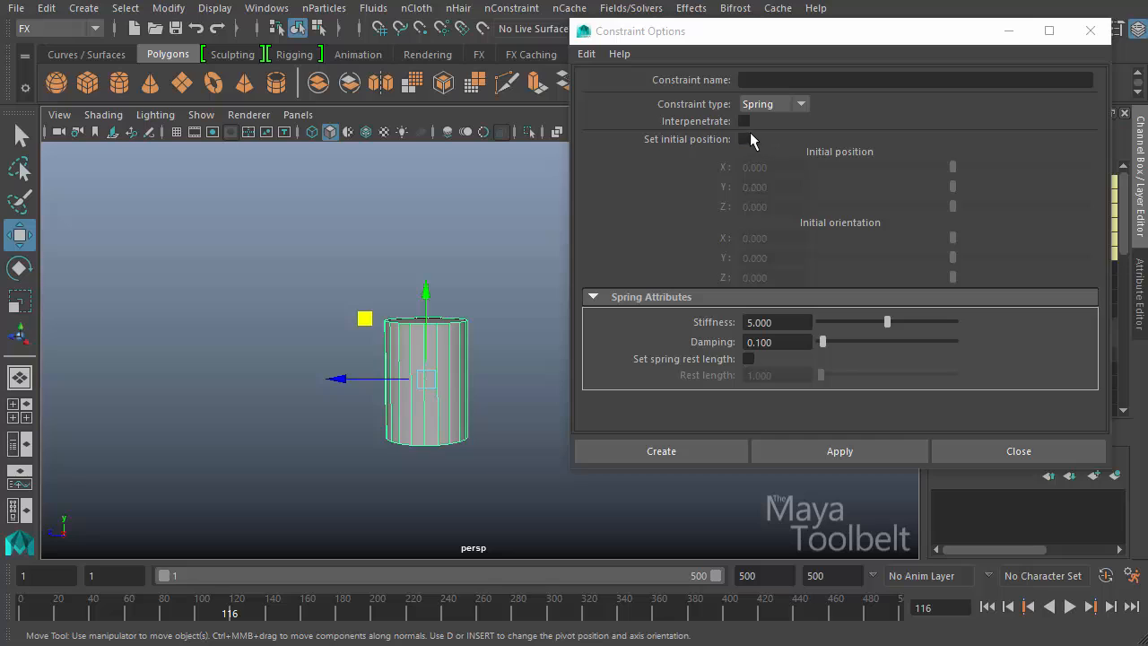
left_click(744, 139)
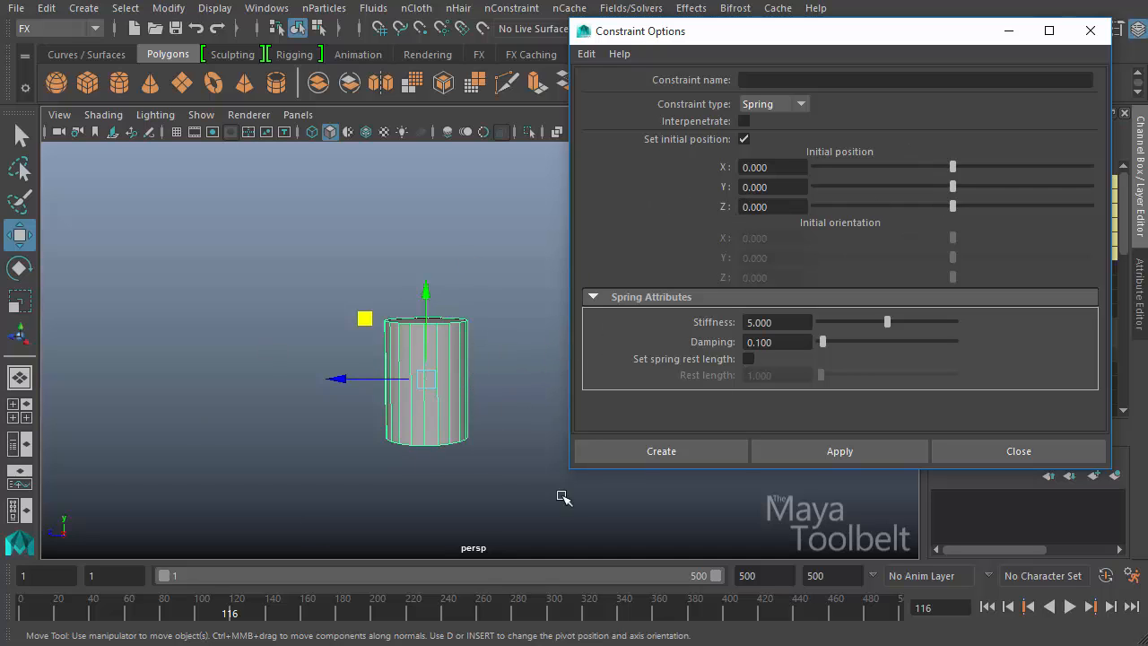
mouse_move(841, 153)
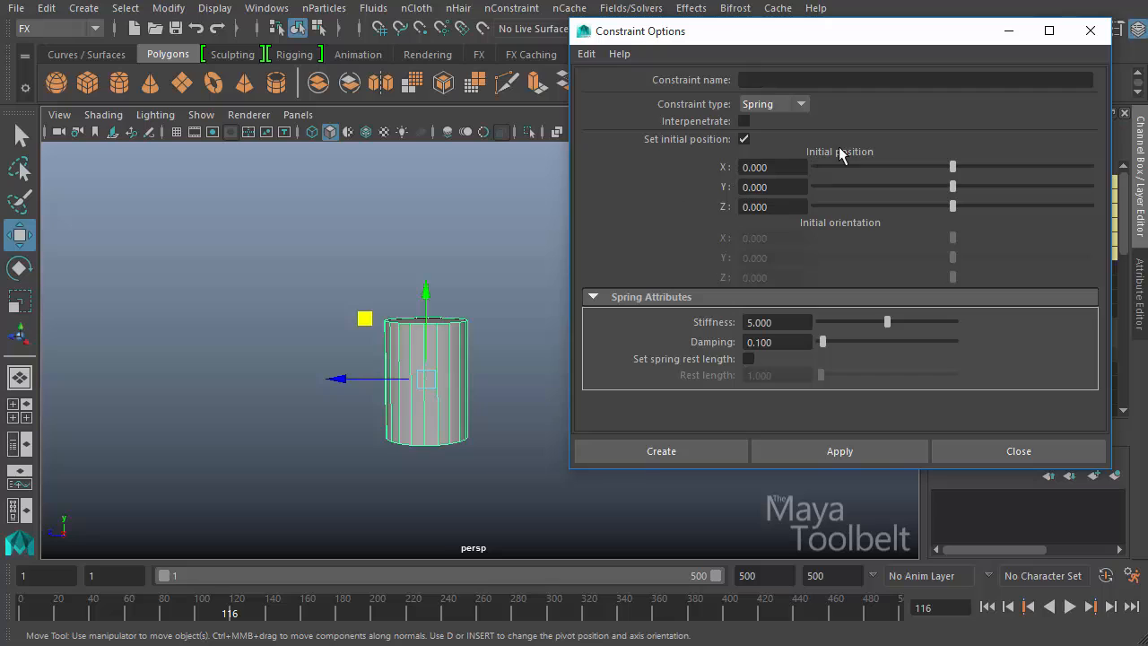
mouse_move(827, 177)
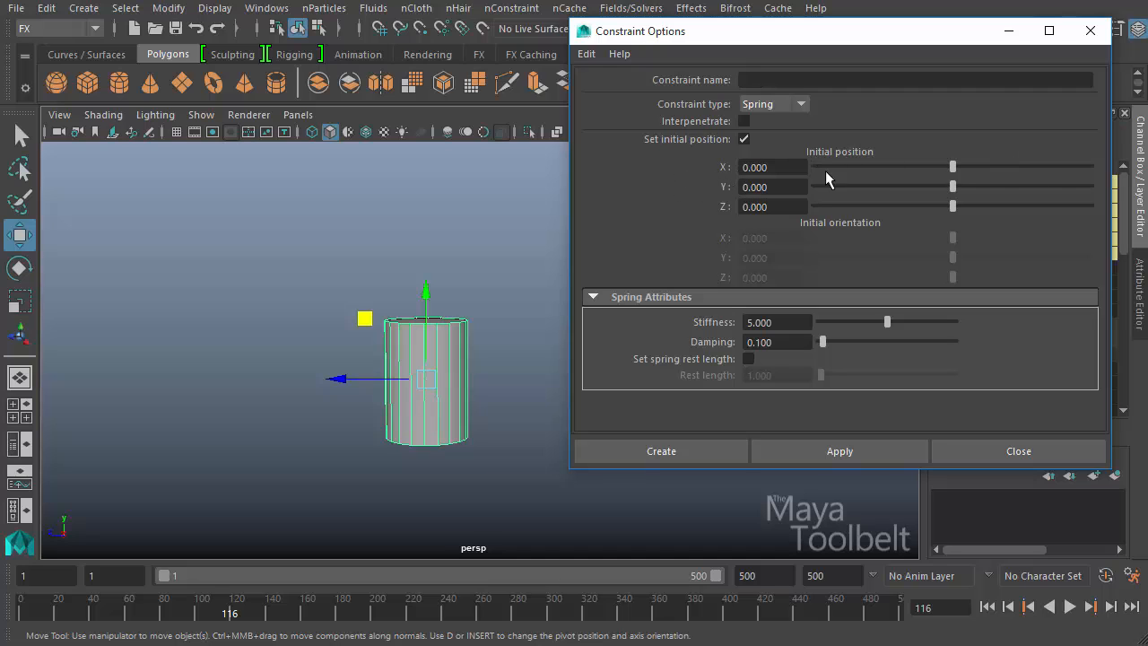
left_click(744, 139)
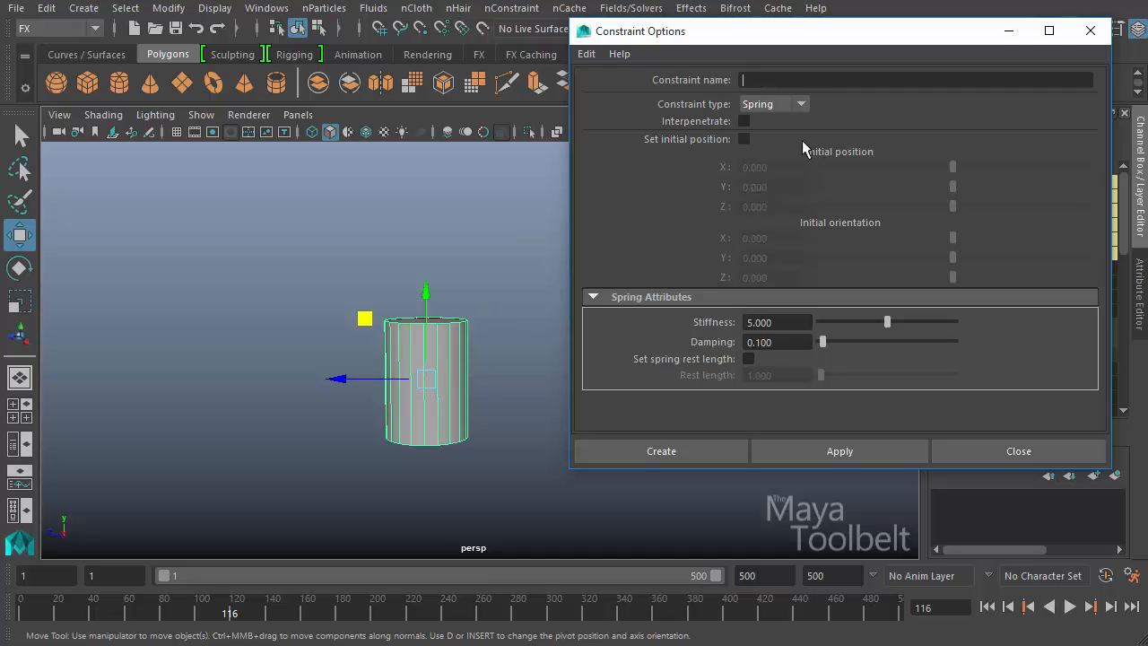
mouse_move(353, 456)
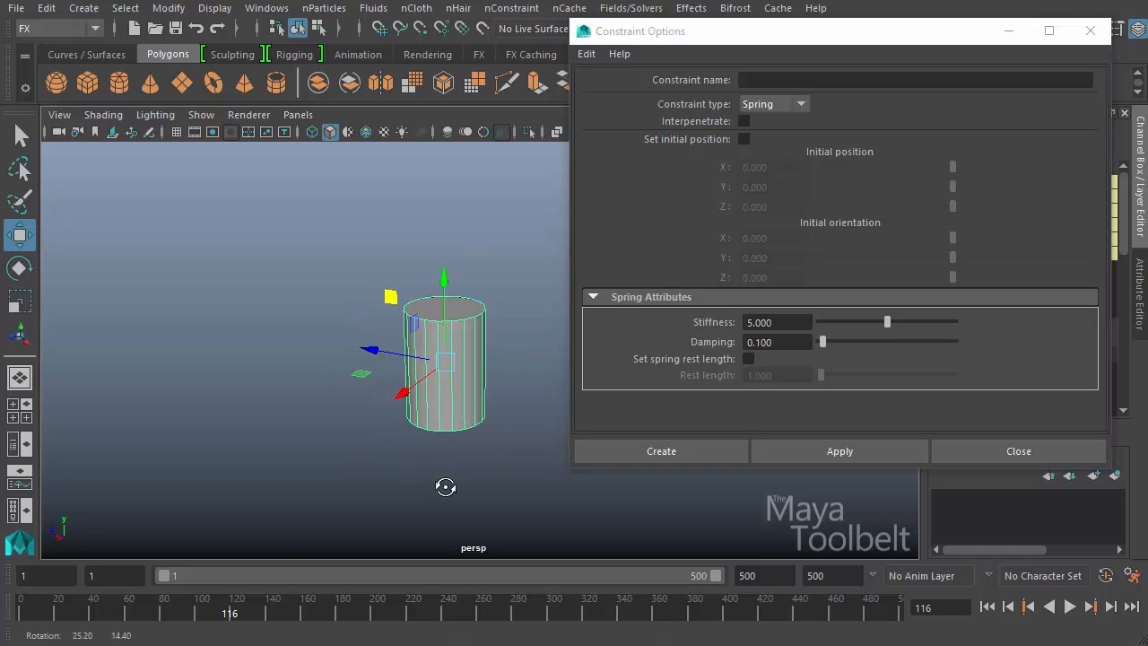
left_click_drag(446, 487, 370, 288)
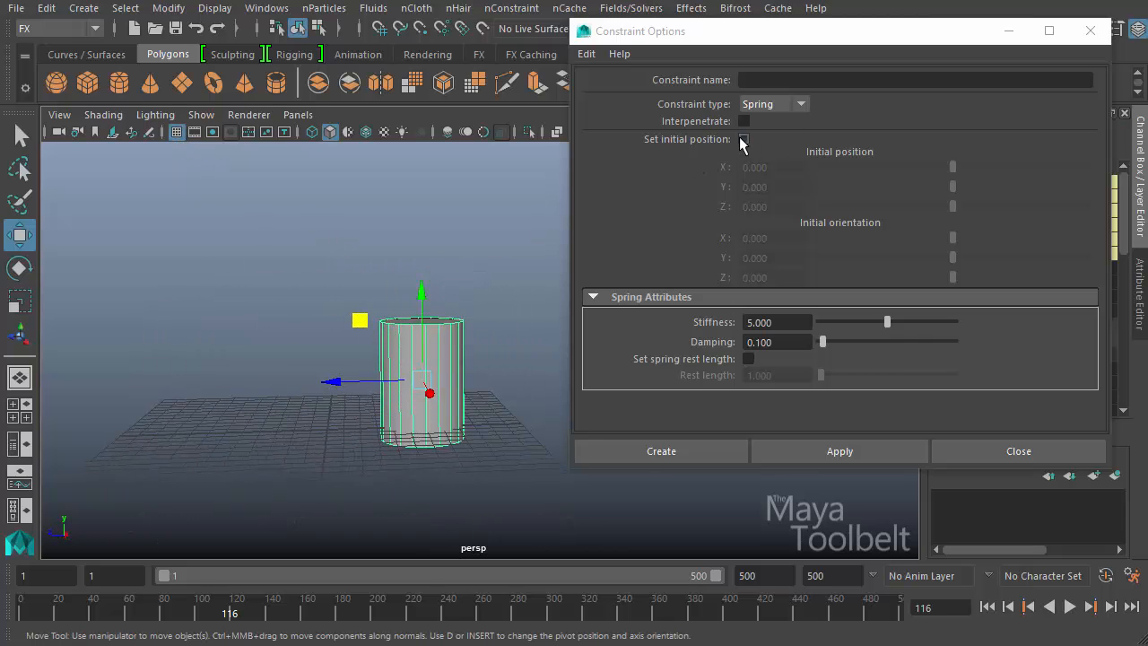
left_click(743, 139)
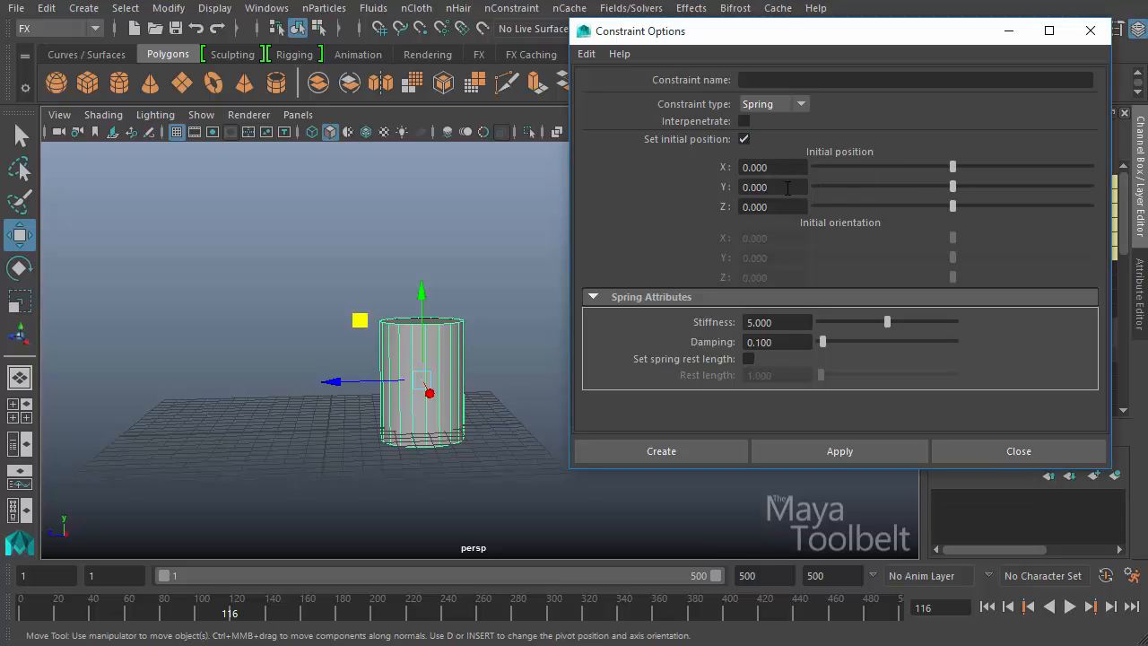
double_click(755, 186)
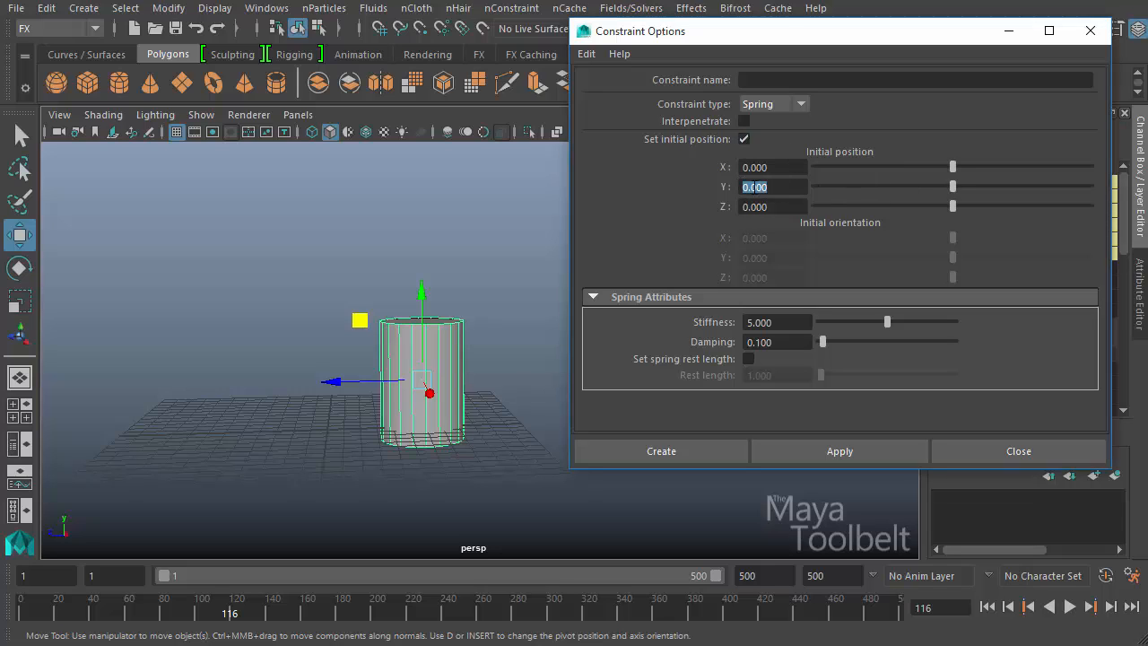
type("5.000")
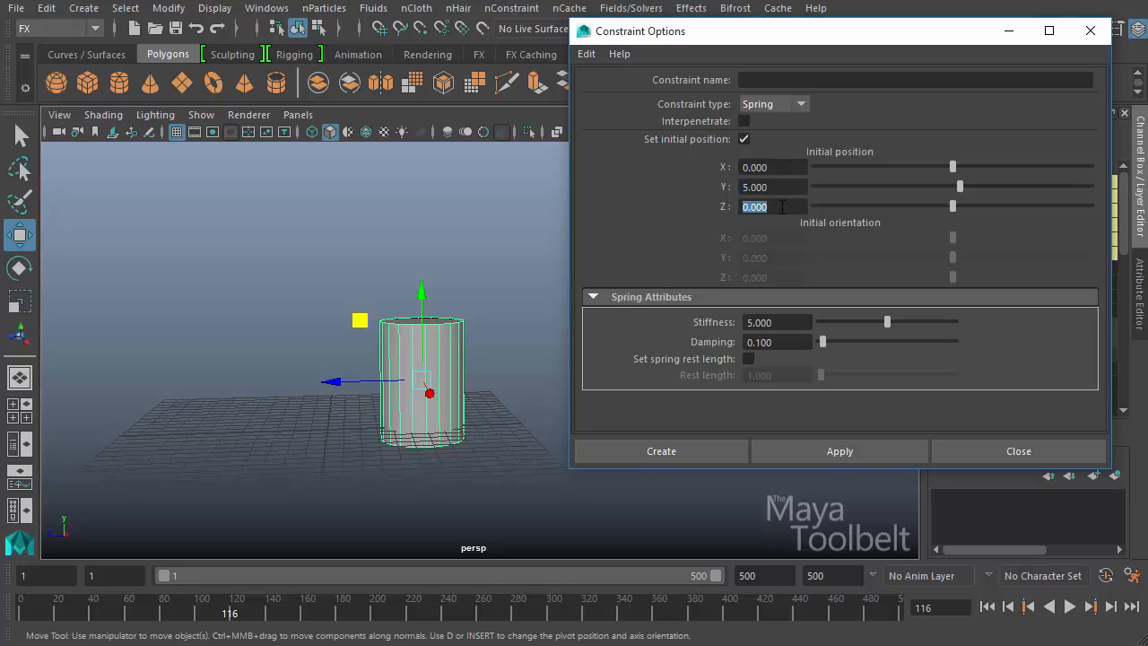
type("10")
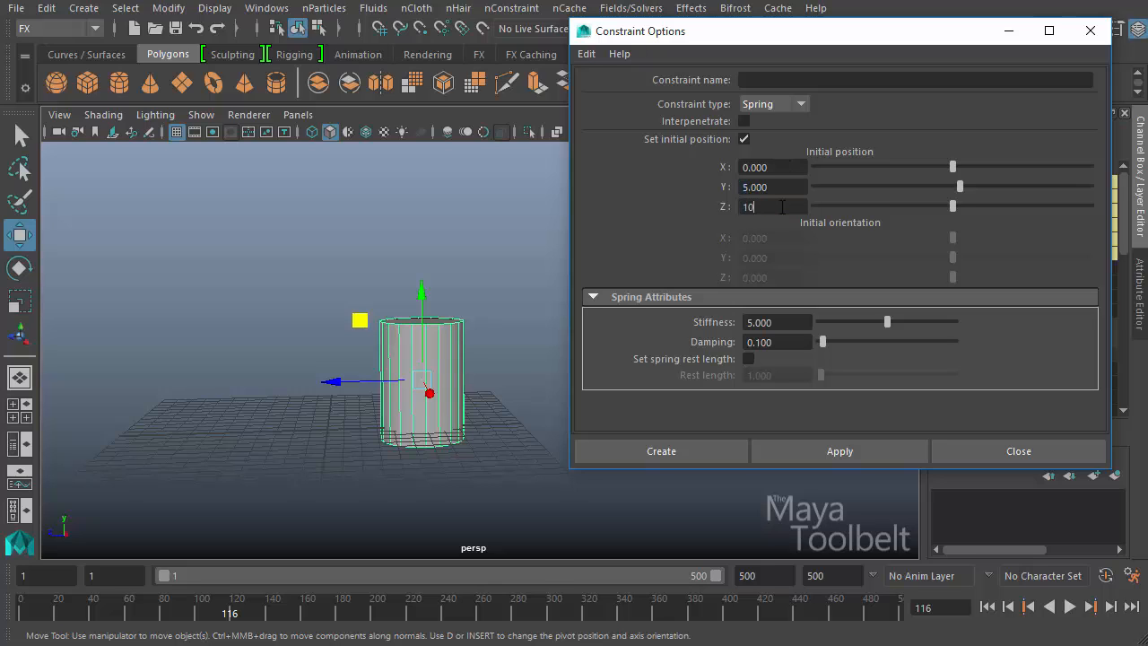
left_click(661, 450)
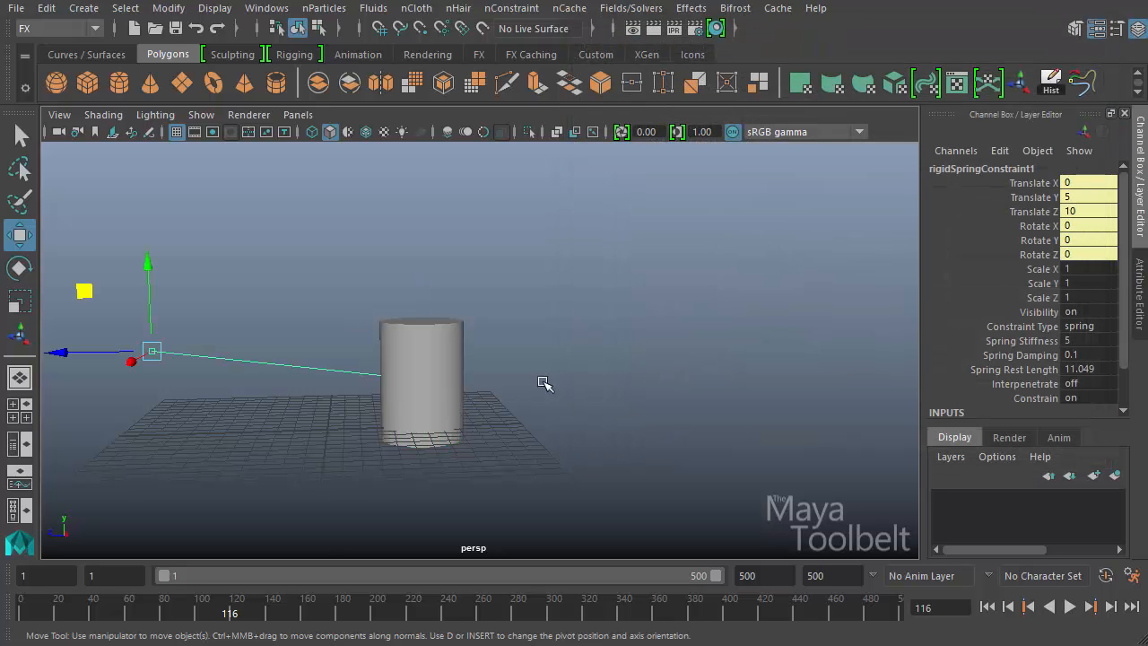
mouse_move(307, 414)
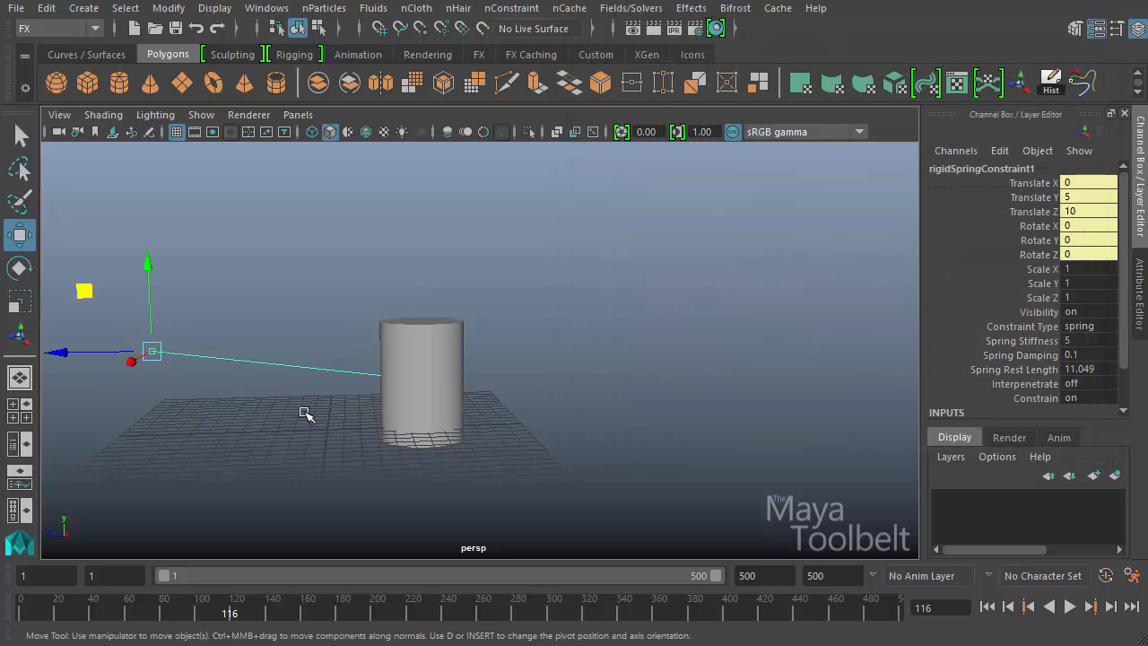
mouse_move(110, 371)
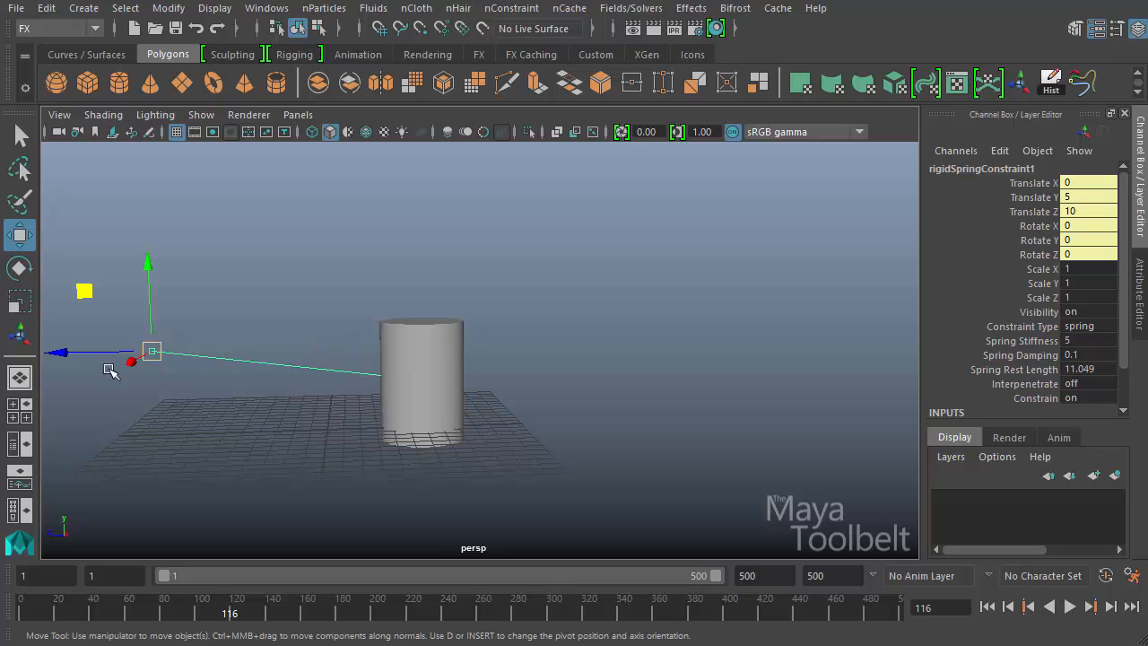
mouse_move(286, 389)
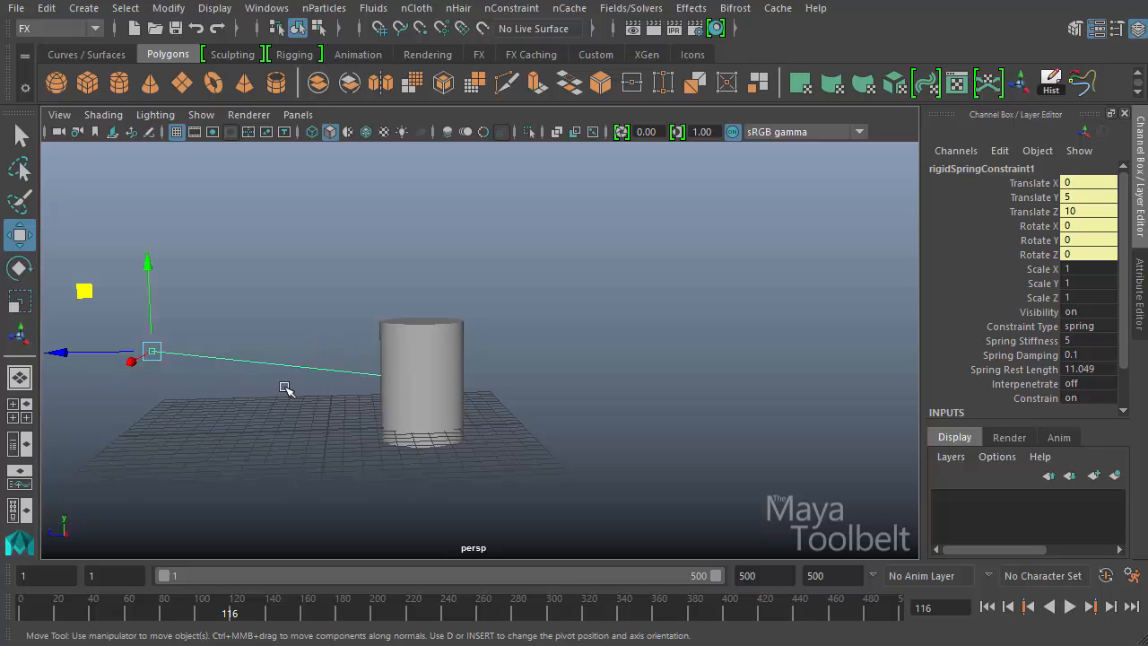
Orbit the view to inspect the new constraint and the ground plane.
left_click_drag(287, 389, 359, 419)
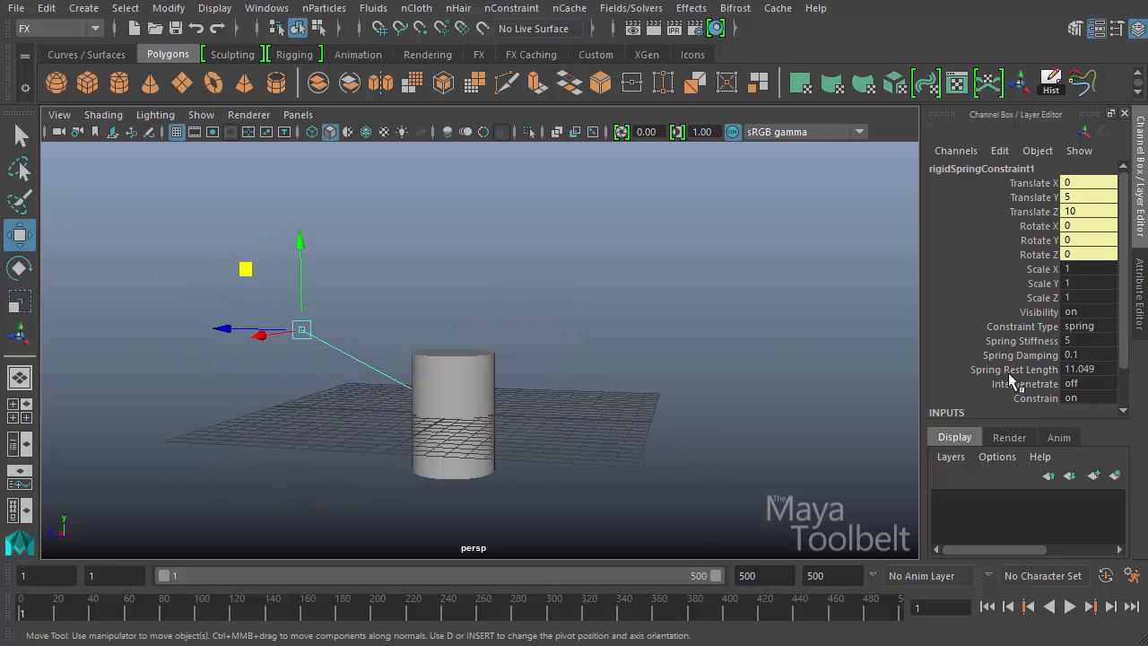
mouse_move(1088, 380)
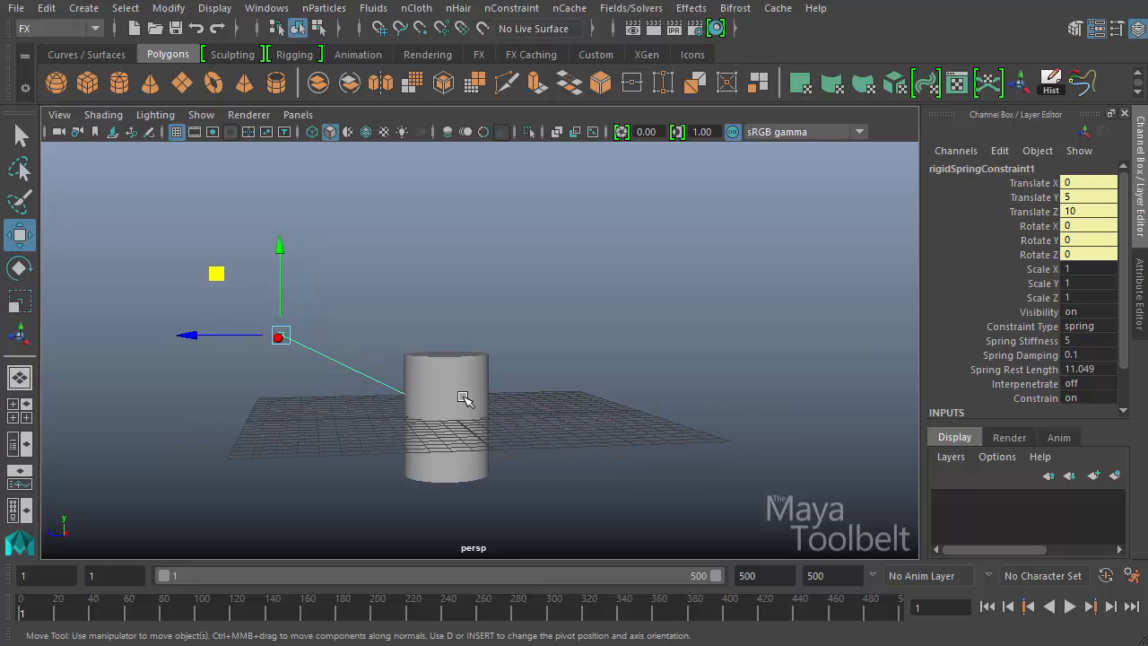
mouse_move(1072, 377)
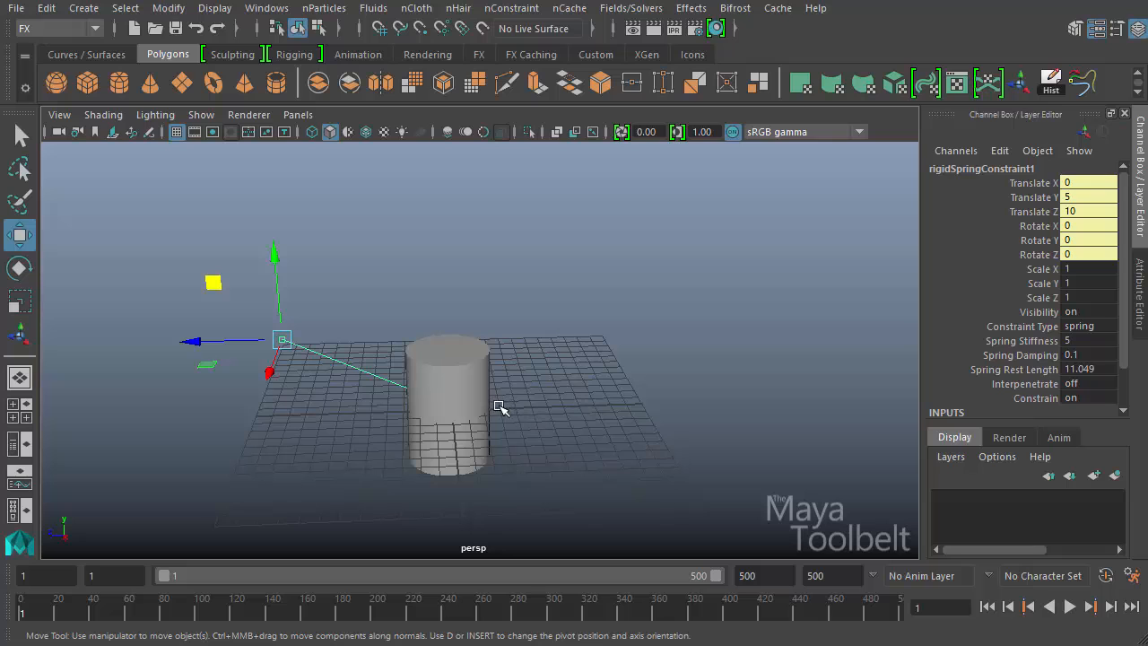
mouse_move(465, 439)
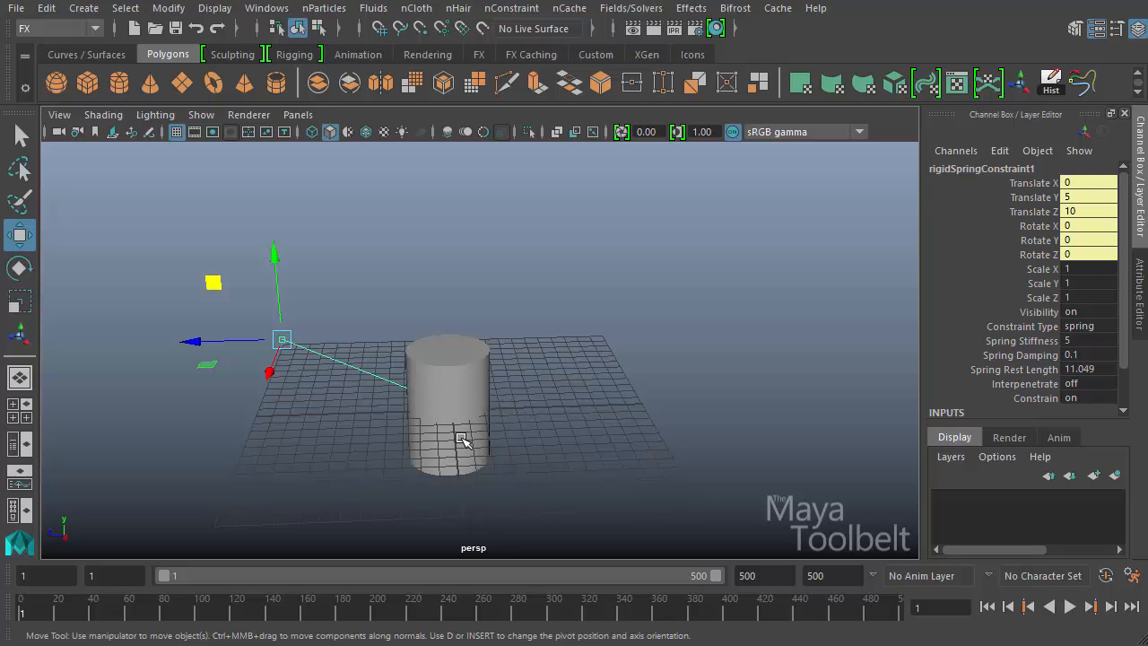
left_click_drag(465, 439, 564, 381)
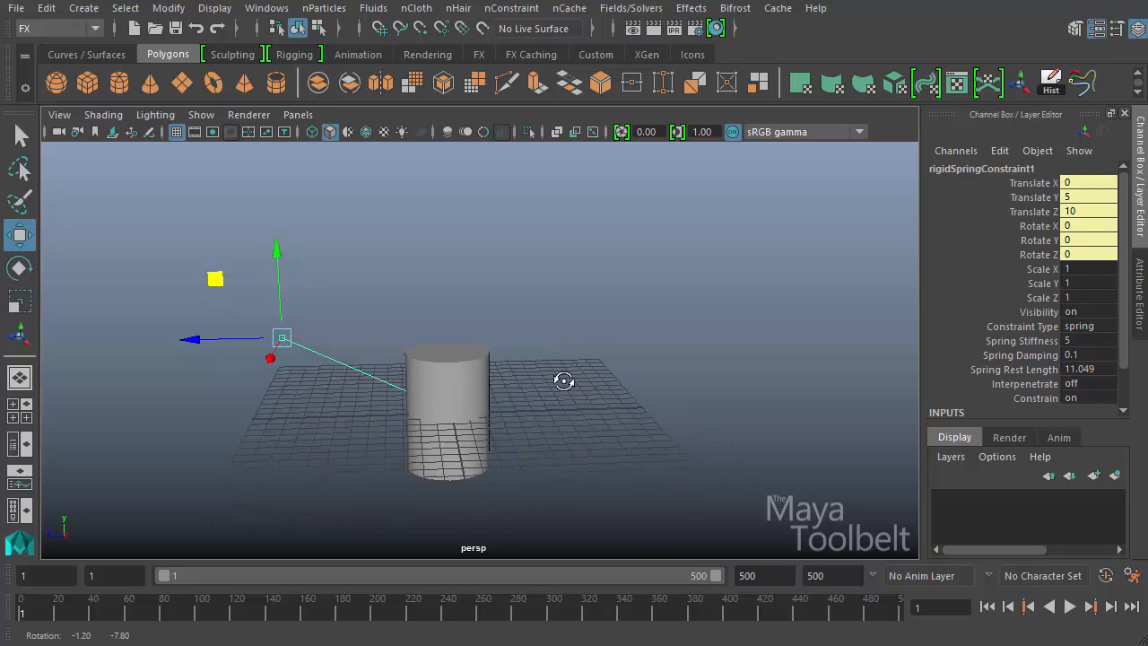
Add a gravity field of magnitude 9.8 to the cylinder and rewind playback.
left_click(1071, 605)
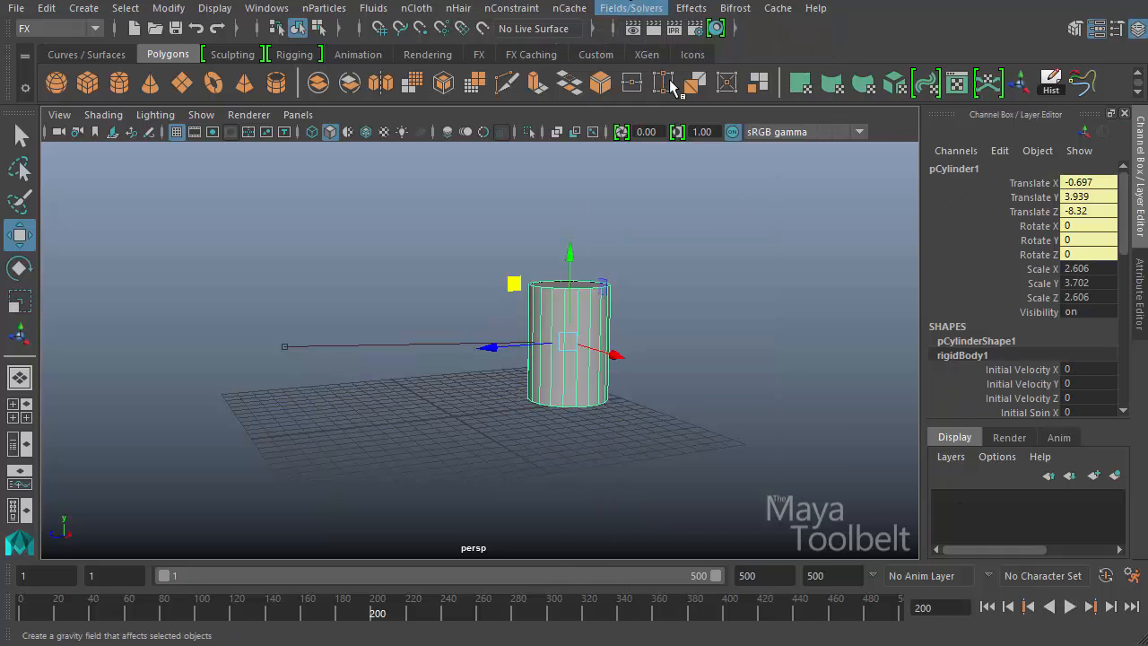
left_click(671, 87)
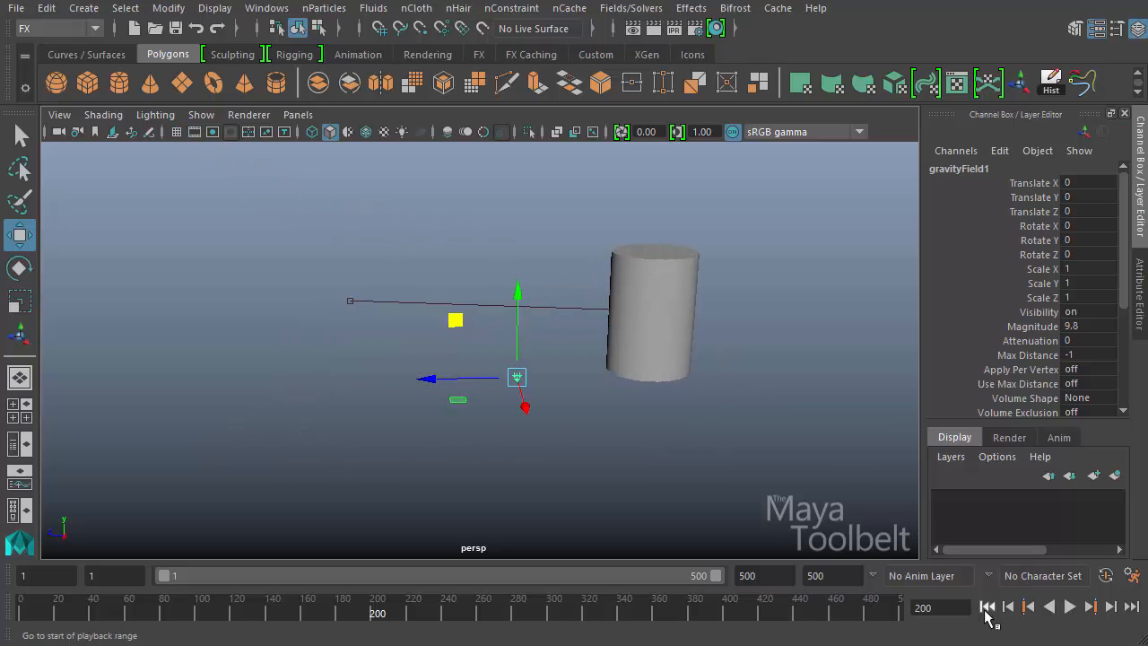
left_click(987, 607)
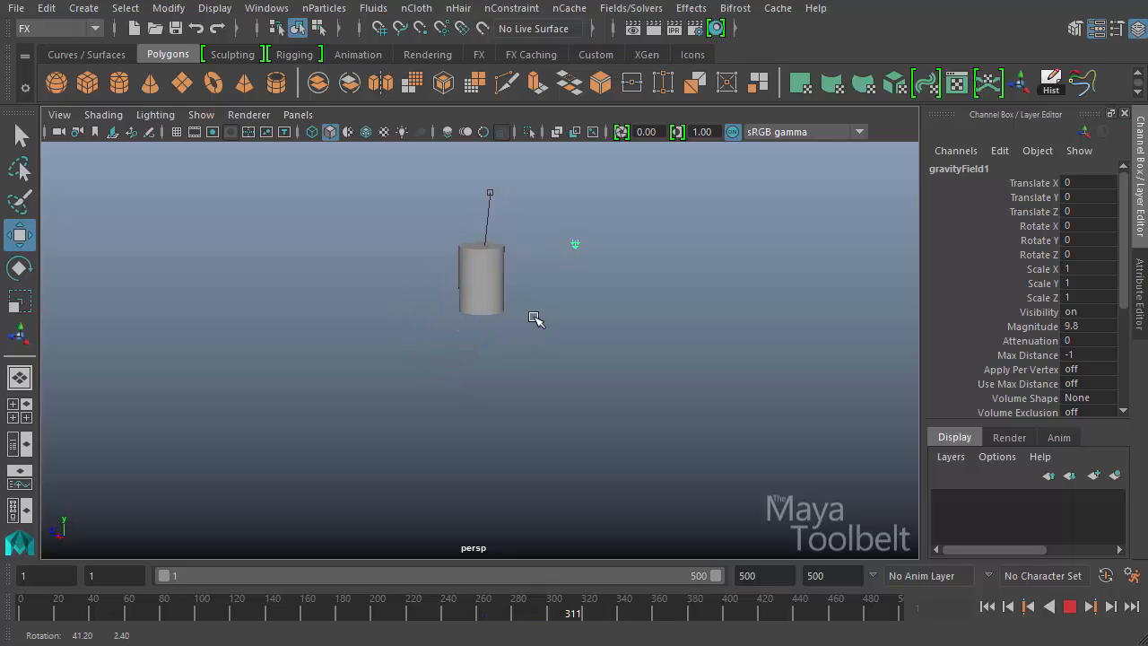
Open the Create Spring Constraint options, reset them, and set the constraint type to Spring.
left_click(481, 269)
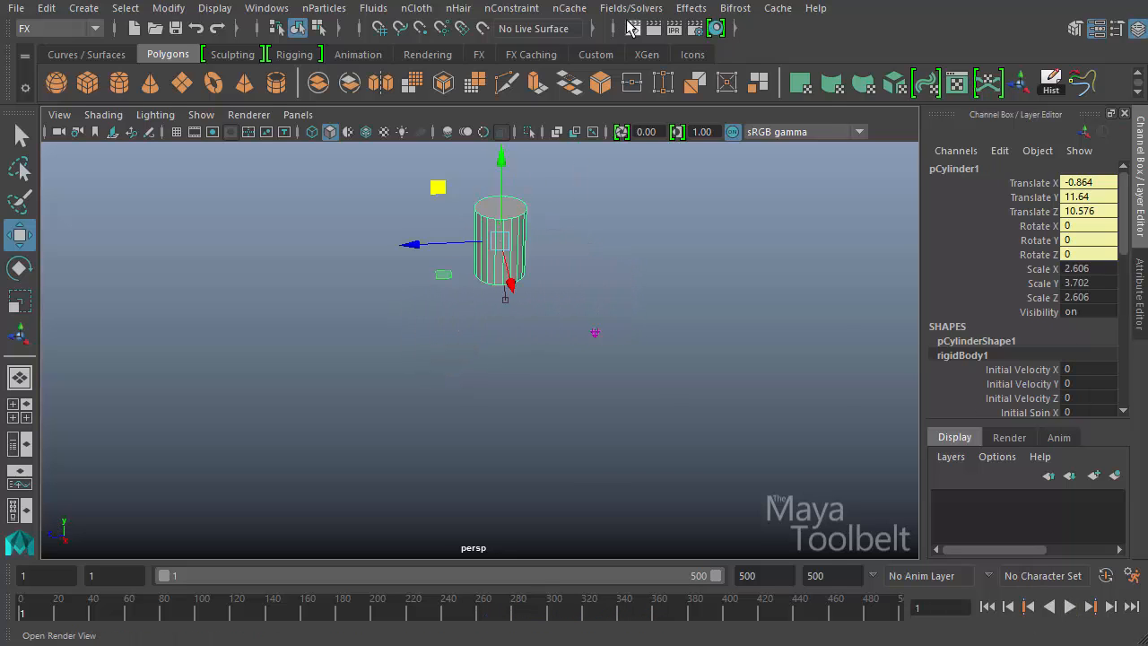
left_click(632, 8)
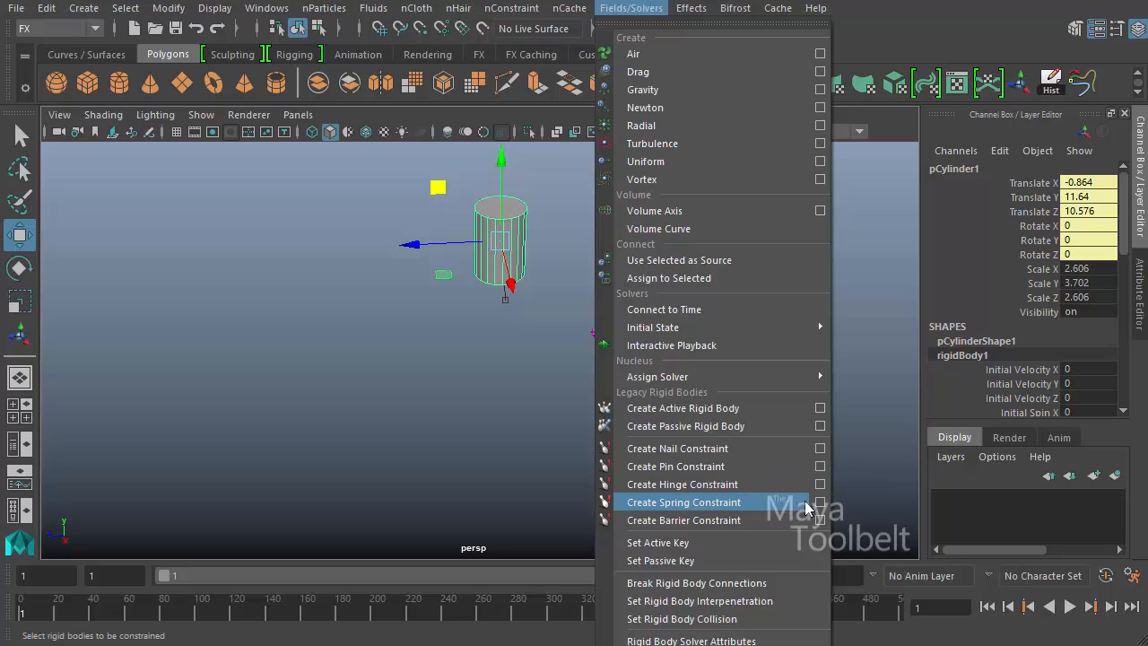
left_click(818, 502)
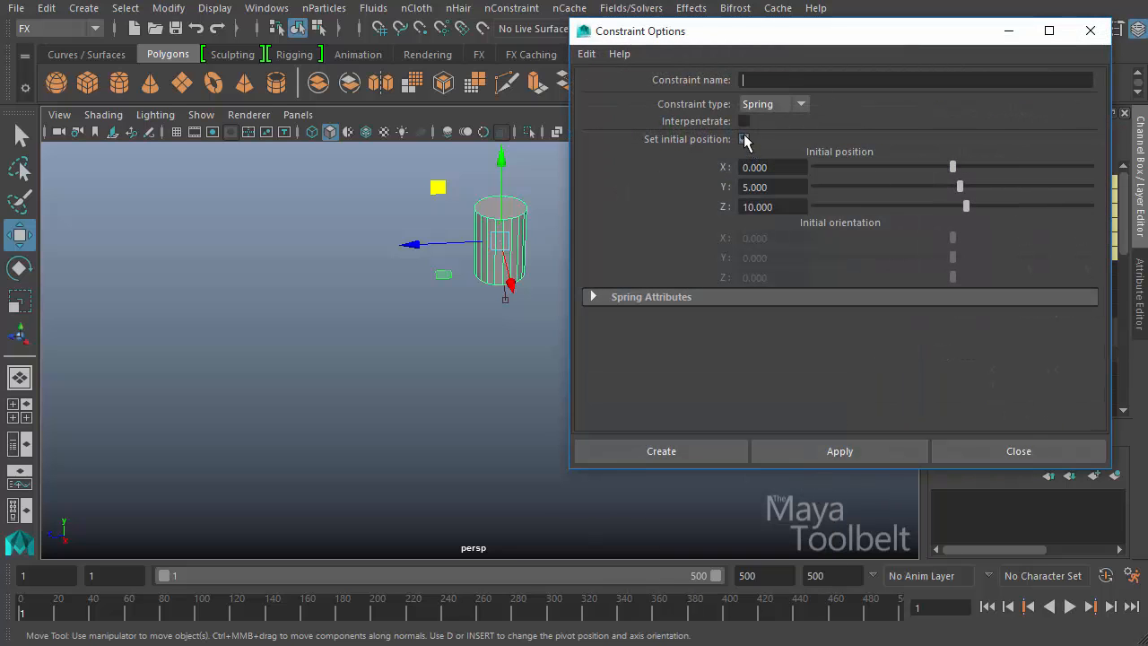
left_click(744, 139)
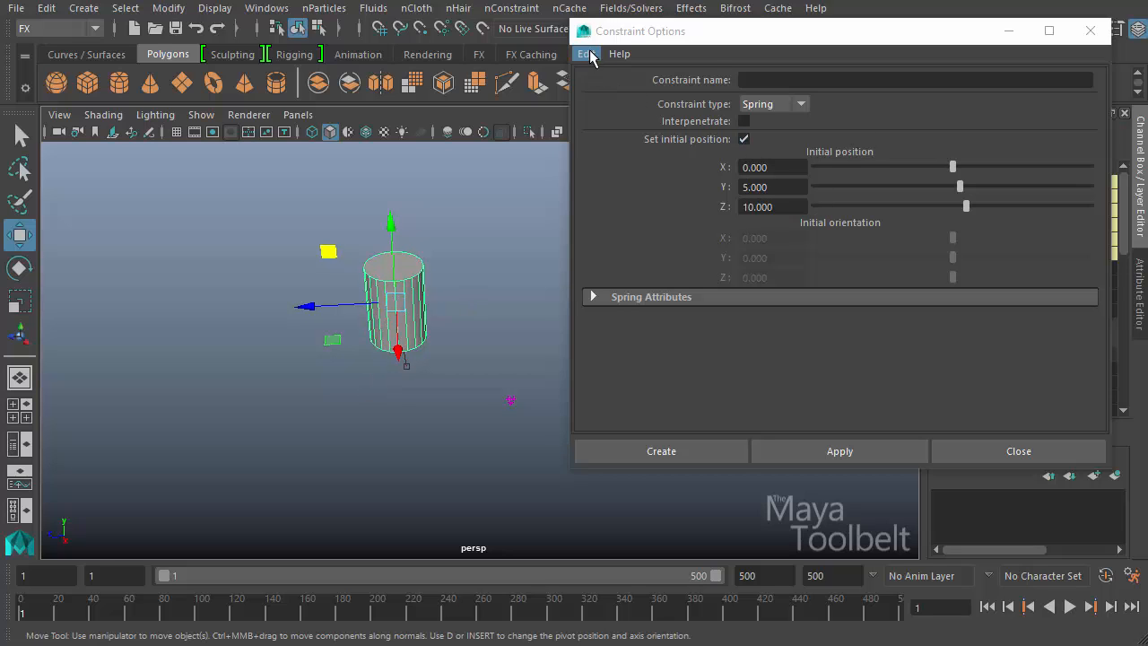
left_click(773, 103)
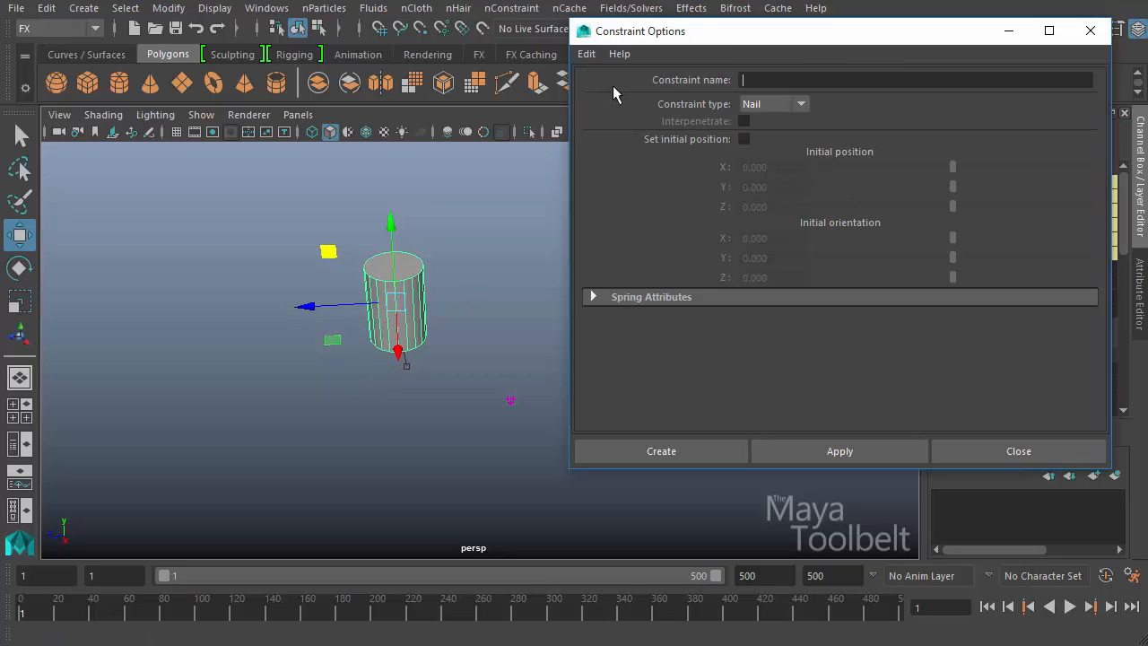
left_click(773, 104)
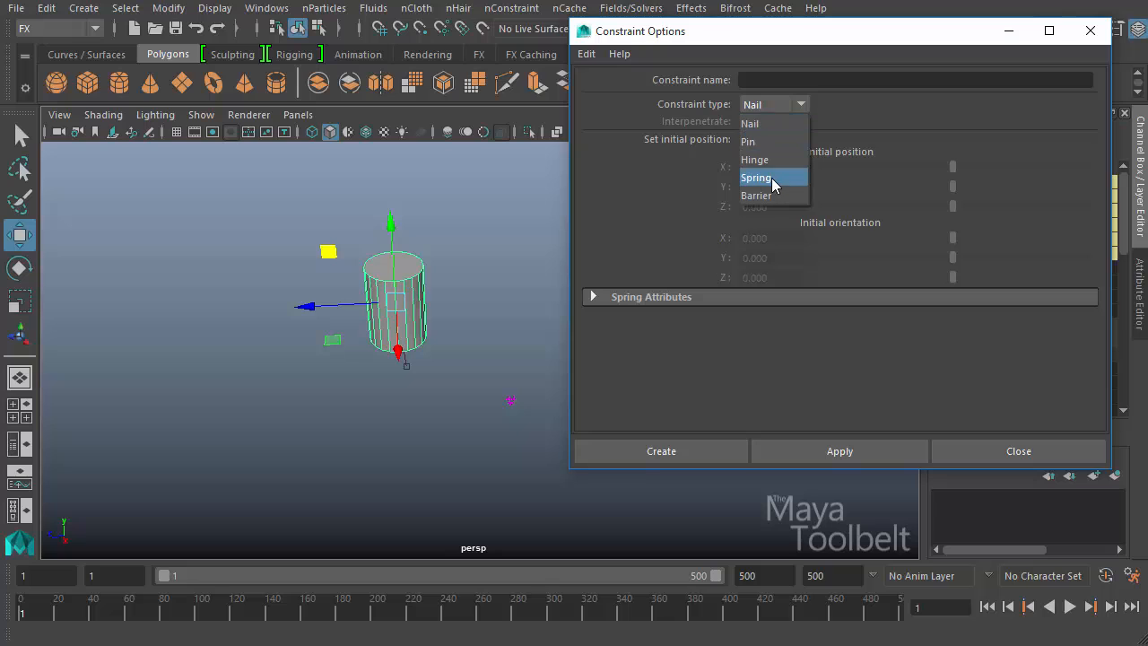
left_click(756, 176)
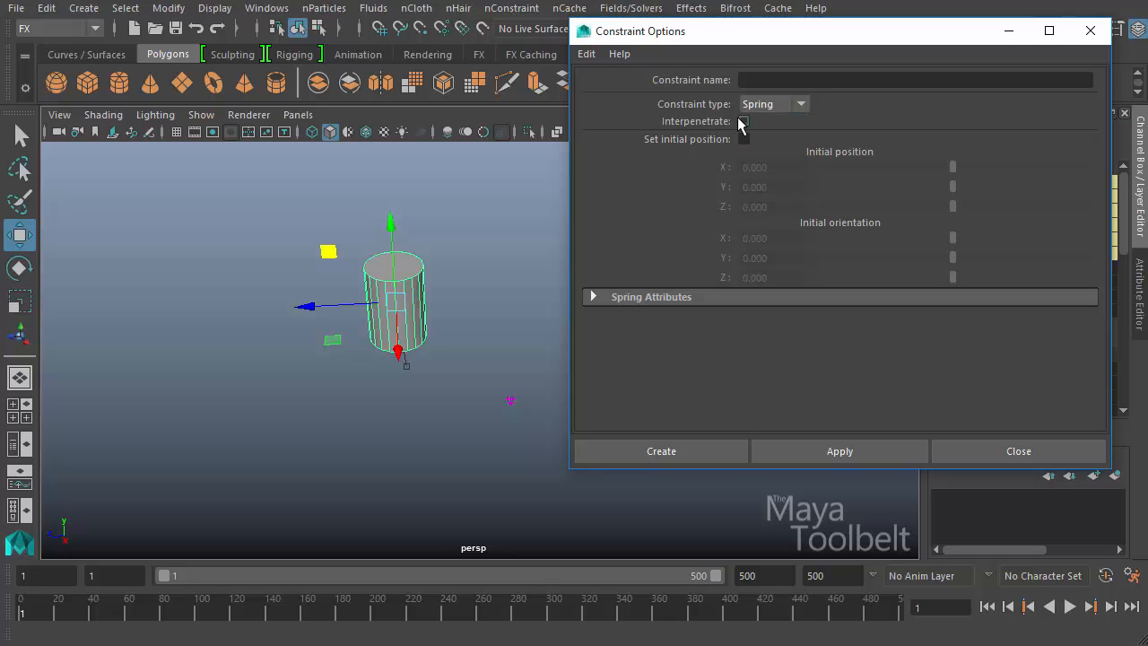
left_click(592, 296)
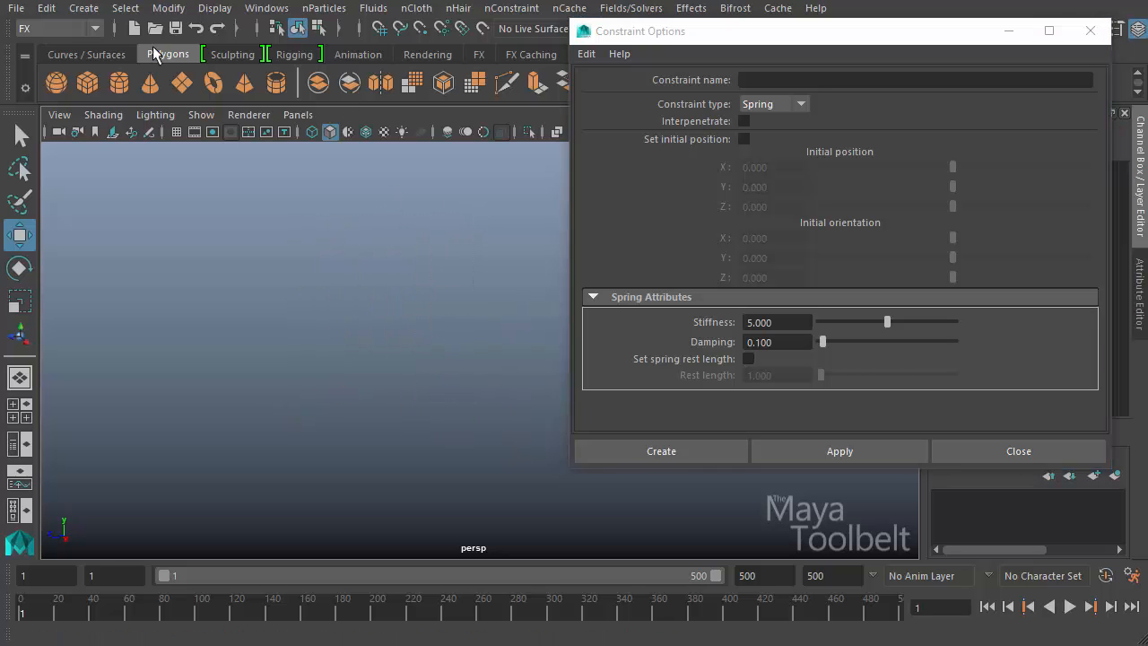
Create a polygon cone and flip the second cone upside down with a 180° Z rotation.
left_click(83, 9)
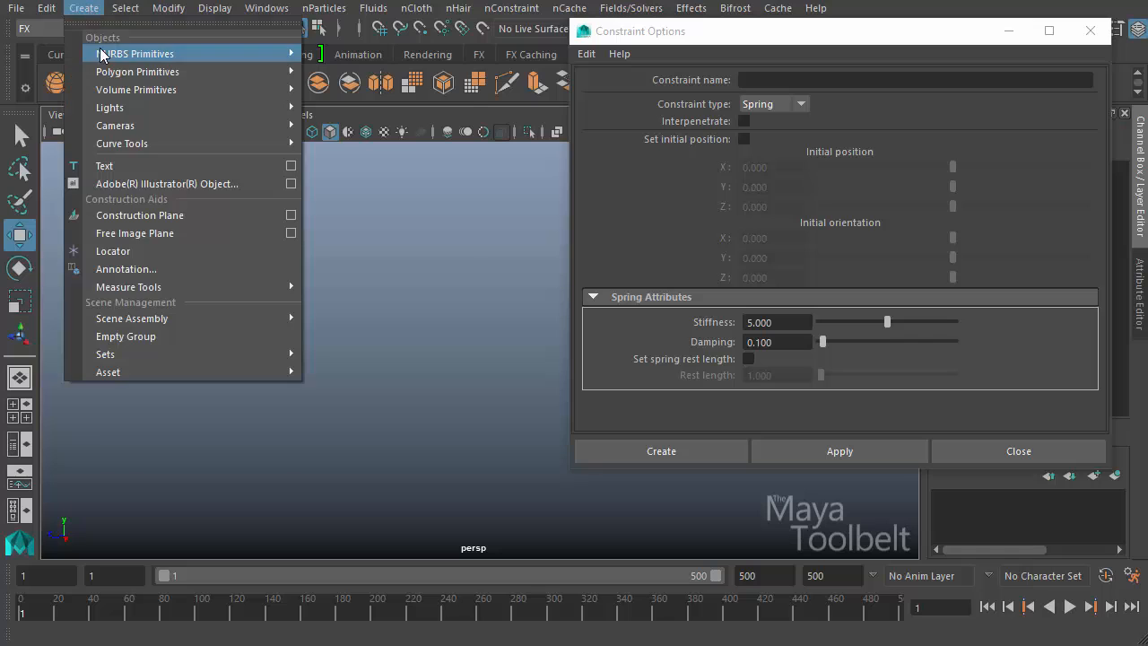
mouse_move(137, 71)
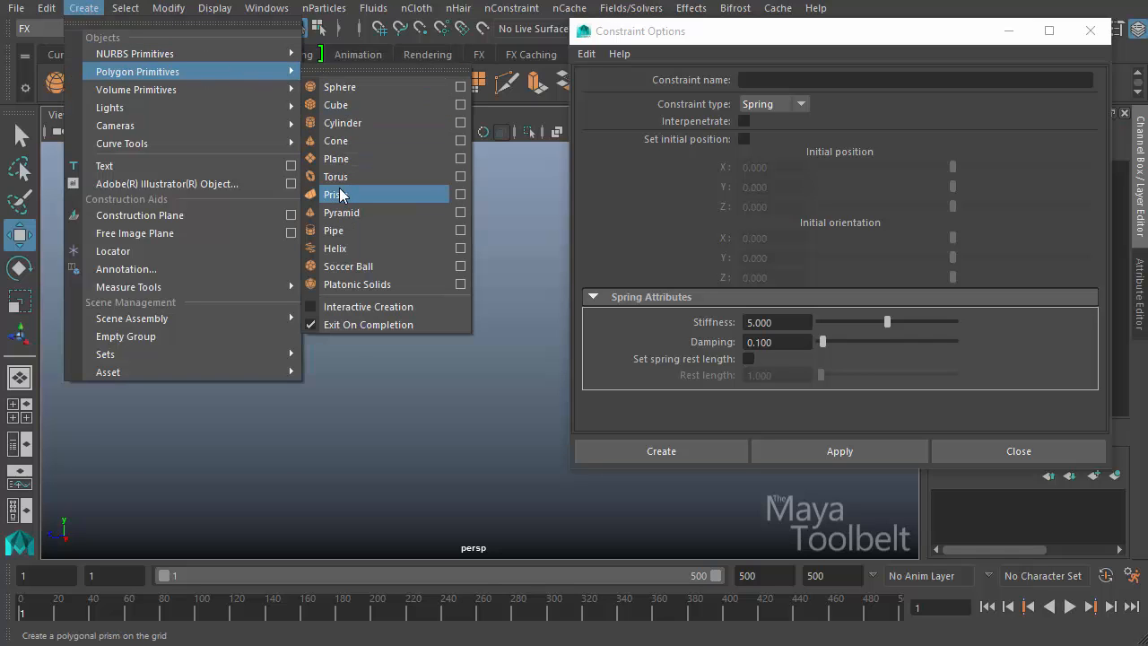
left_click(340, 194)
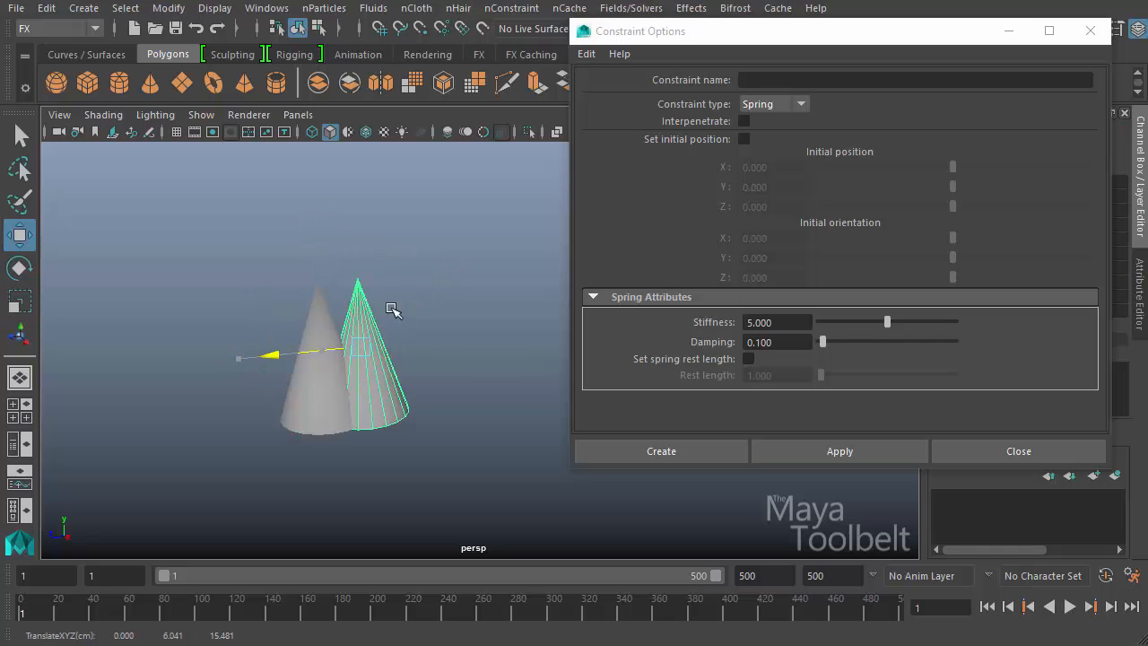
left_click(20, 268)
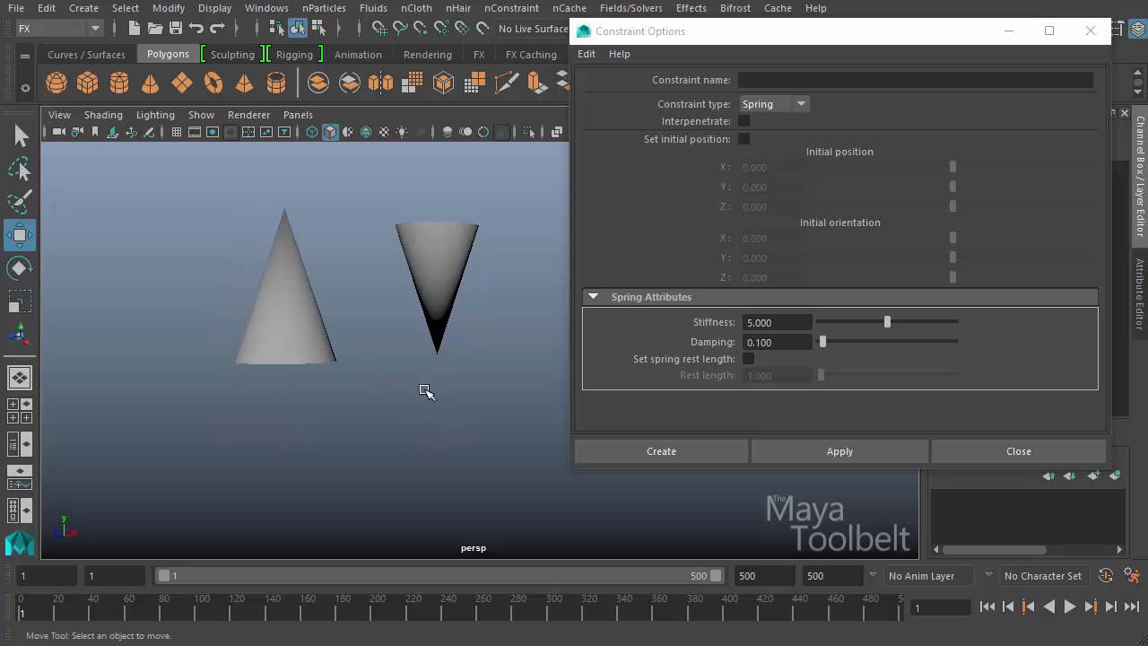
Link both cones with a spring constraint, then play, stop and rewind the simulation.
left_click(283, 287)
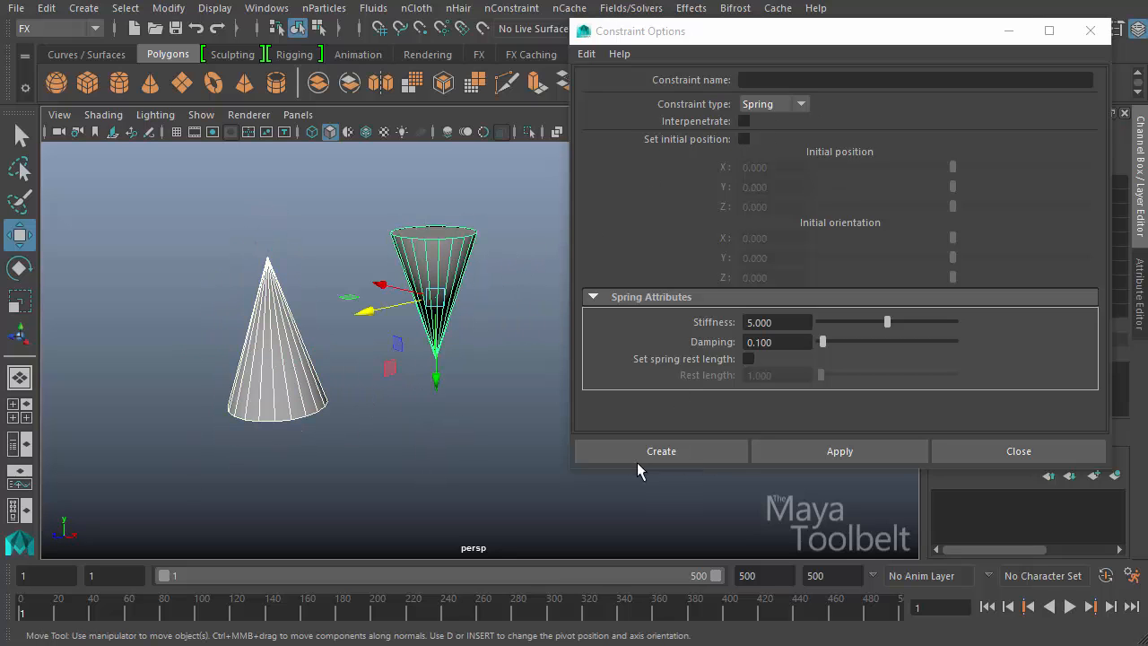
left_click(661, 451)
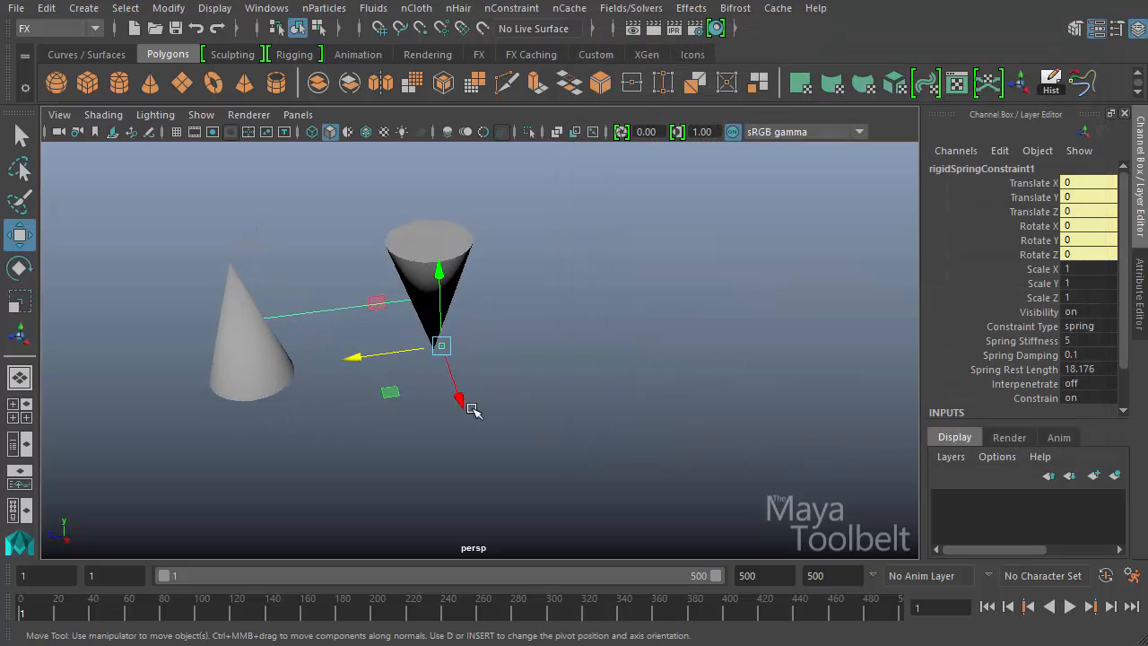
left_click_drag(467, 408, 537, 337)
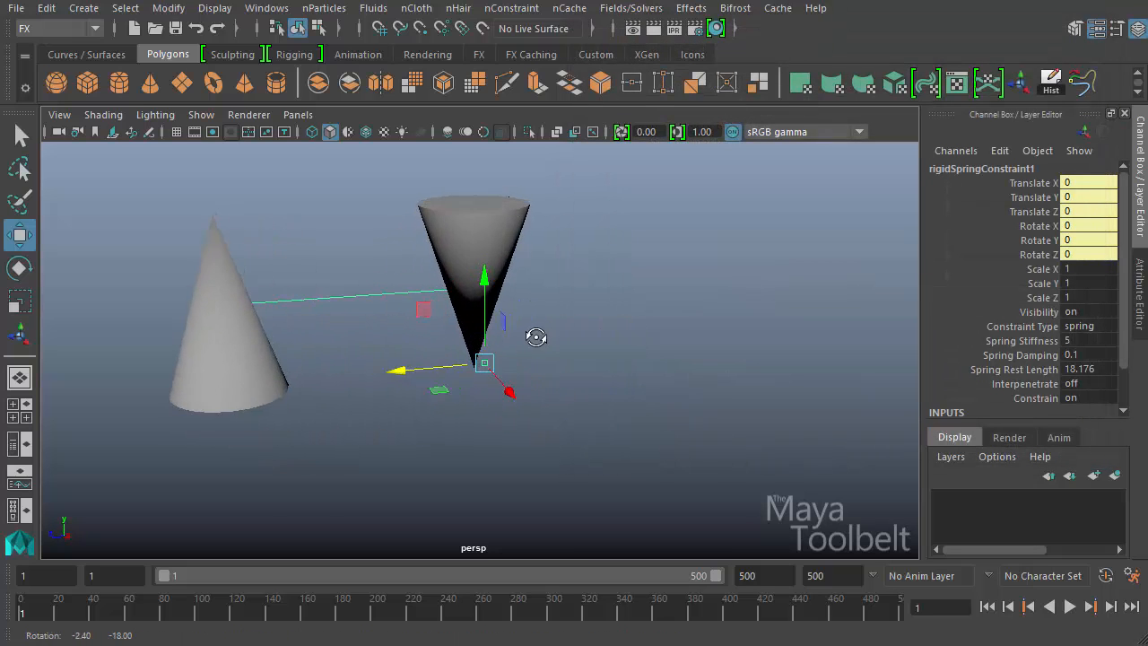
left_click(1072, 607)
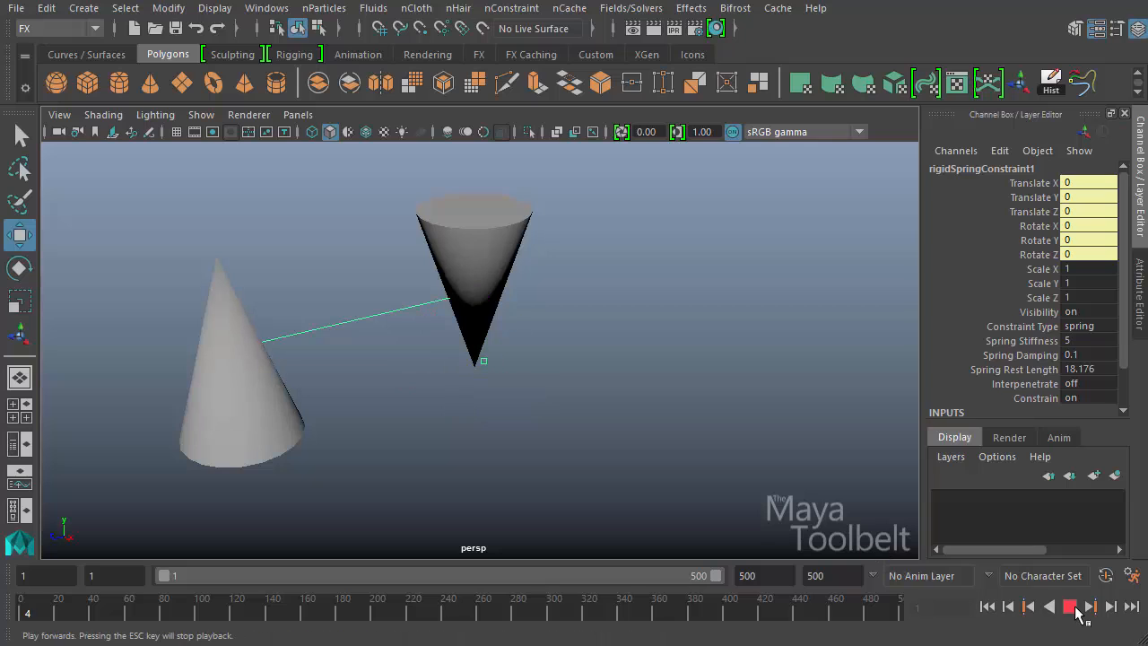
left_click(1070, 607)
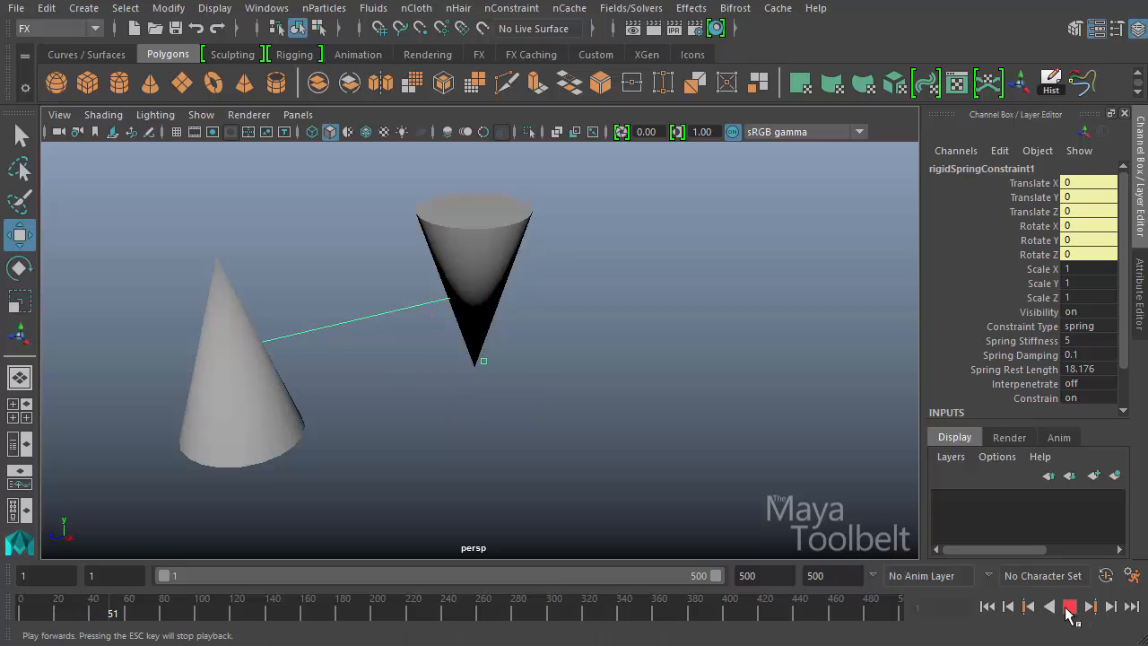
left_click(1071, 607)
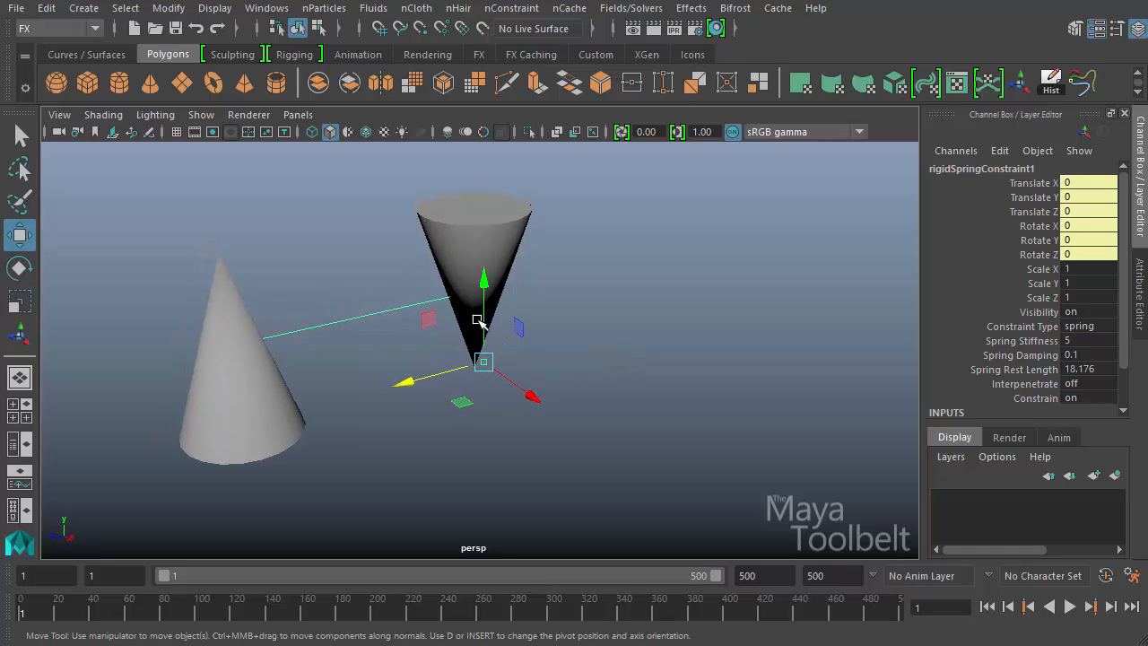
mouse_move(435, 323)
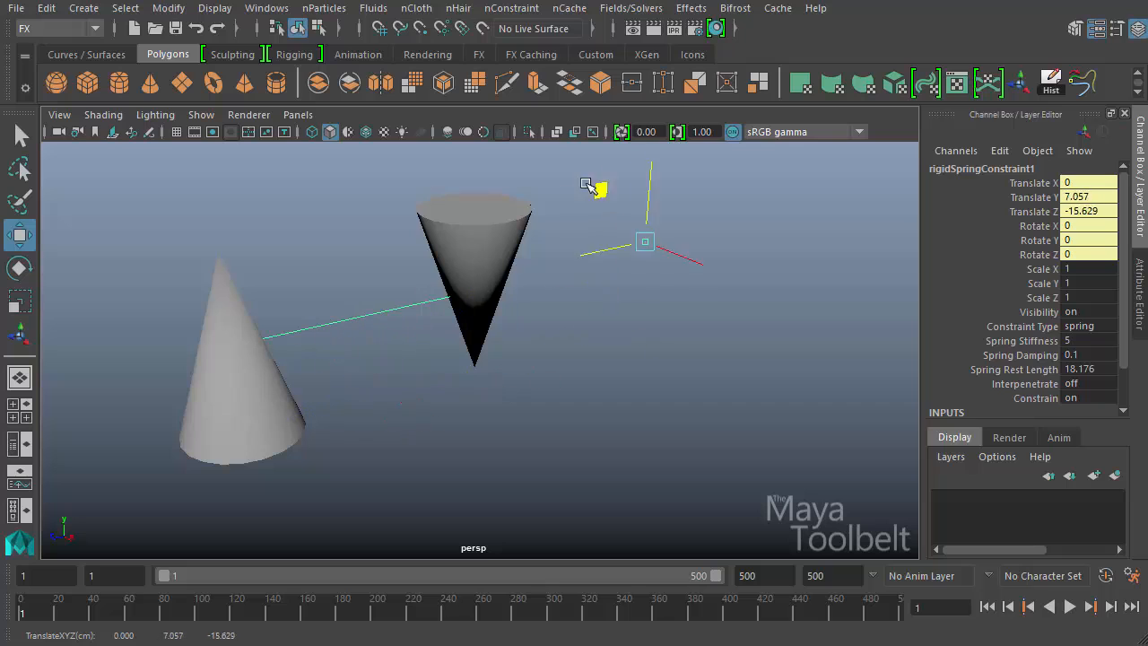
Move the constraint handle between the cones and select the inverted cone.
left_click(1069, 606)
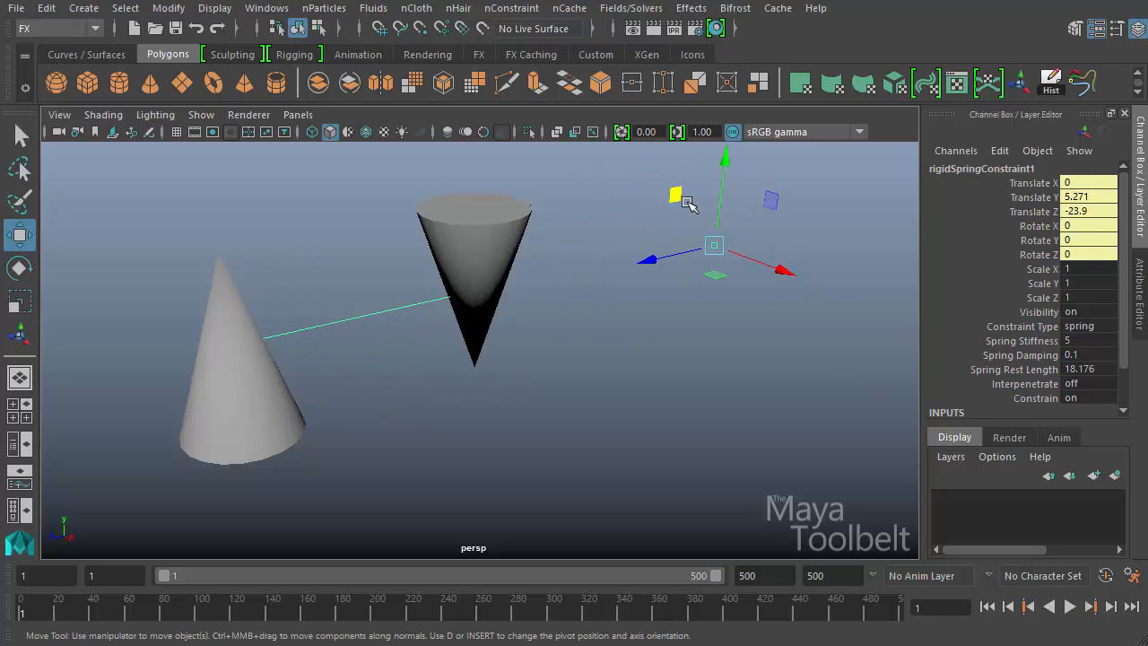
left_click(1069, 606)
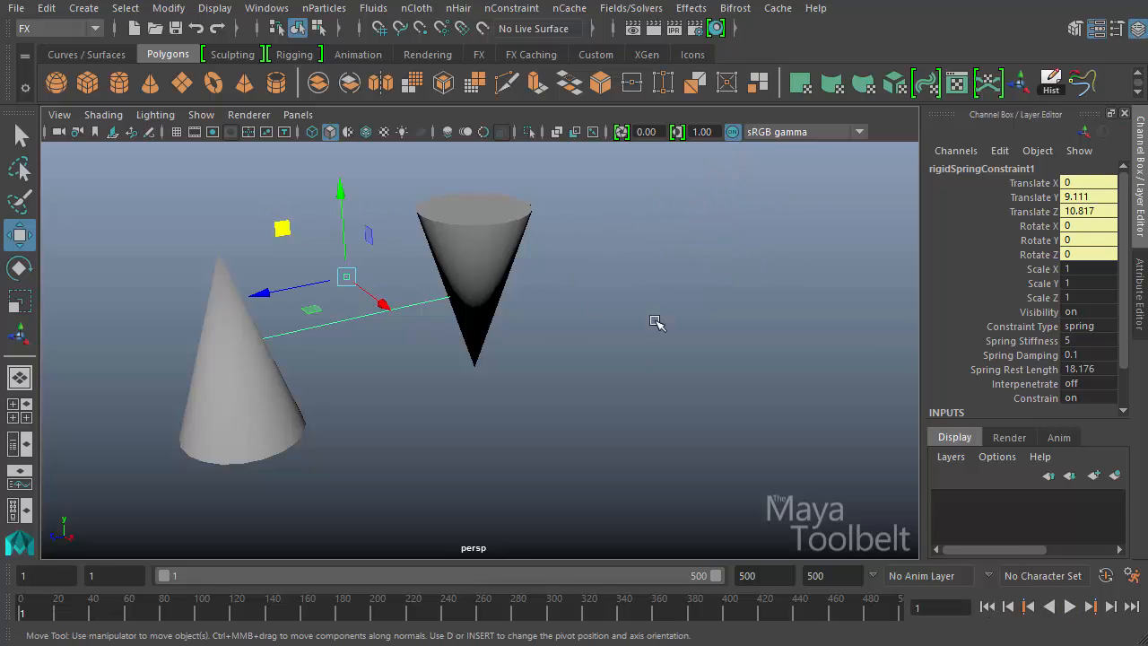
left_click(474, 287)
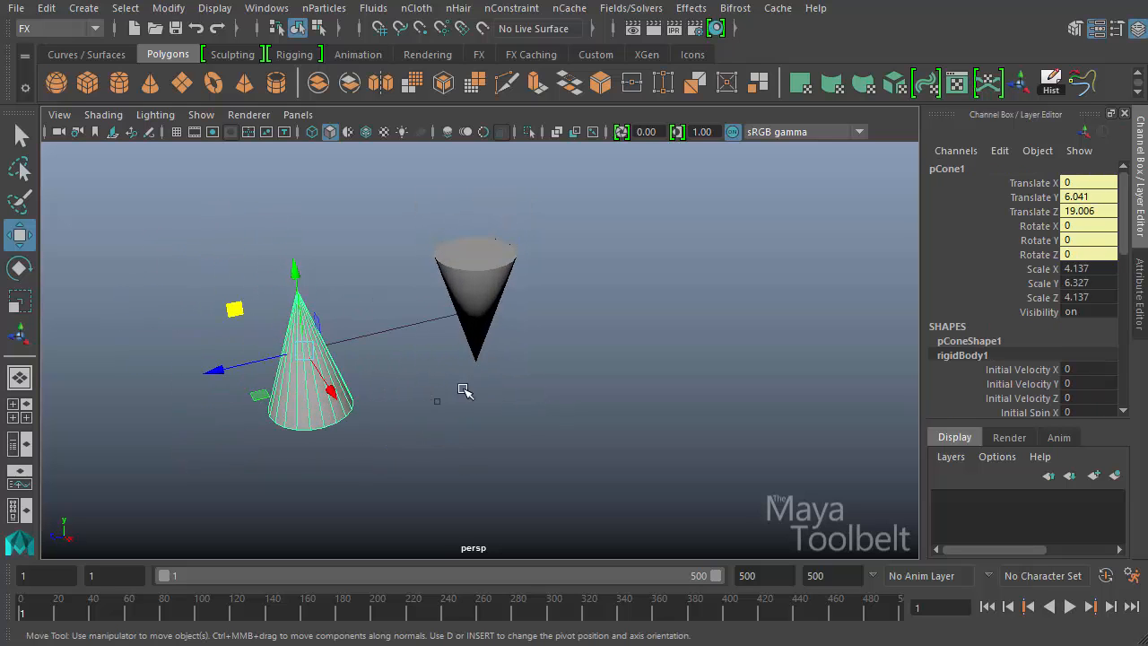
left_click(476, 296)
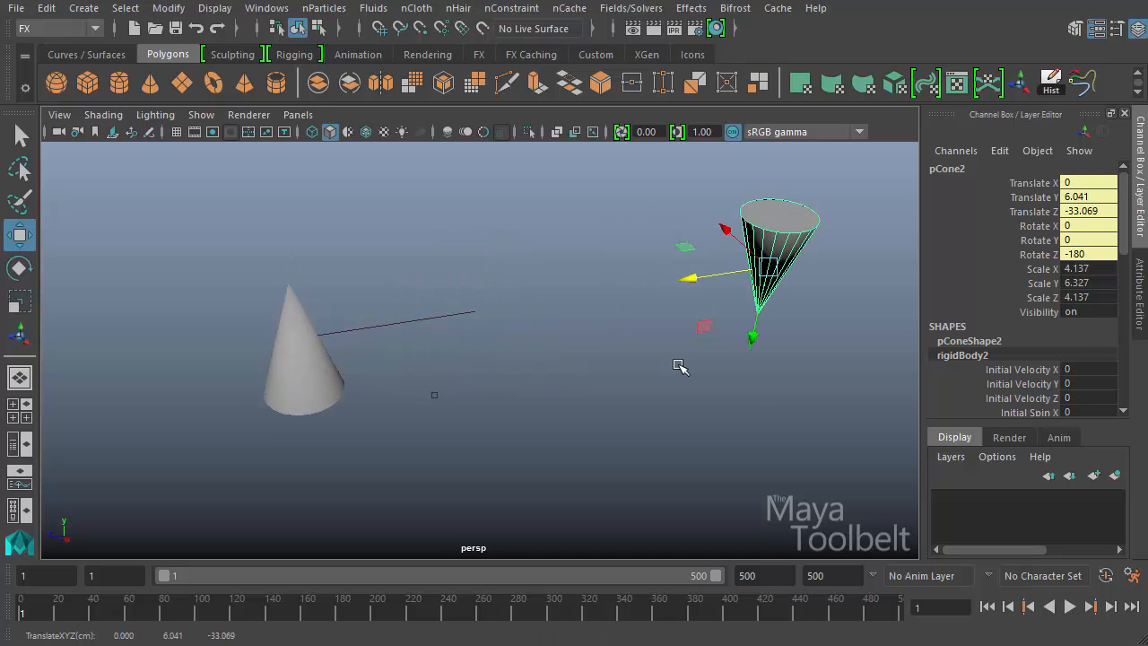
Play, then stop, the simulation to watch the cones swing on the spring.
left_click(1070, 606)
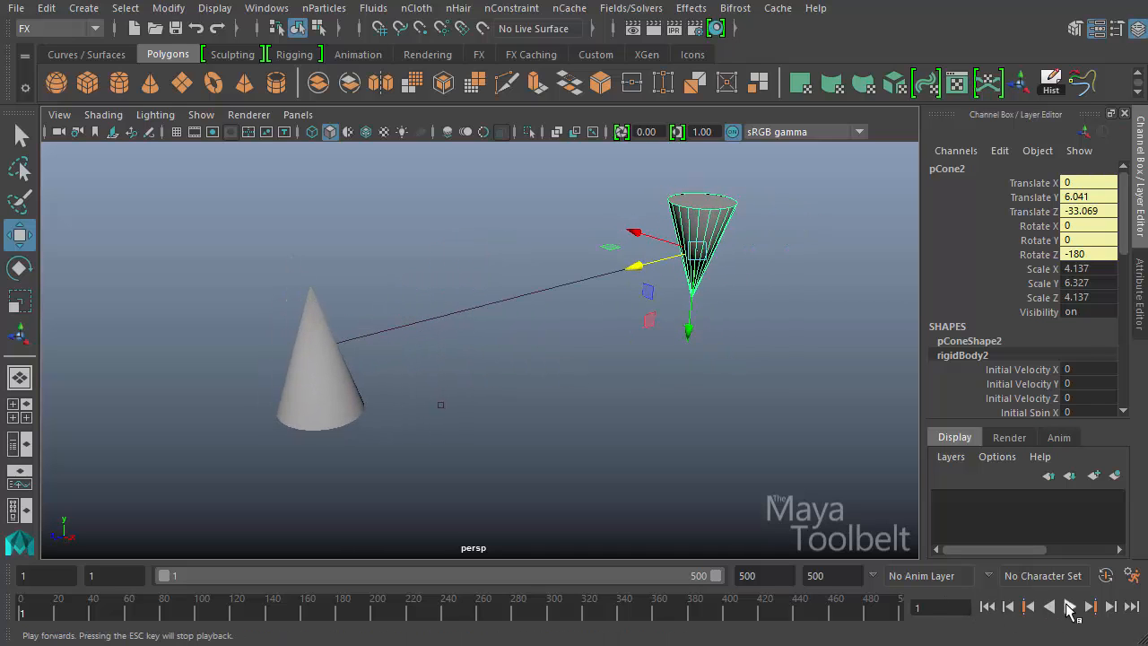
left_click(1069, 606)
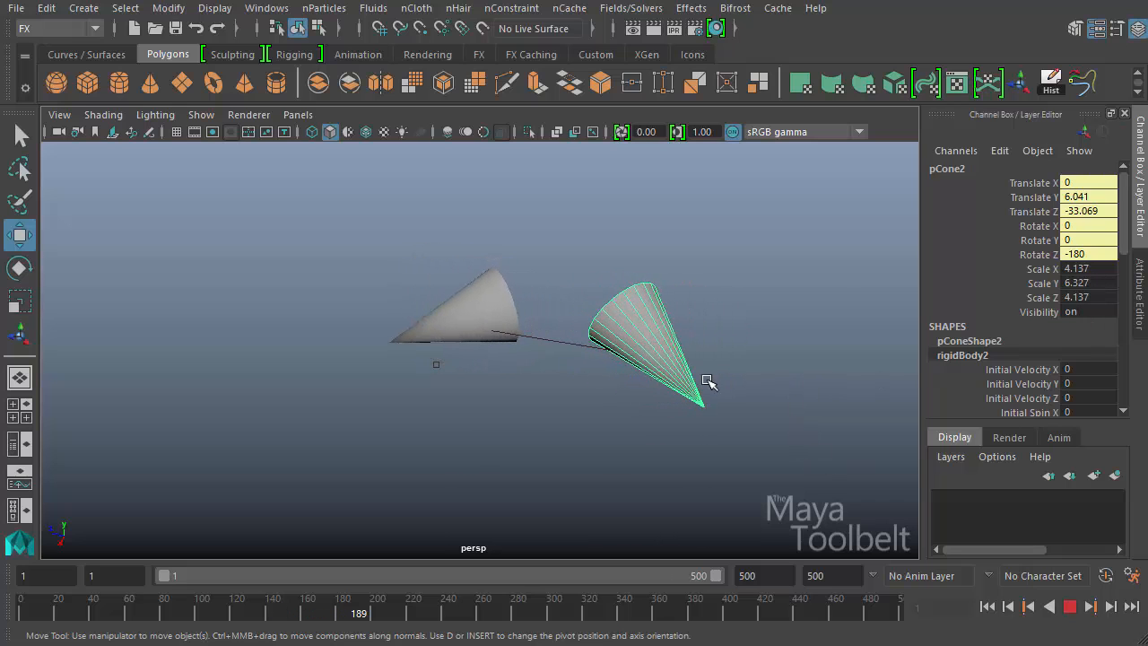
left_click(1069, 607)
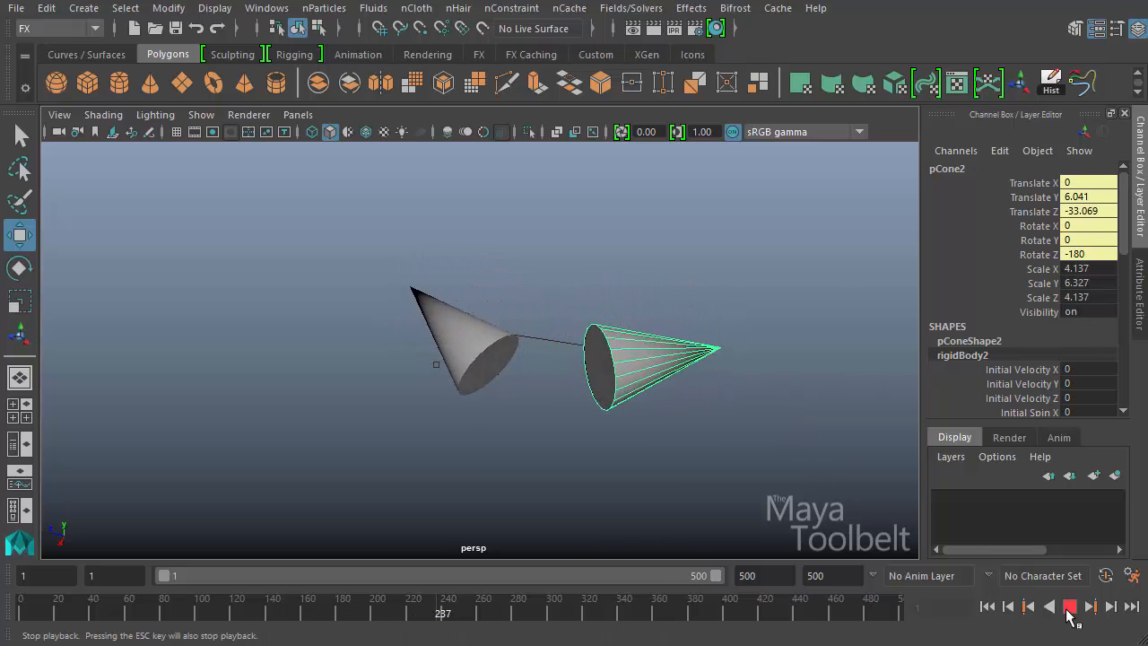
left_click(1070, 606)
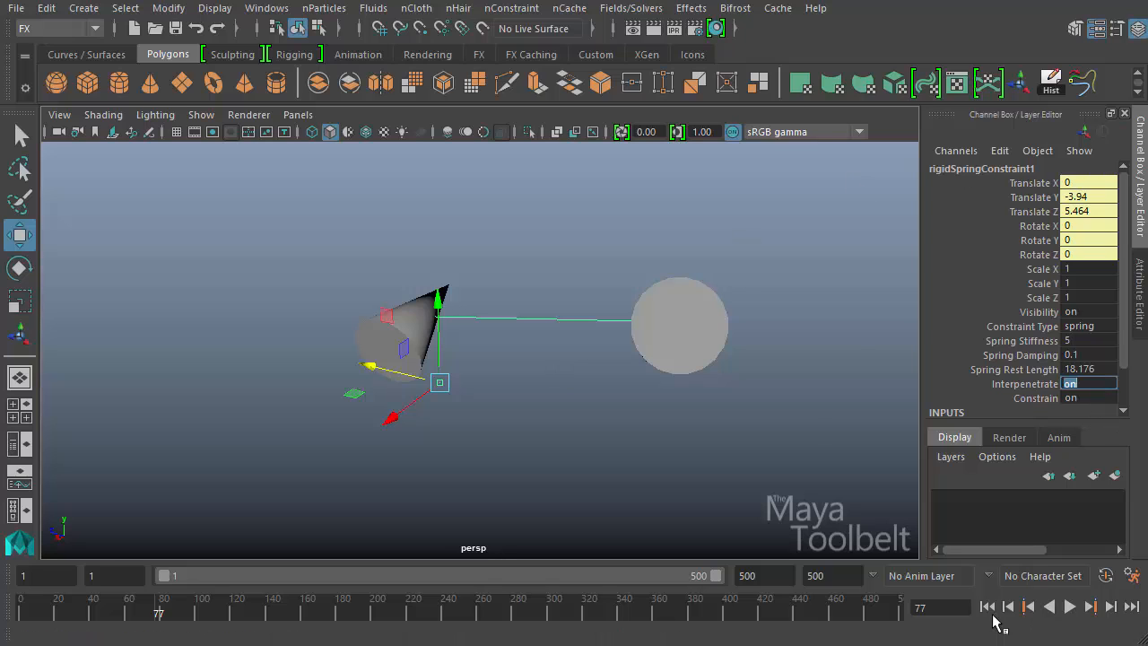
Replay the spring simulation with interpenetrate off, then rewind to frame 1.
left_click(1069, 607)
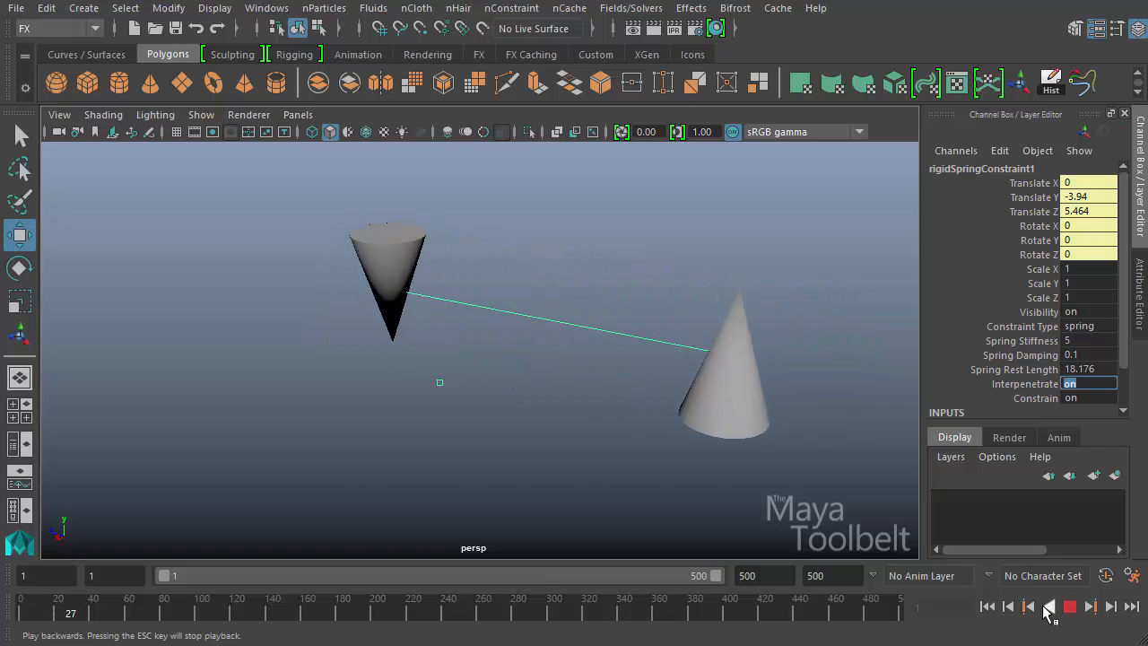
left_click(1070, 607)
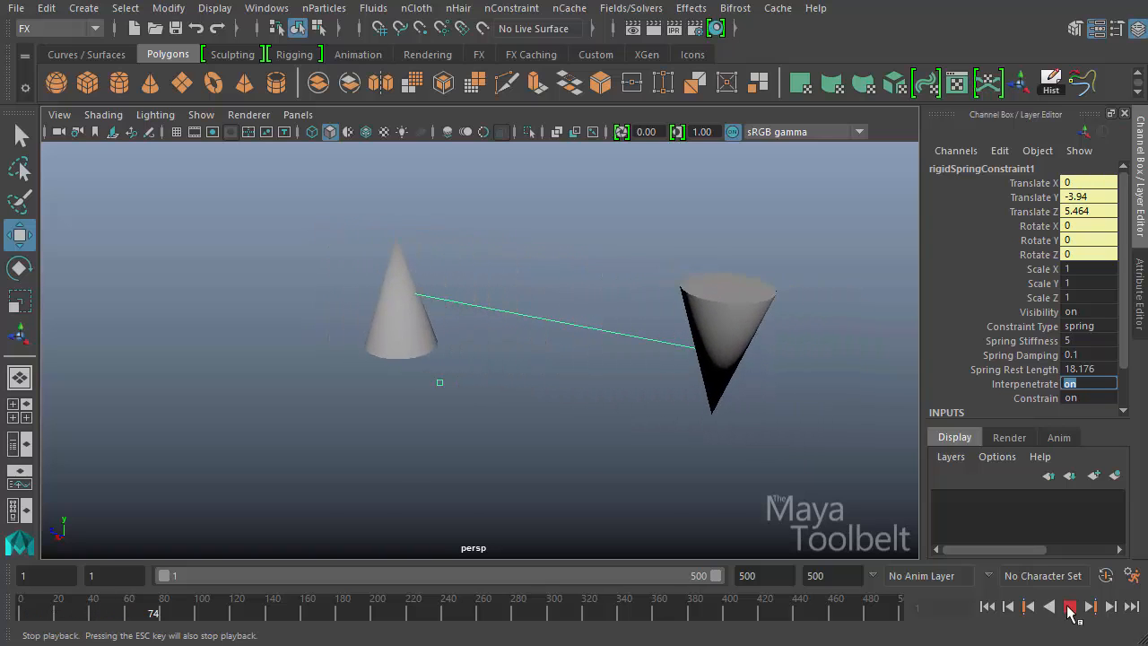
left_click(1069, 606)
type("ff")
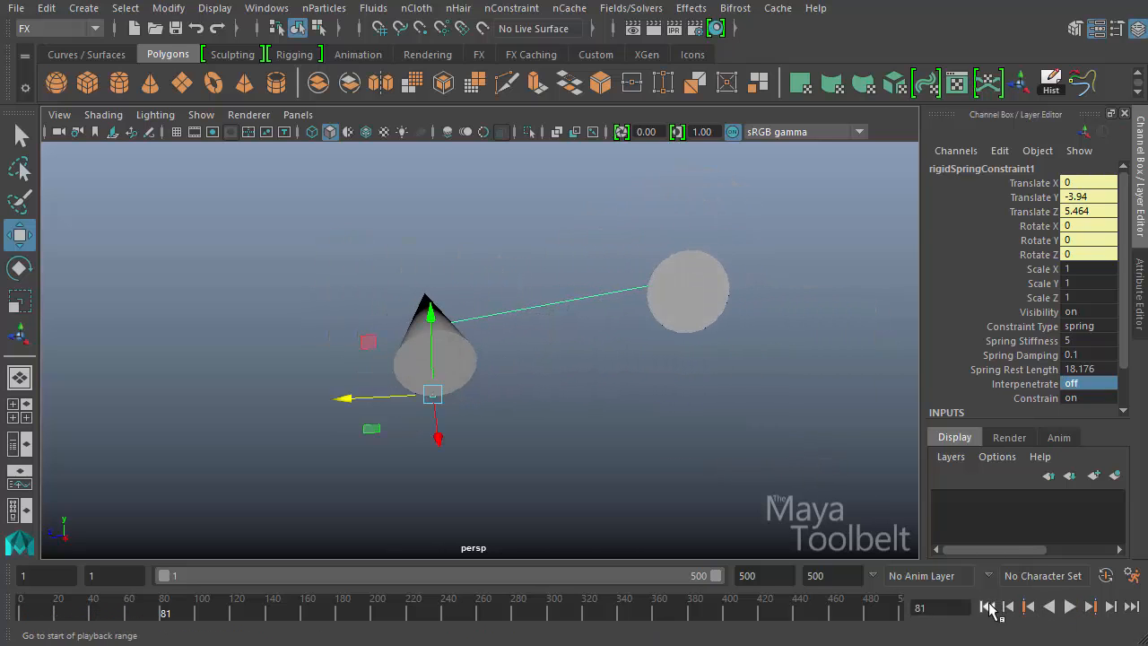
left_click(987, 606)
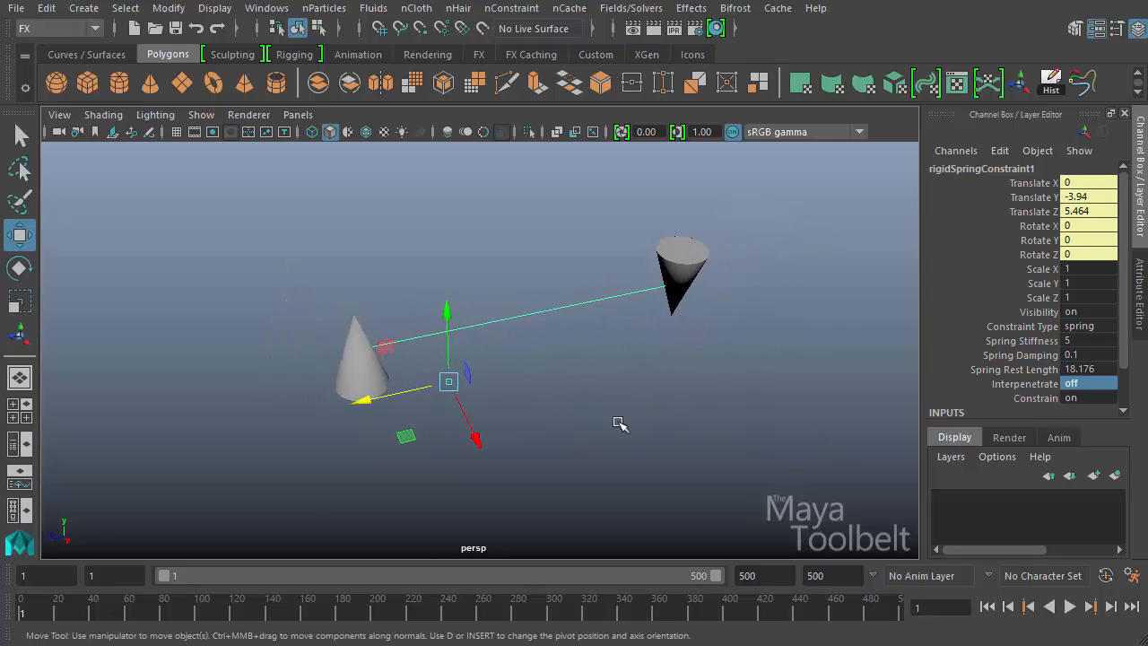
Lower the large ground plane pPlane1 to Translate Y -10.031 beneath the cones.
left_click(682, 269)
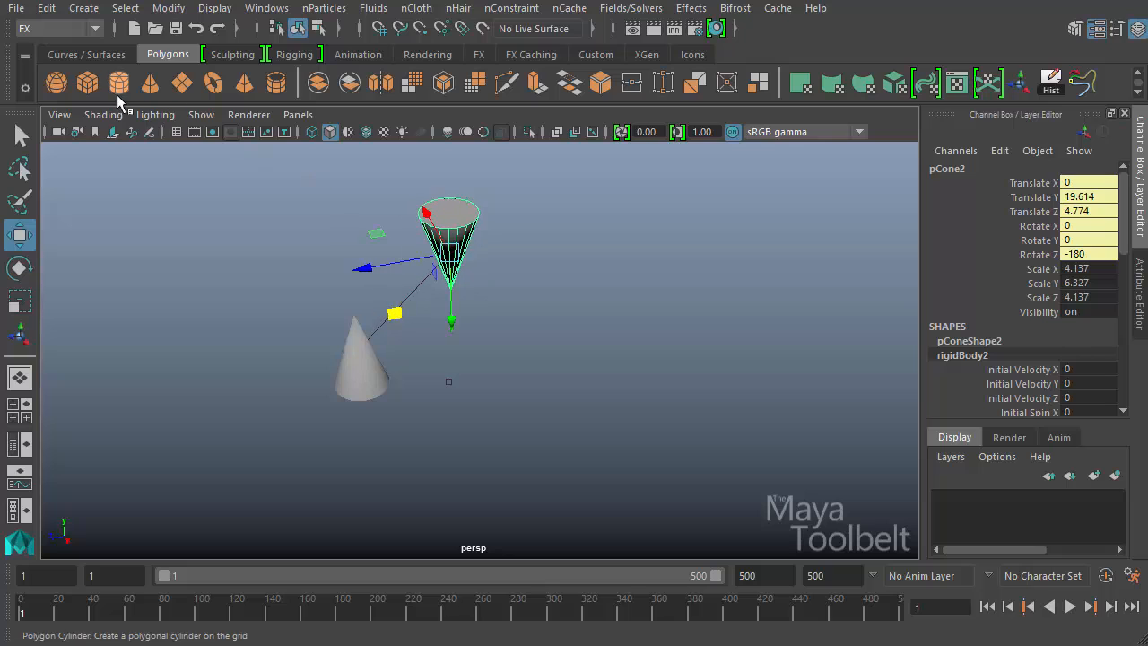
mouse_move(350, 83)
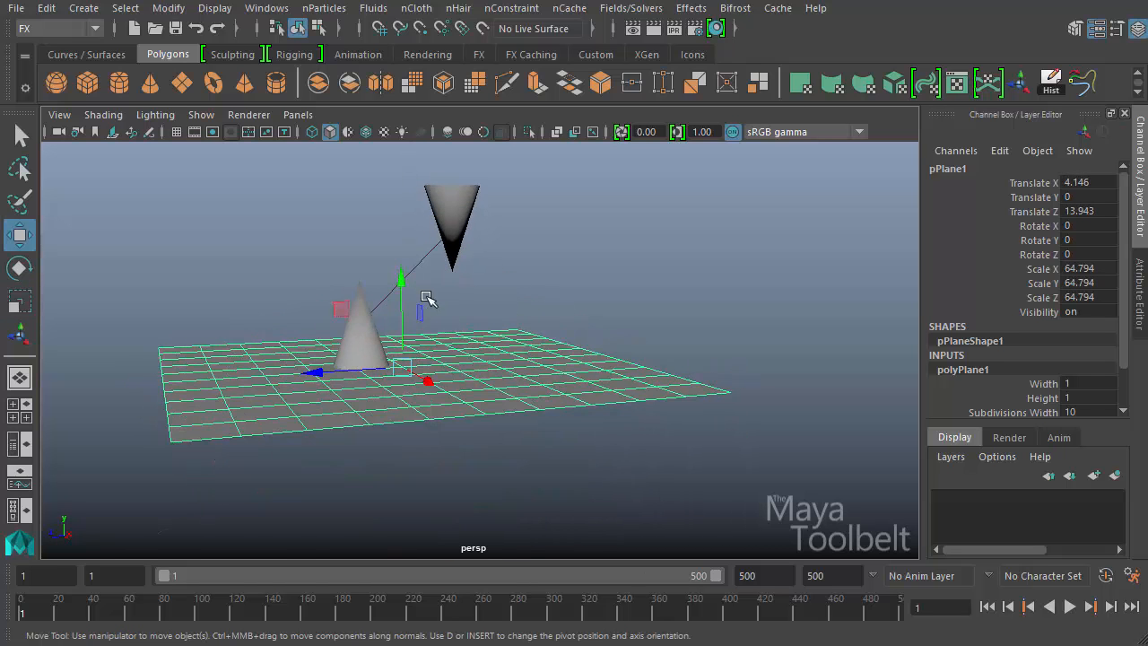
left_click_drag(404, 278, 347, 444)
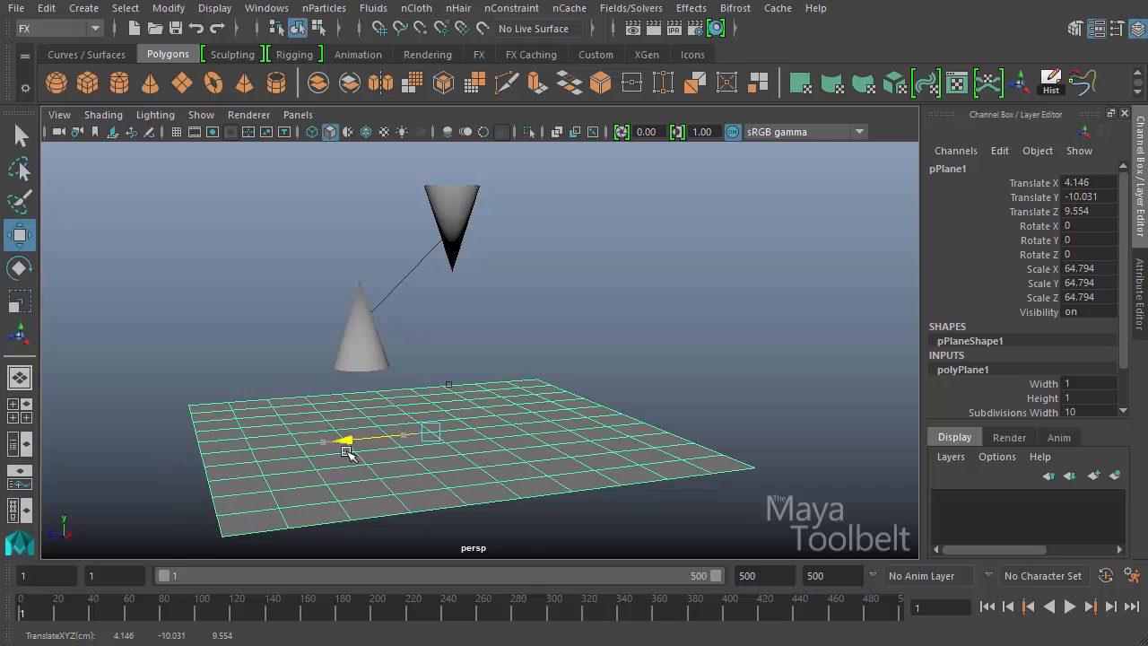
Make pPlane1 a passive rigid body (rigidBody3) from the Fields/Solvers menu.
left_click(632, 8)
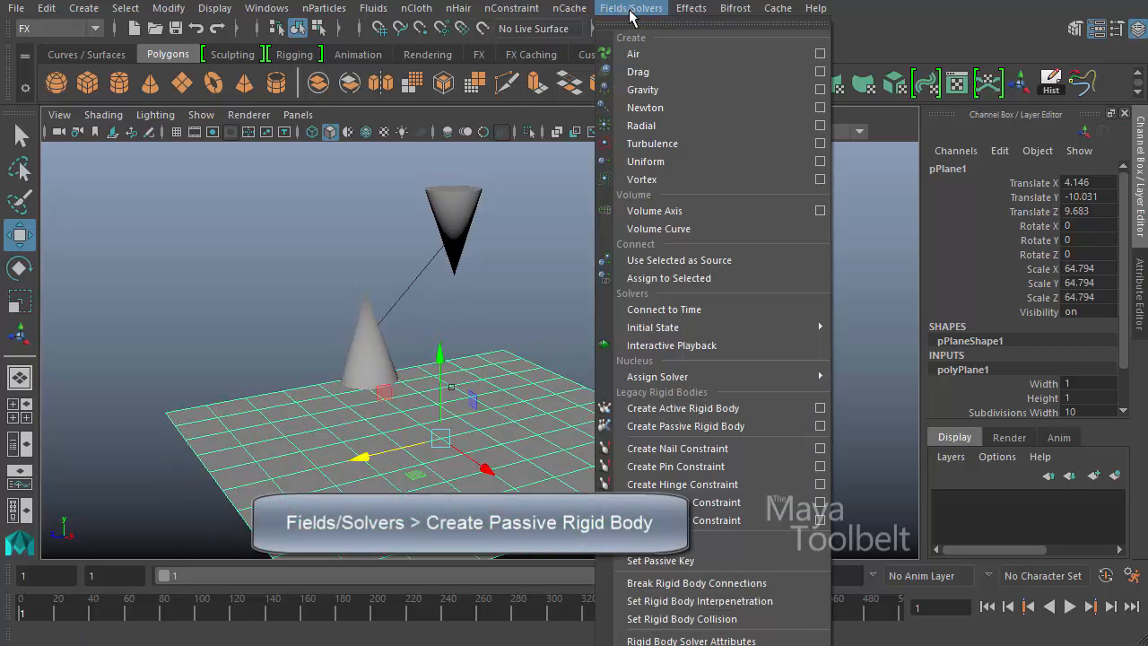
mouse_move(686, 426)
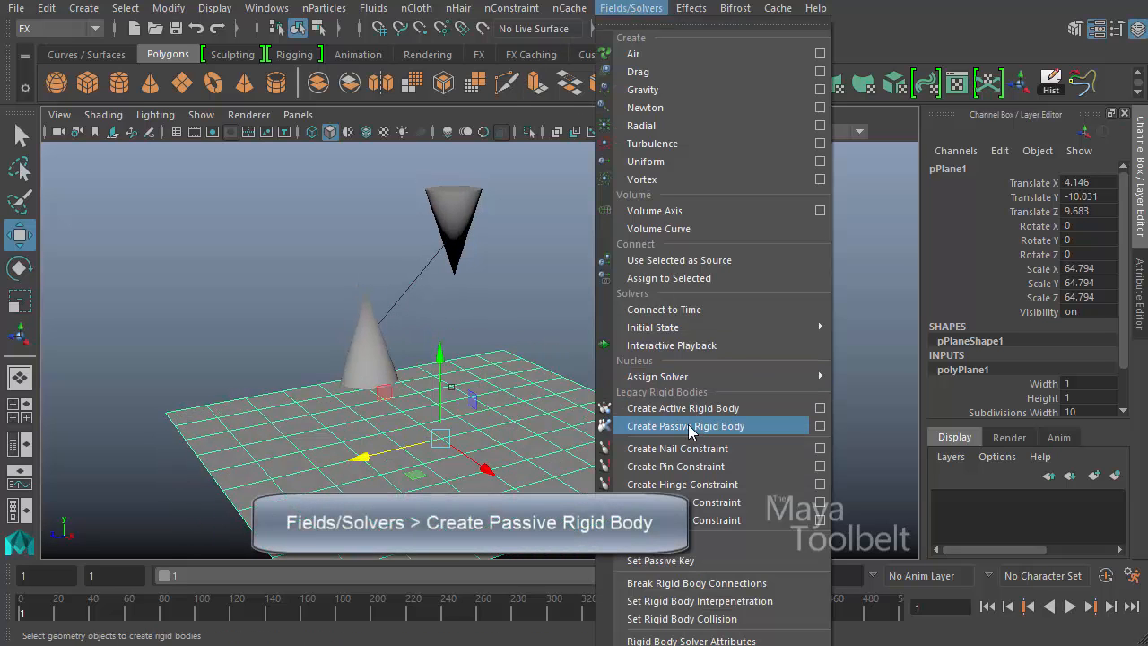
left_click(683, 425)
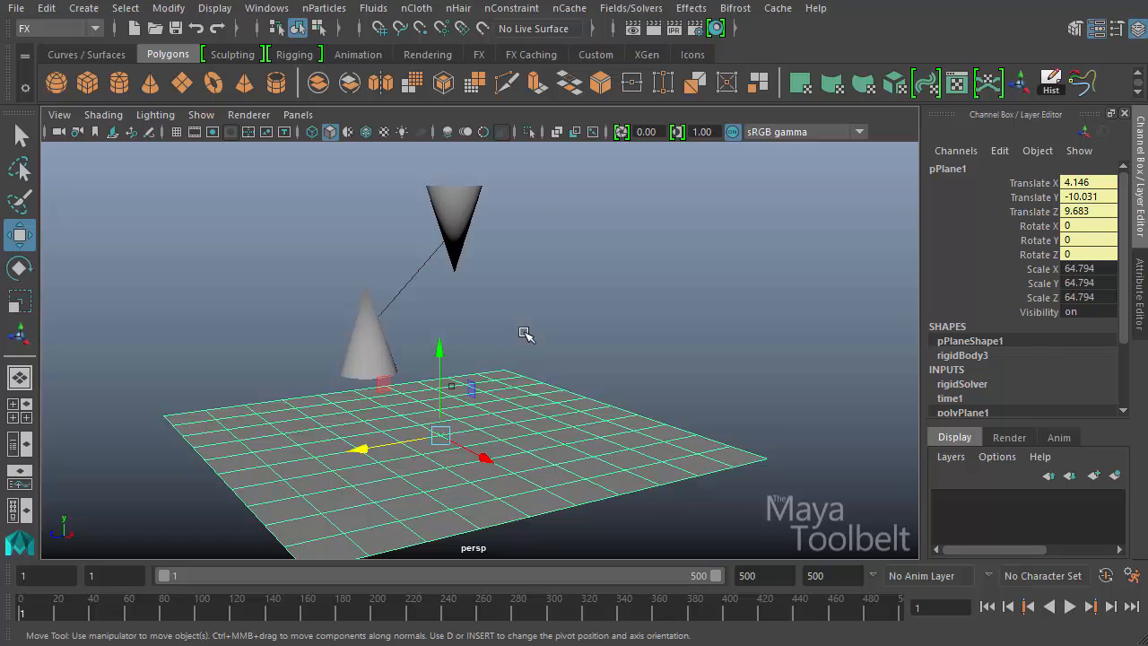
mouse_move(527, 338)
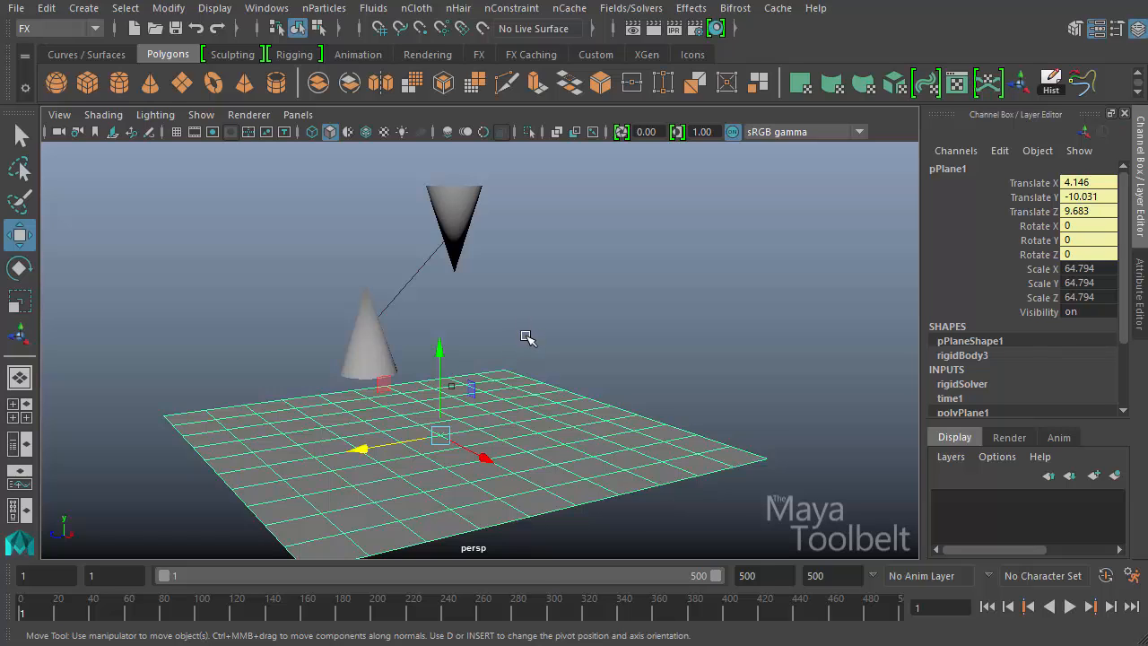
mouse_move(558, 337)
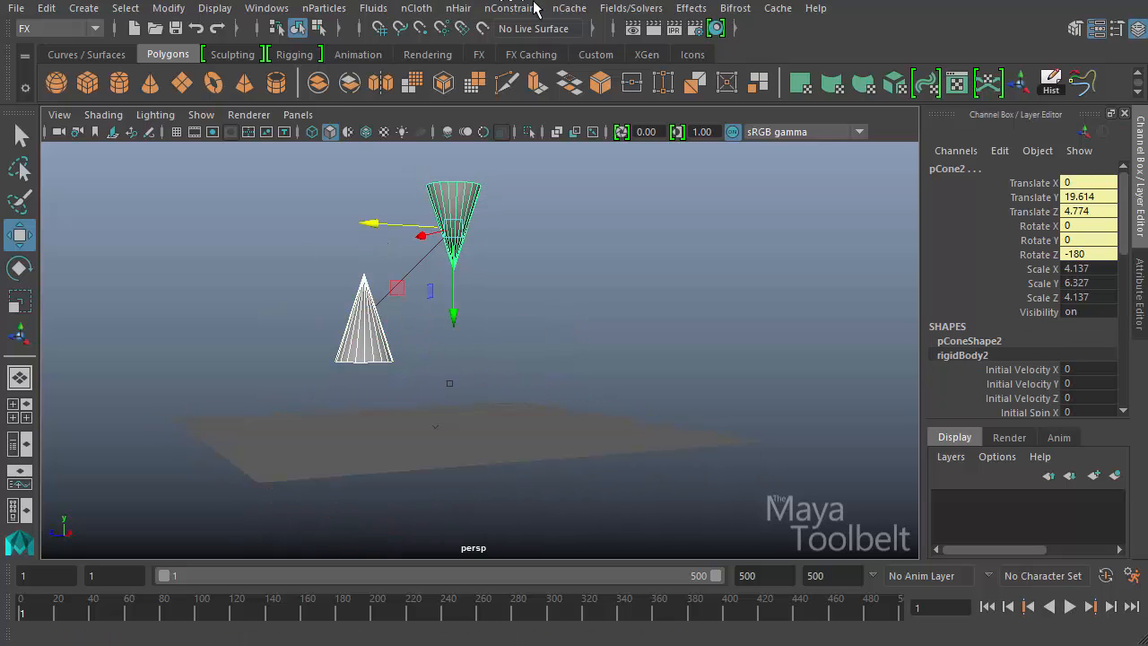
Add a gravity field to both cones and play the simulation.
left_click(632, 8)
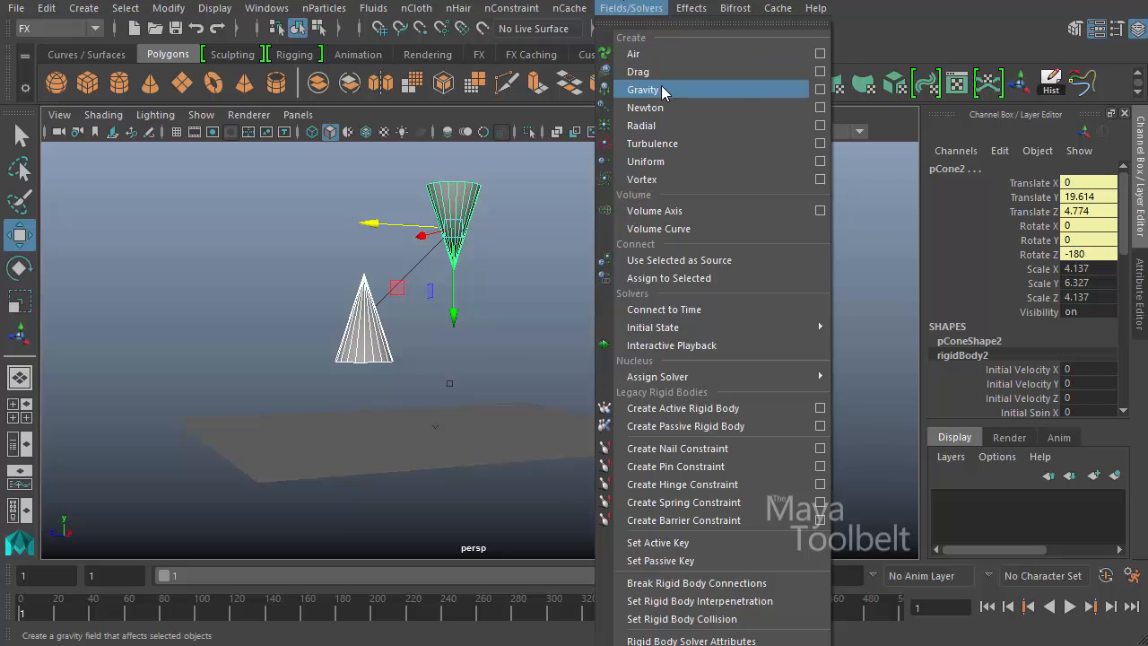
left_click(643, 90)
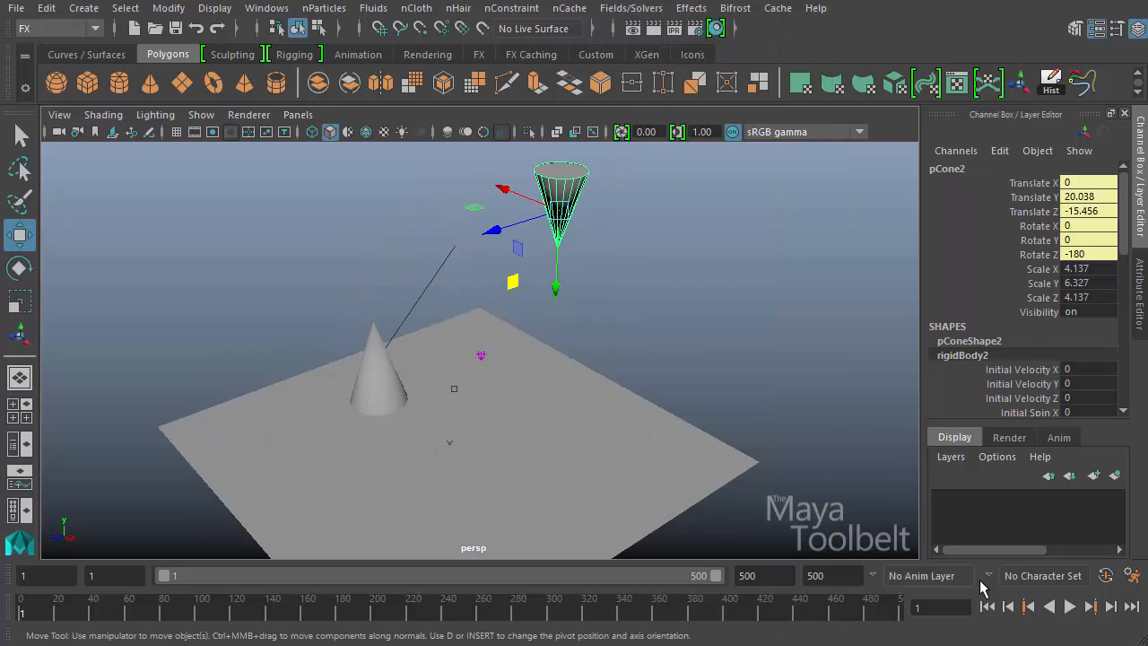
left_click(1069, 605)
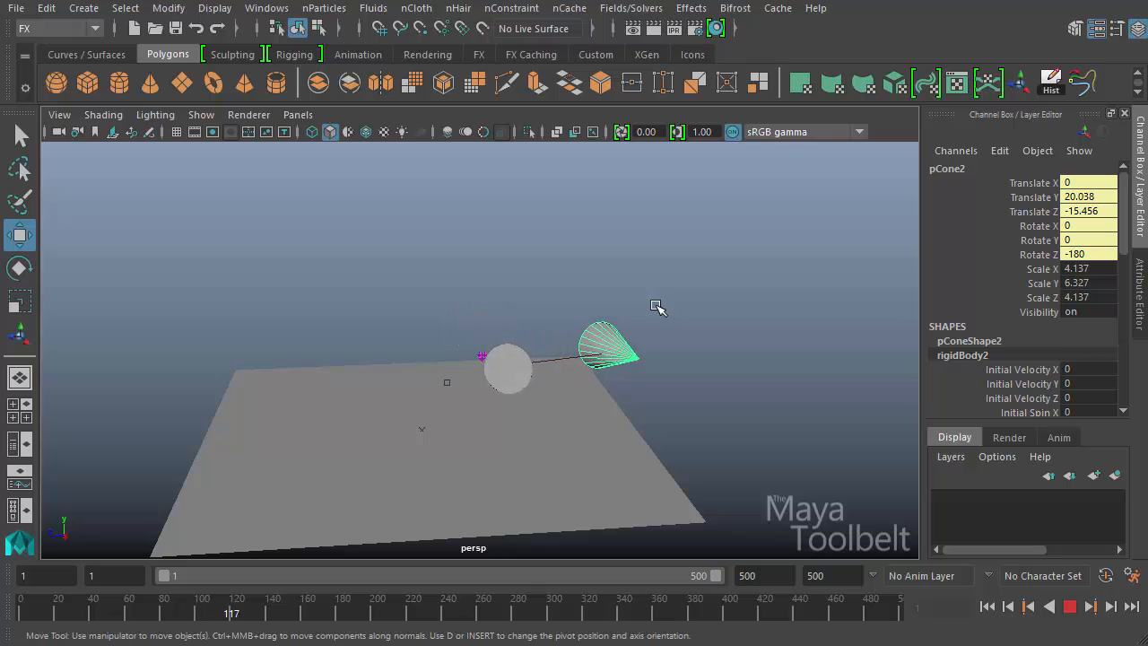
Orbit the view and replay the simulation to watch the cones land on the ground.
left_click_drag(660, 308, 780, 419)
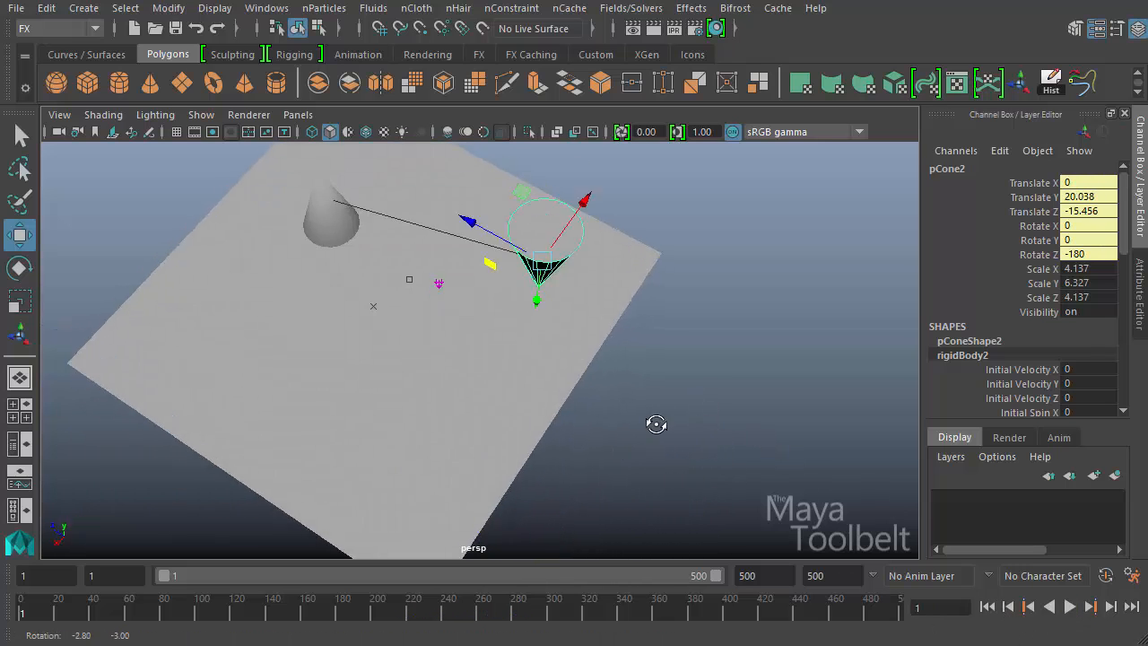
left_click_drag(657, 424, 718, 383)
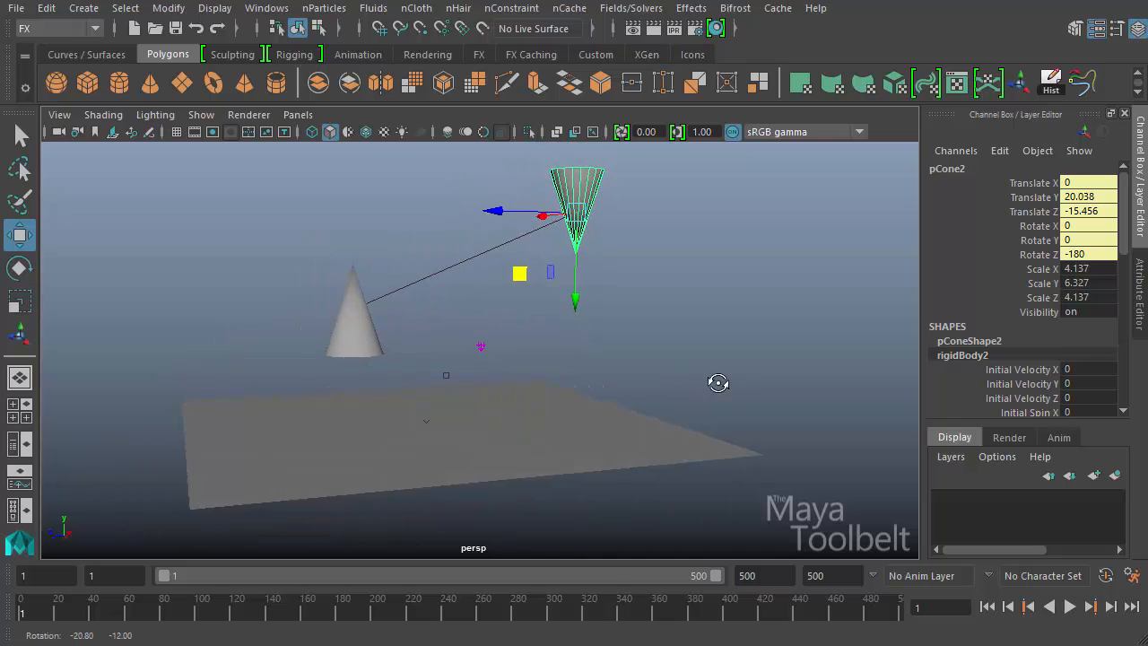
left_click_drag(717, 383, 787, 428)
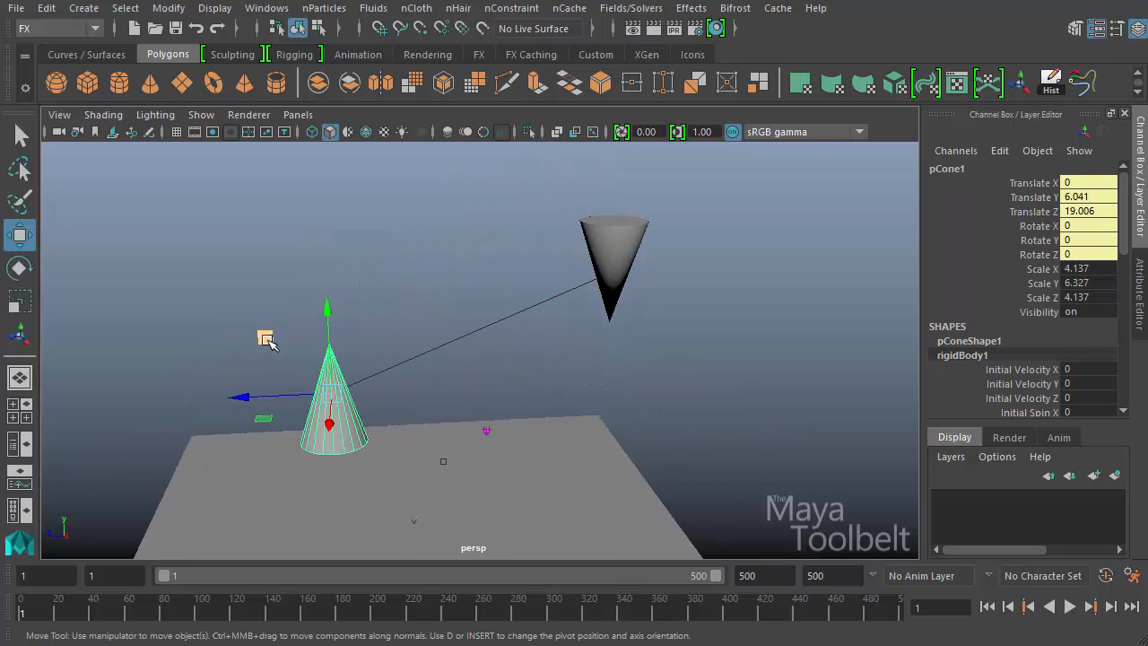
left_click(615, 269)
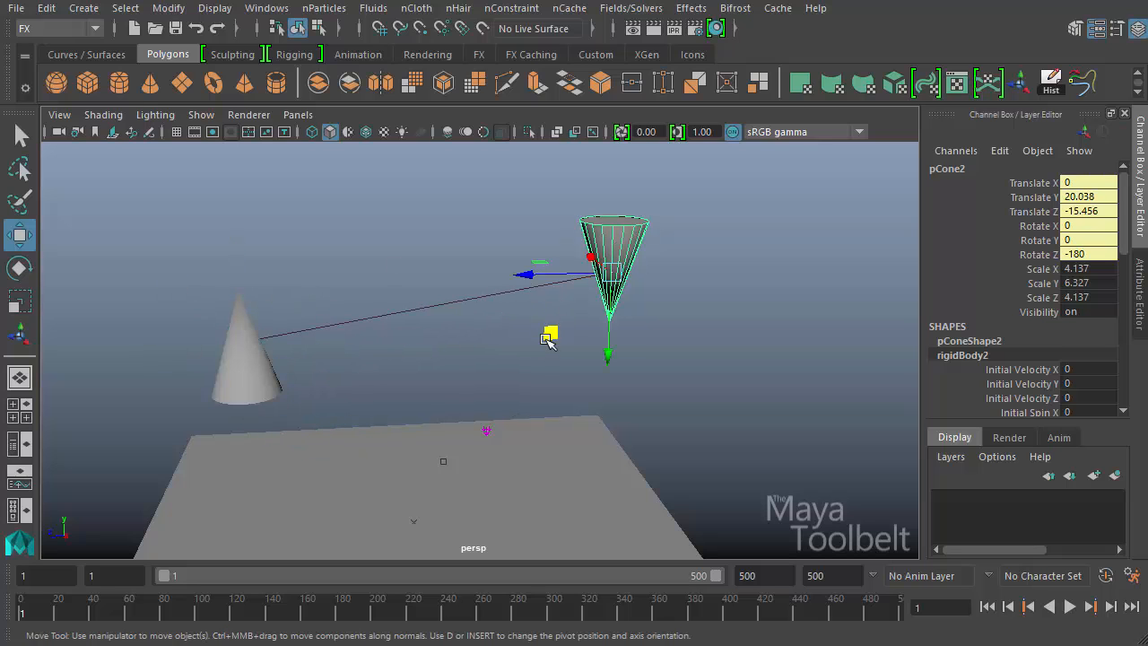
left_click(1070, 606)
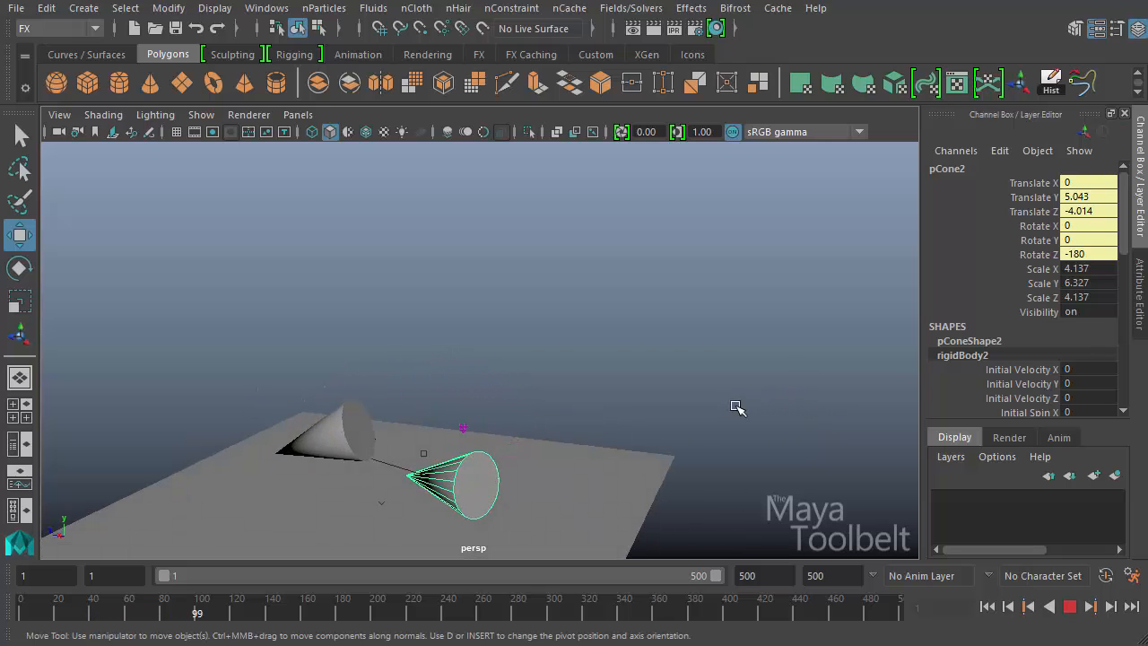
left_click(1070, 607)
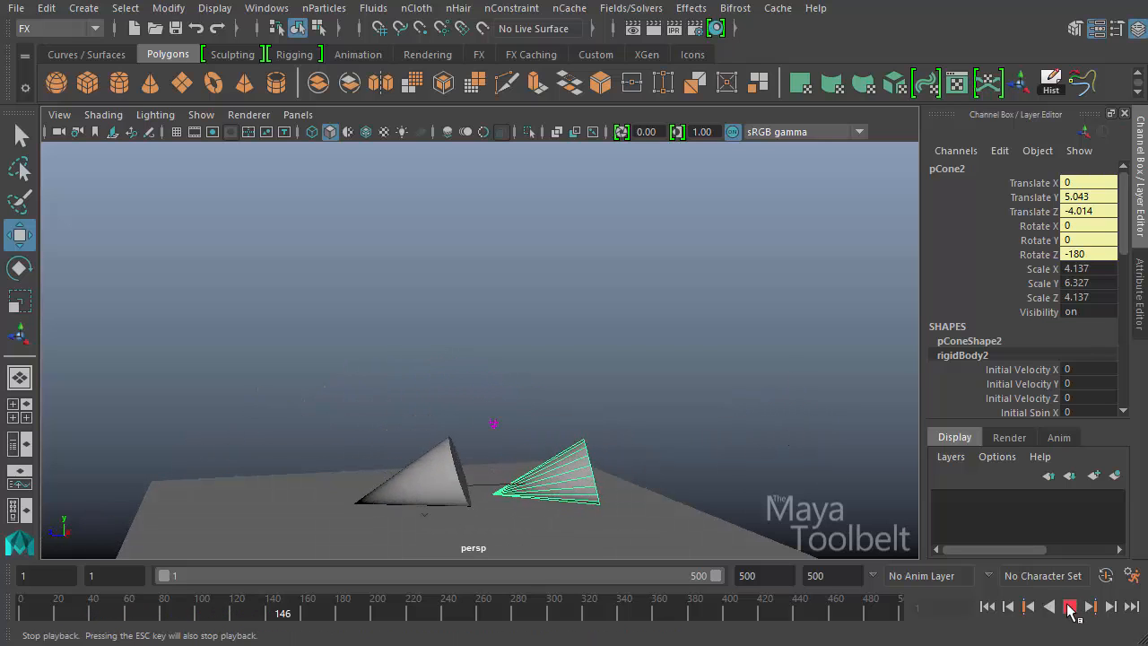
Replay the simulation with the spring's Constrain attribute off, then rewind to frame 1.
left_click(1070, 607)
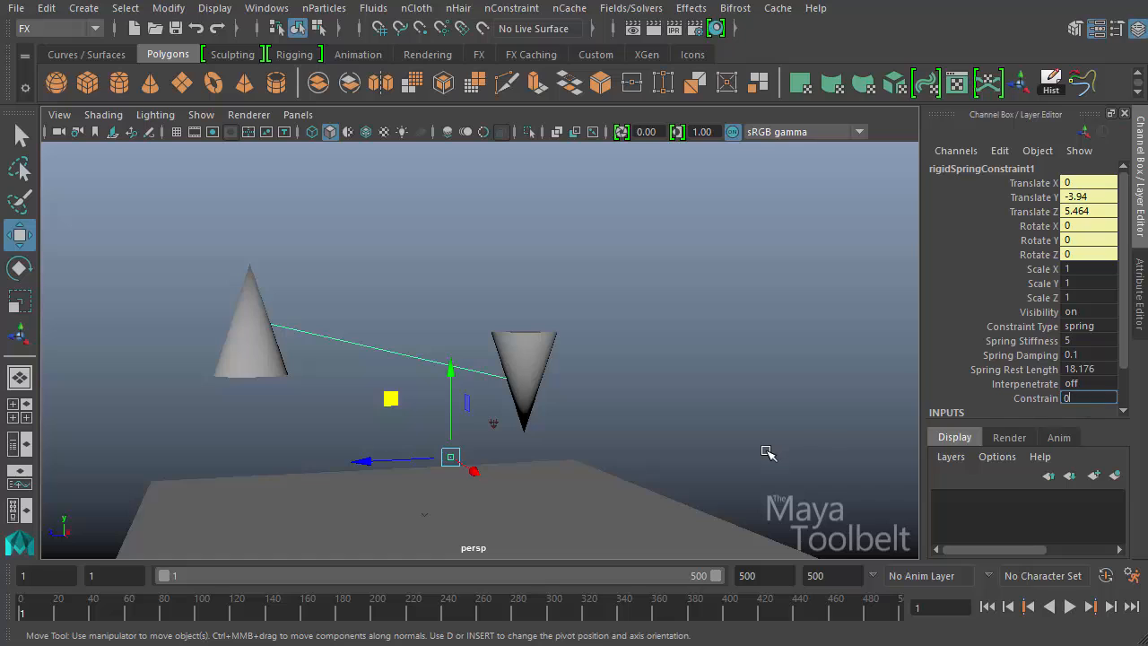
left_click(1069, 607)
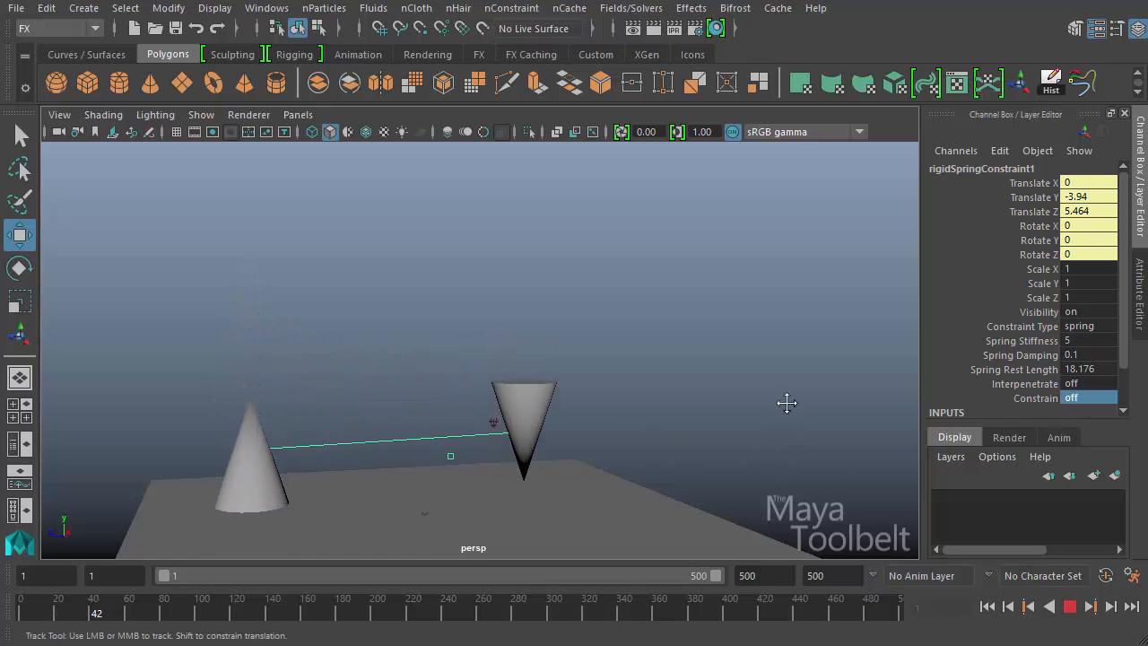
left_click_drag(787, 403, 656, 376)
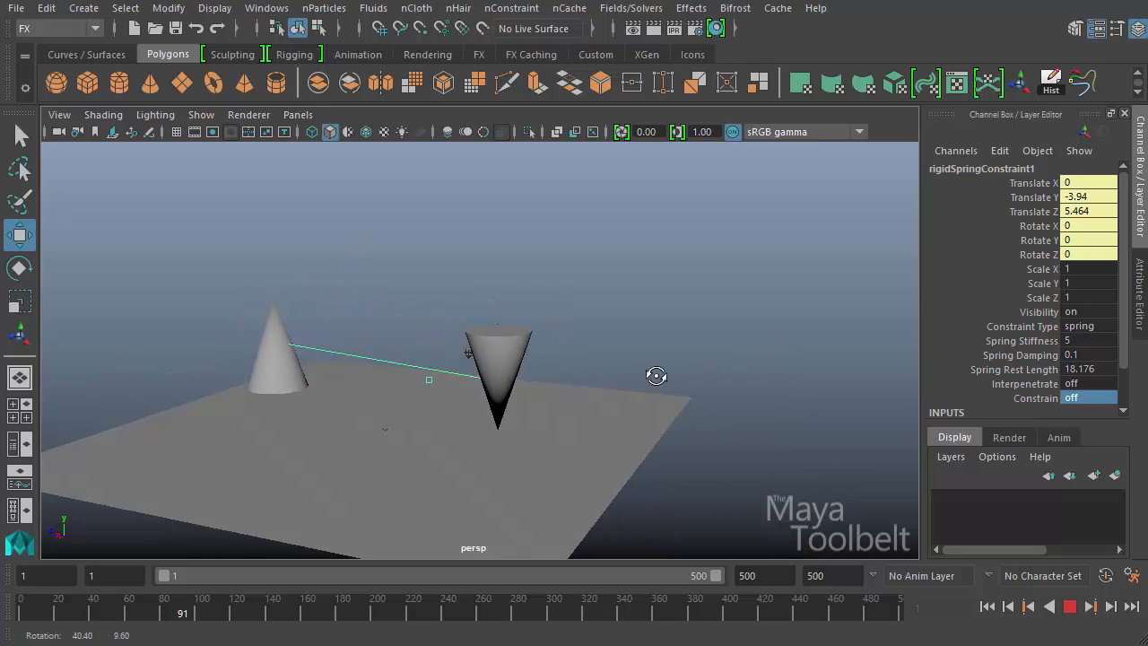
left_click_drag(656, 376, 732, 401)
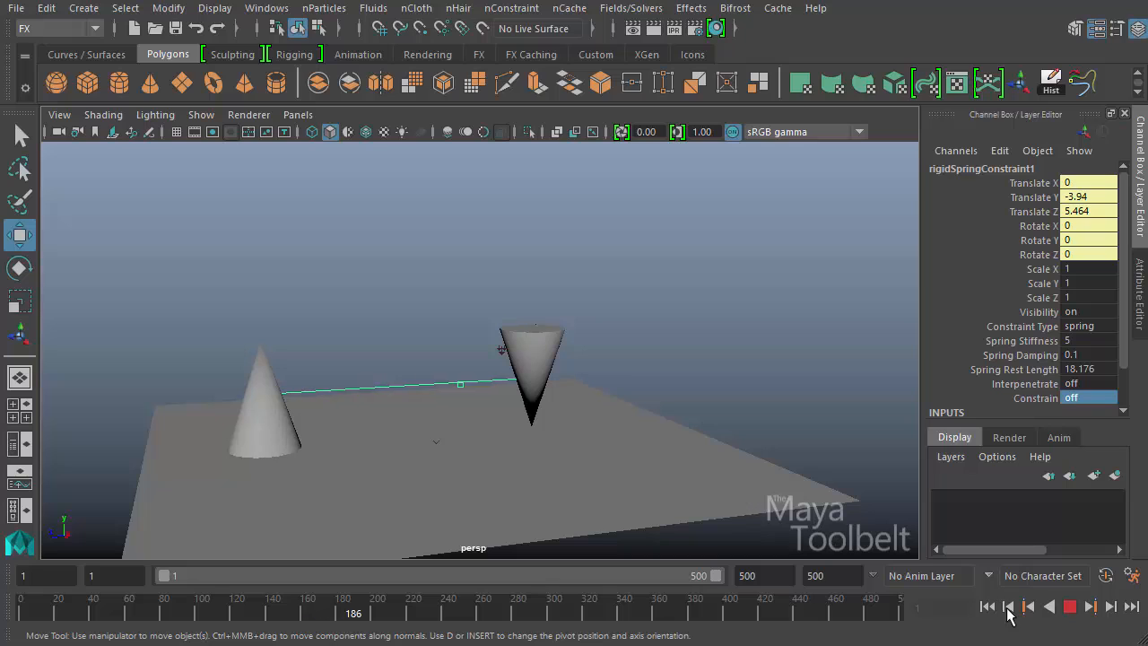
left_click(1028, 607)
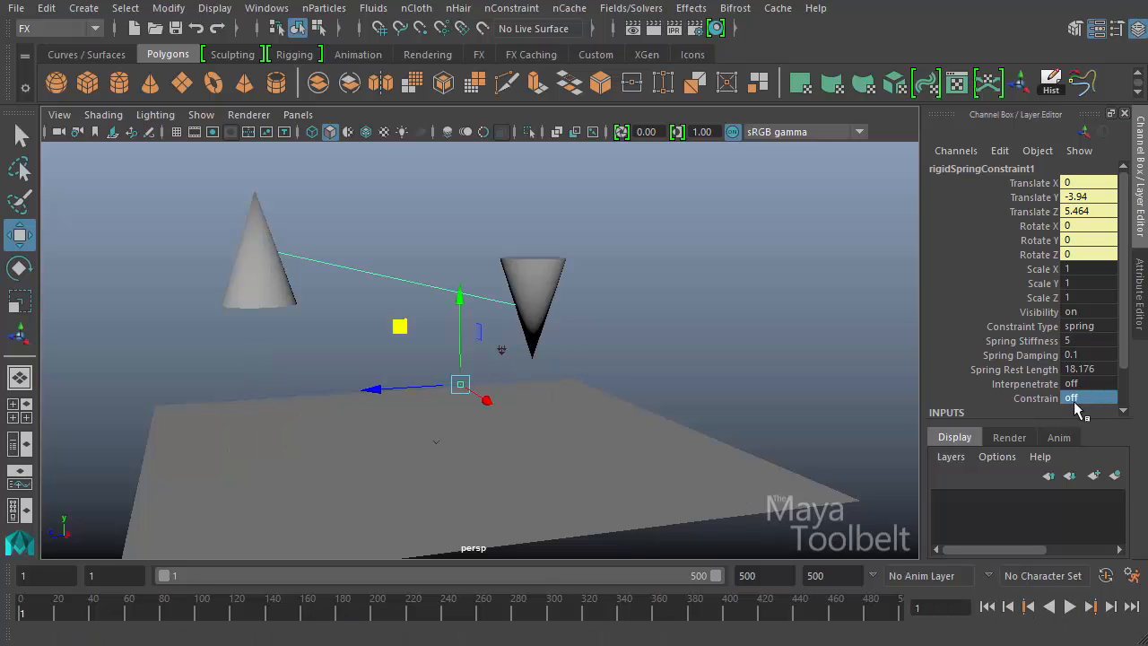
mouse_move(686, 374)
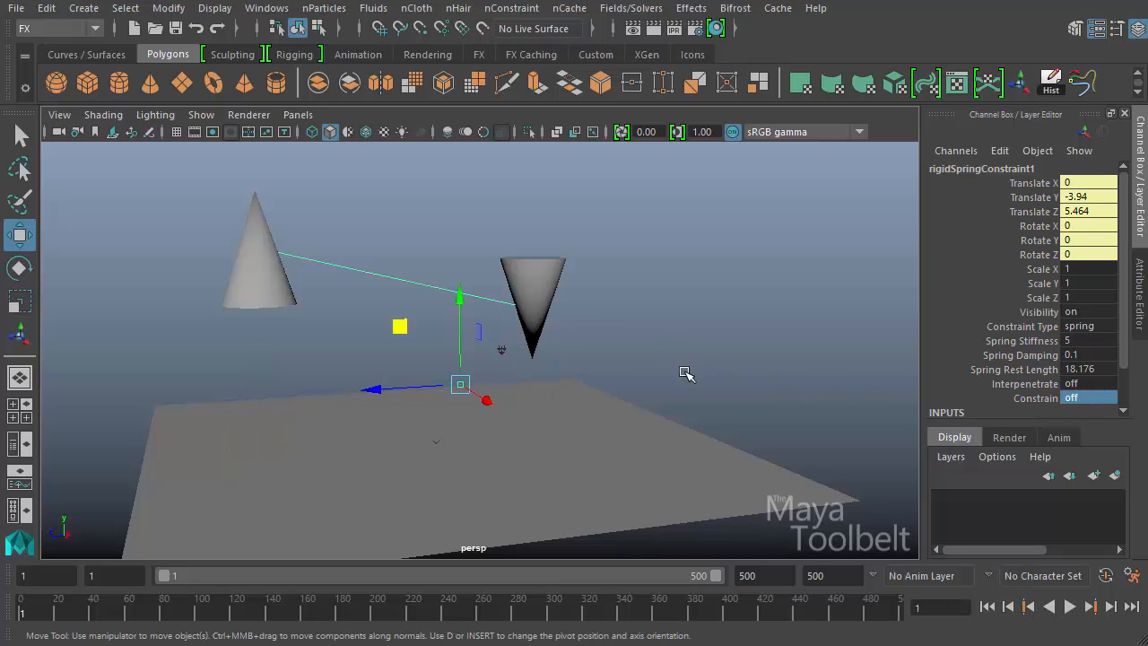
mouse_move(663, 376)
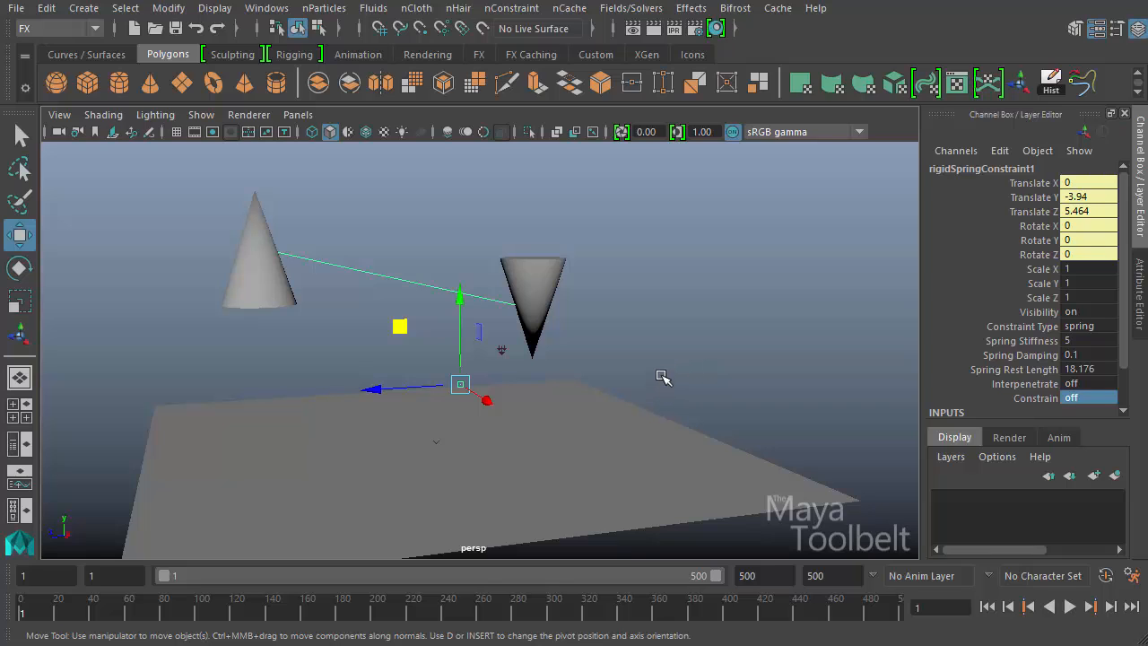
mouse_move(746, 603)
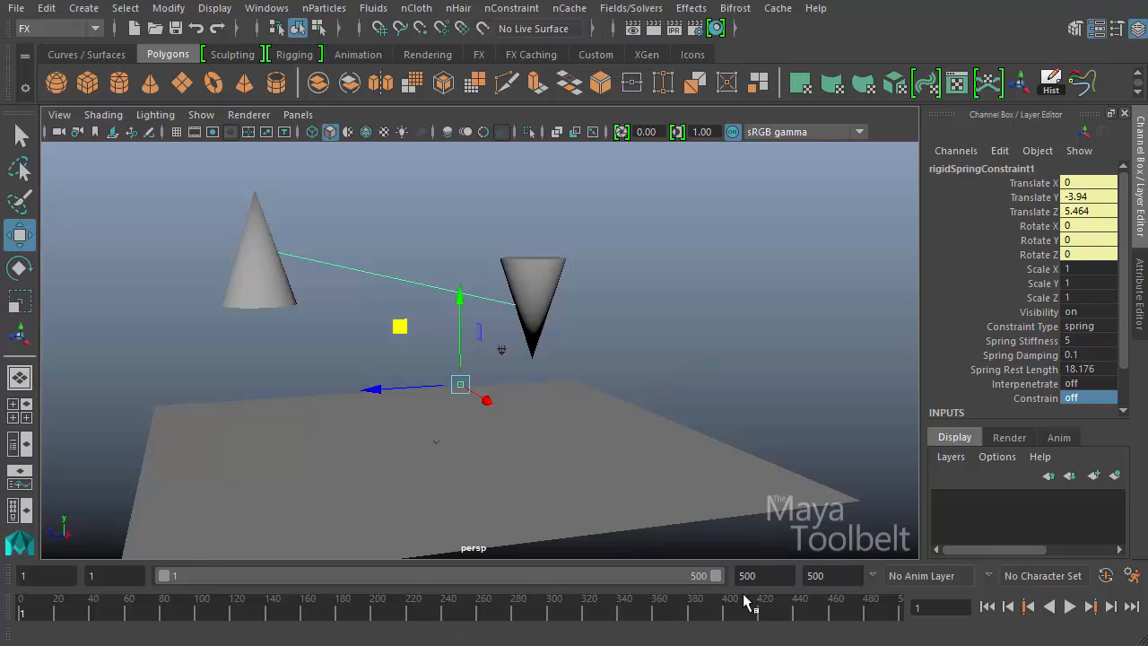
left_click(1035, 397)
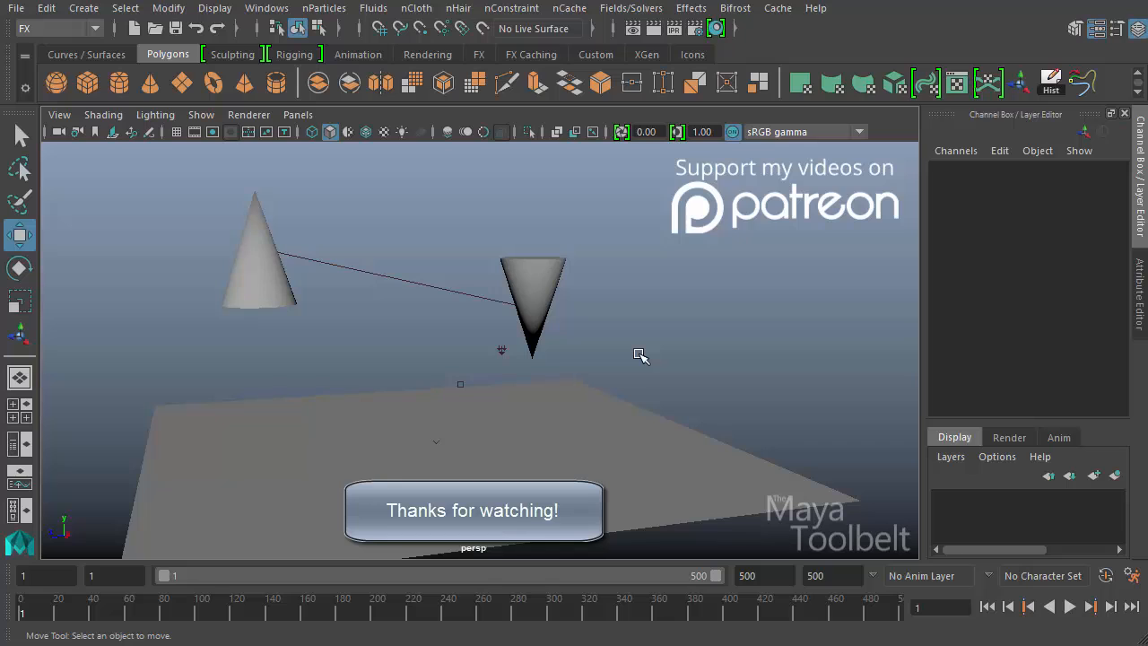
mouse_move(633, 352)
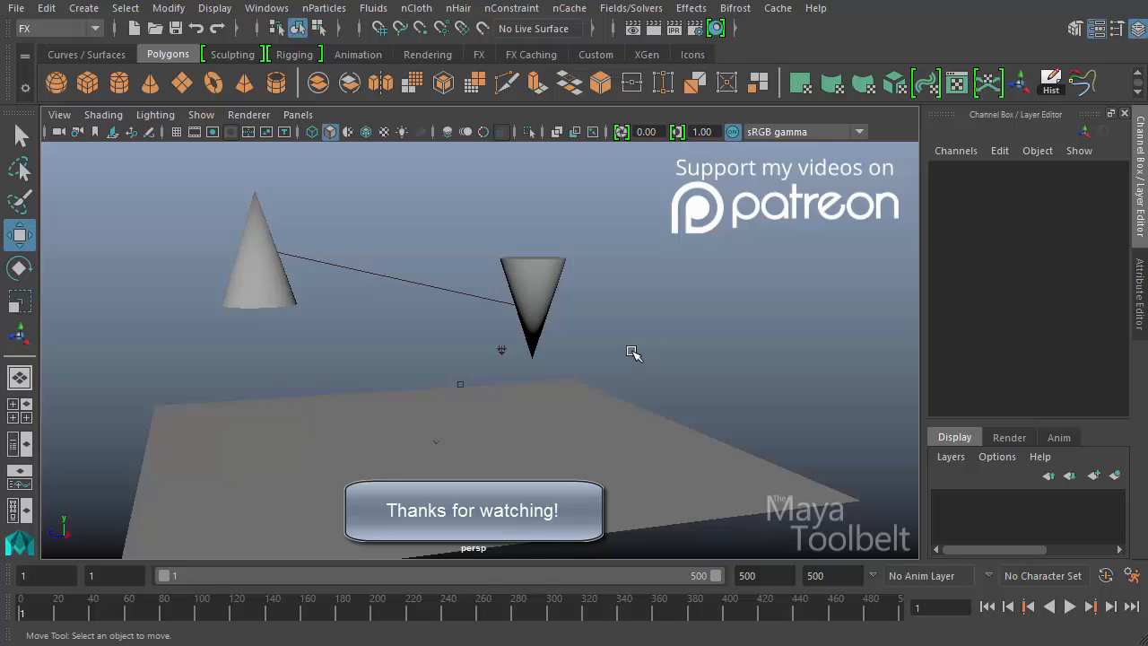